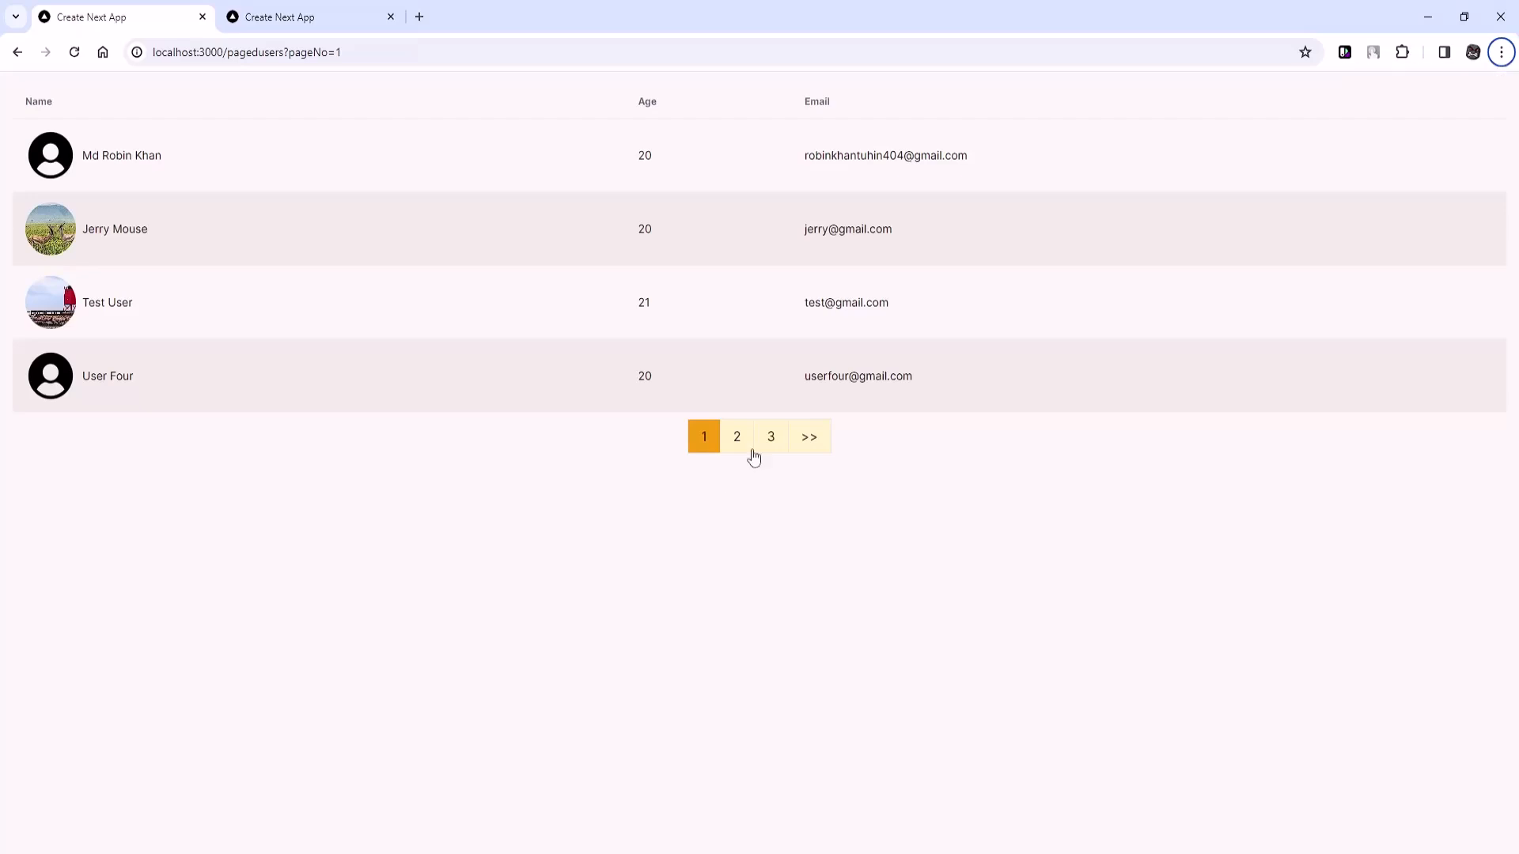
# Step: Show page 2 of the paged users, then switch to the infiniteusers tab and reload it
pyautogui.click(771, 436)
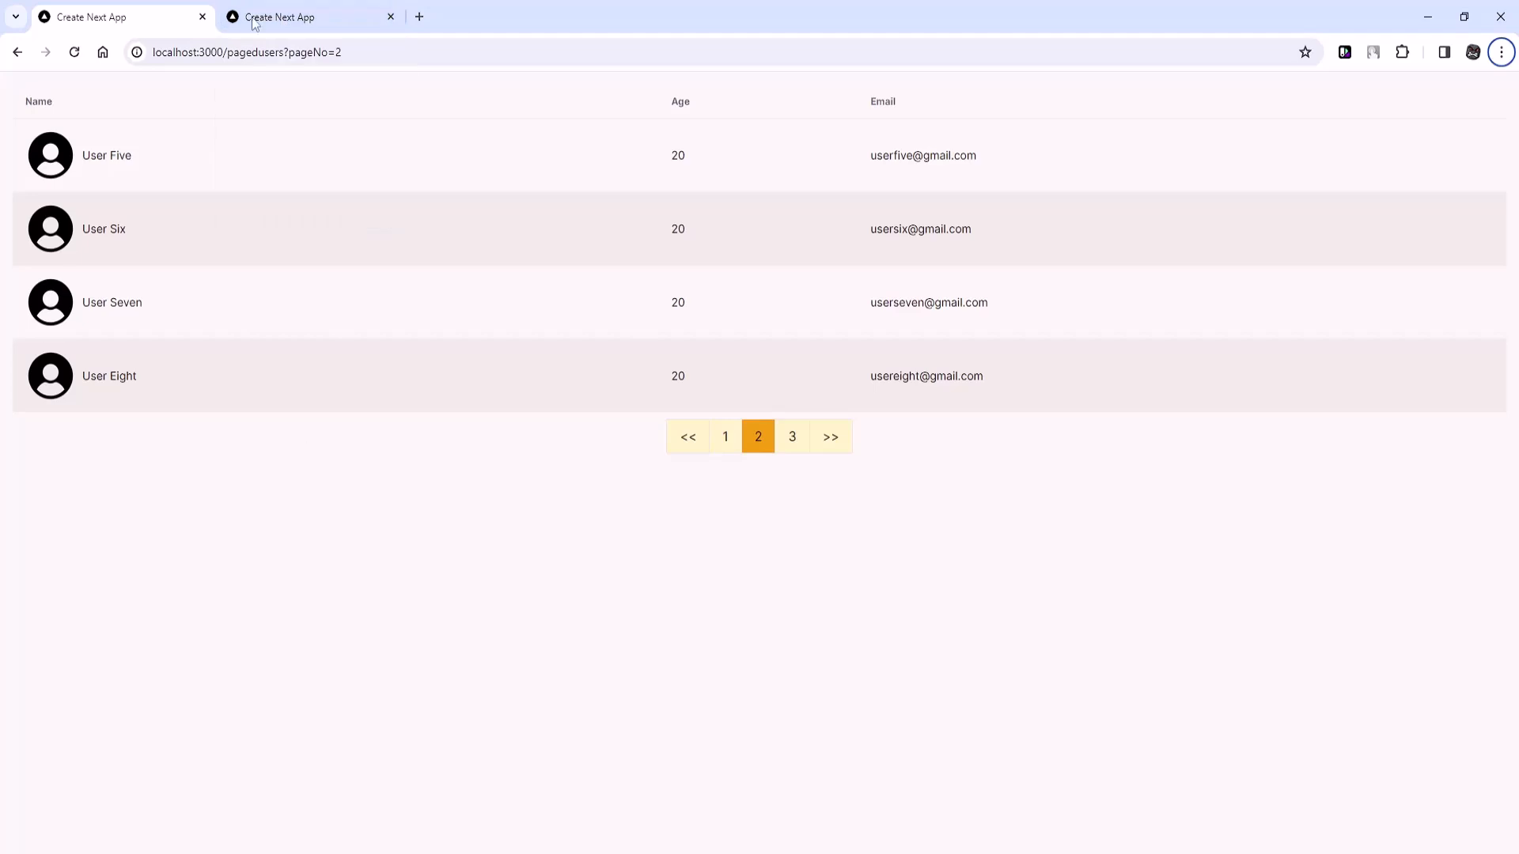
pyautogui.click(308, 16)
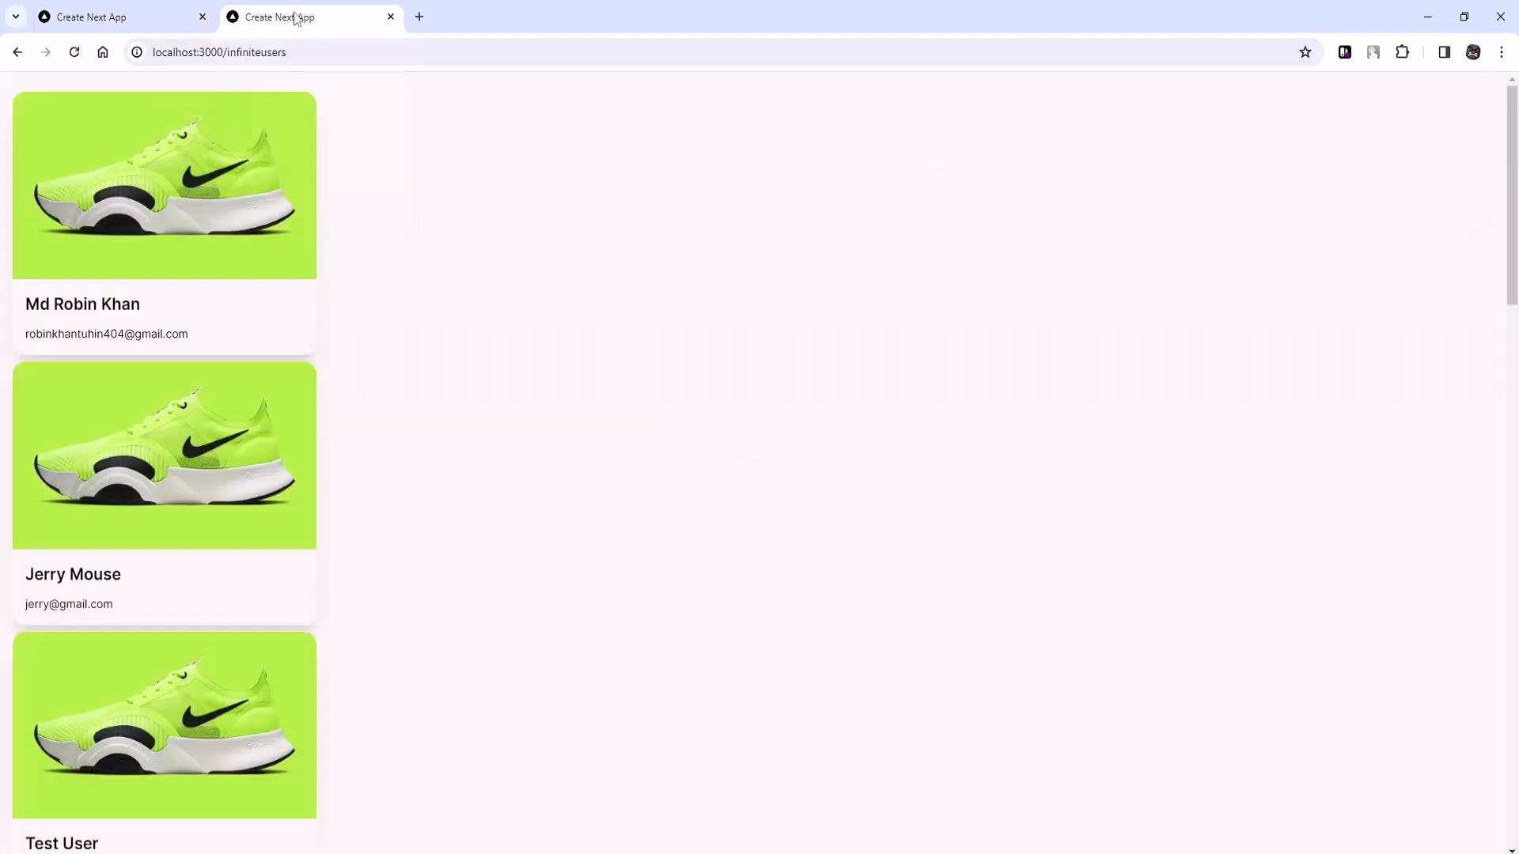
pyautogui.moveTo(300, 421)
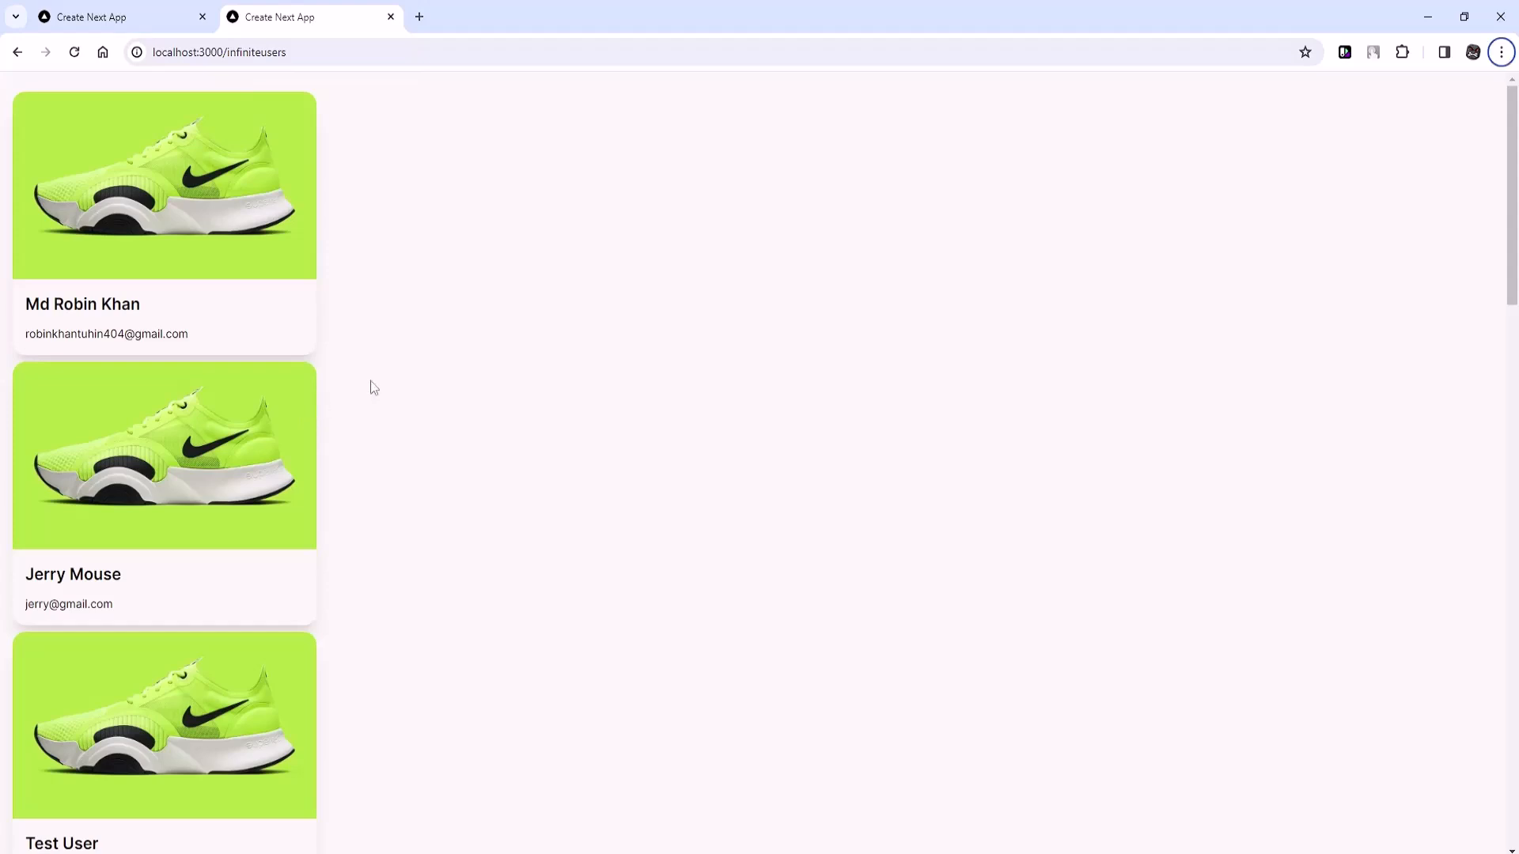
pyautogui.click(75, 52)
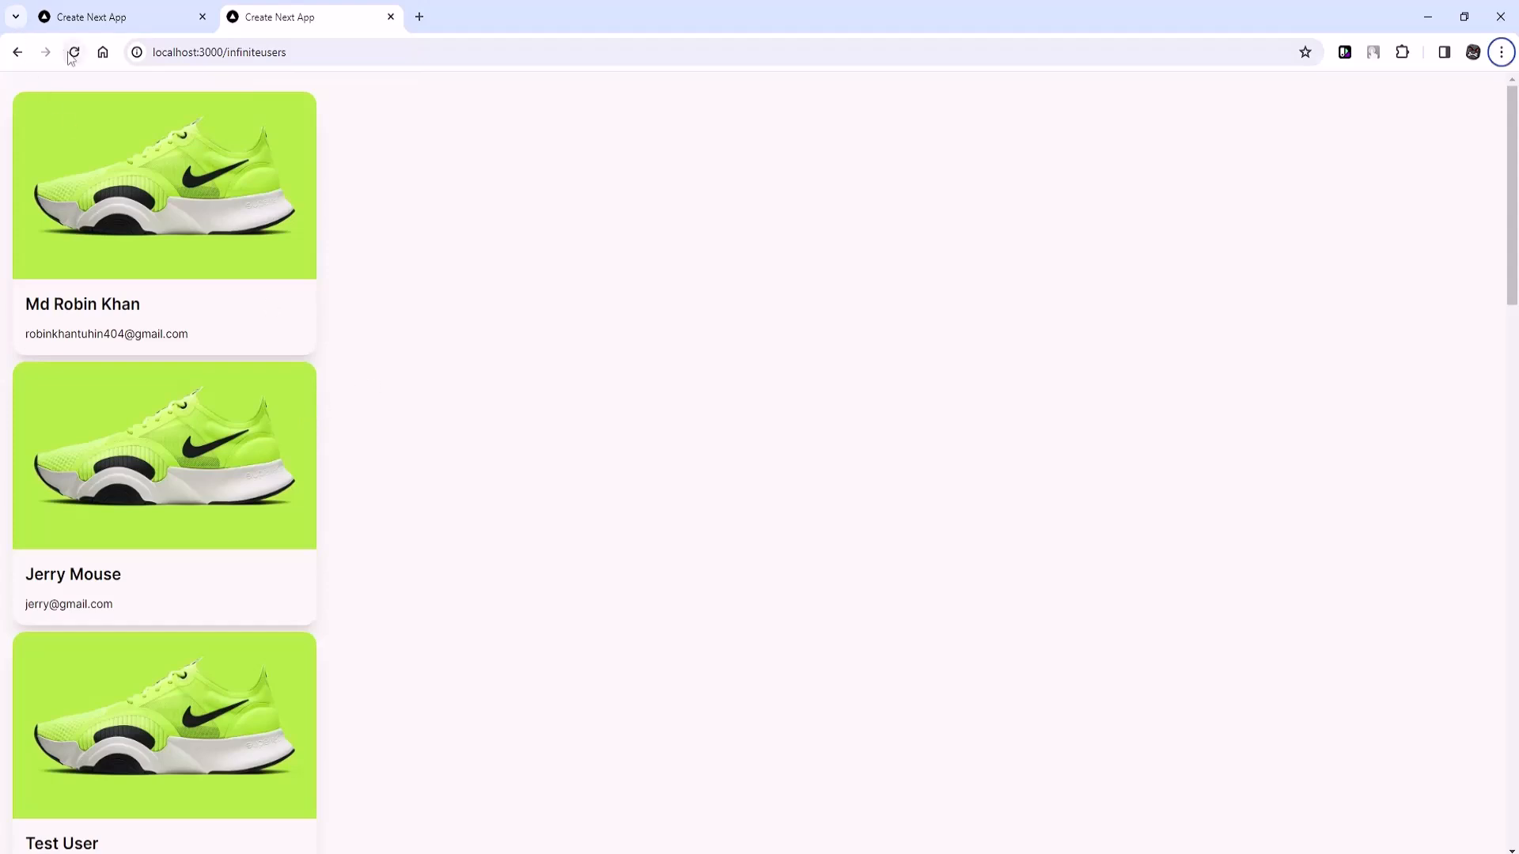
pyautogui.click(74, 52)
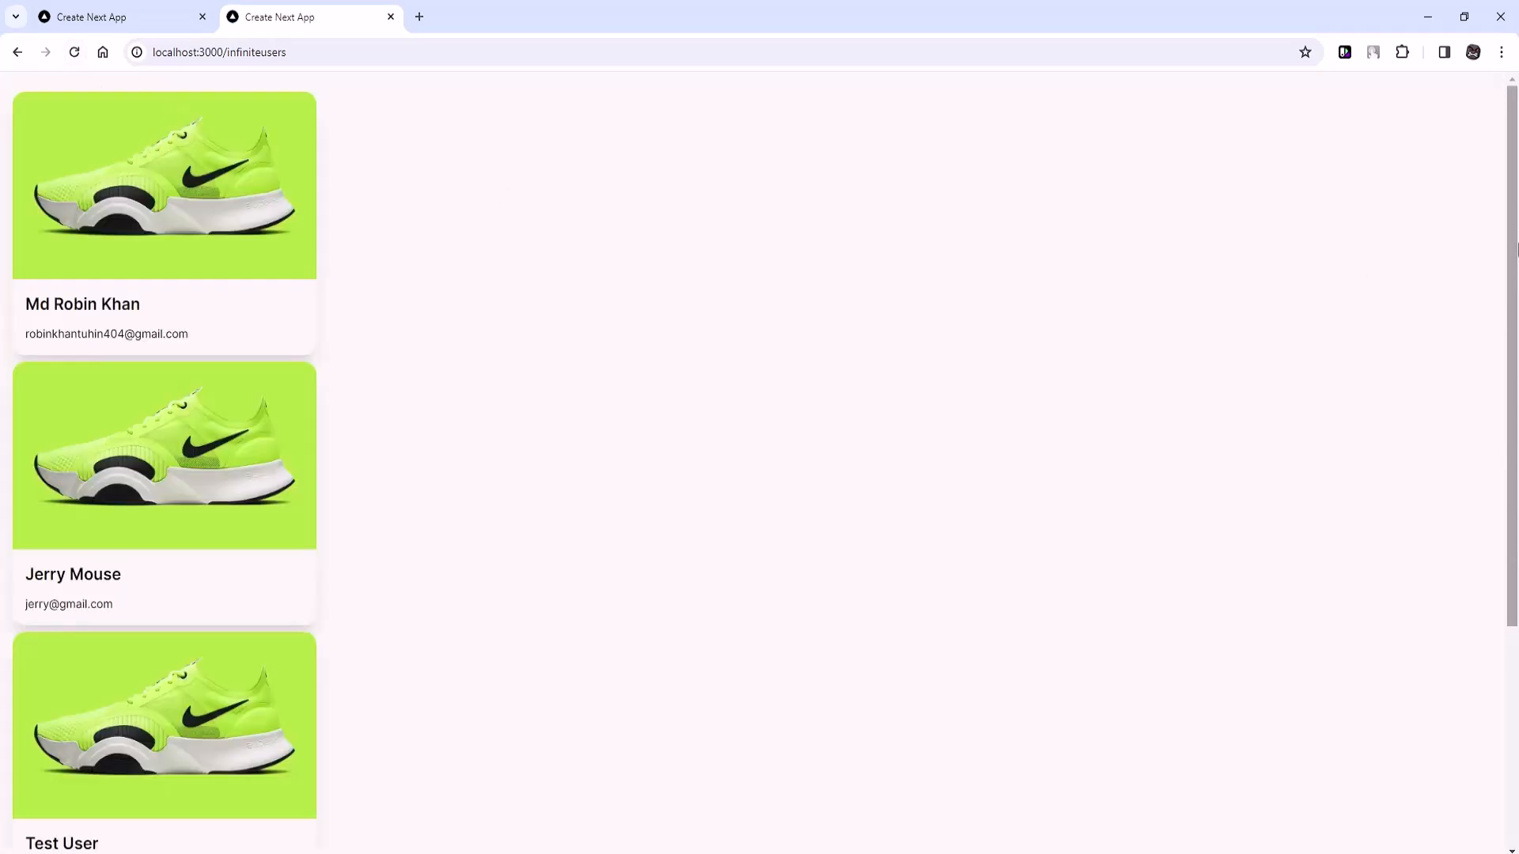
# Step: Scroll down the infinite-scroll page until User Nine and User Ten load
pyautogui.scroll(-3)
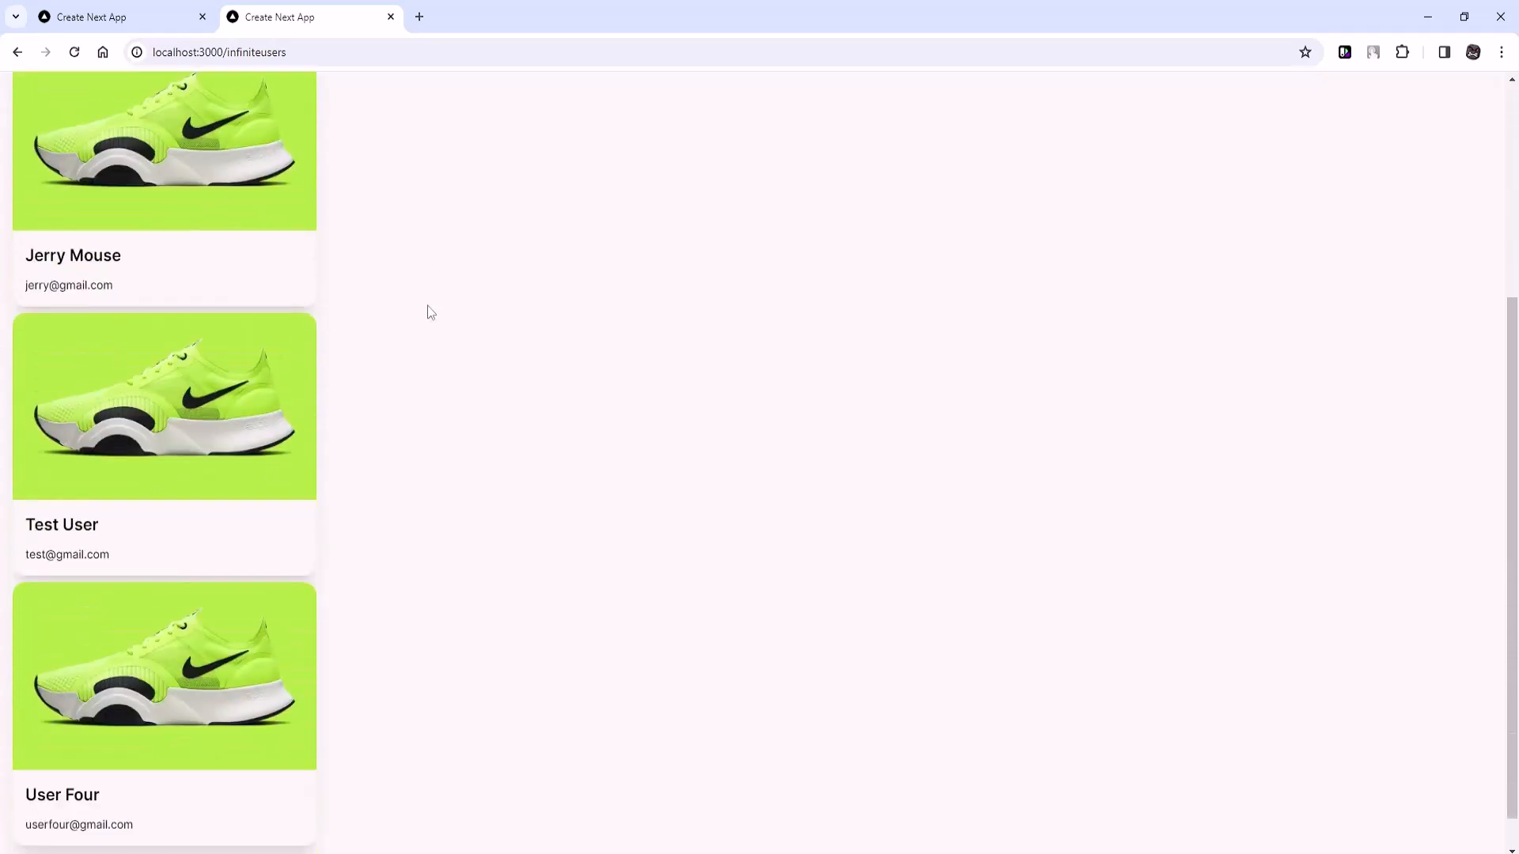
pyautogui.scroll(-3)
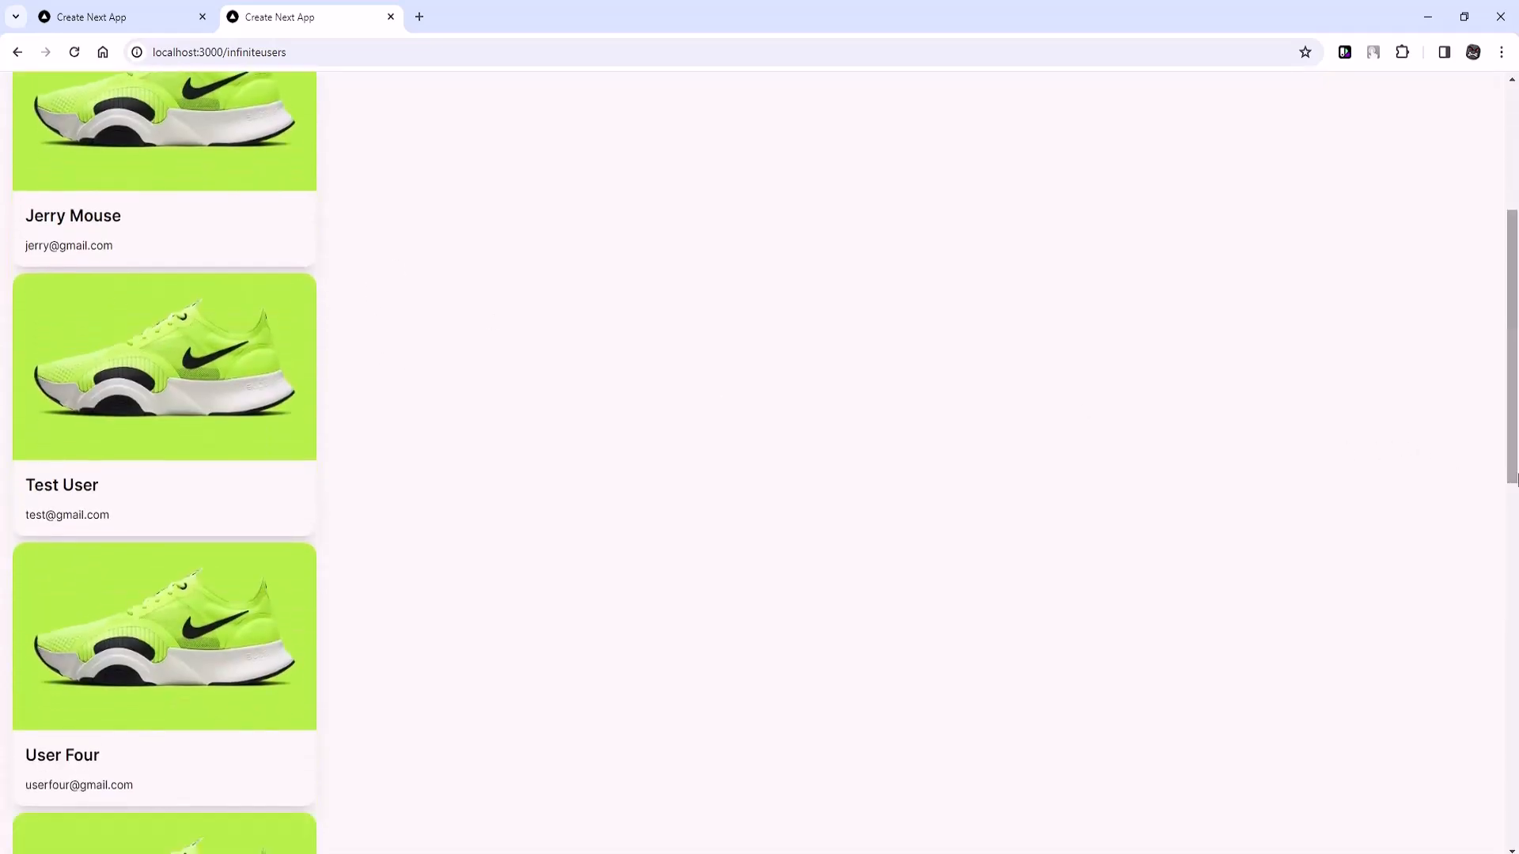
pyautogui.scroll(-3)
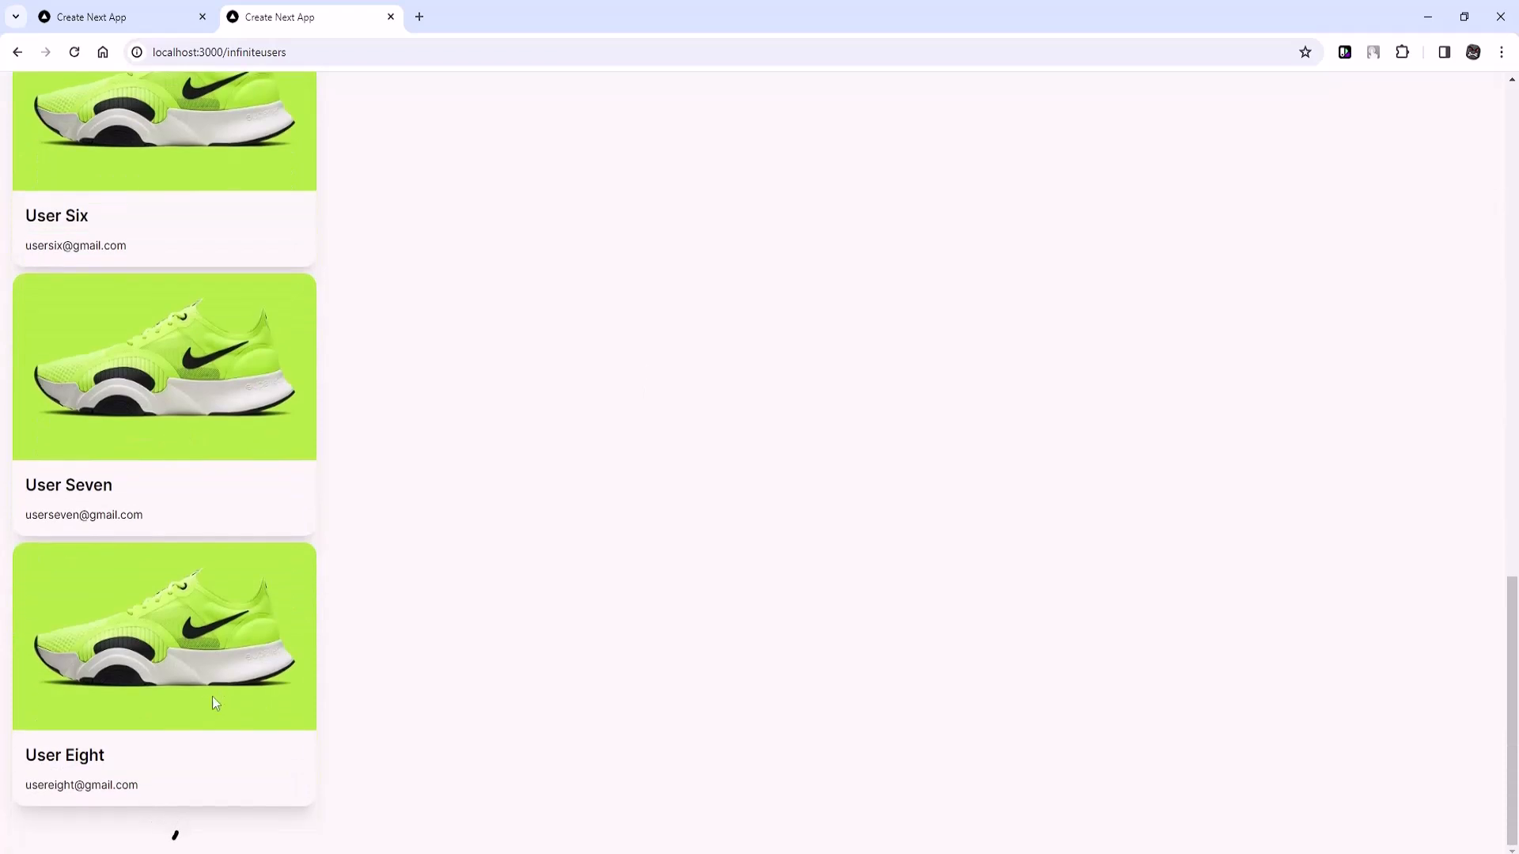
pyautogui.scroll(-3)
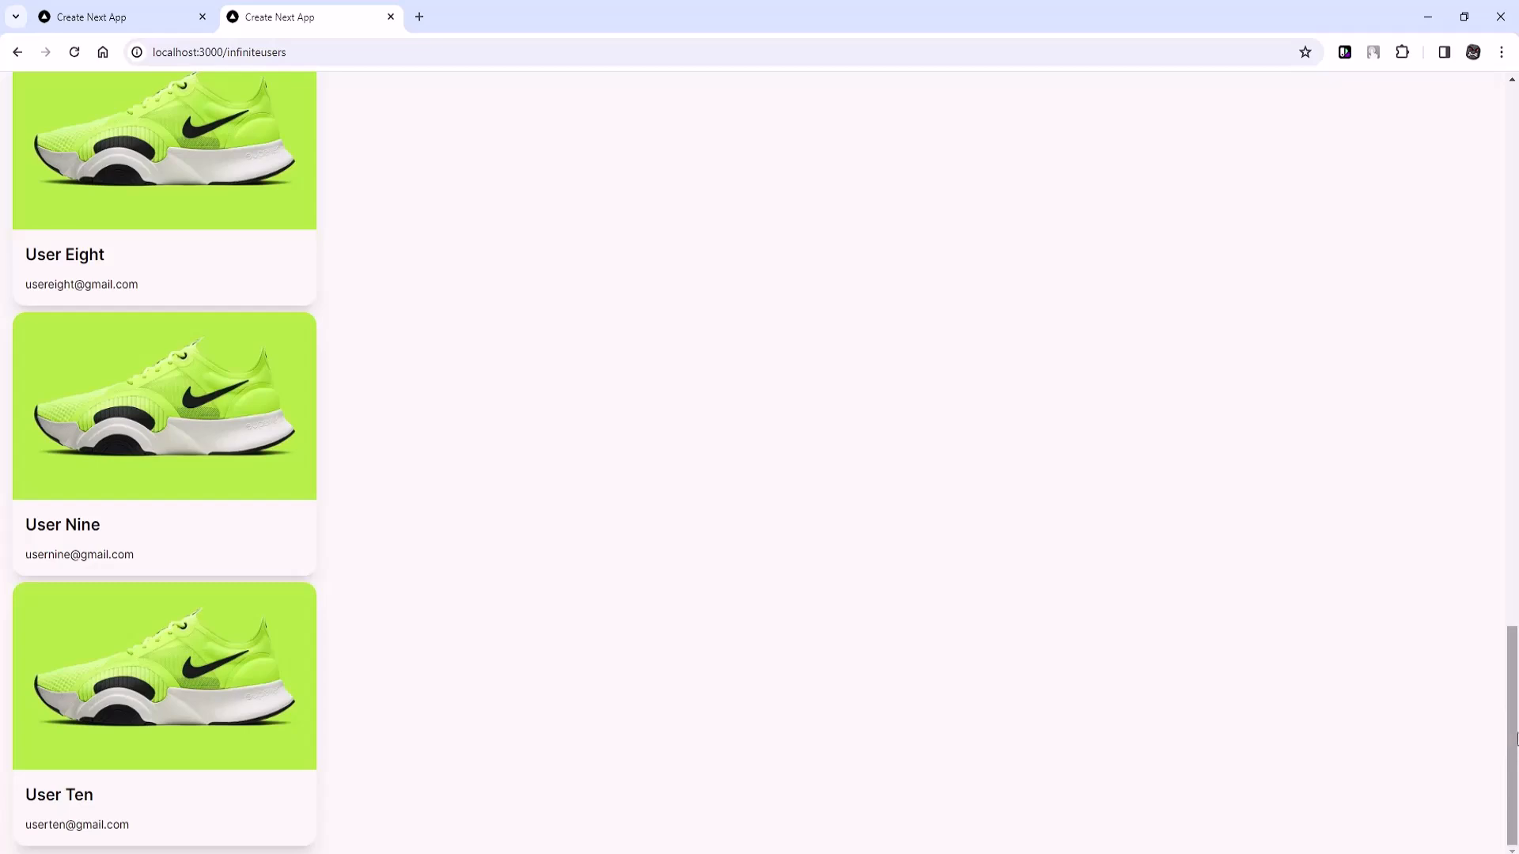
pyautogui.scroll(3)
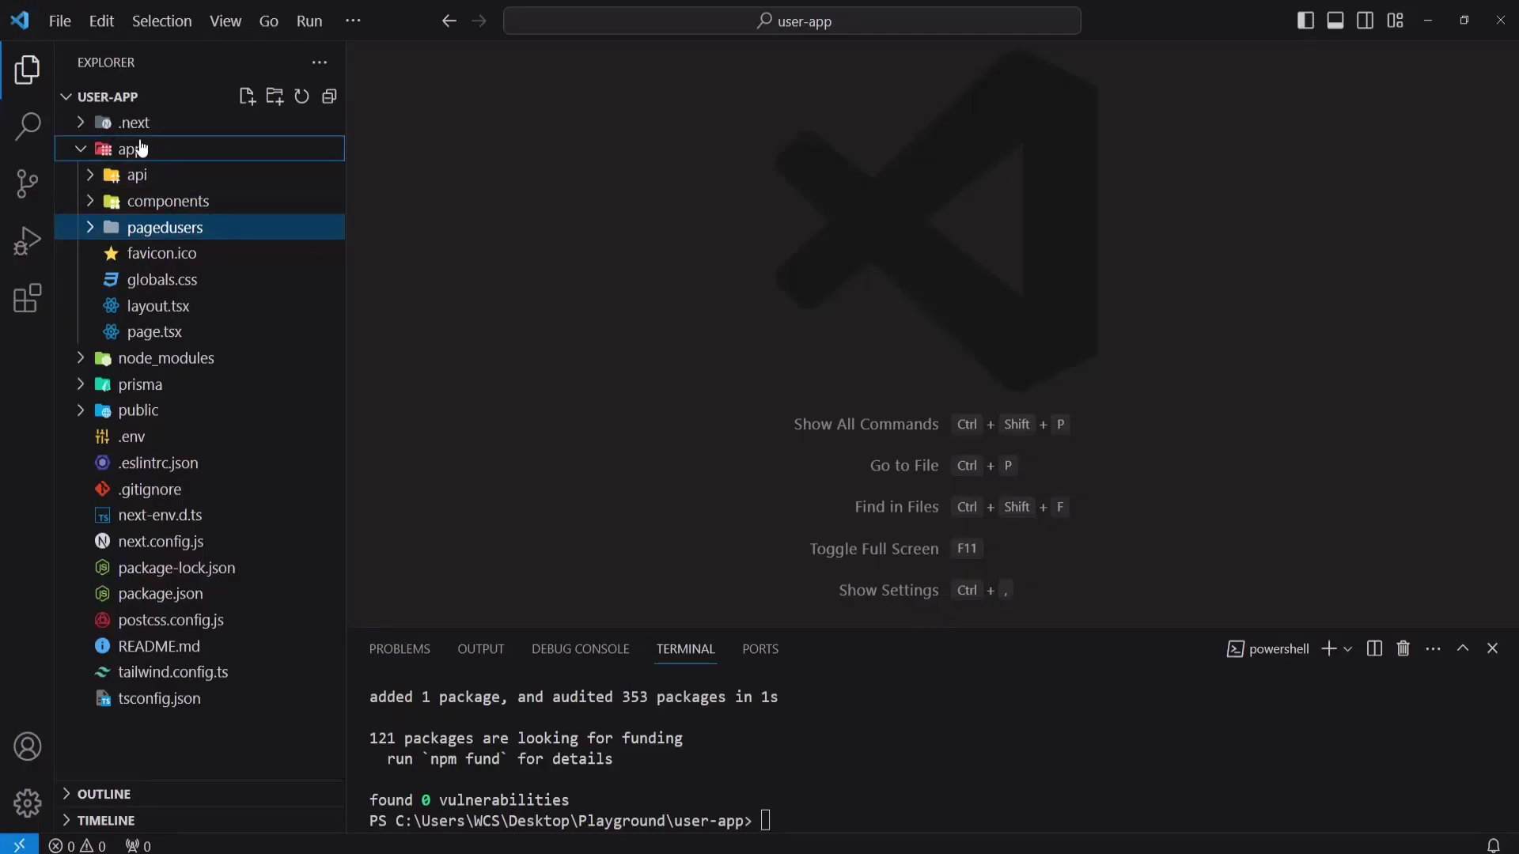
# Step: Create an infiniteusers folder under app and bring up its context menu
pyautogui.click(274, 96)
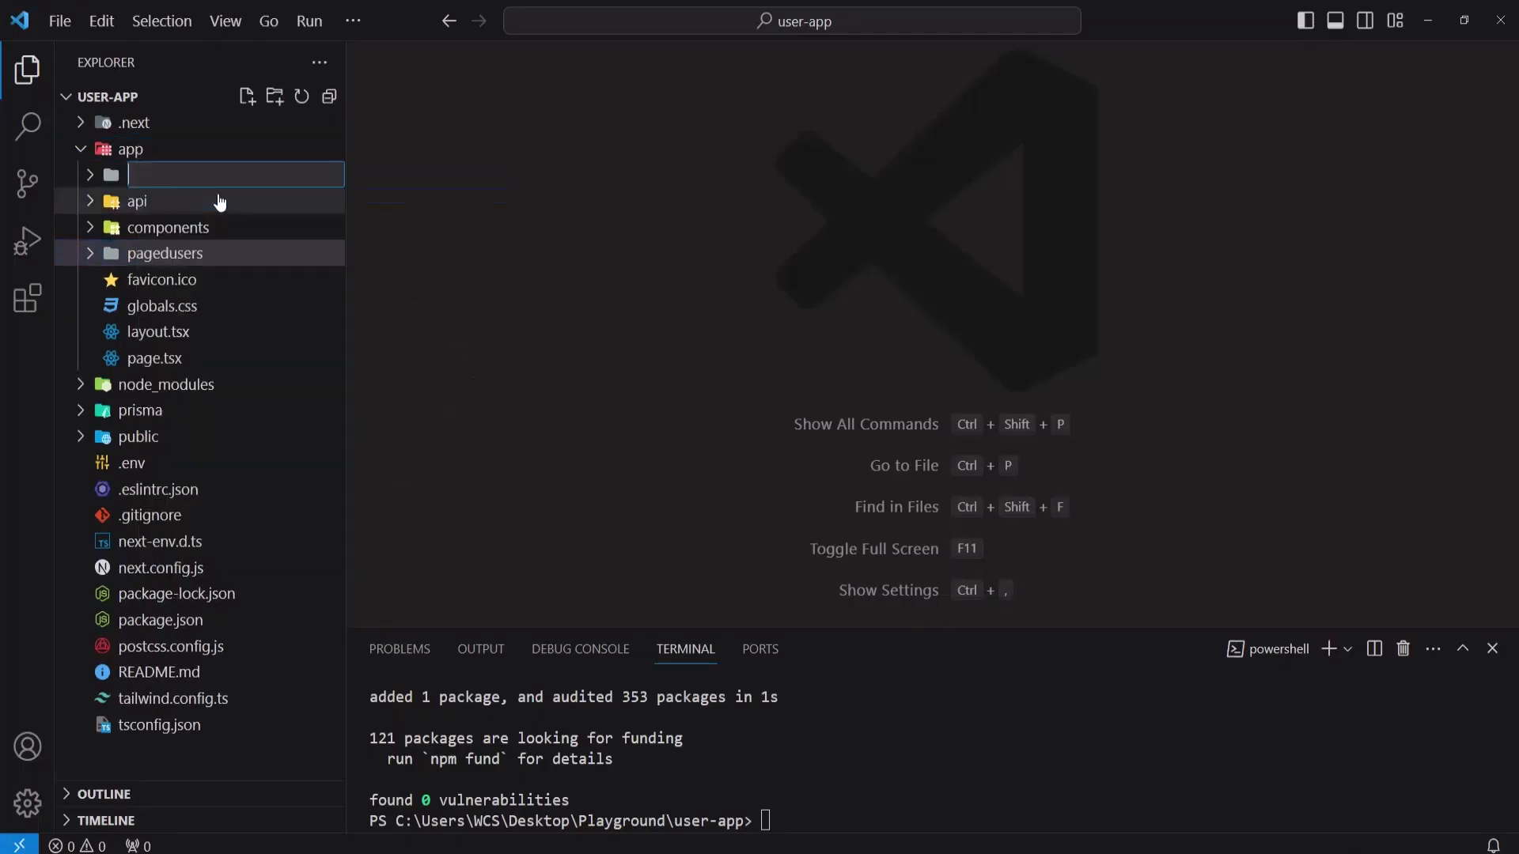
pyautogui.write('infin')
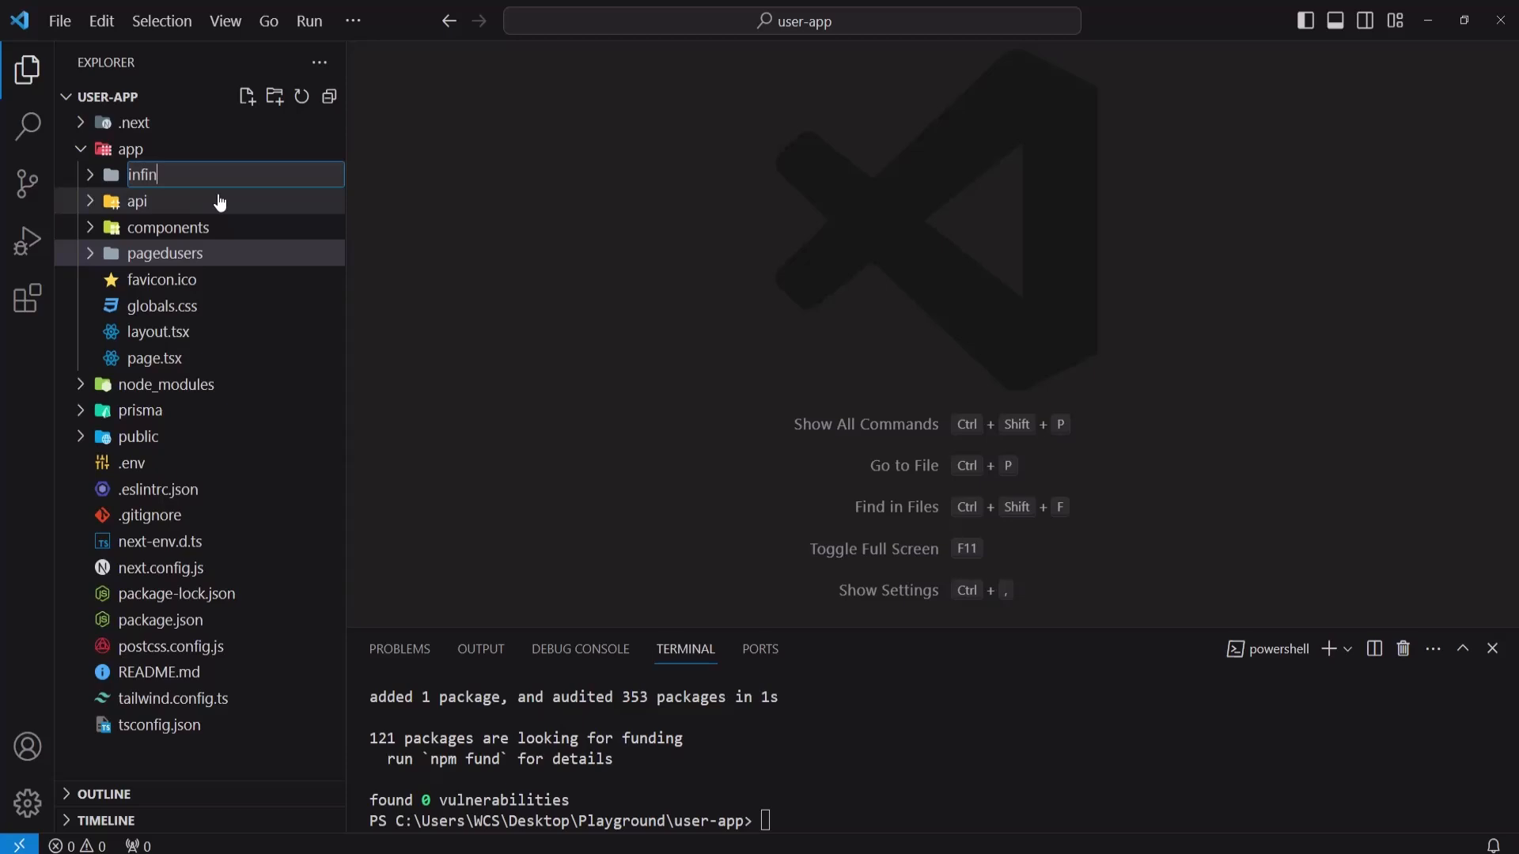
pyautogui.write('iteuser')
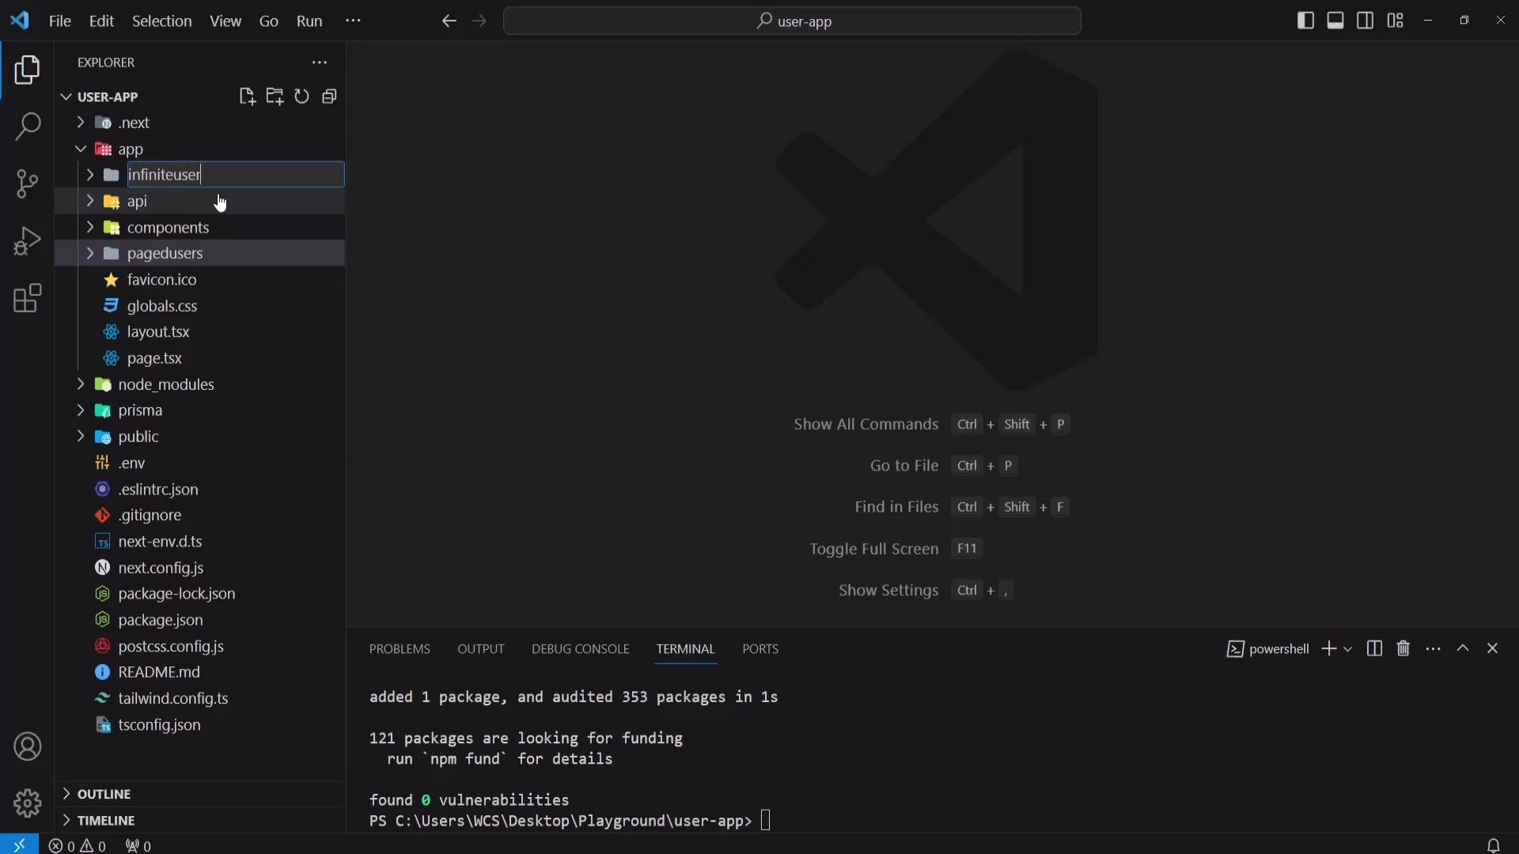
pyautogui.press('Enter')
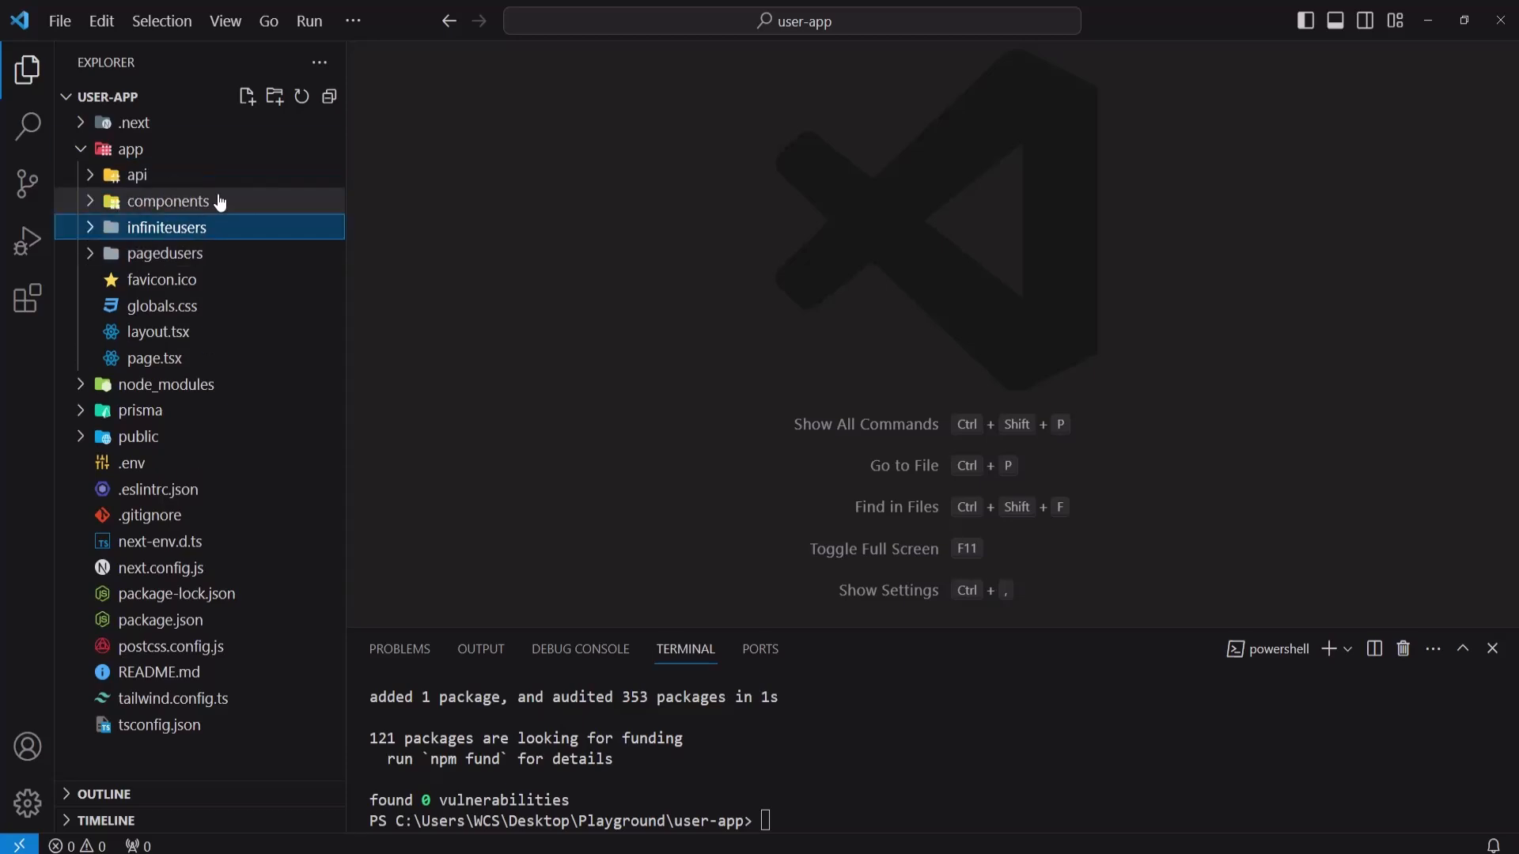
pyautogui.rightClick(166, 226)
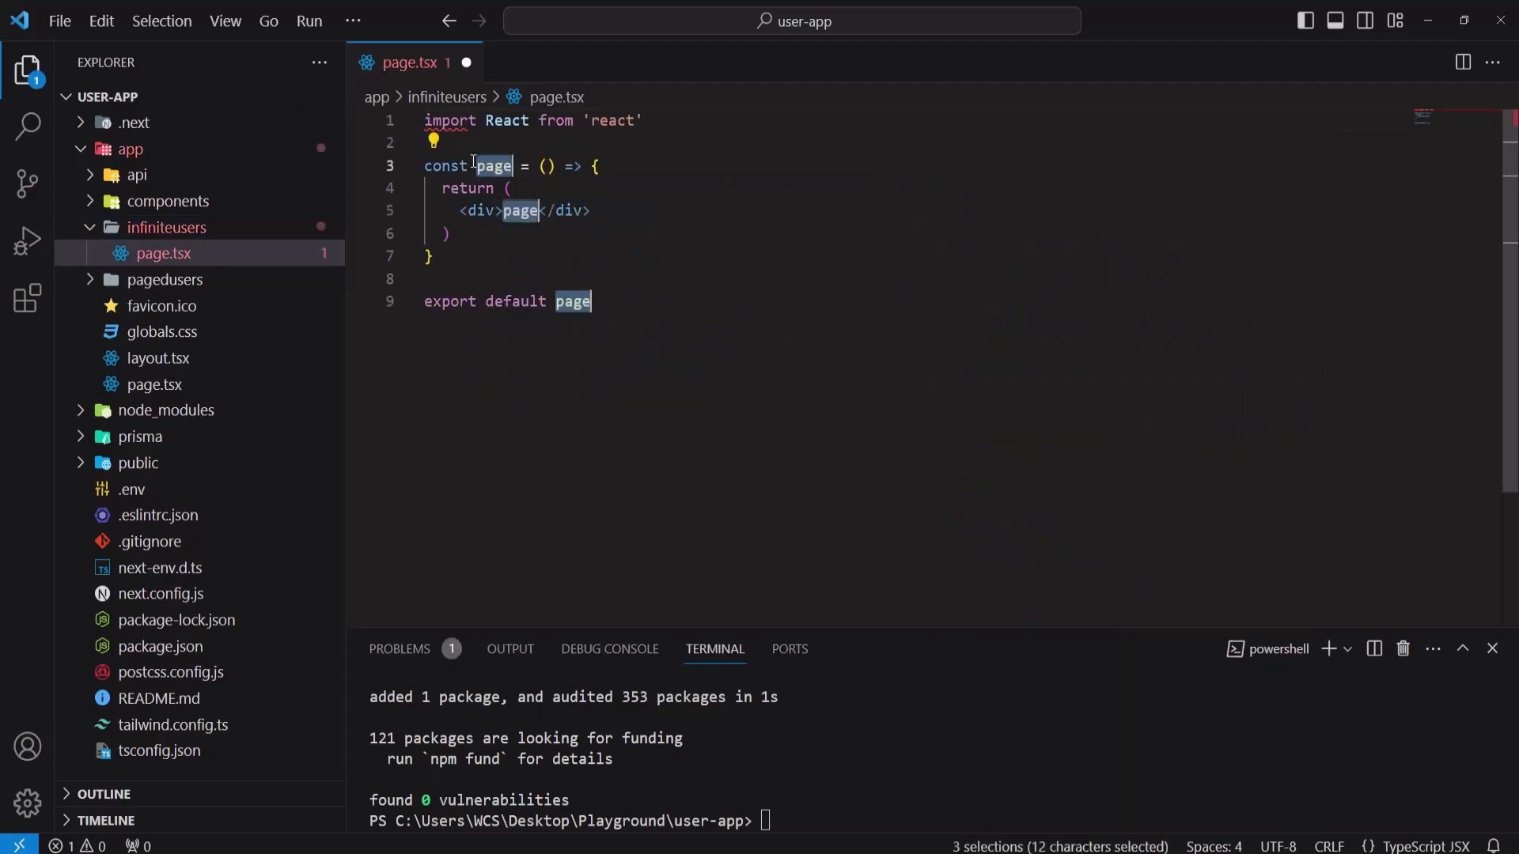
# Step: Rename the component to InfiniteUsers with users, totalPages, pageNo and loading state
pyautogui.write('InfiniteU')
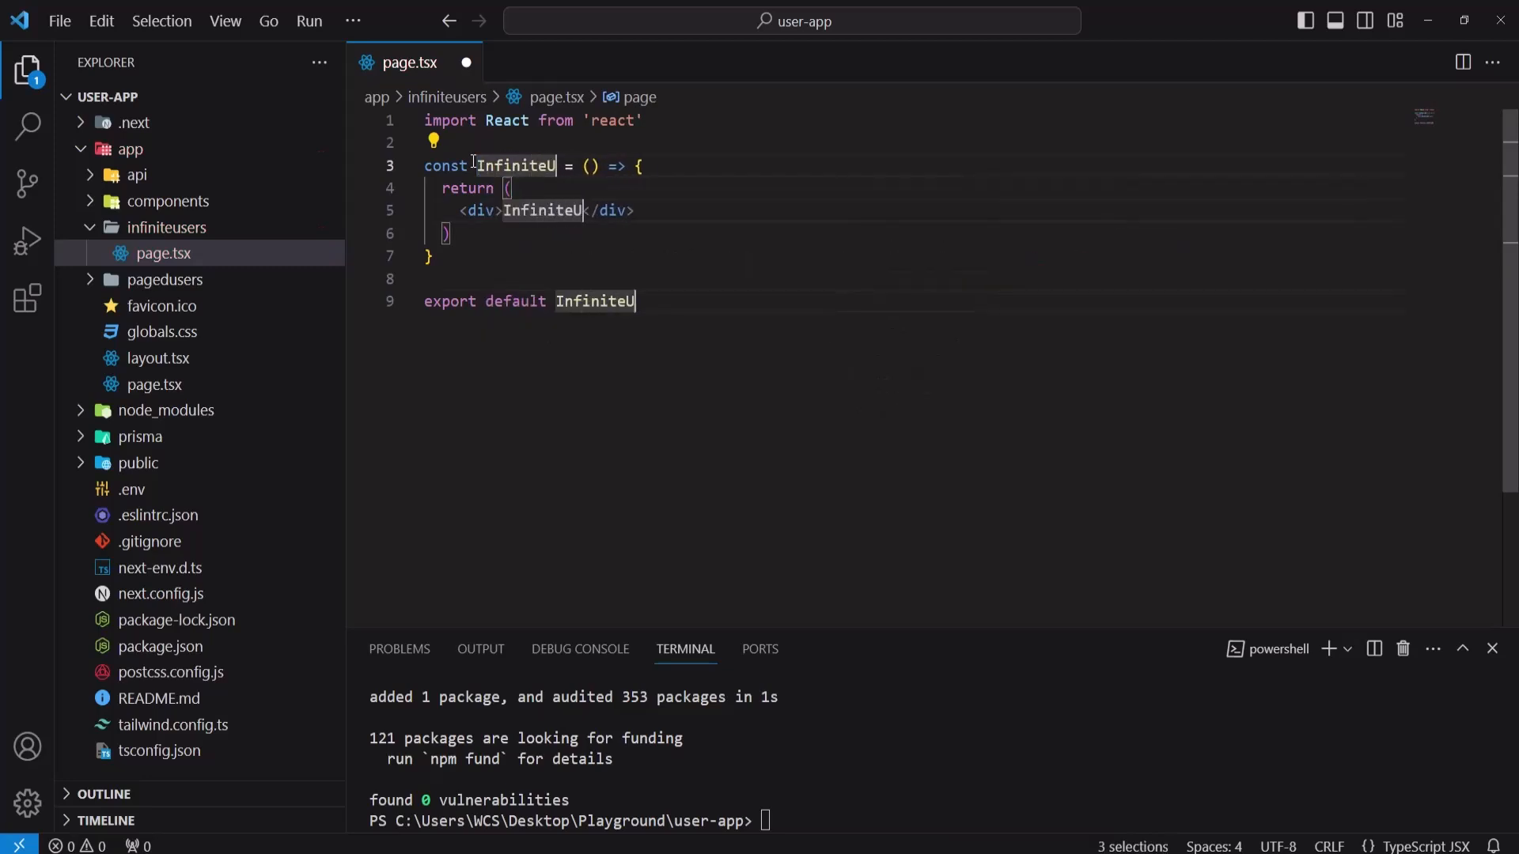
pyautogui.write('sers')
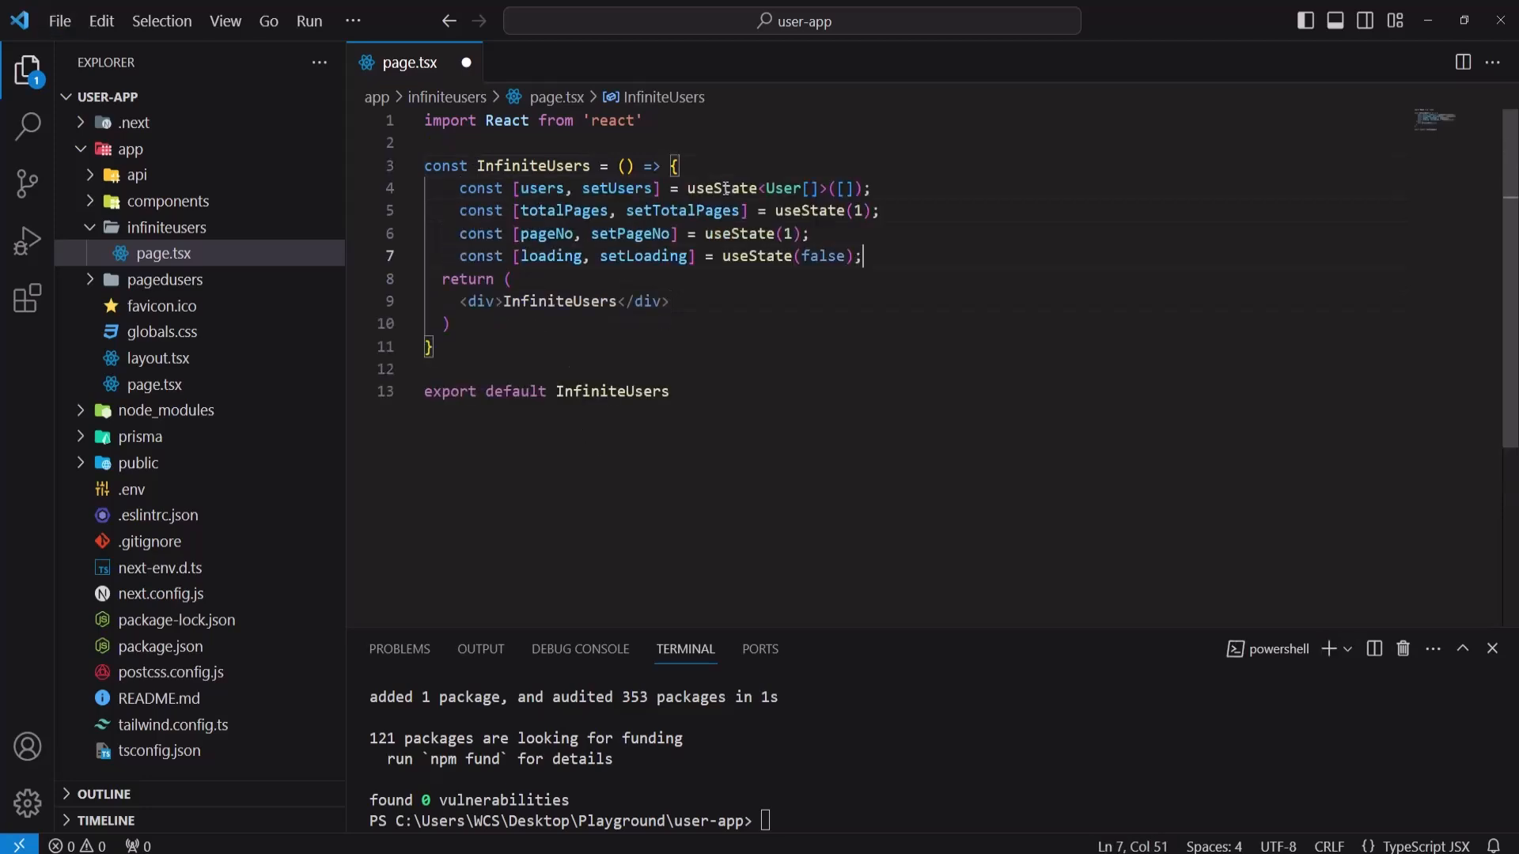
pyautogui.press('Enter')
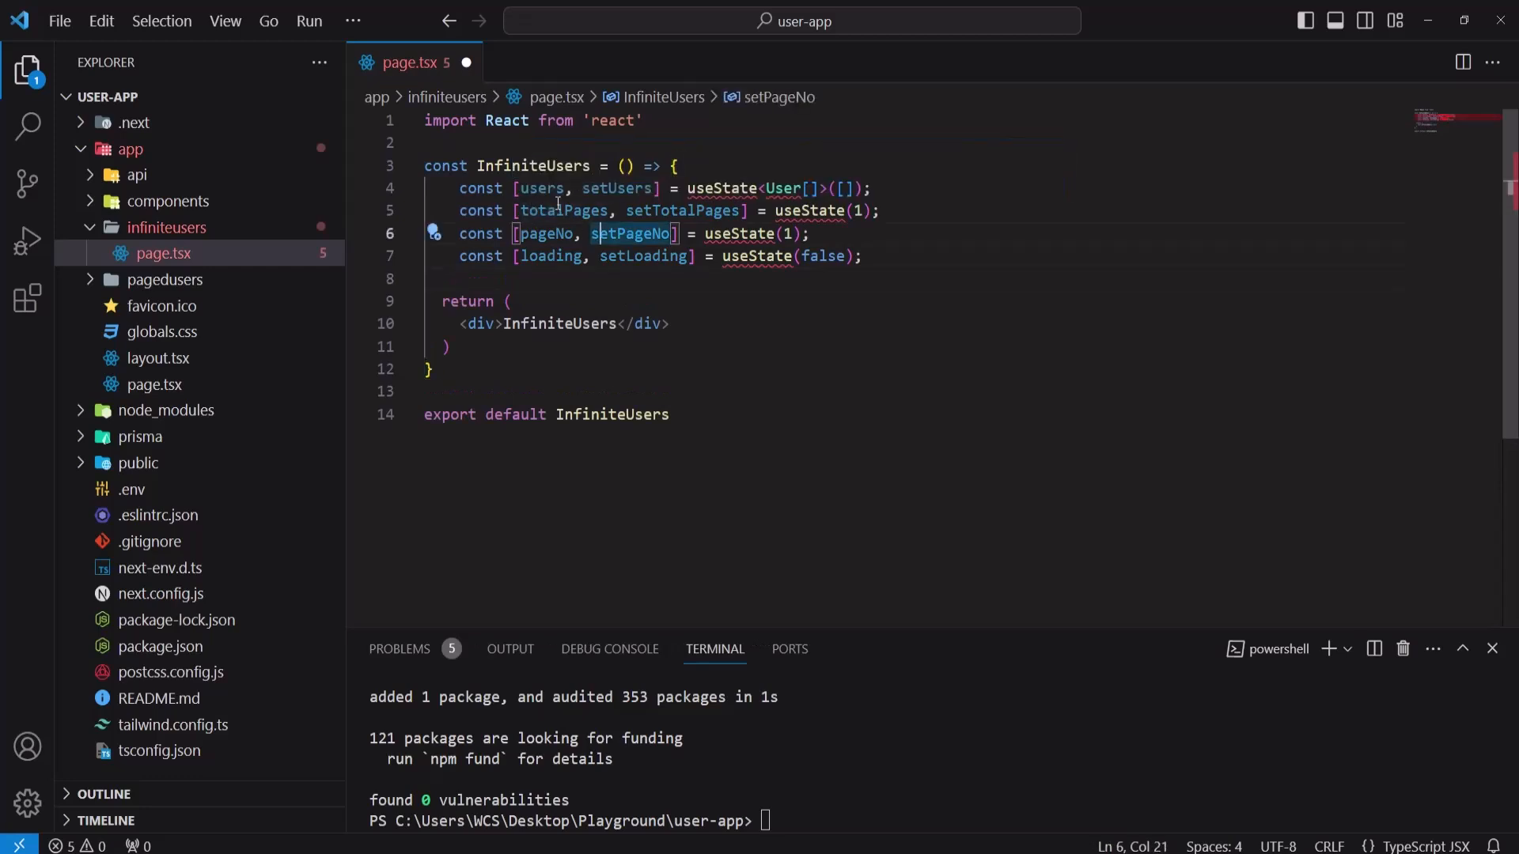
pyautogui.doubleClick(546, 234)
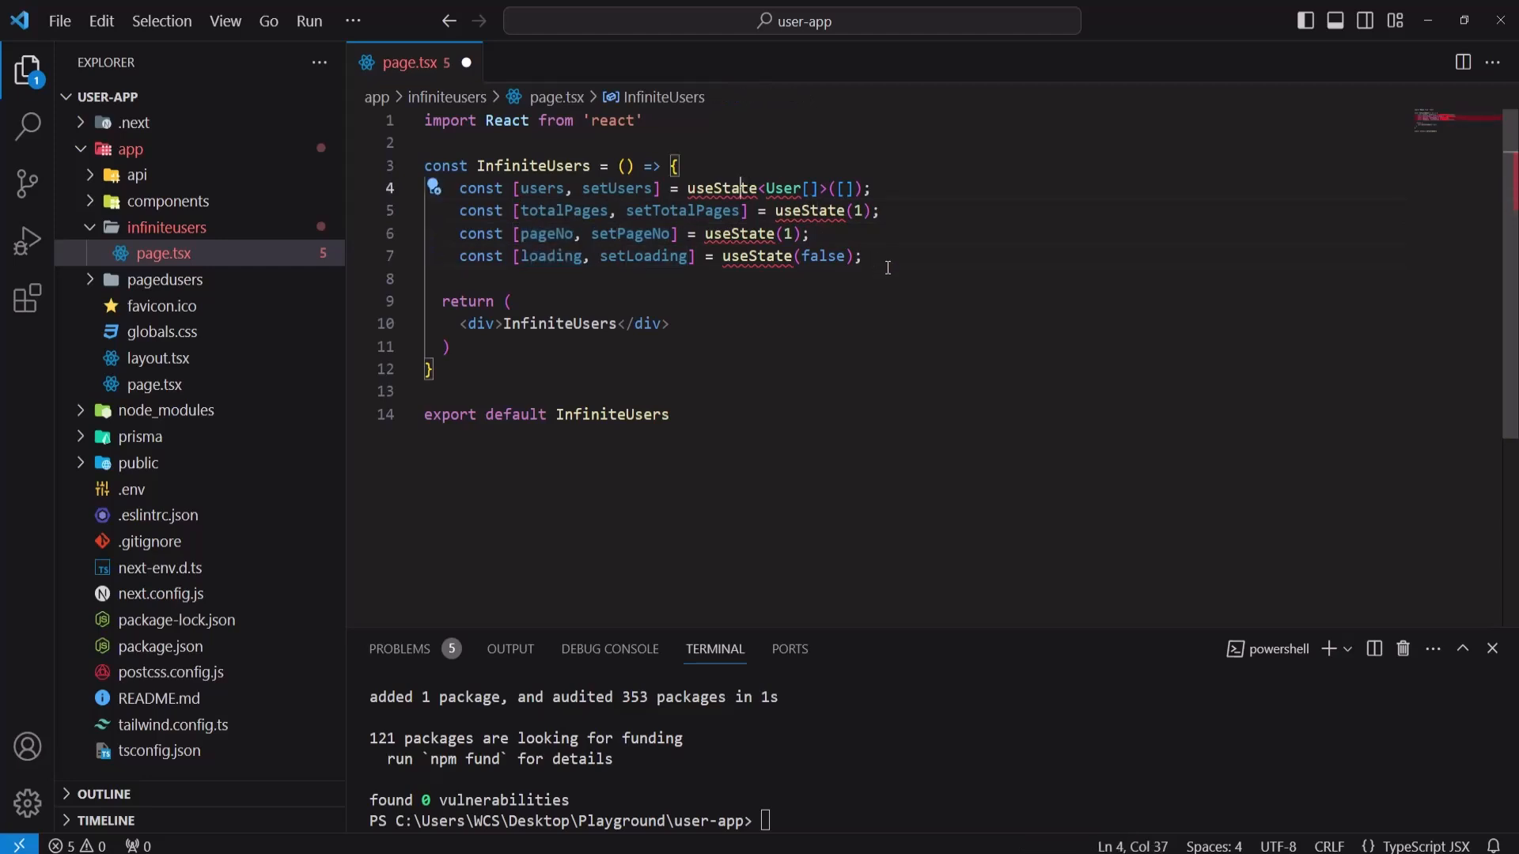
# Step: Resolve the missing imports for useState from react and User from Prisma via Quick Fix
pyautogui.click(435, 188)
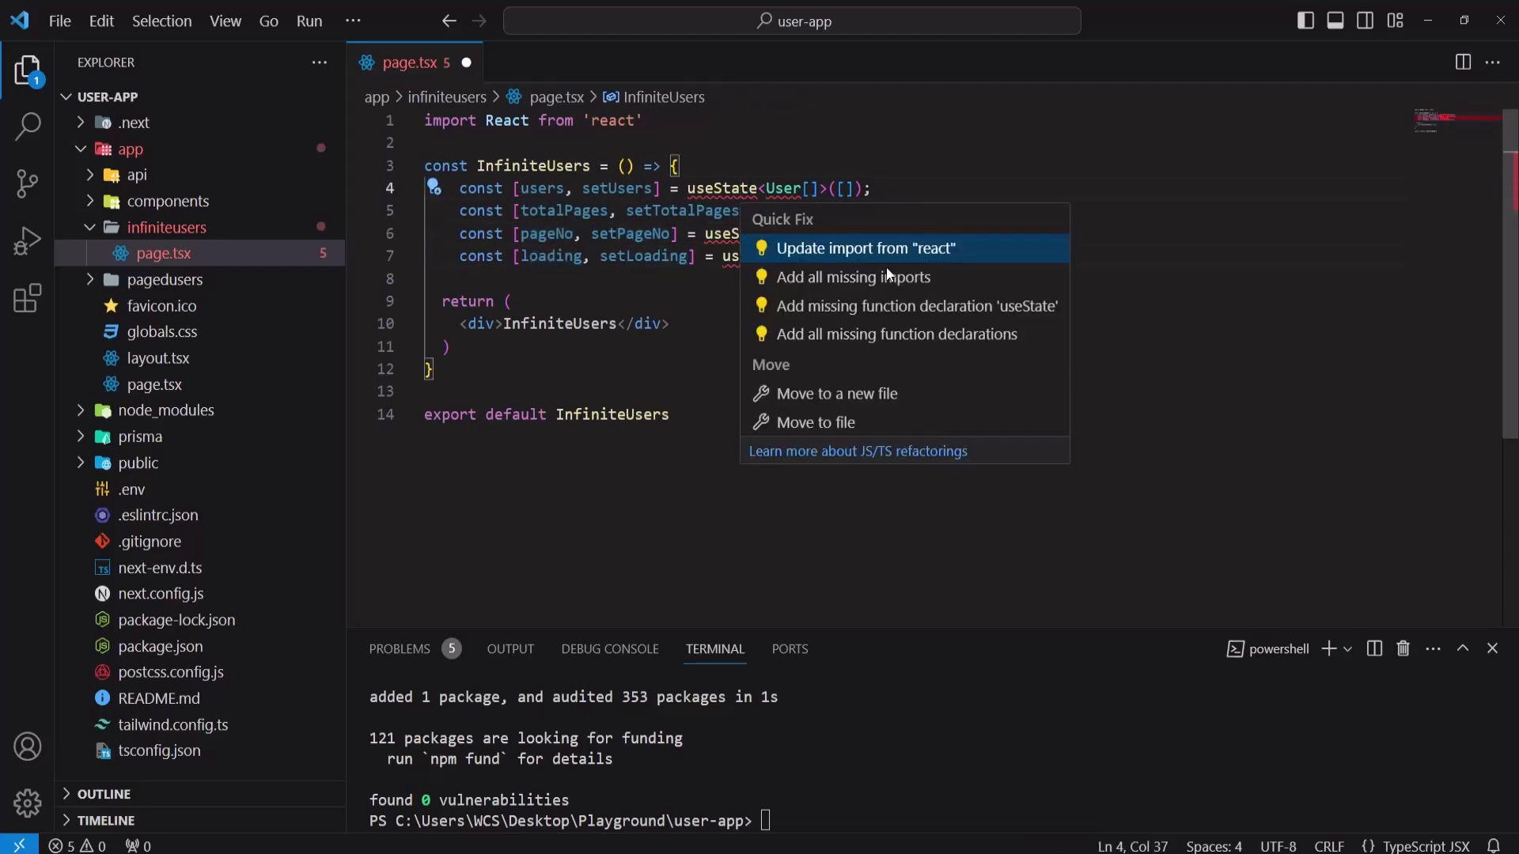
pyautogui.click(865, 248)
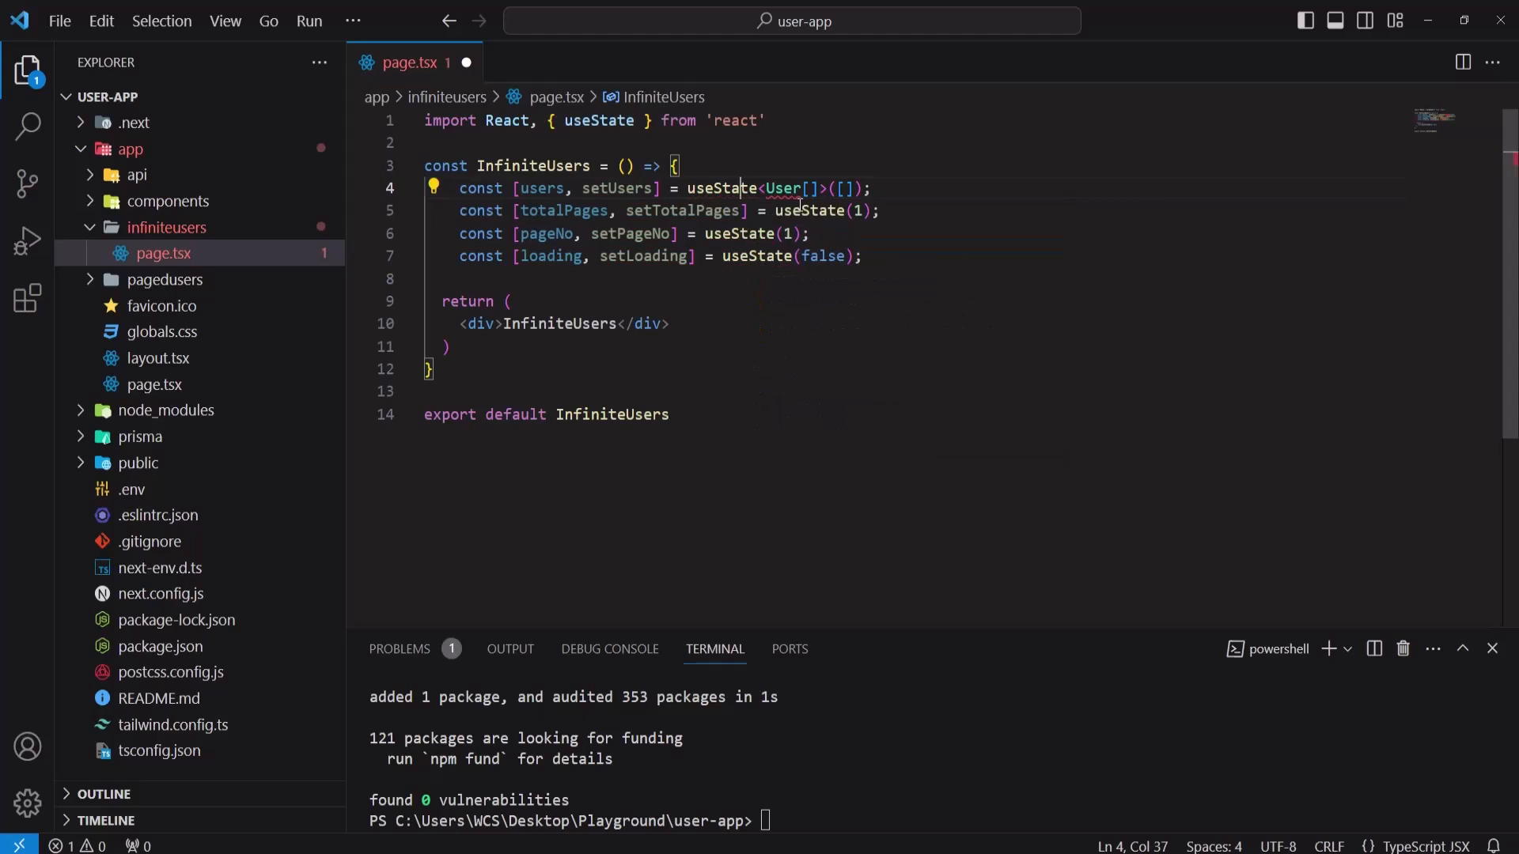
pyautogui.doubleClick(782, 188)
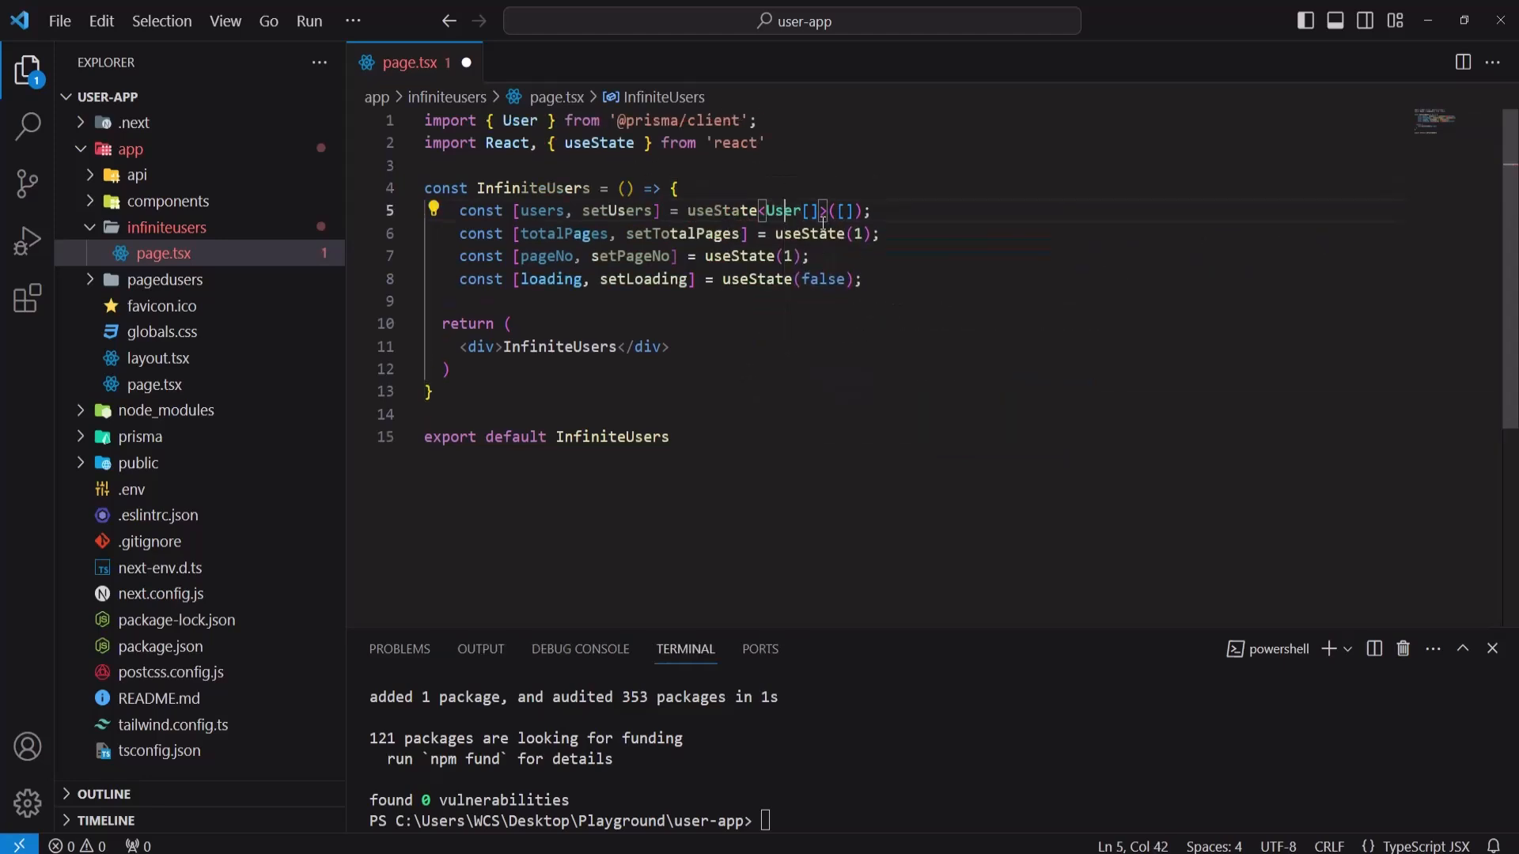
pyautogui.doubleClick(517, 121)
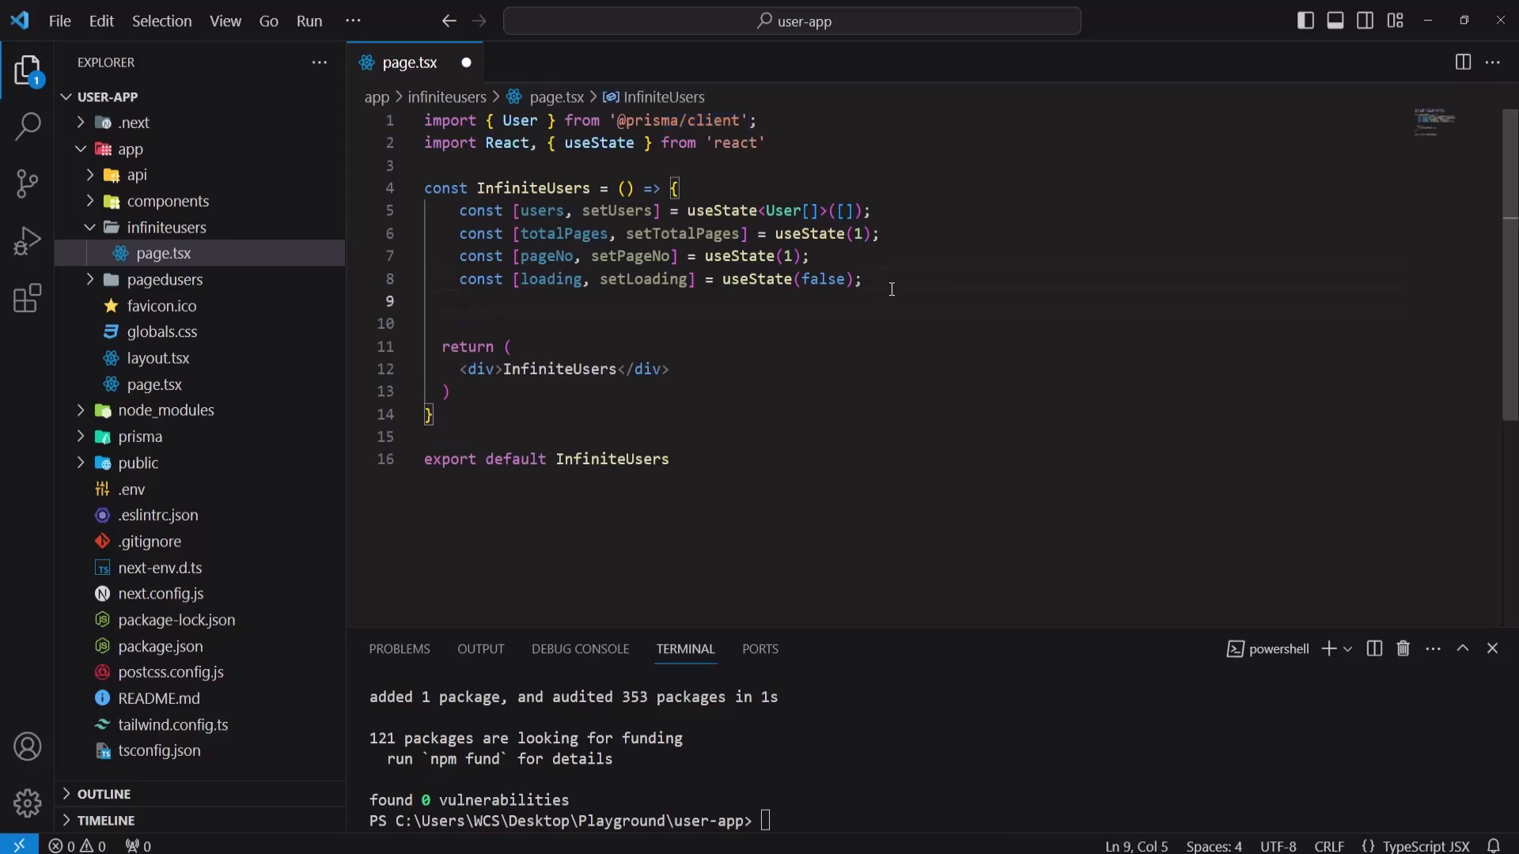
# Step: Declare const fetchUsers = async () => {} whose body starts with setLoading(true)
pyautogui.write('const')
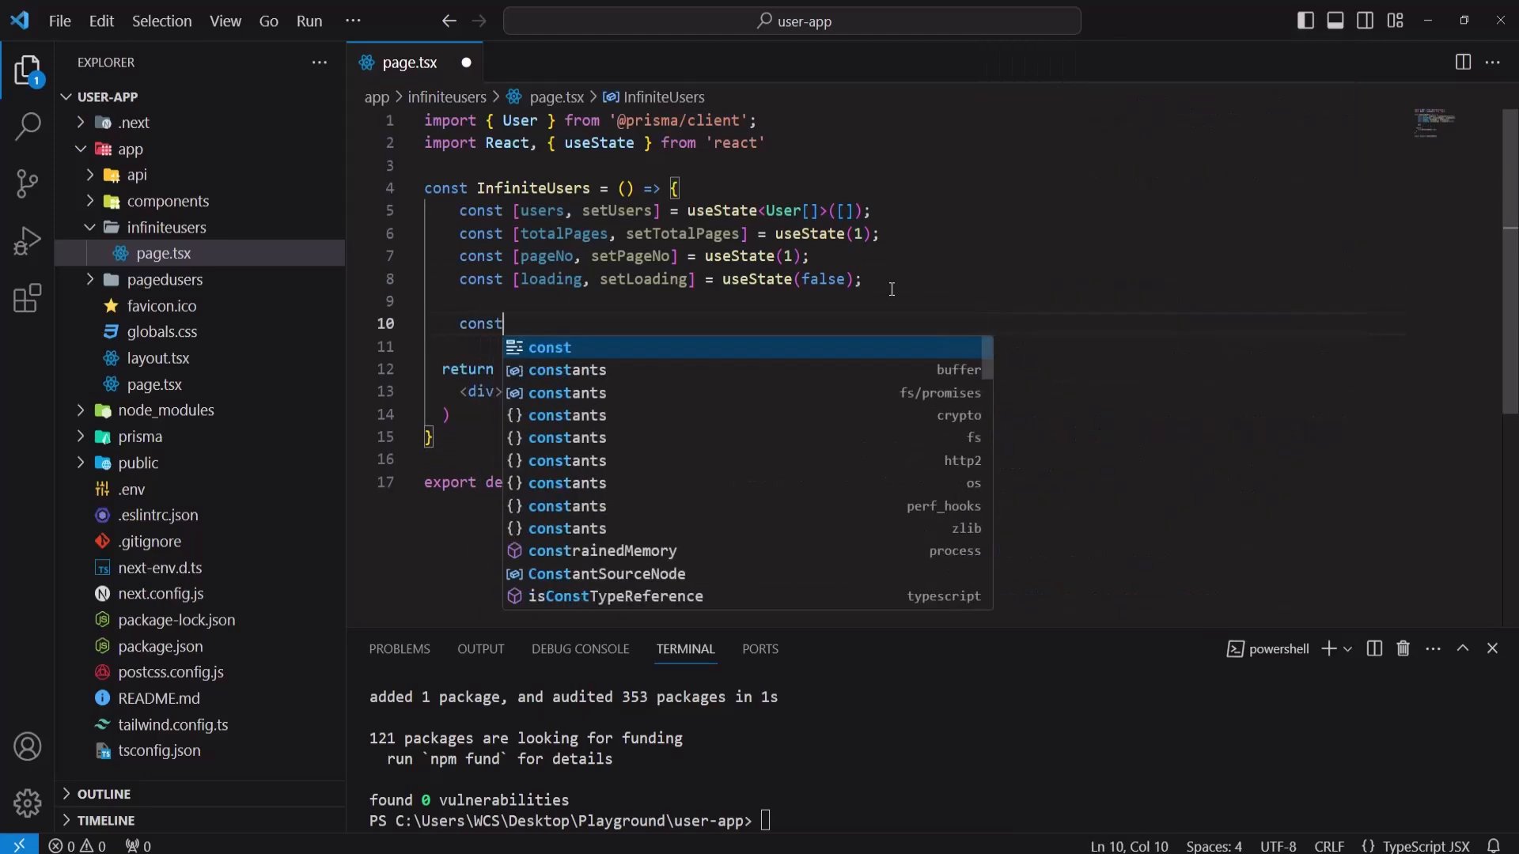
pyautogui.write('fet')
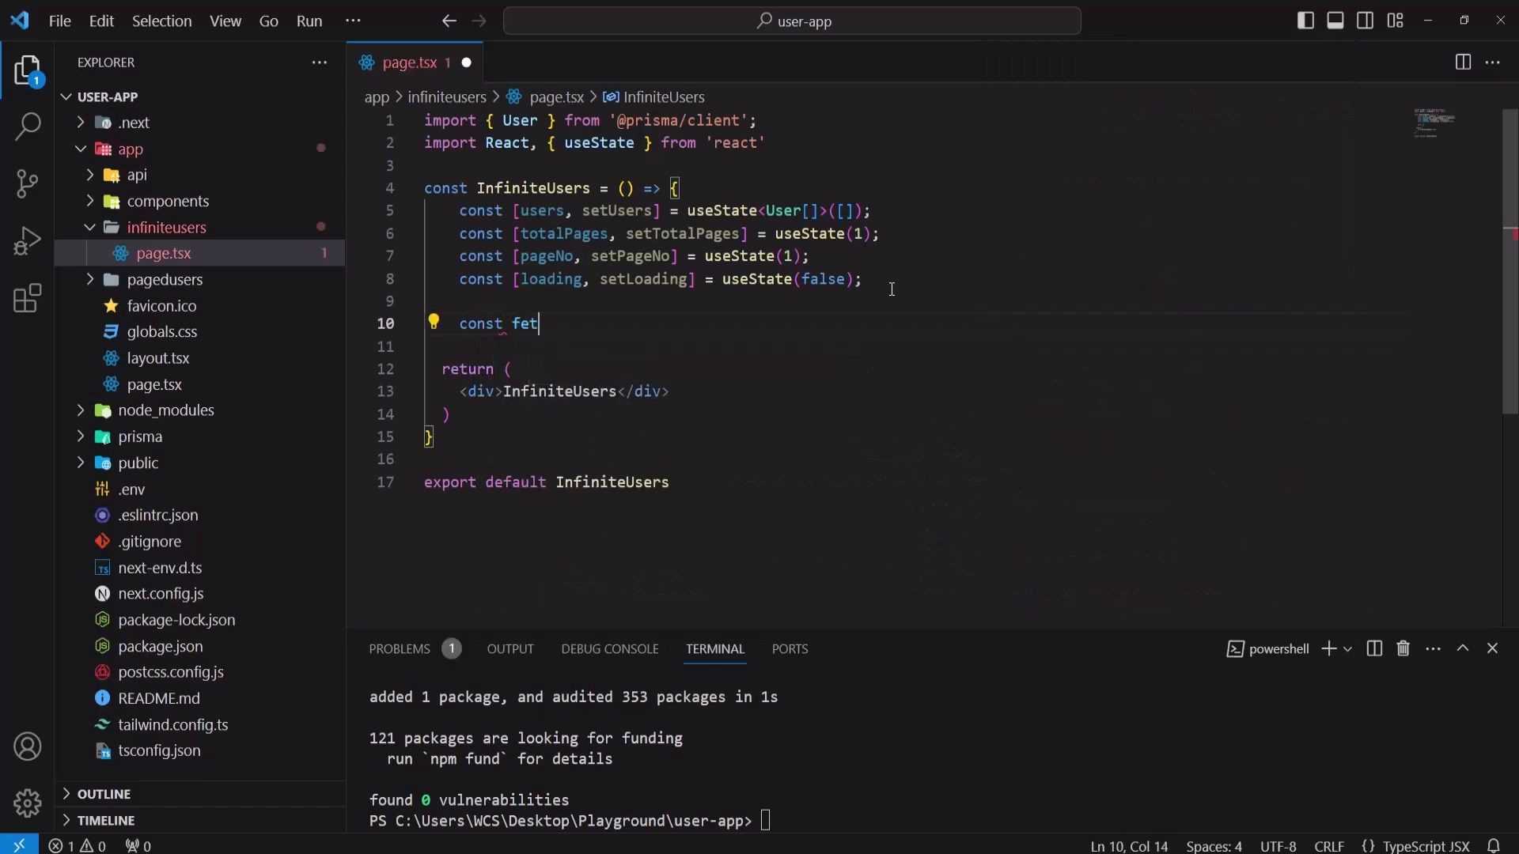
pyautogui.write('chUsers')
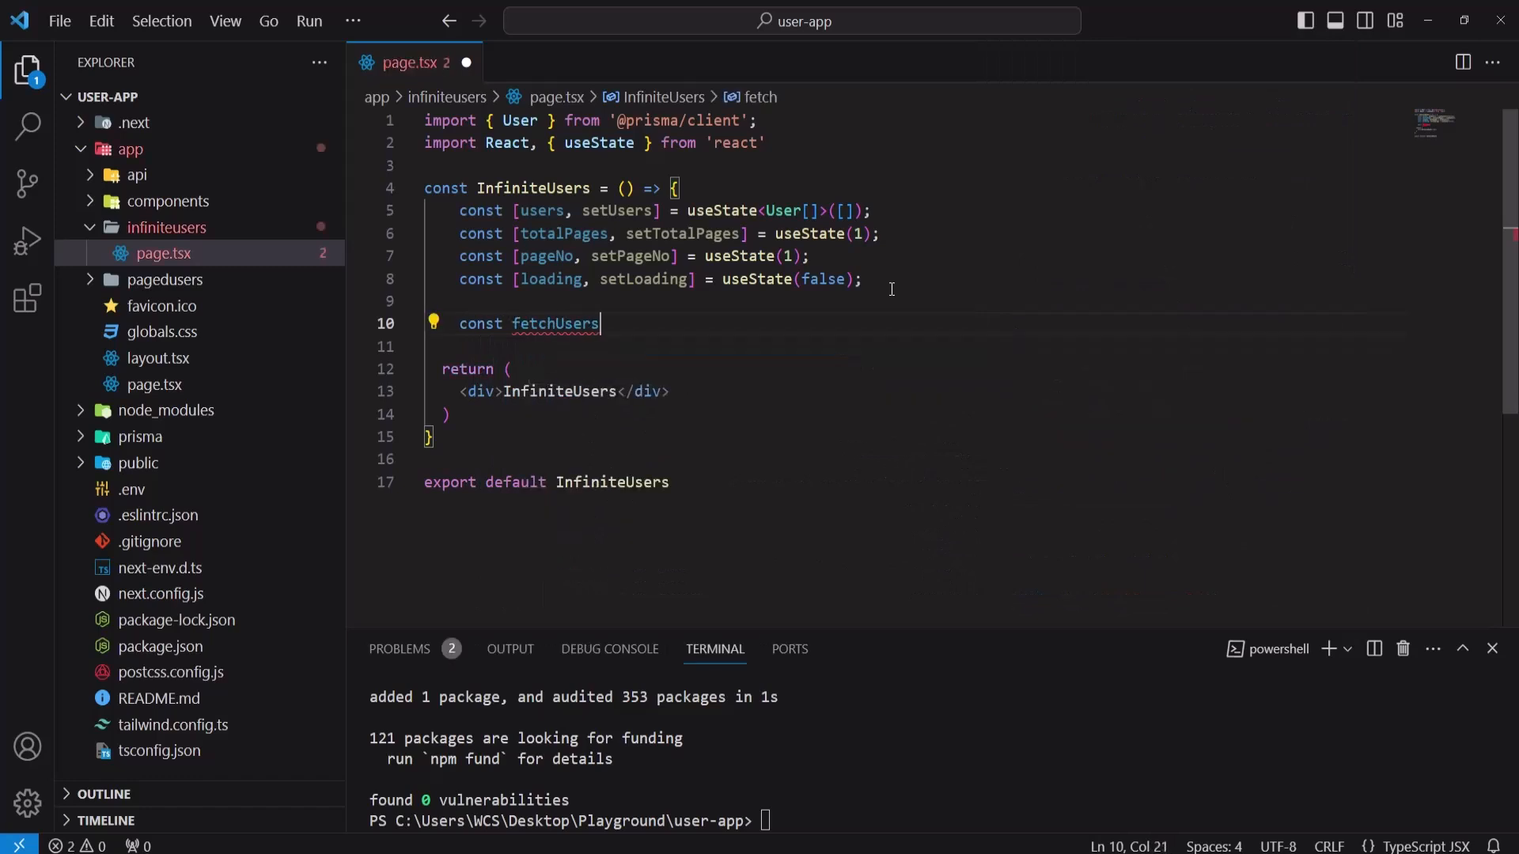
pyautogui.write('= async')
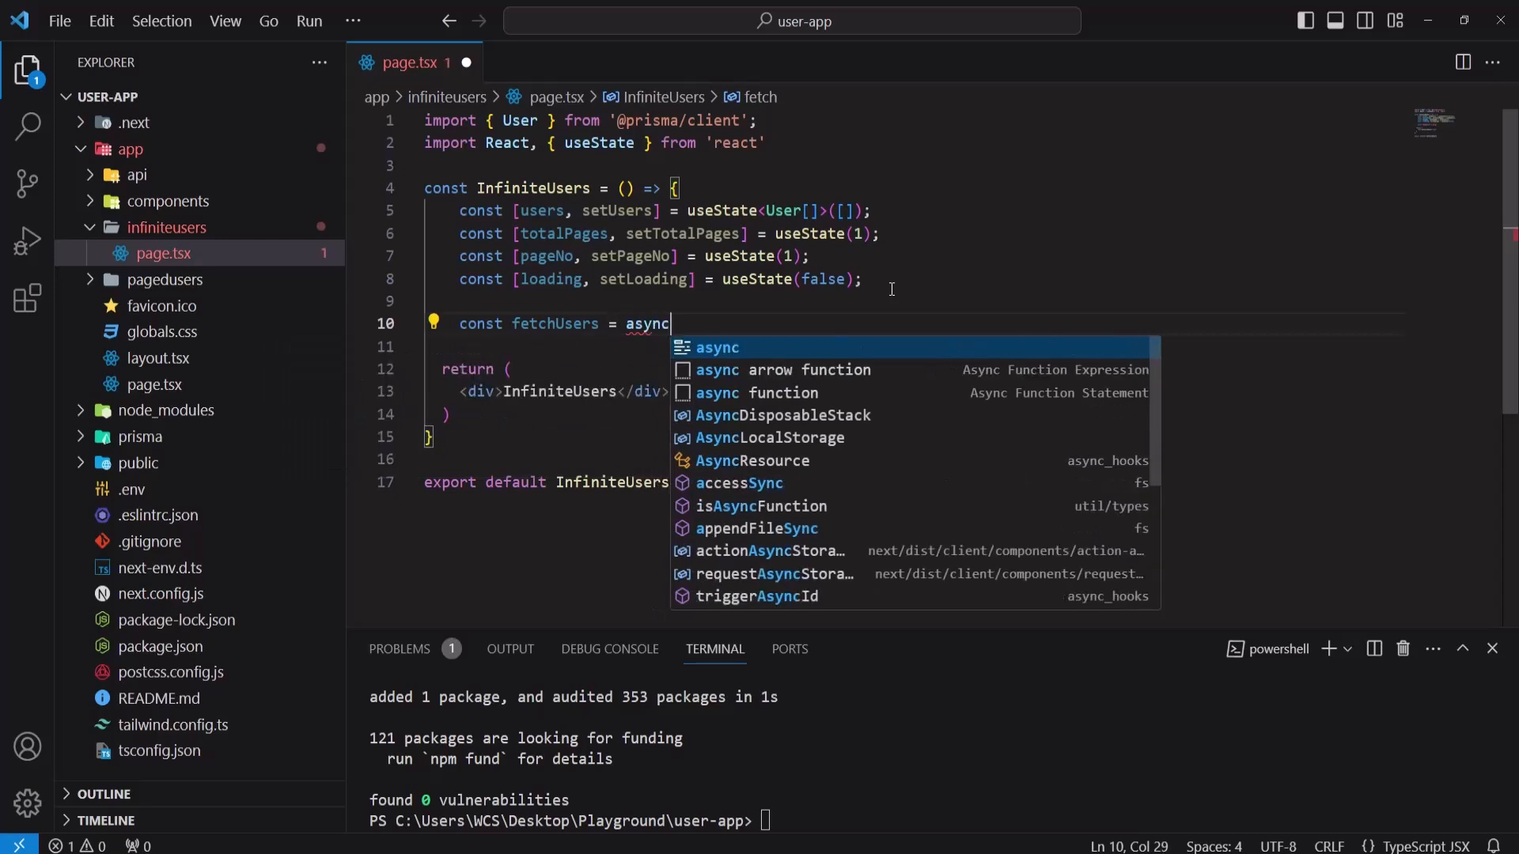
pyautogui.write('()')
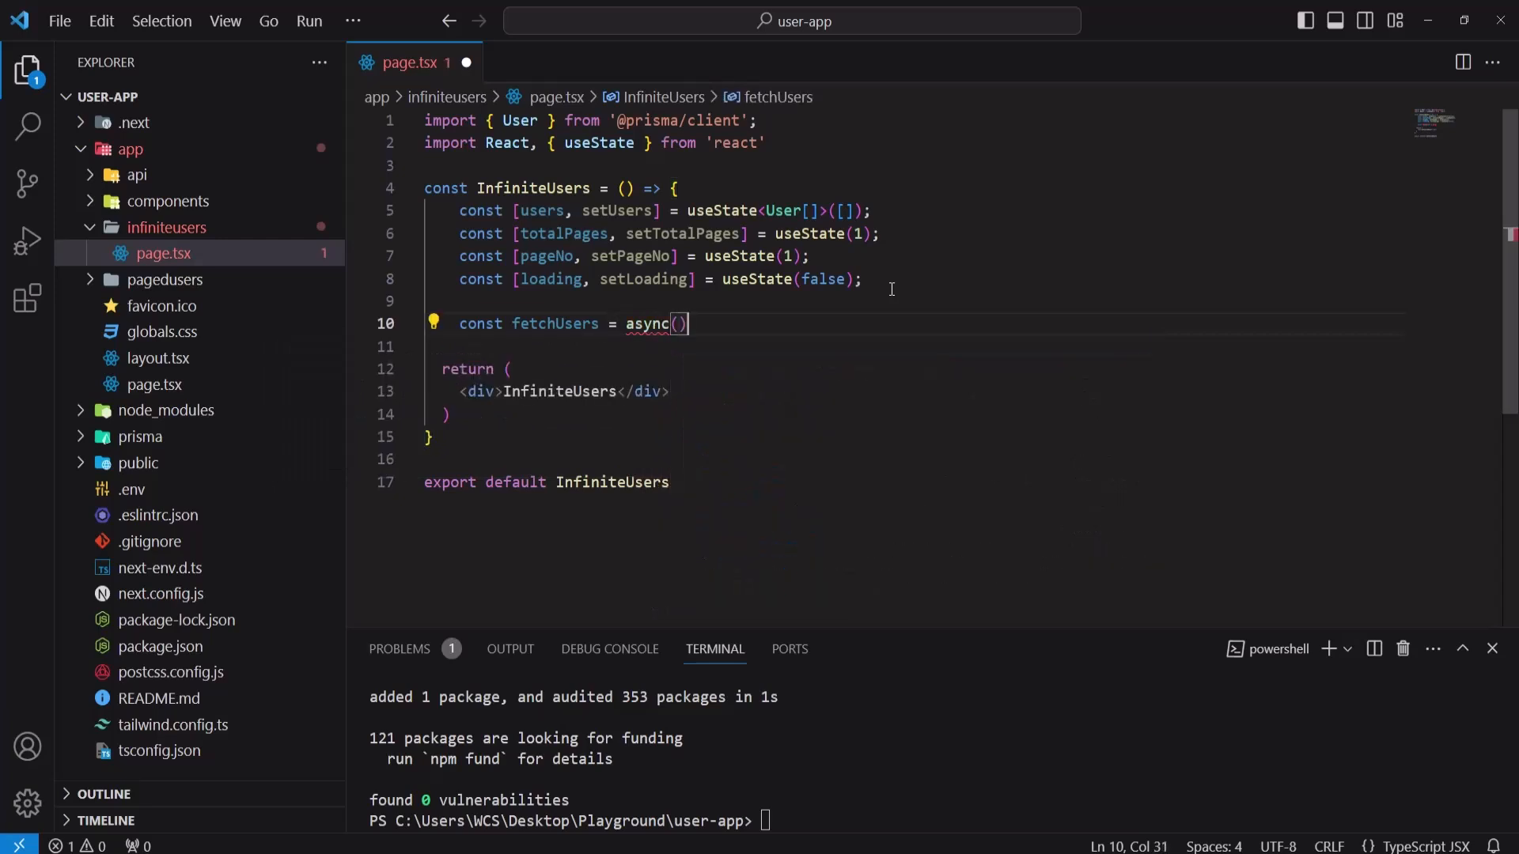
pyautogui.write('=> {}')
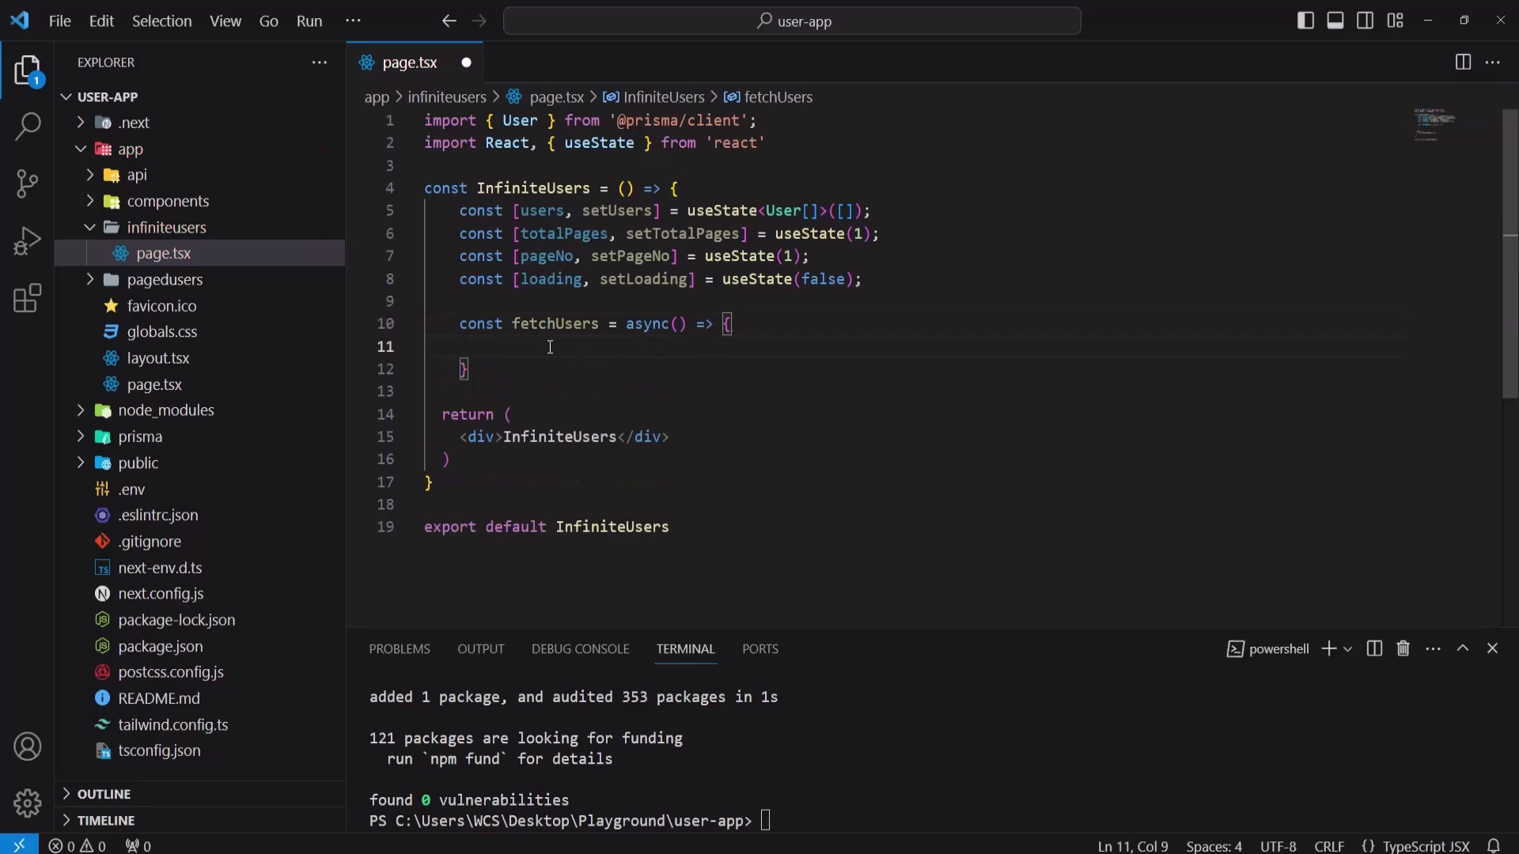
pyautogui.write('setlo')
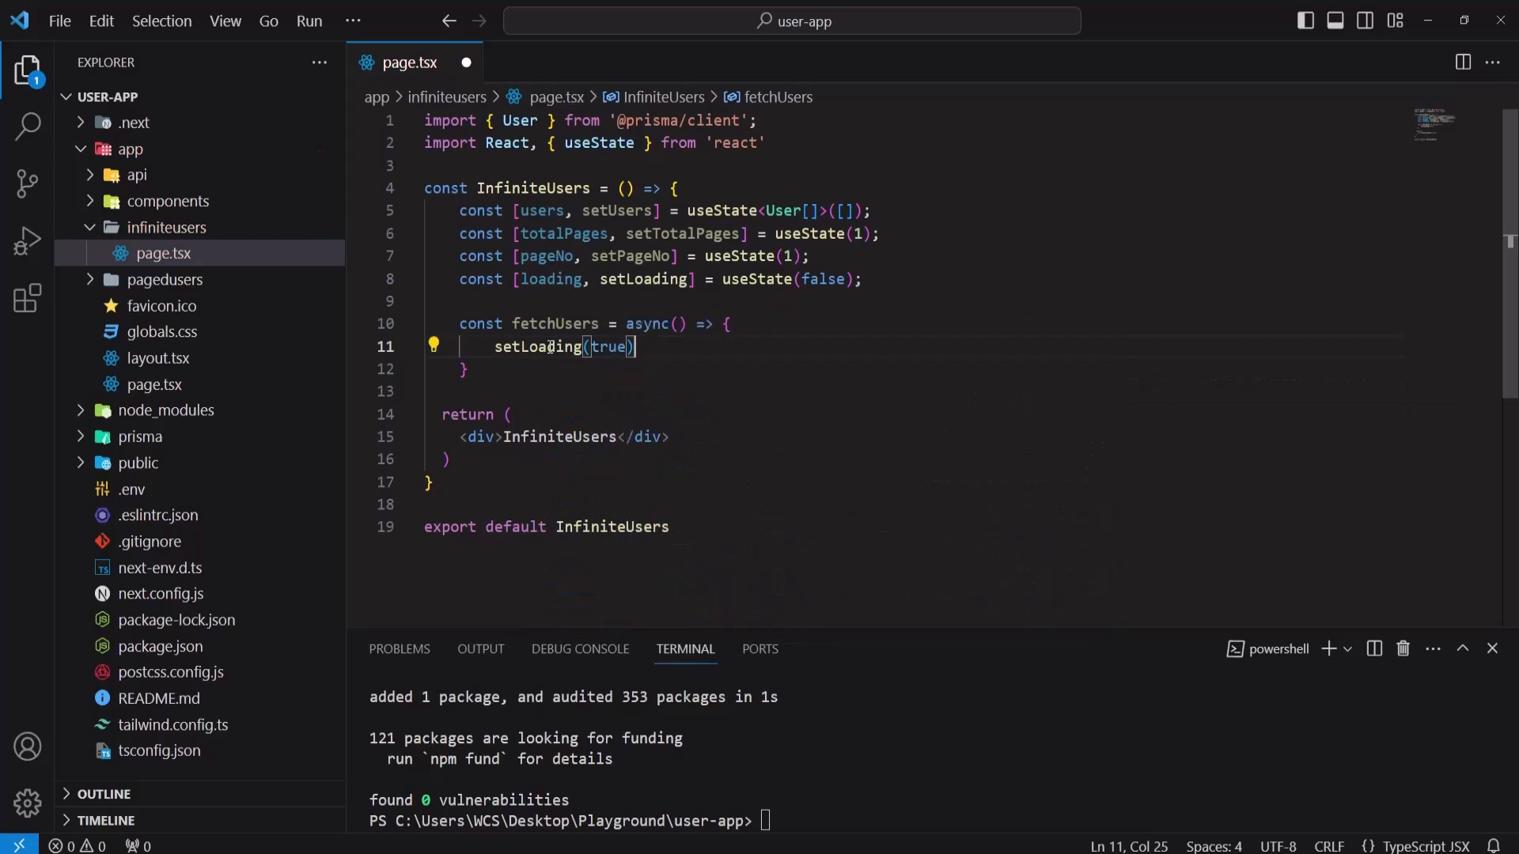
pyautogui.write(';')
pyautogui.press('Enter')
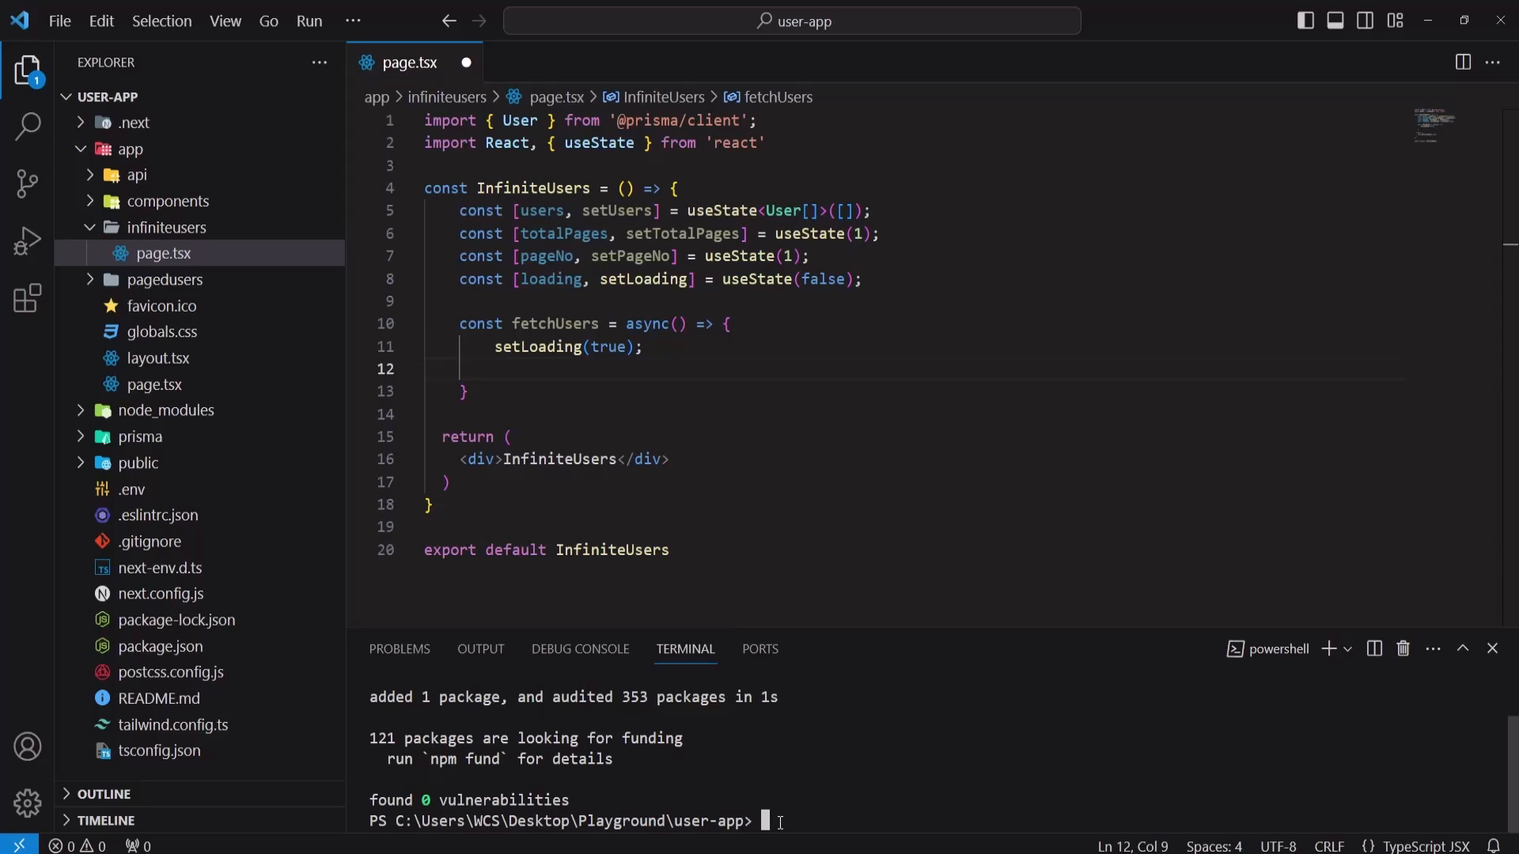
# Step: Install the delay package with npm i delay in the terminal
pyautogui.write('npm i')
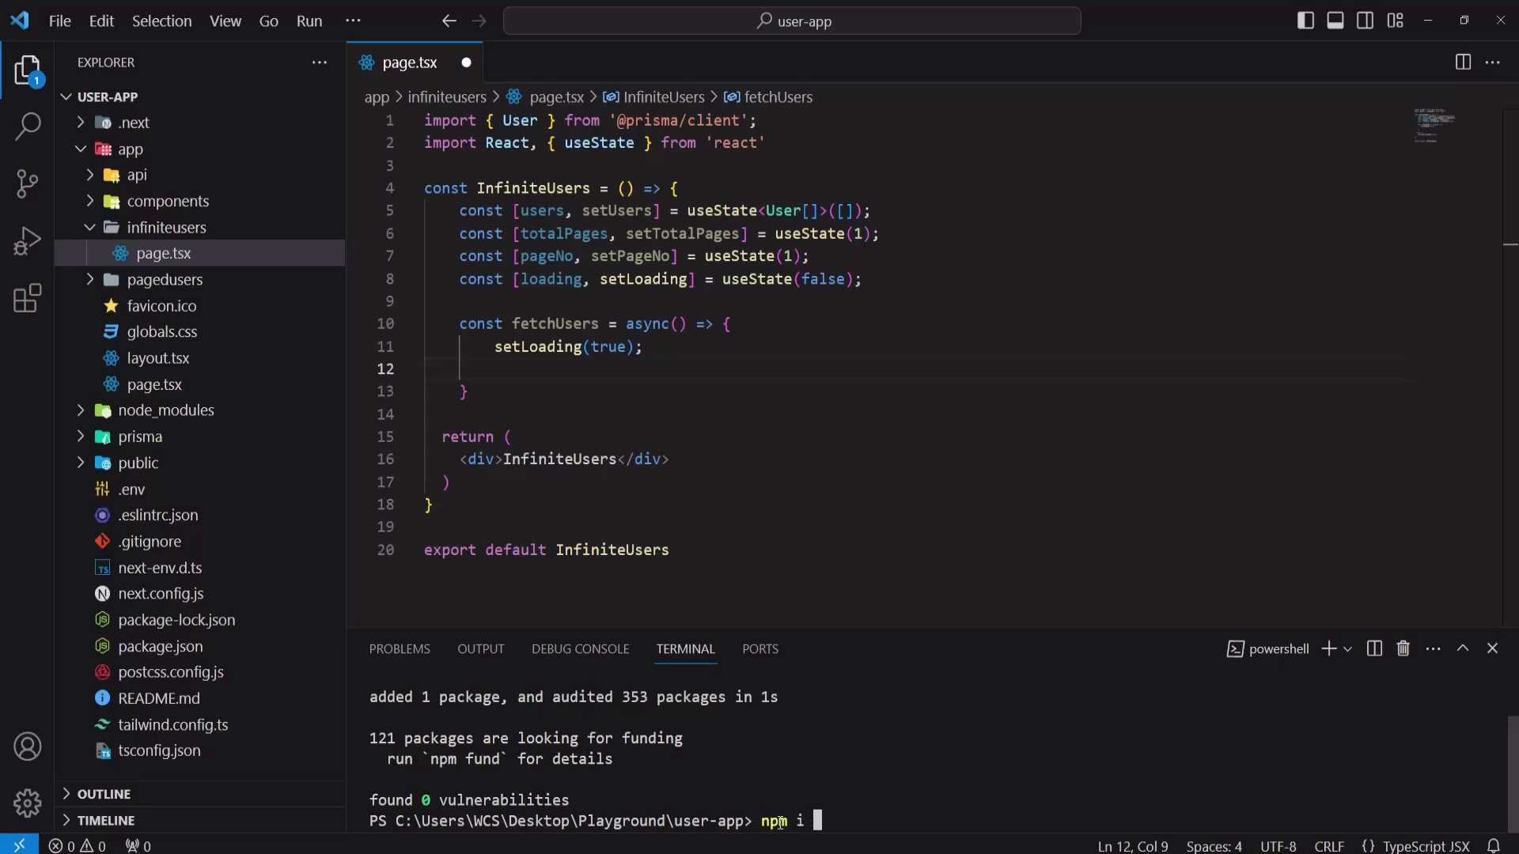
pyautogui.write('delay')
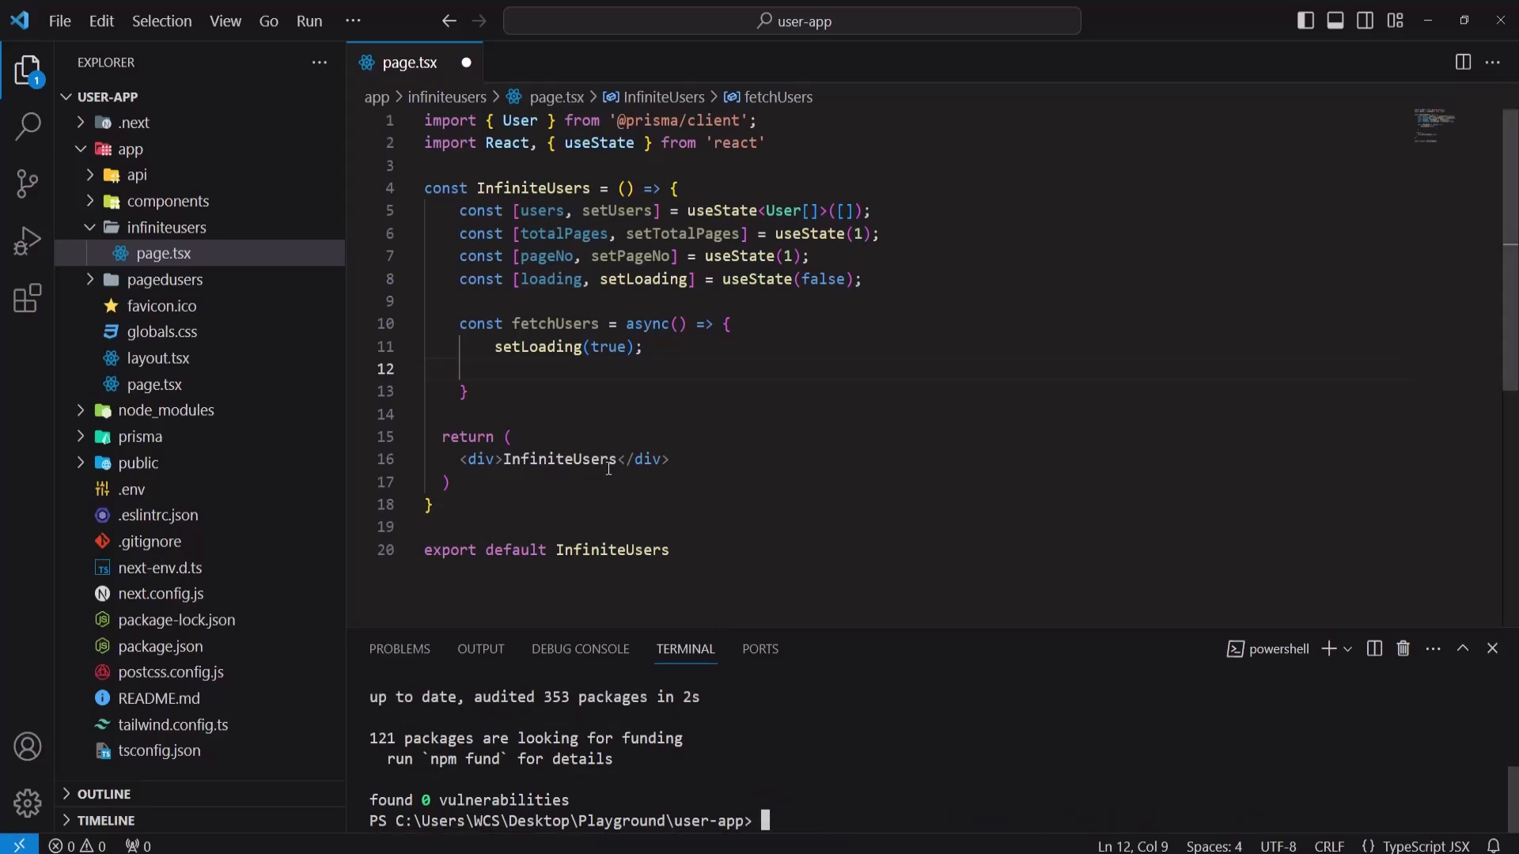
# Step: Add await delay(2000); after setLoading(true), with delay auto-imported
pyautogui.write('await')
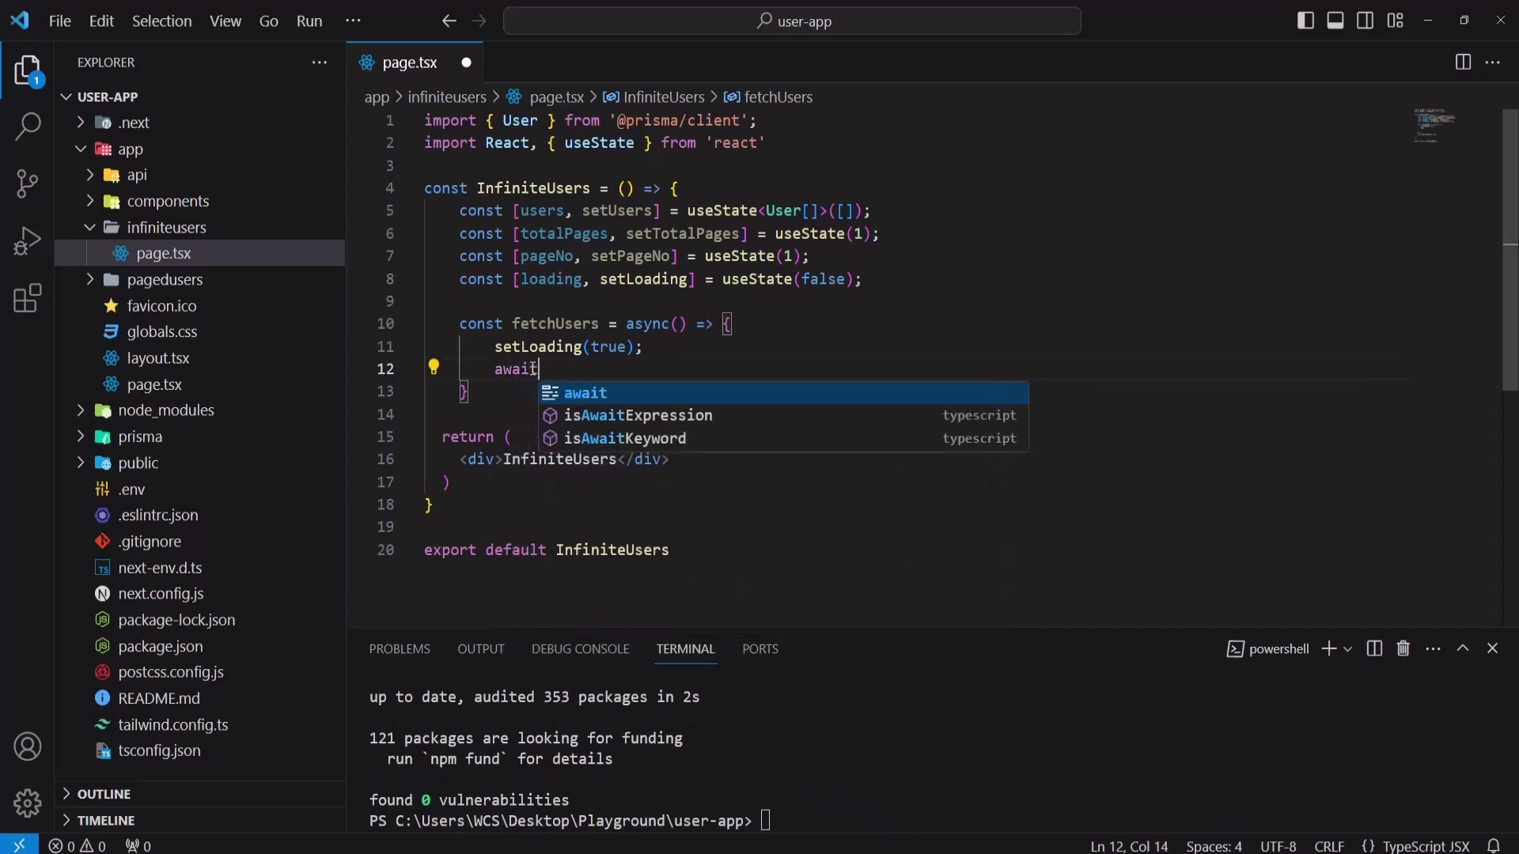
pyautogui.write('delay(')
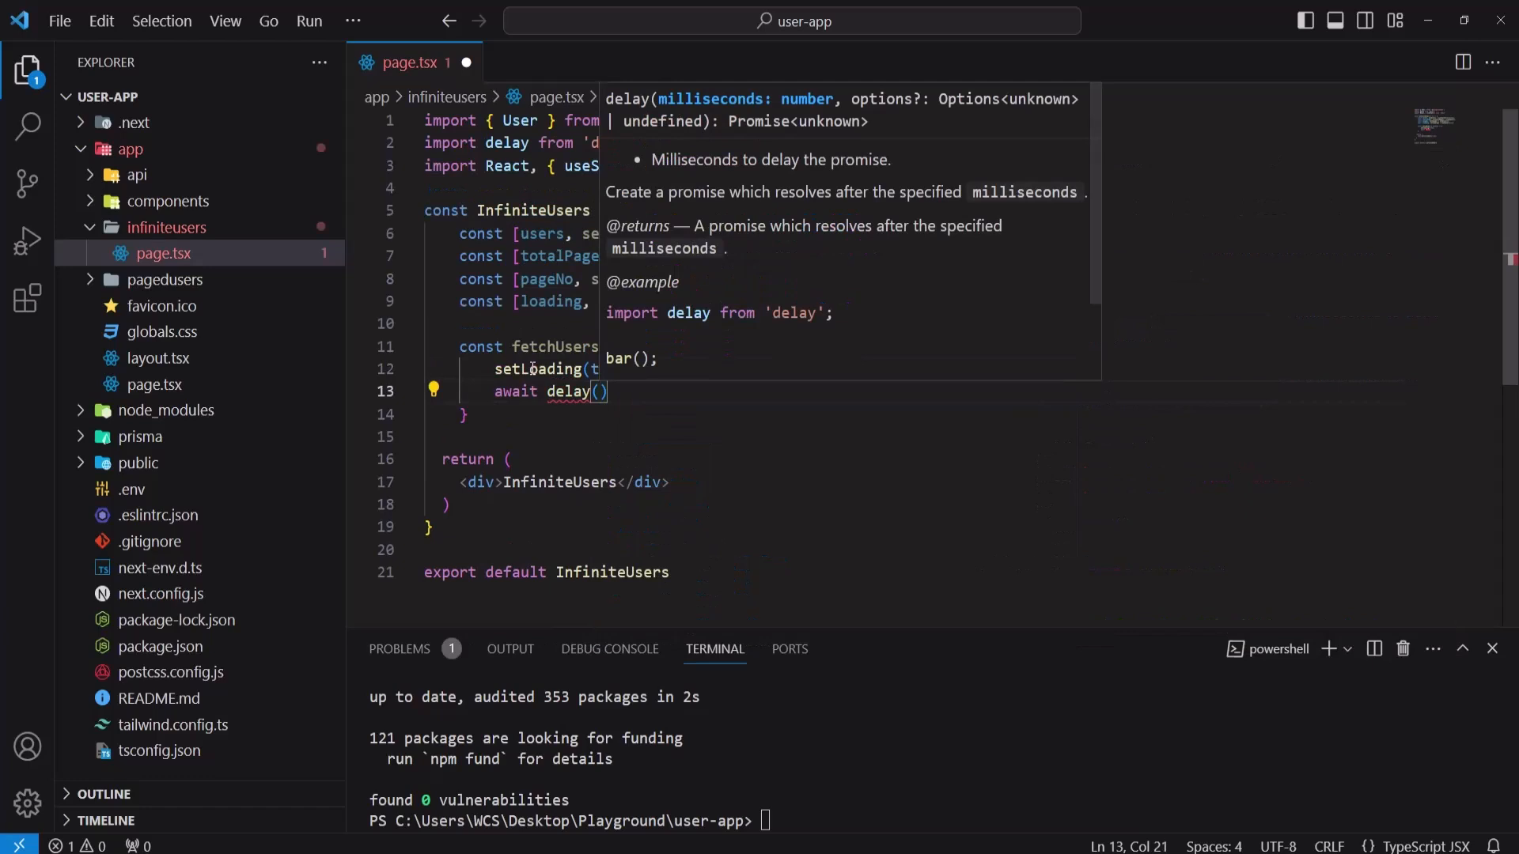
pyautogui.write('2')
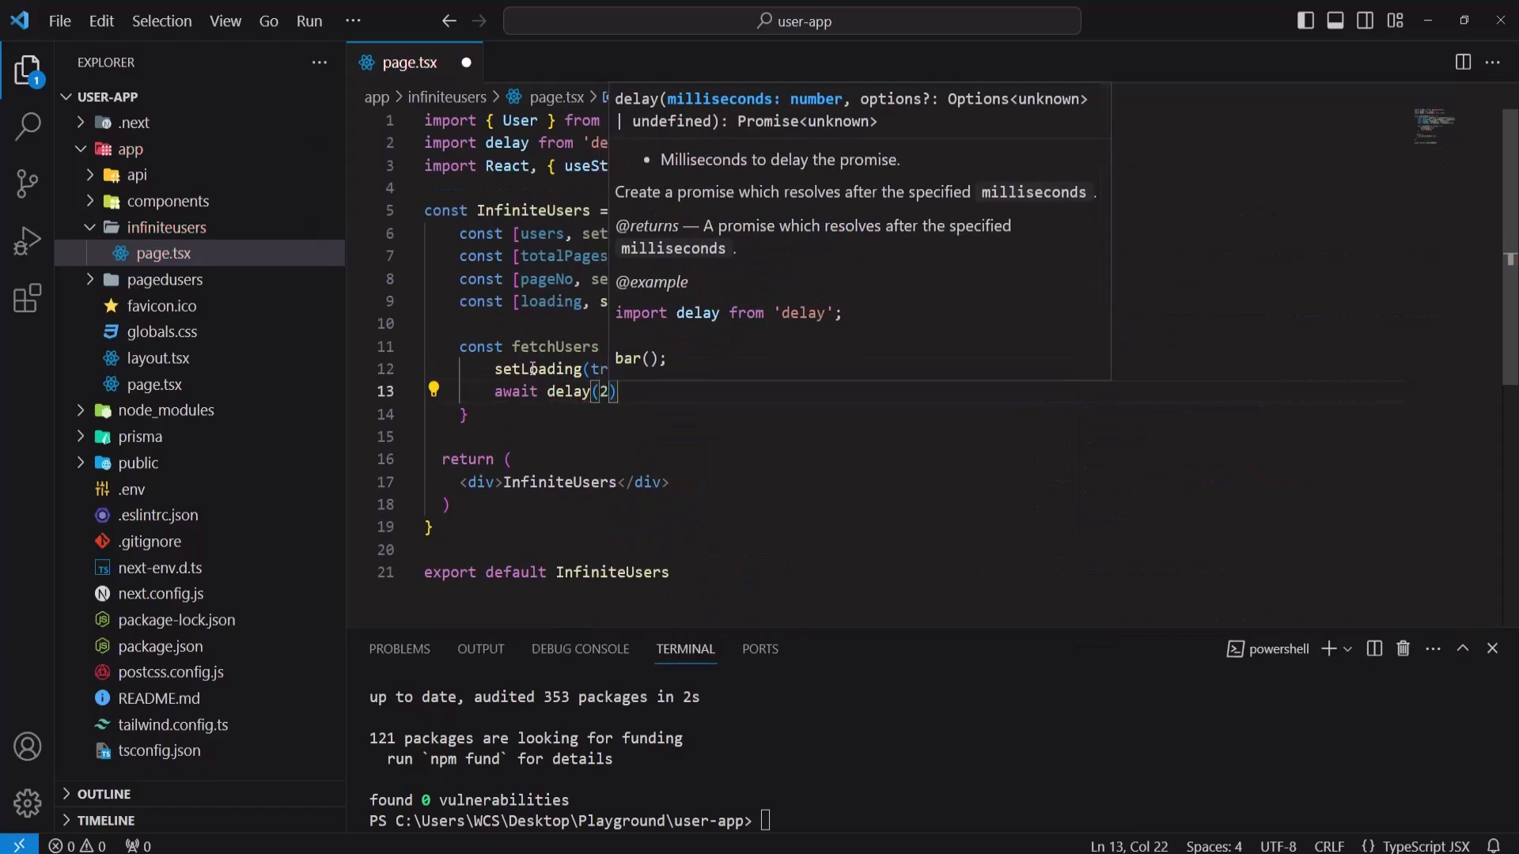
pyautogui.write('000')
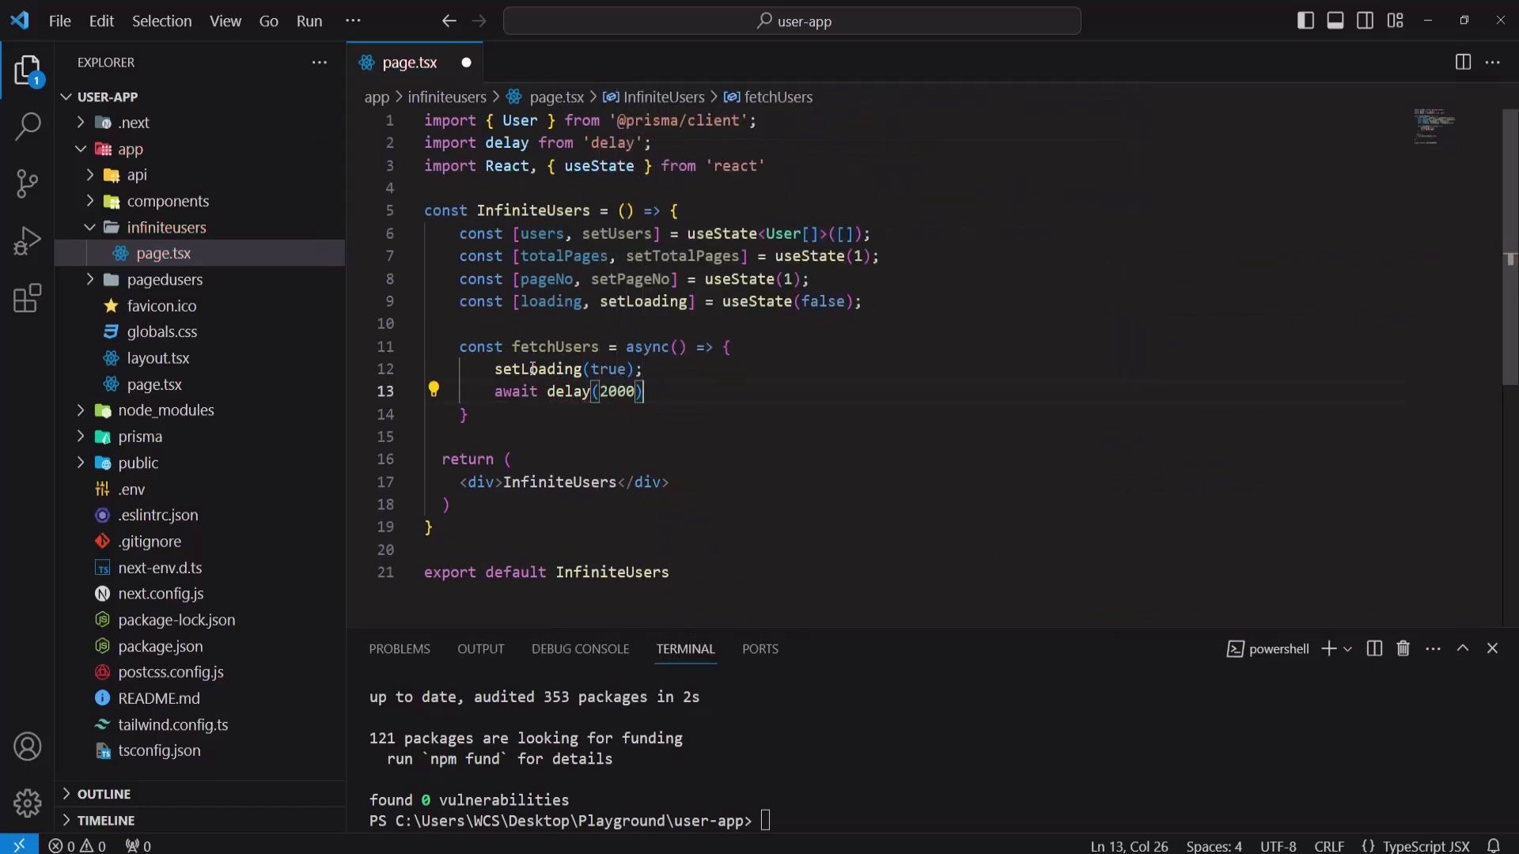
pyautogui.write(';')
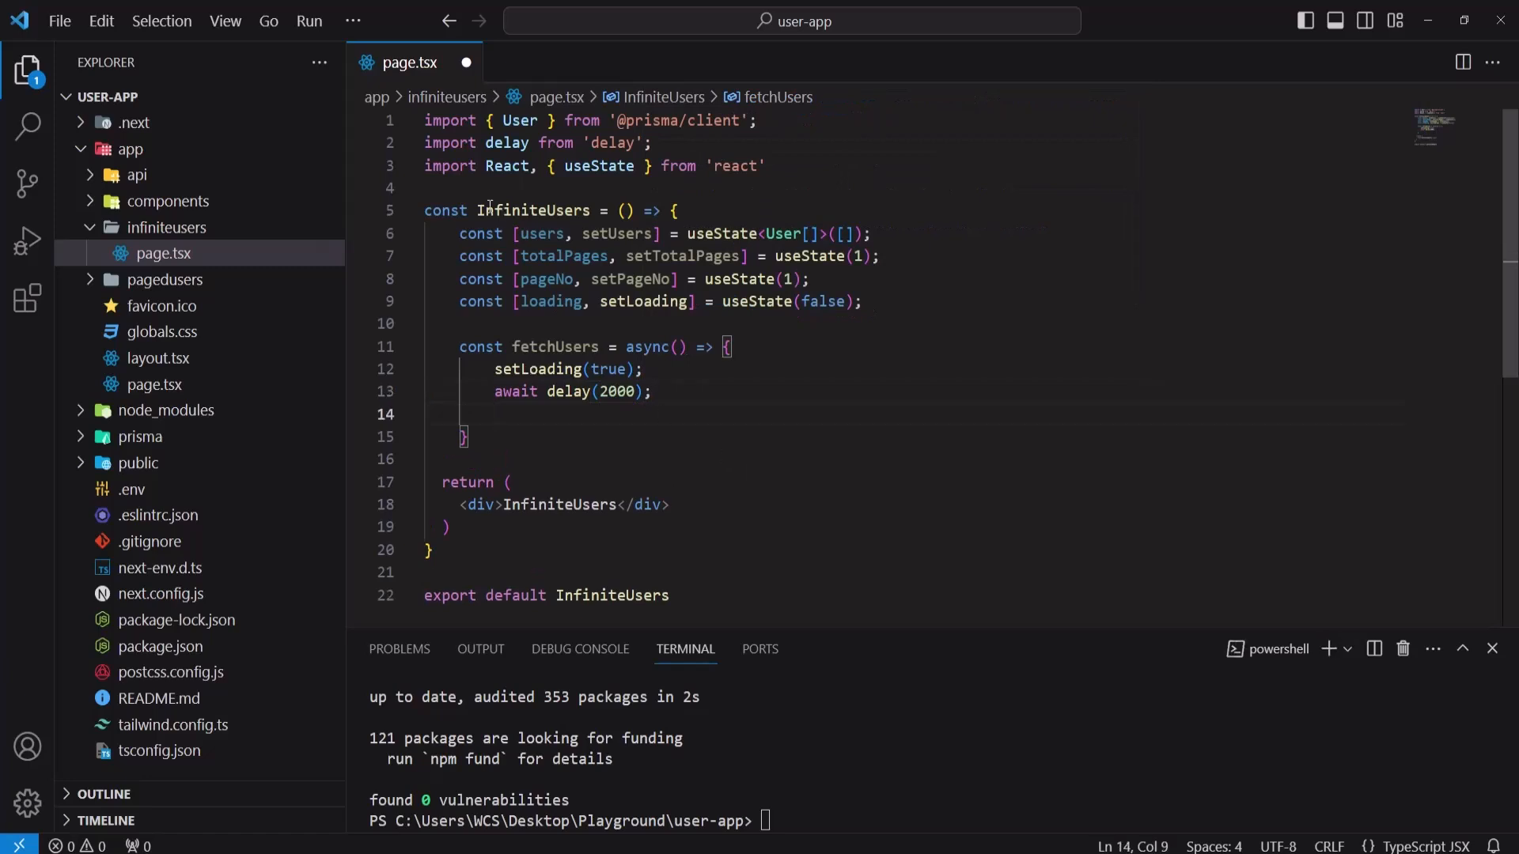
# Step: Await axios.get('/api/pagedUsers', { params: { pageNo } }) and import axios from 'axios'
pyautogui.moveTo(487, 143); pyautogui.dragTo(653, 143)
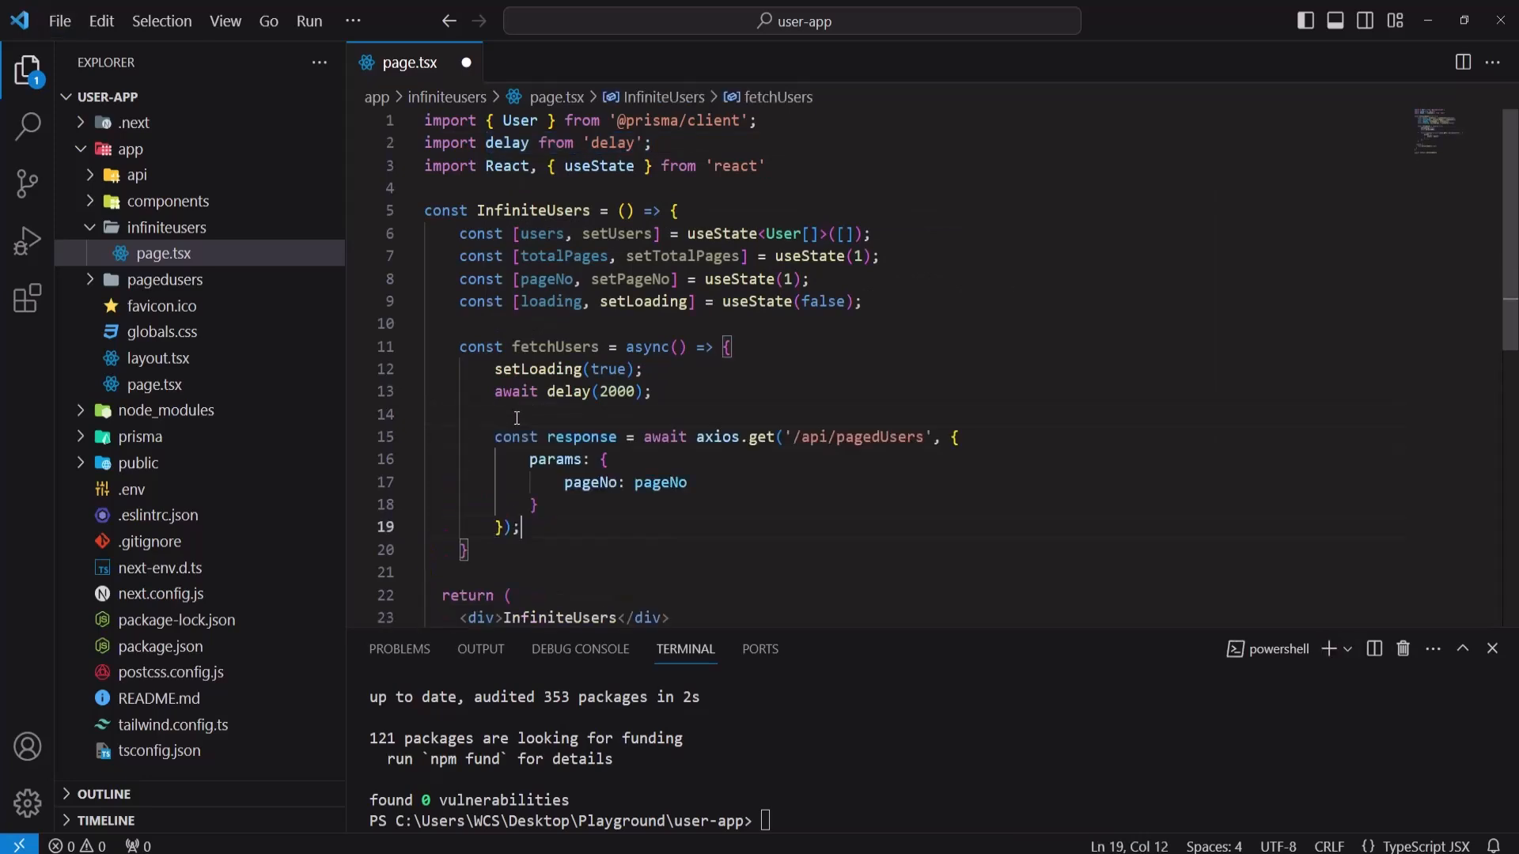
pyautogui.click(717, 437)
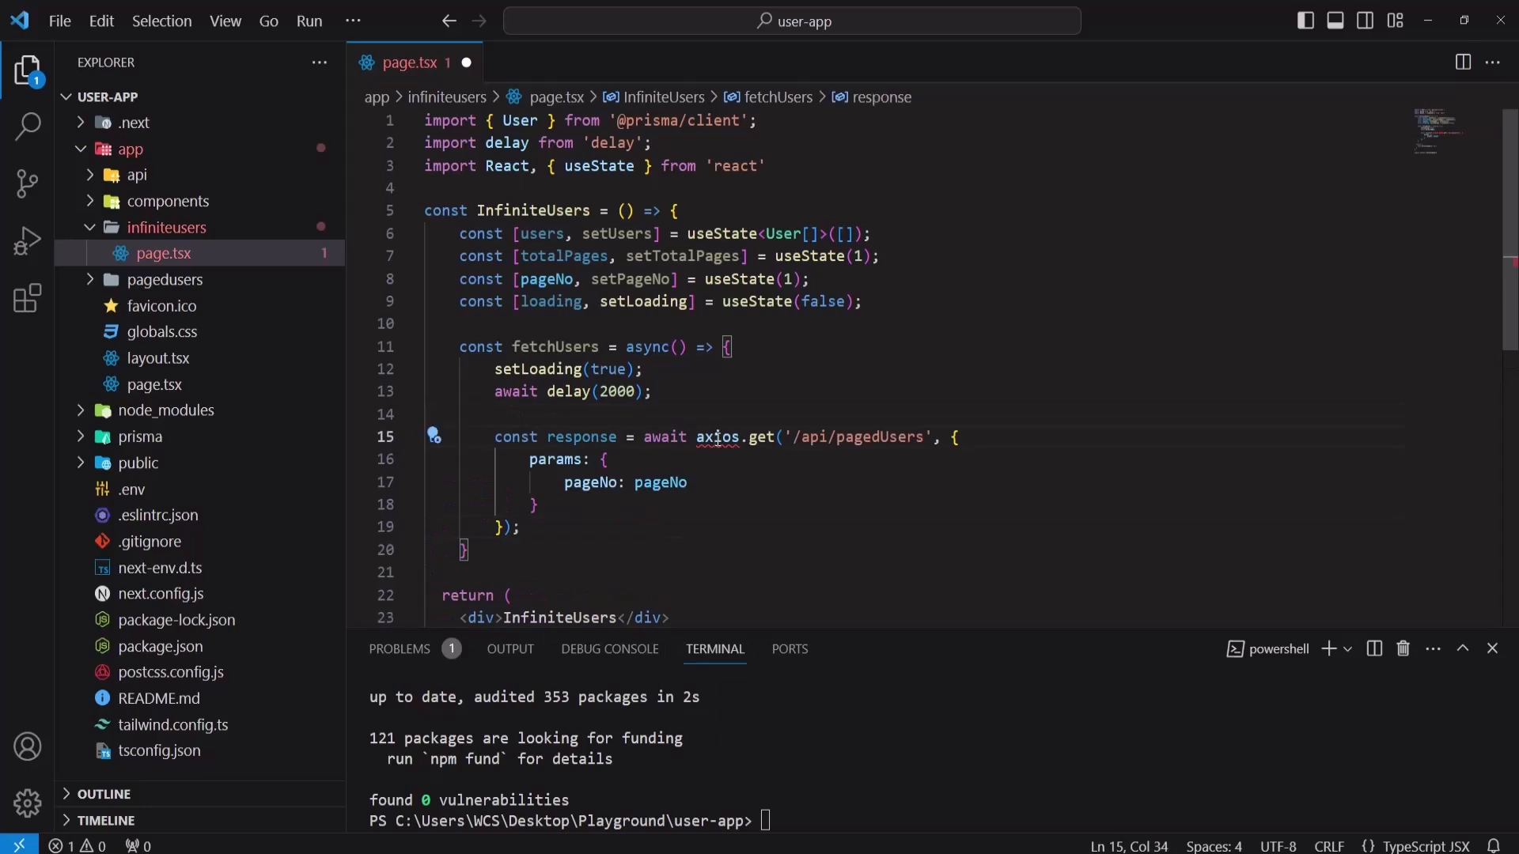
pyautogui.write("import axios from 'axios';")
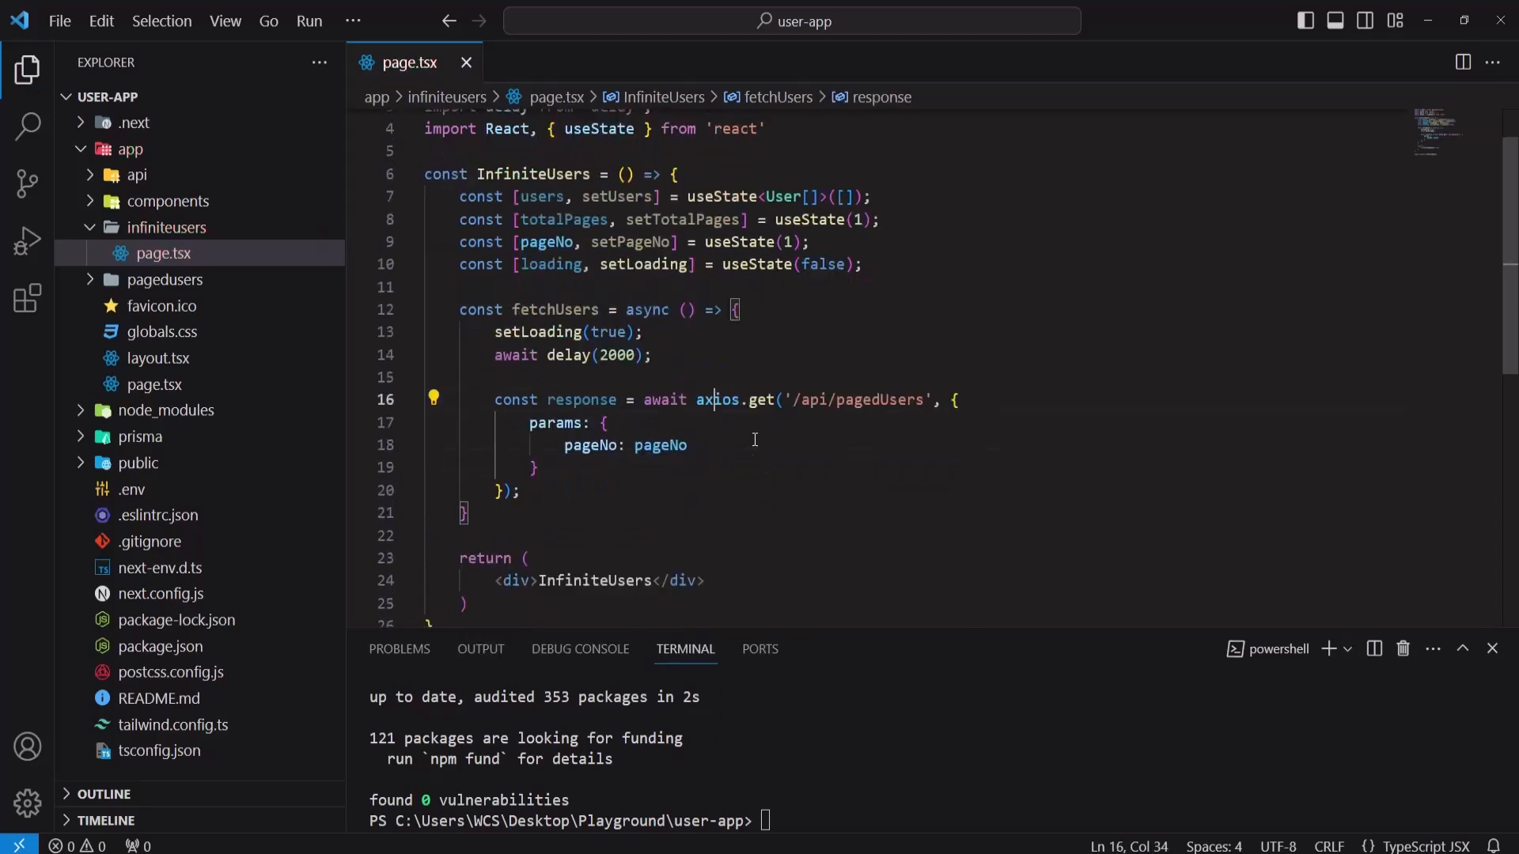
pyautogui.scroll(-3)
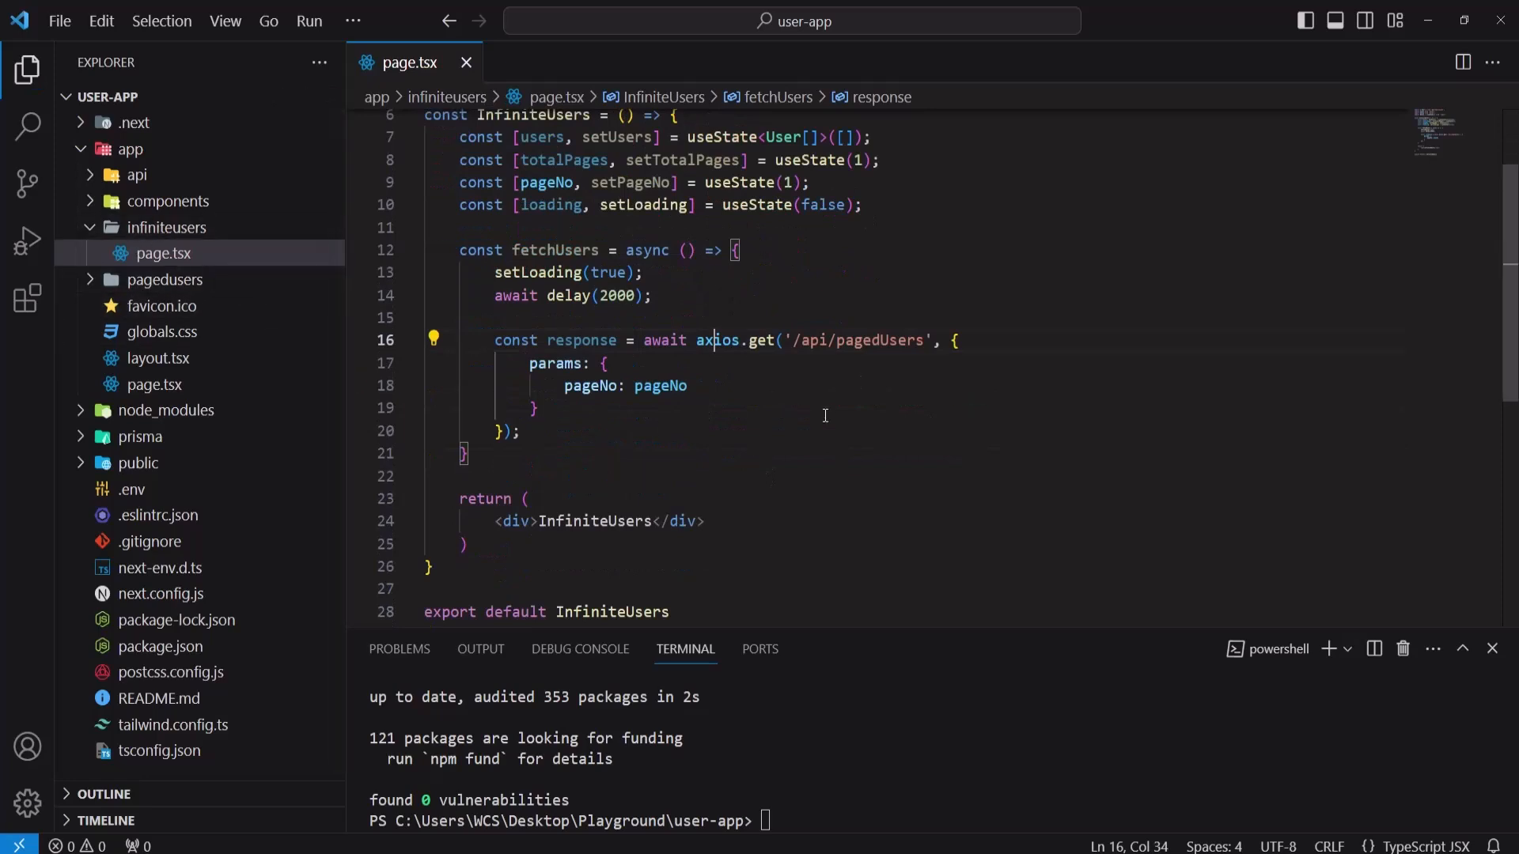
pyautogui.moveTo(792, 341); pyautogui.dragTo(843, 340)
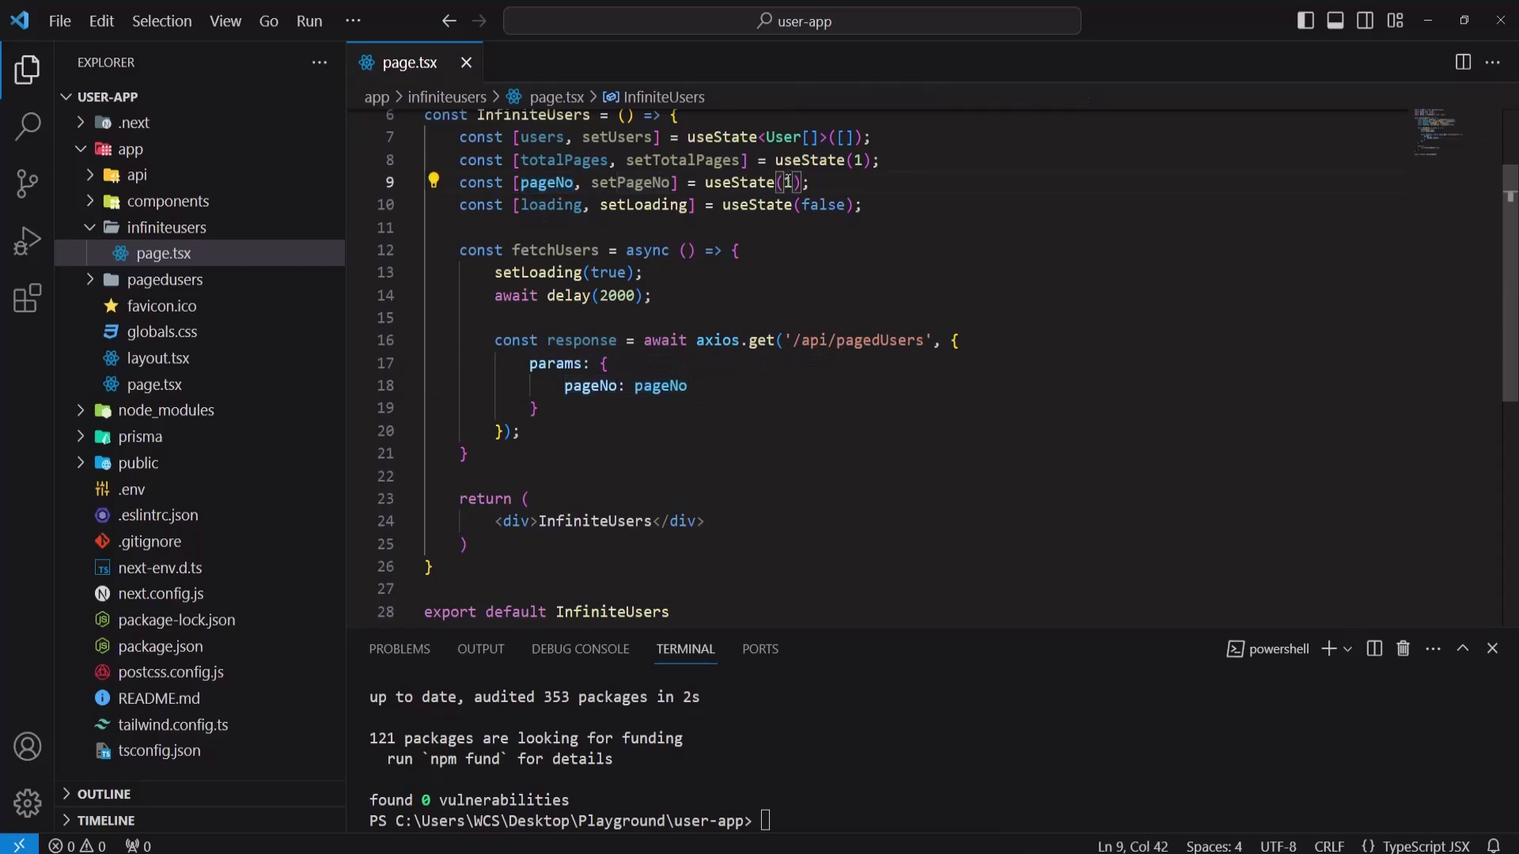
pyautogui.doubleClick(784, 182)
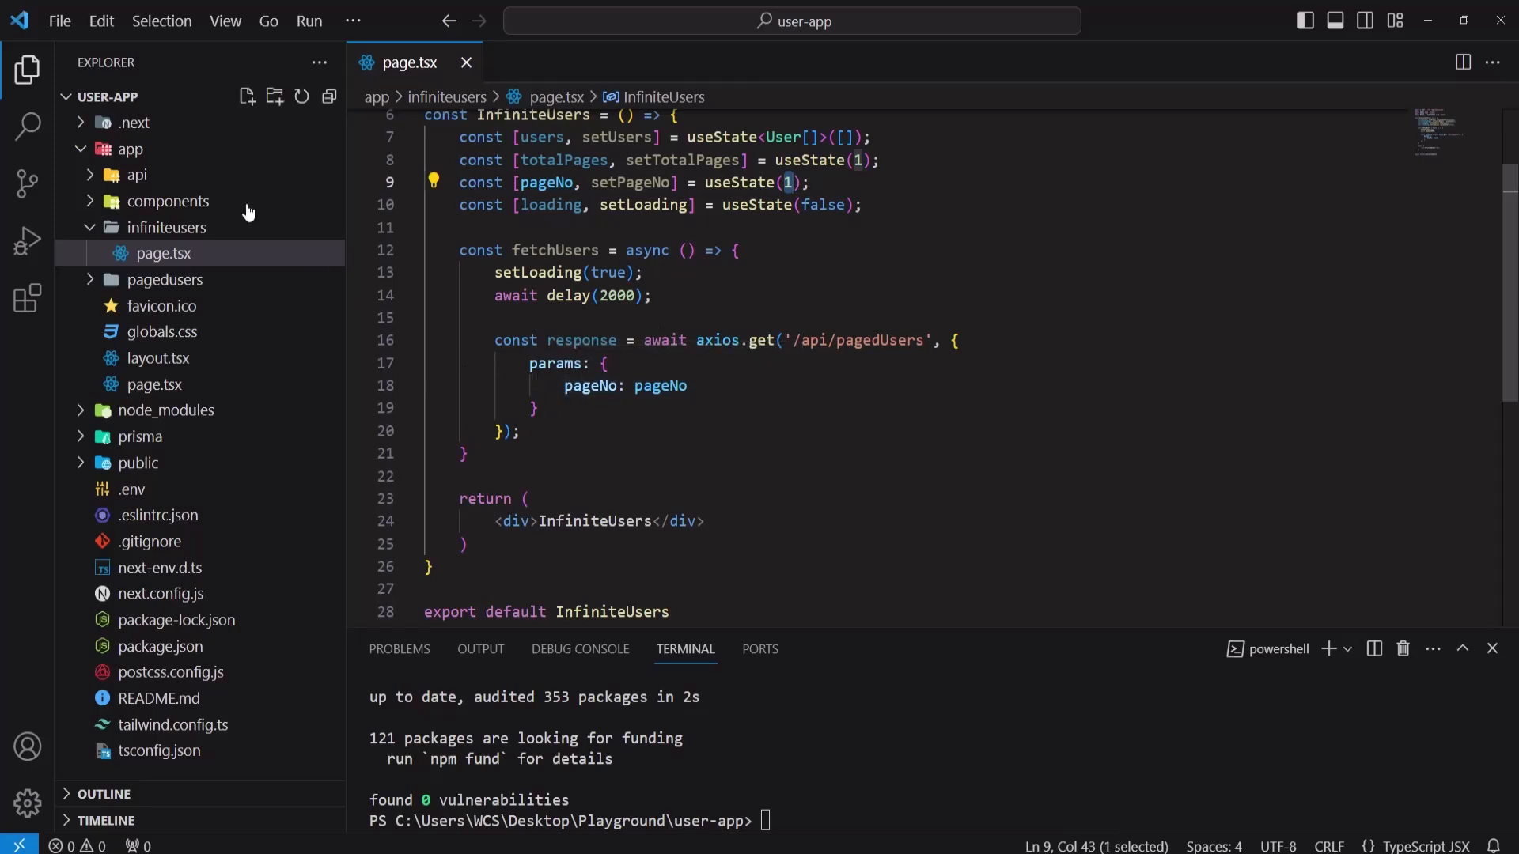
# Step: Expand app > api > pagedUsers in the Explorer to reveal the route file
pyautogui.click(136, 174)
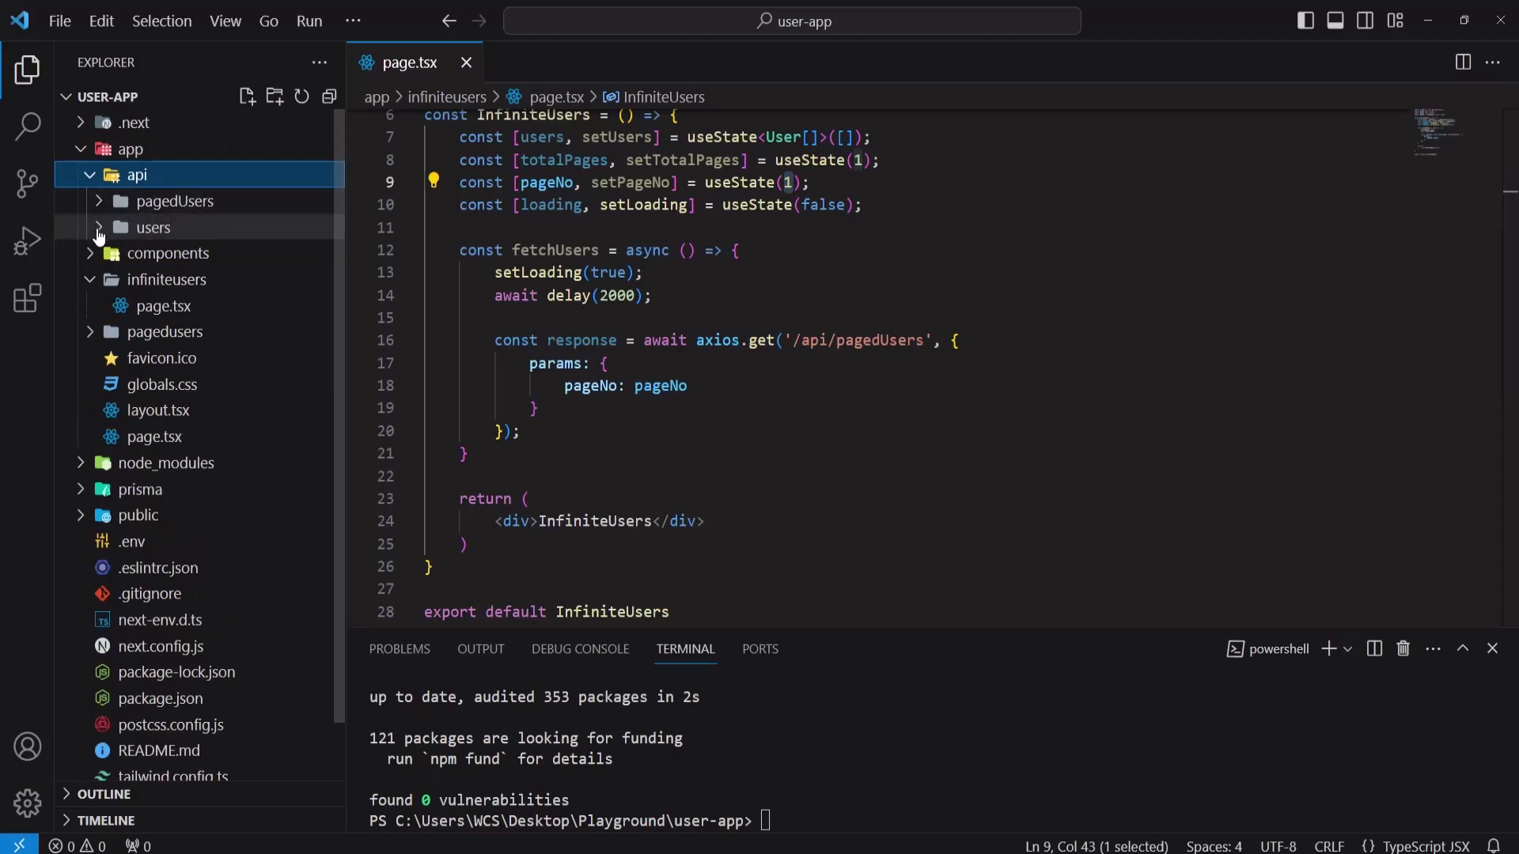
pyautogui.moveTo(166, 253)
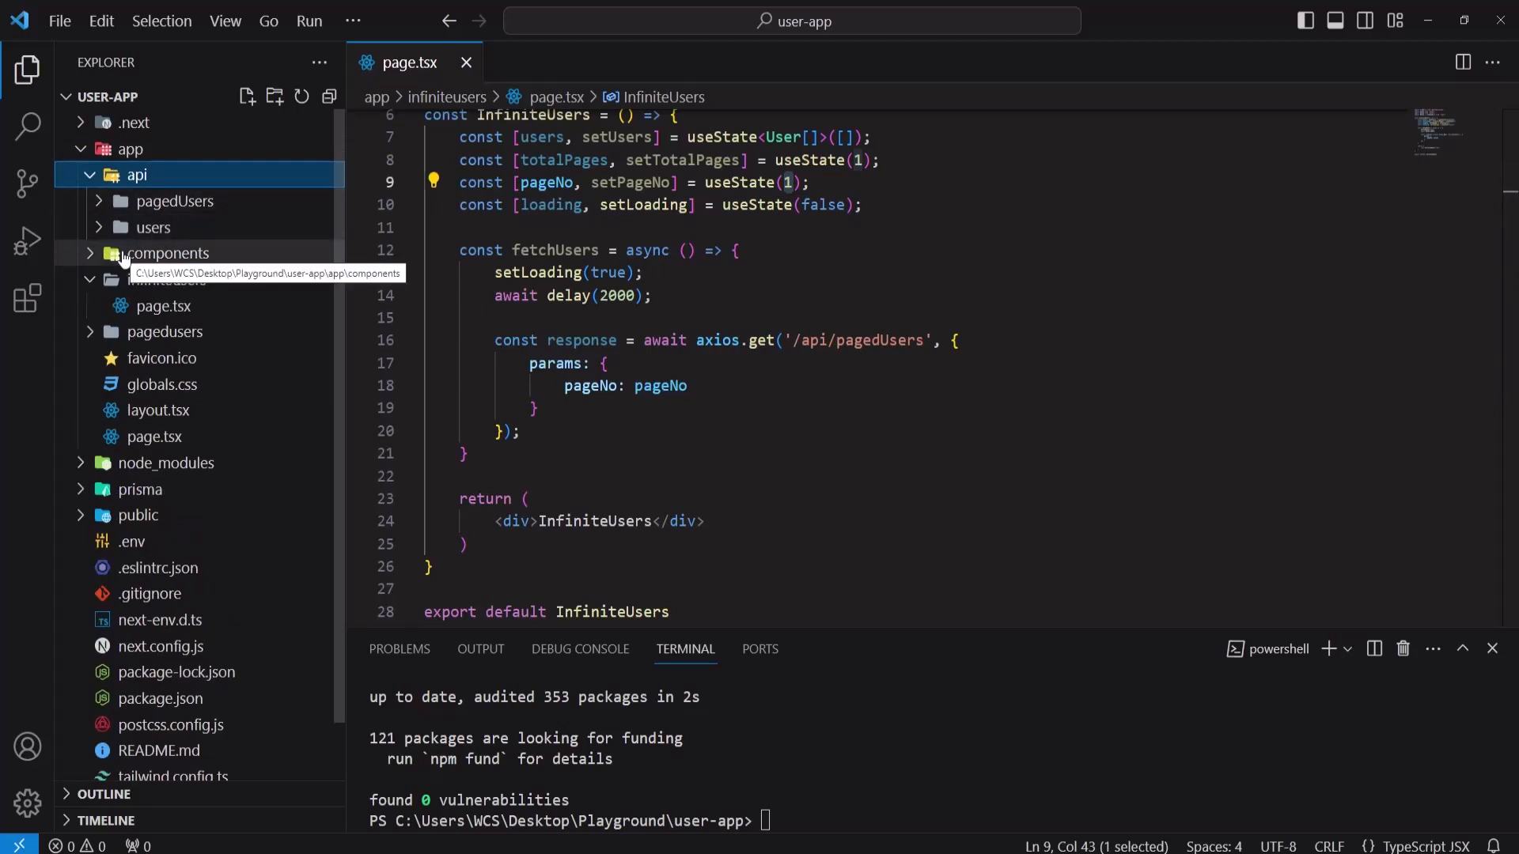
pyautogui.click(176, 200)
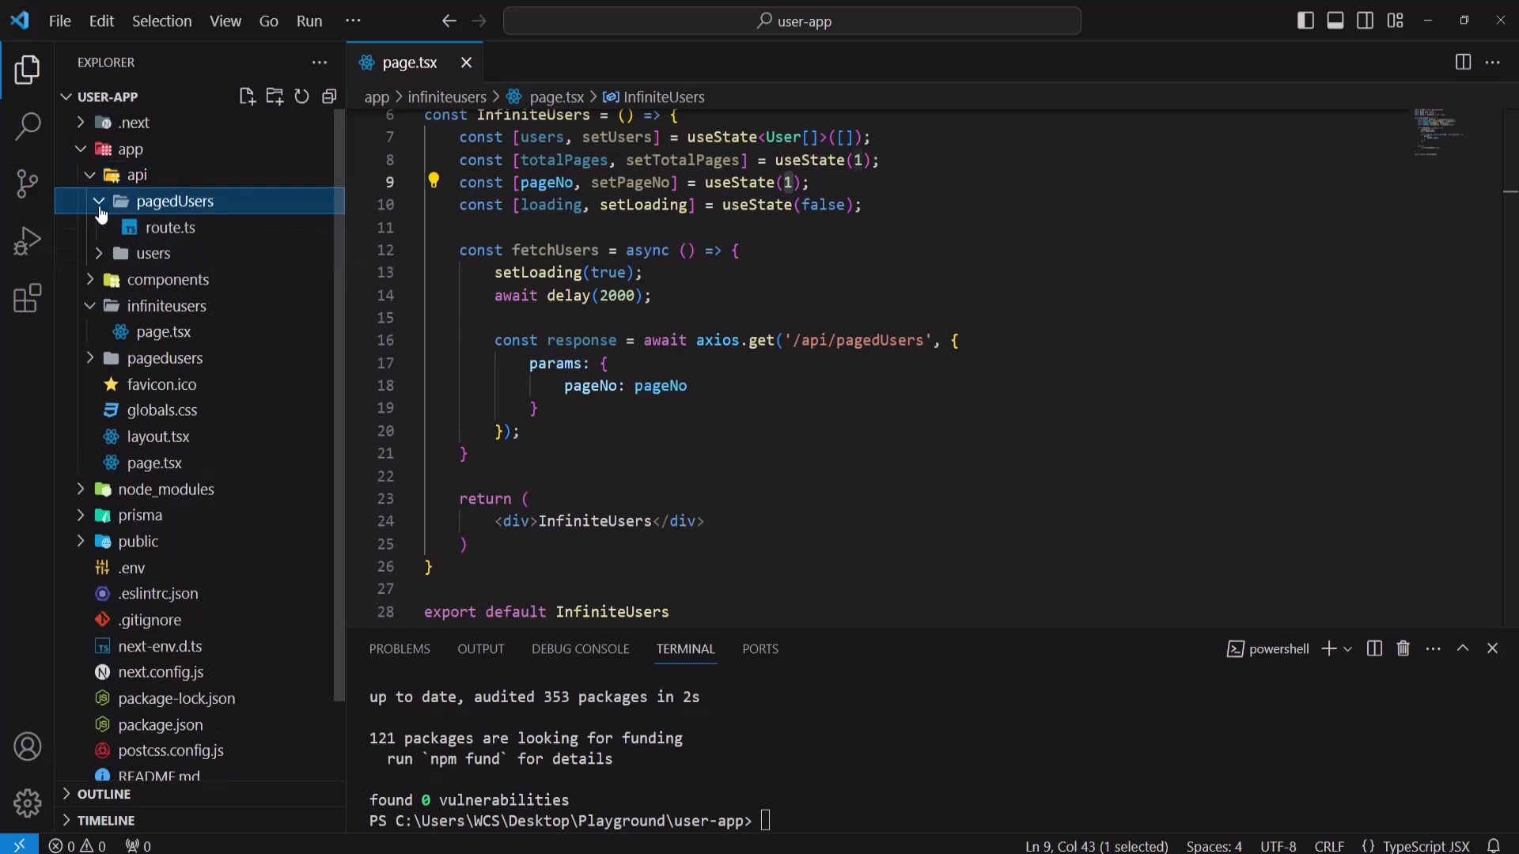
# Step: Review route.ts reading pageNo from searchParams and returning users with metaData
pyautogui.click(169, 226)
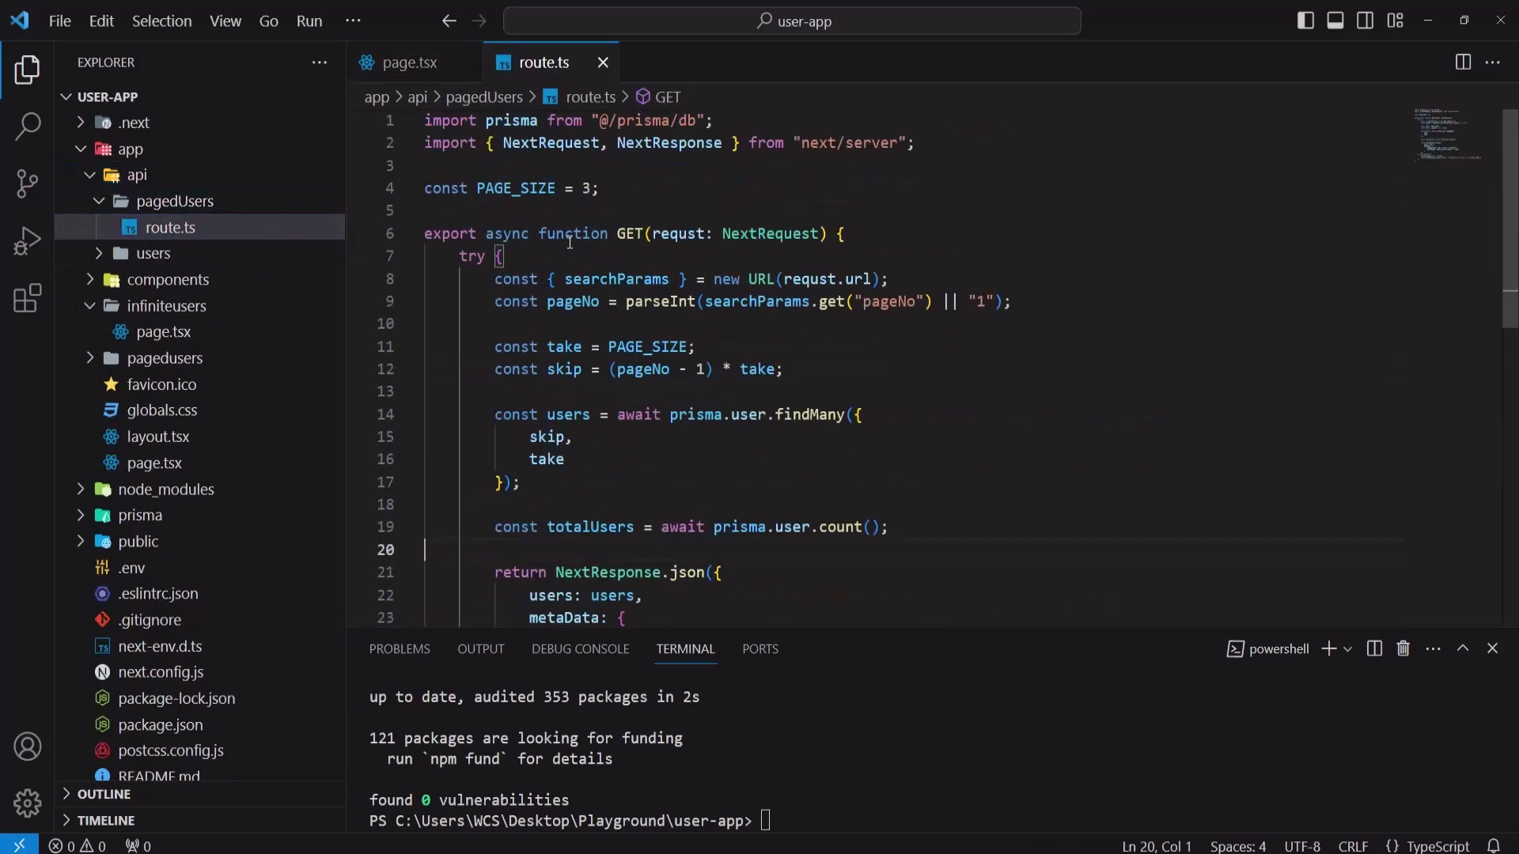
pyautogui.click(546, 234)
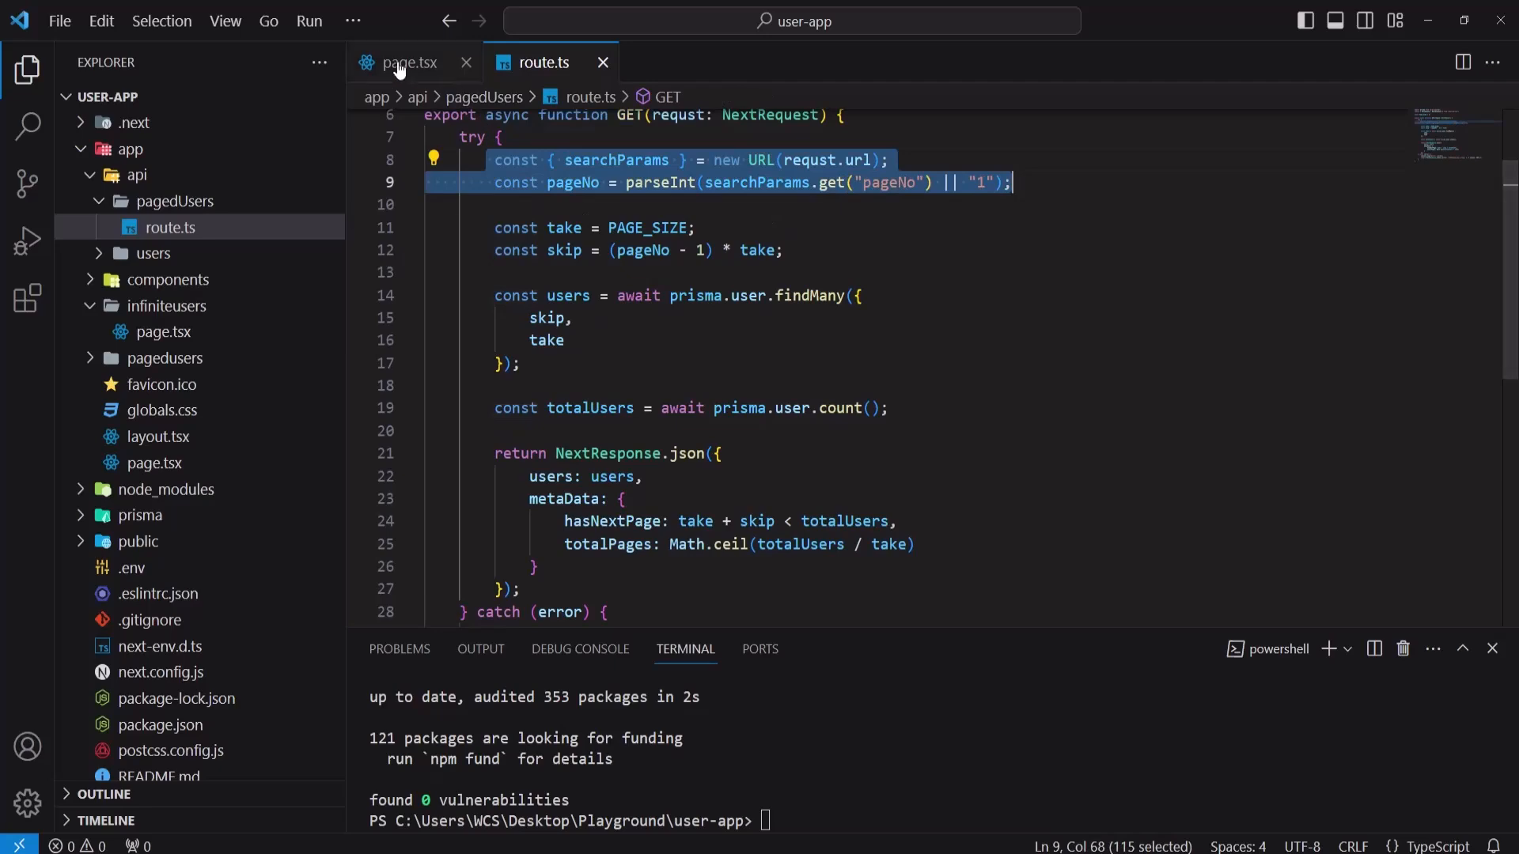
# Step: In page.tsx add the if (response.data) block with setUsers for page one, appending later, and setTotalPages
pyautogui.click(403, 61)
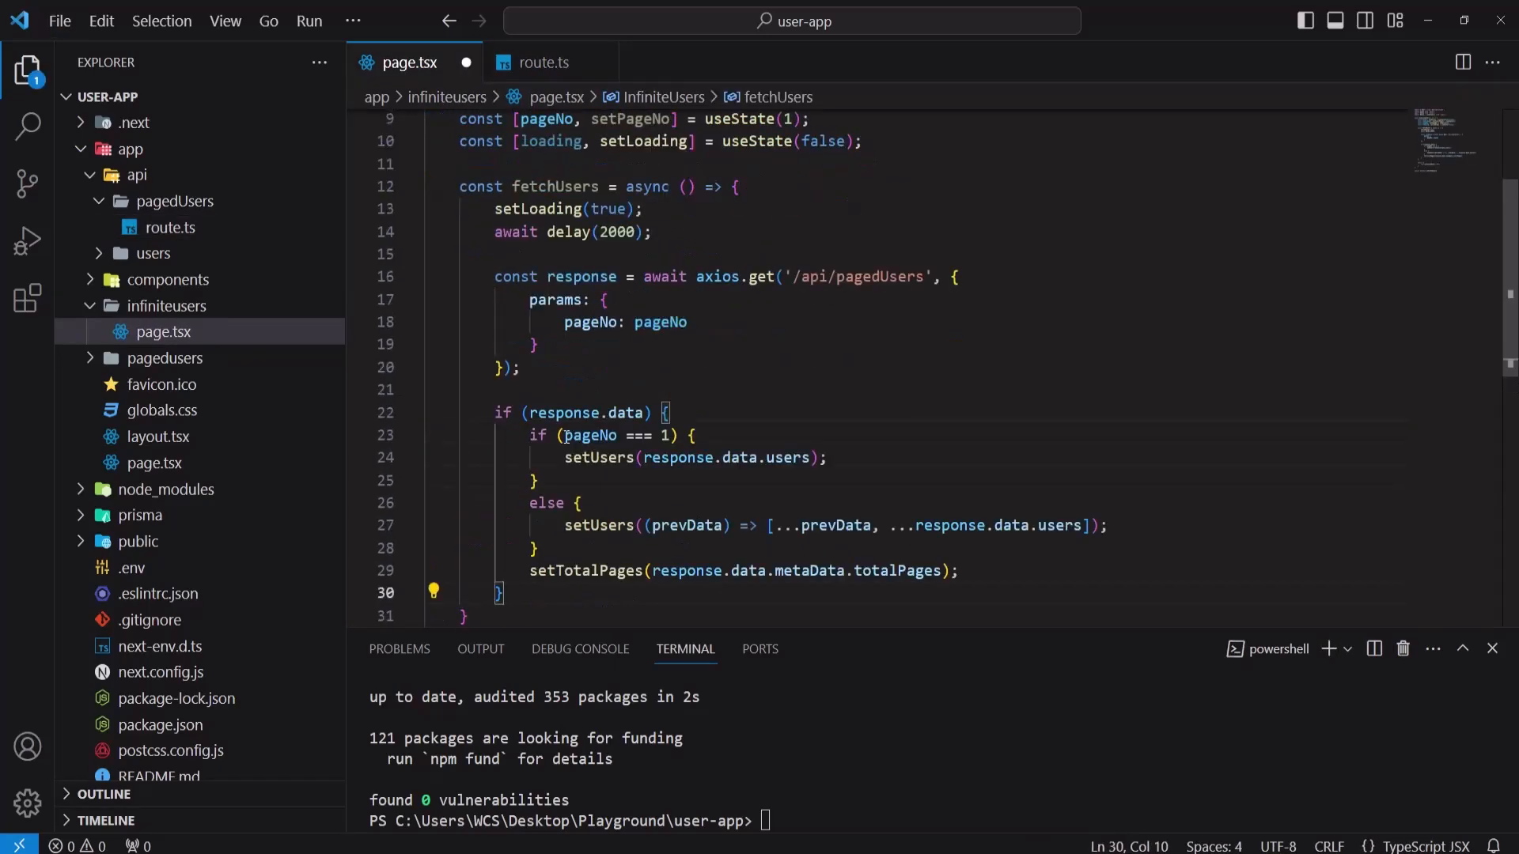
pyautogui.doubleClick(626, 412)
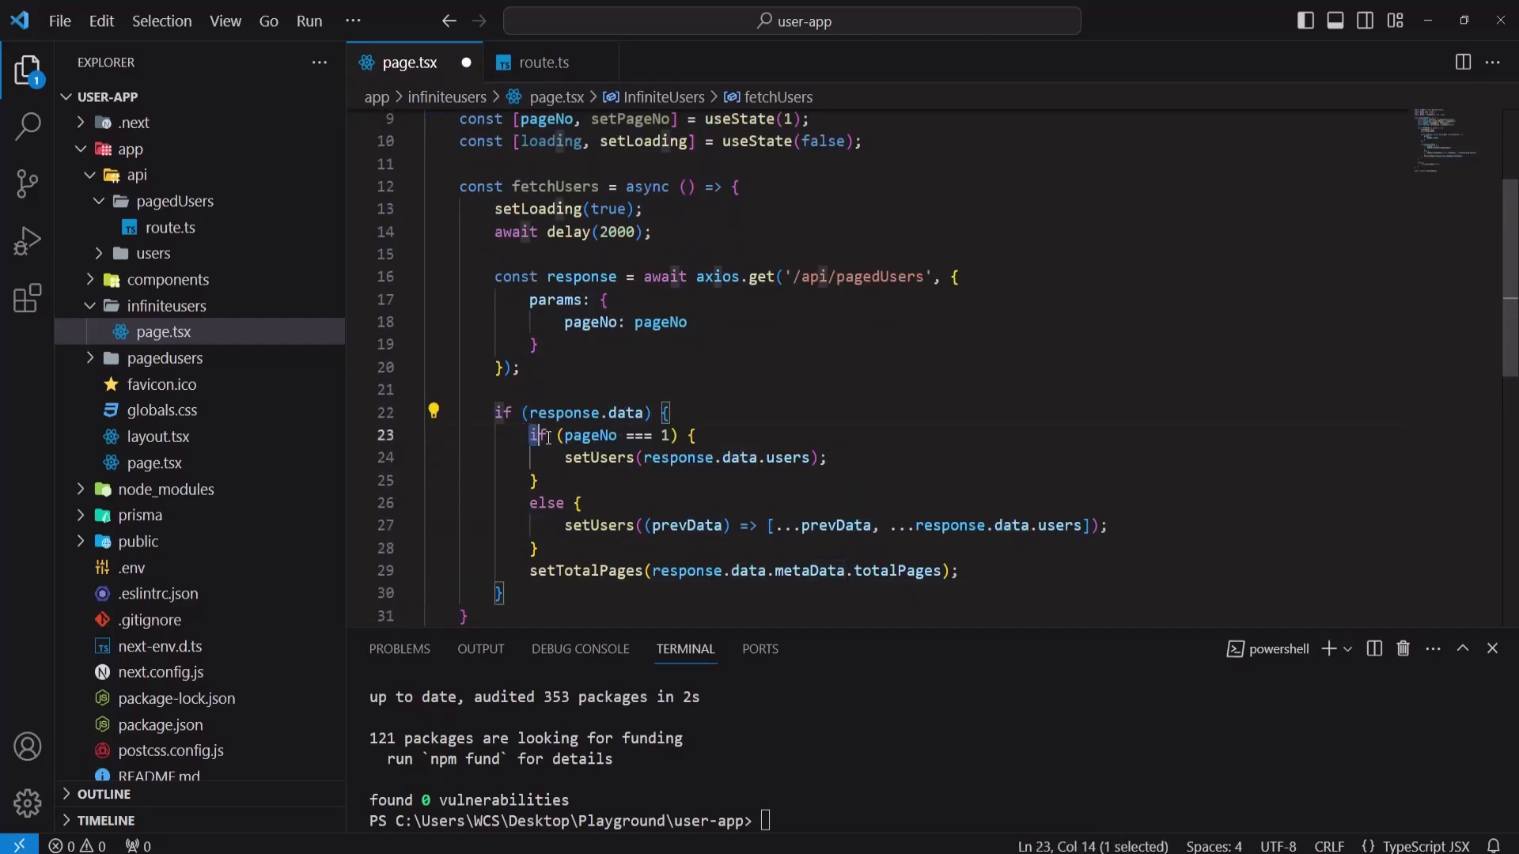
pyautogui.moveTo(530, 435); pyautogui.dragTo(679, 435)
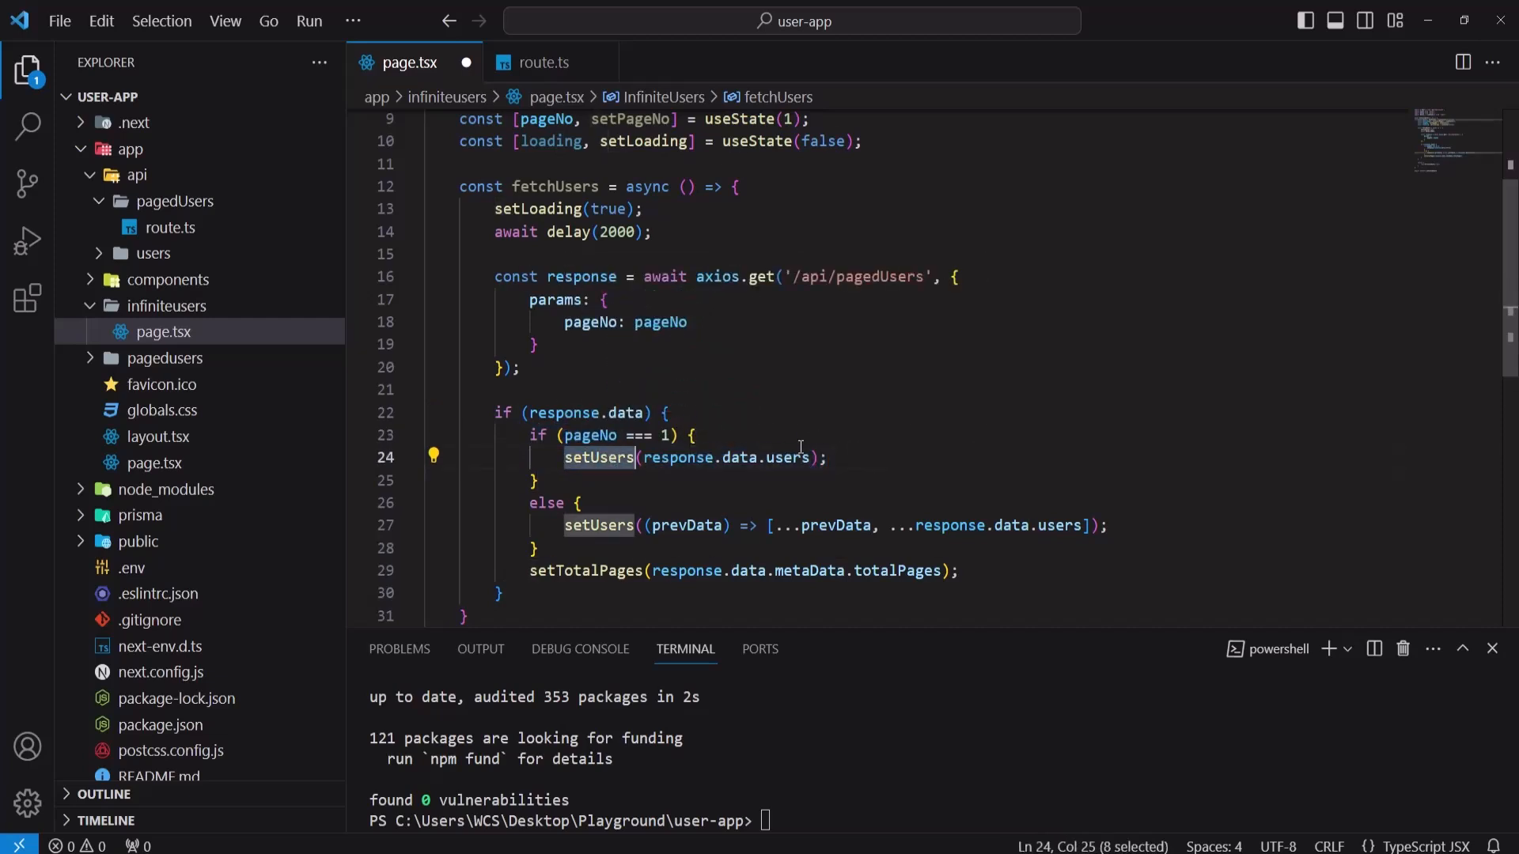
pyautogui.doubleClick(787, 457)
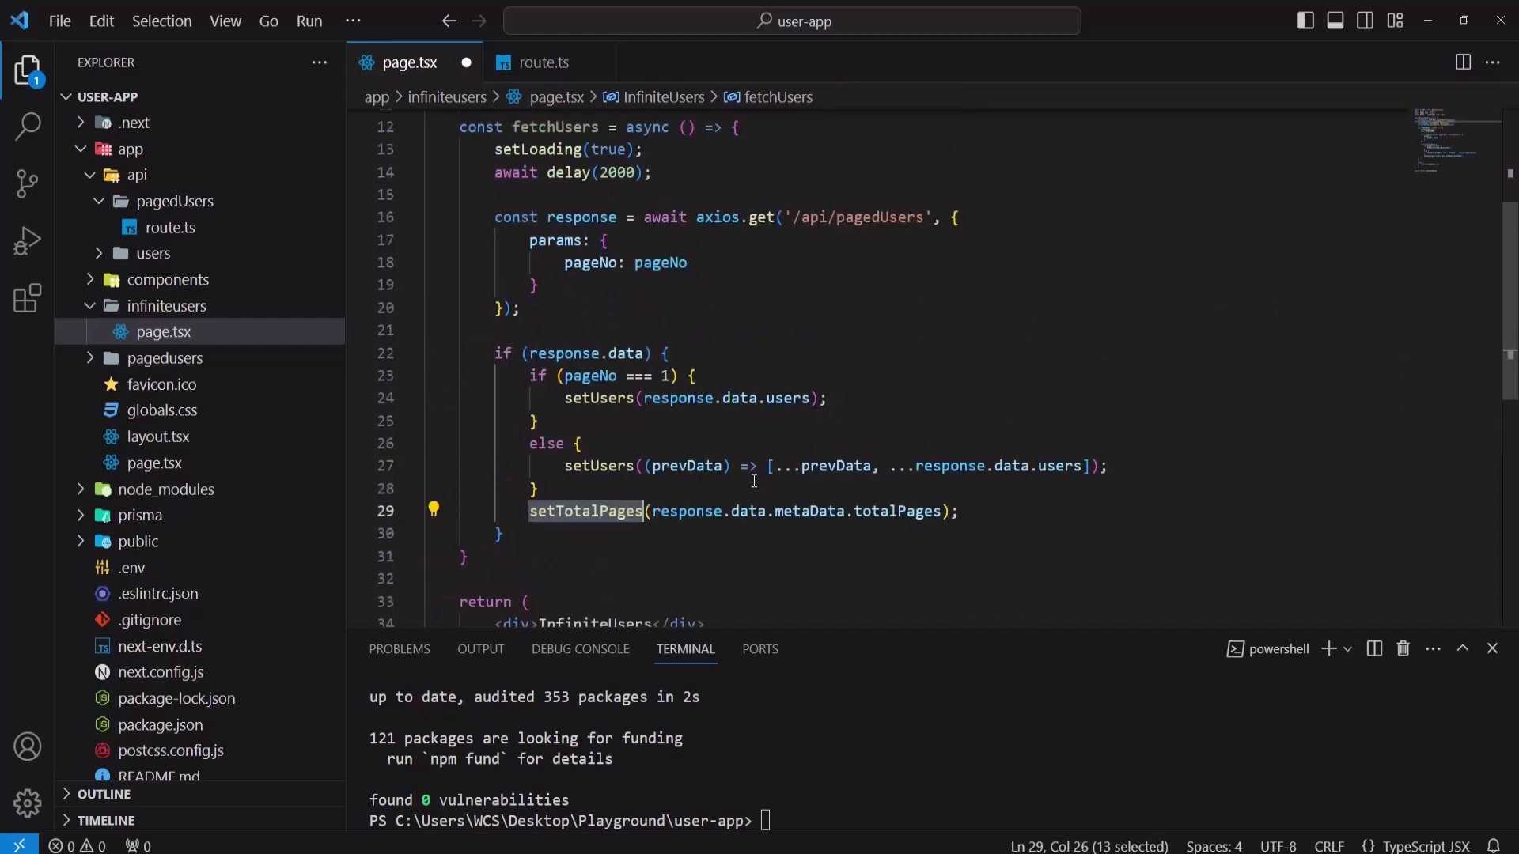
# Step: End fetchUsers with setLoading(false)
pyautogui.scroll(-3)
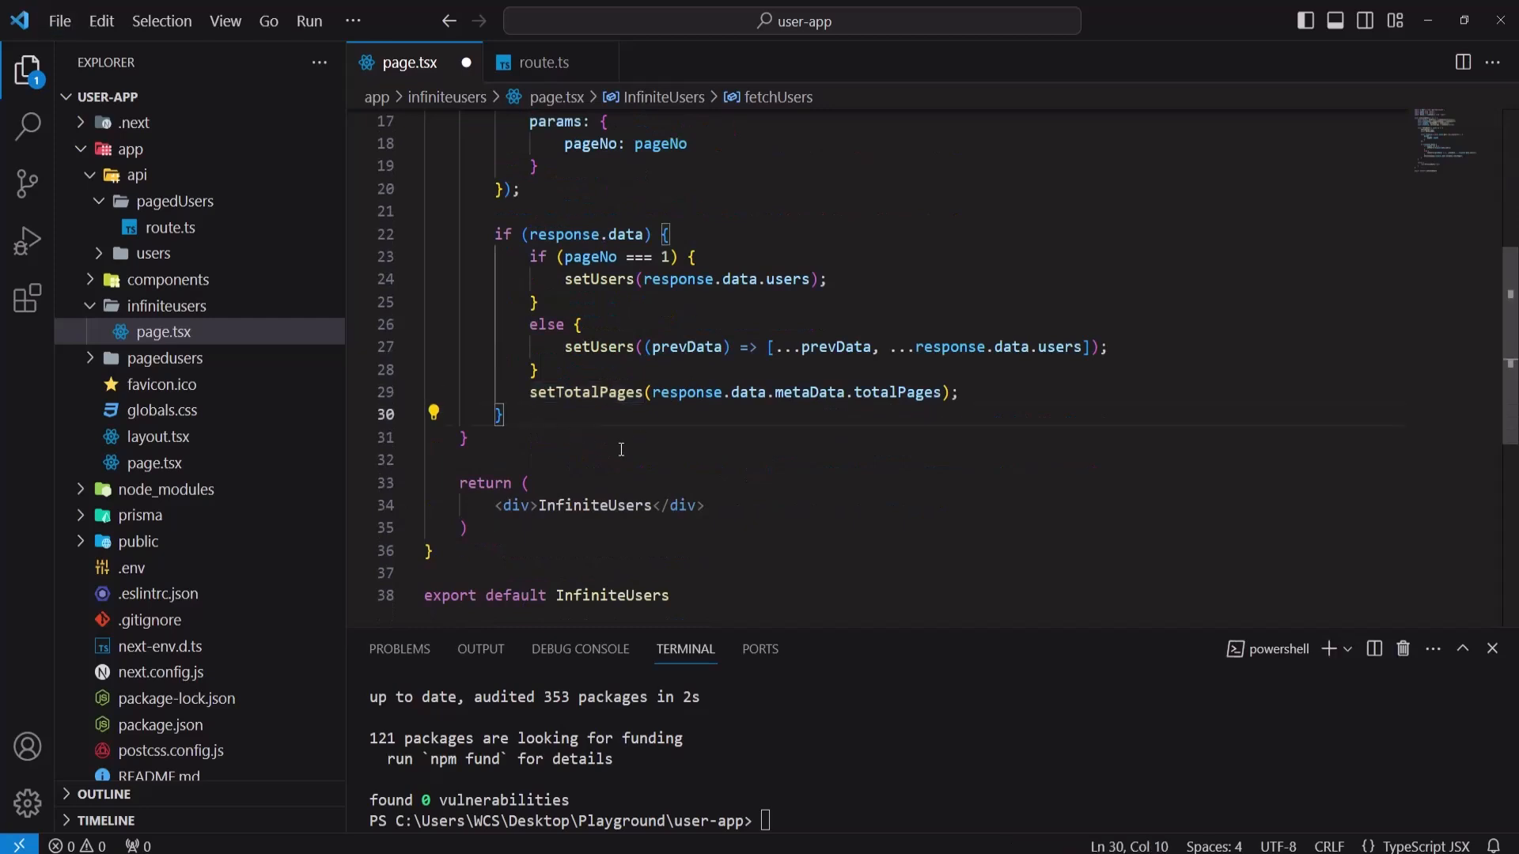
pyautogui.write('setl')
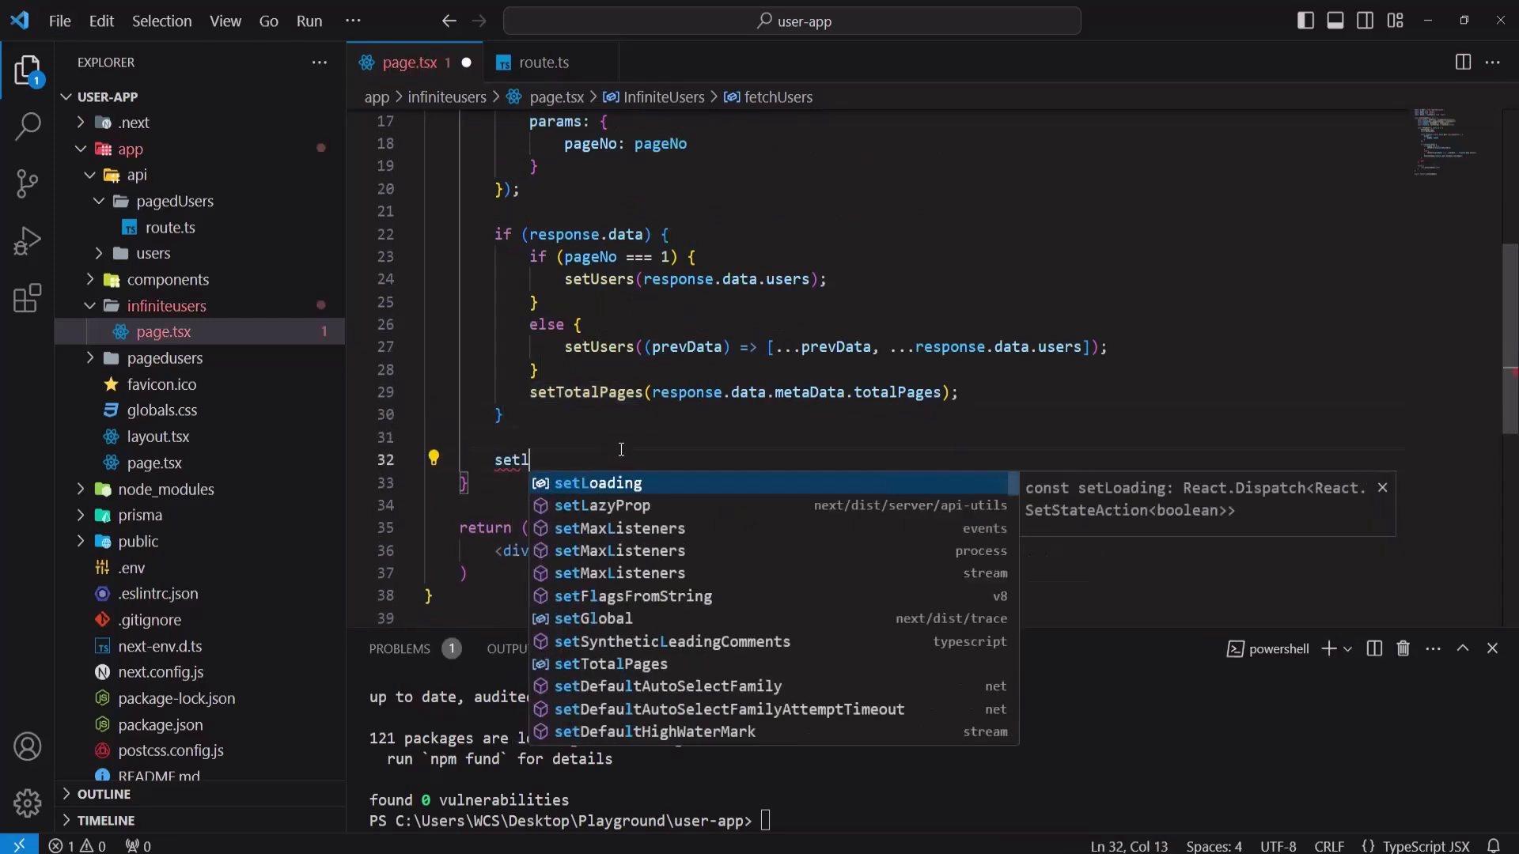
pyautogui.write('oading(fal')
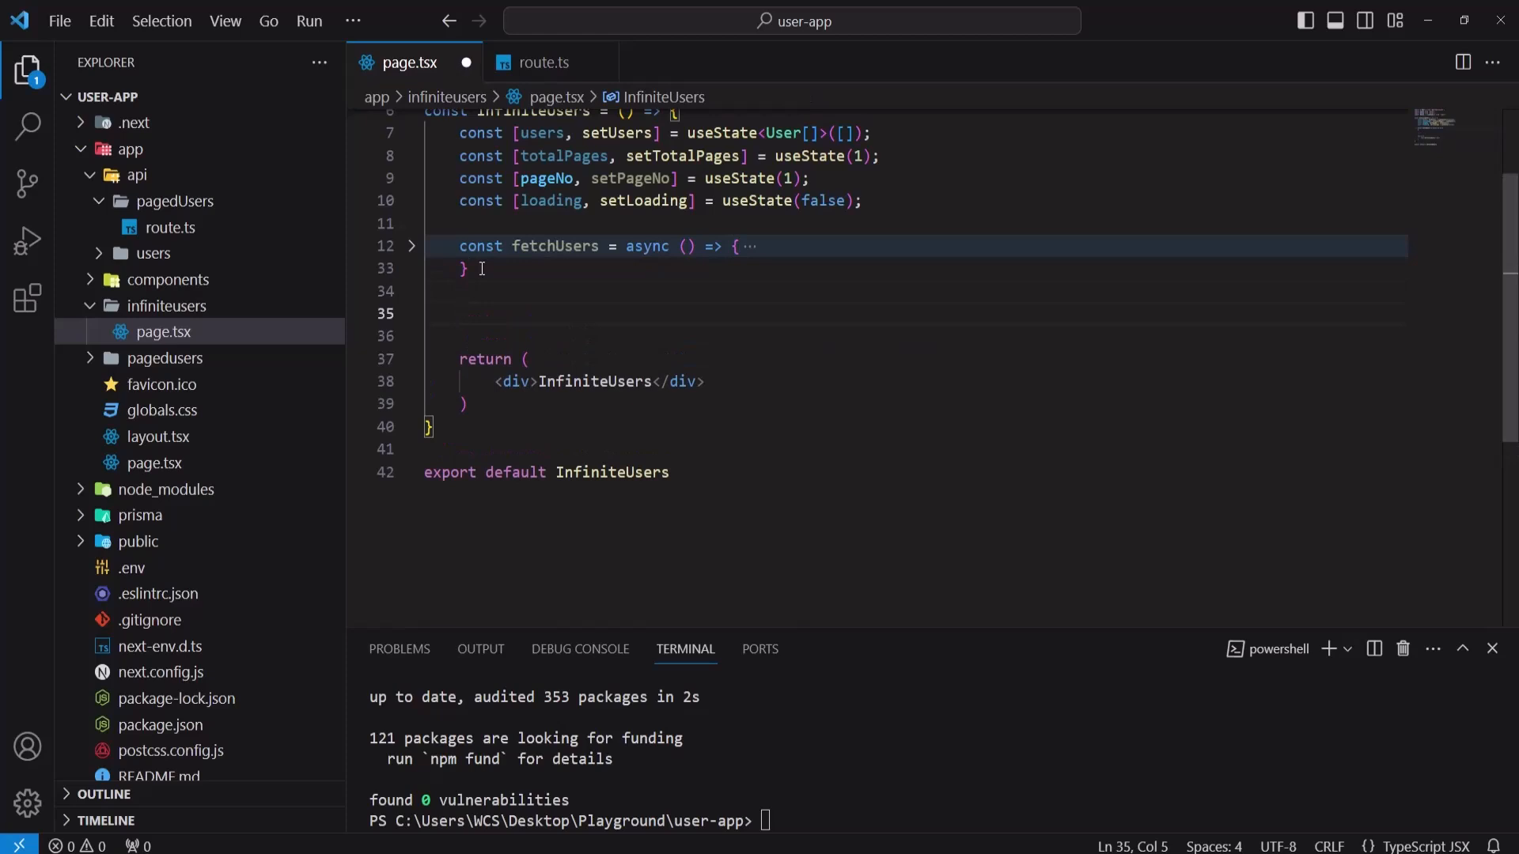
# Step: Write useEffect(() => { fetchUsers(); }, [pageNo]) with useEffect added to the react import
pyautogui.write('use')
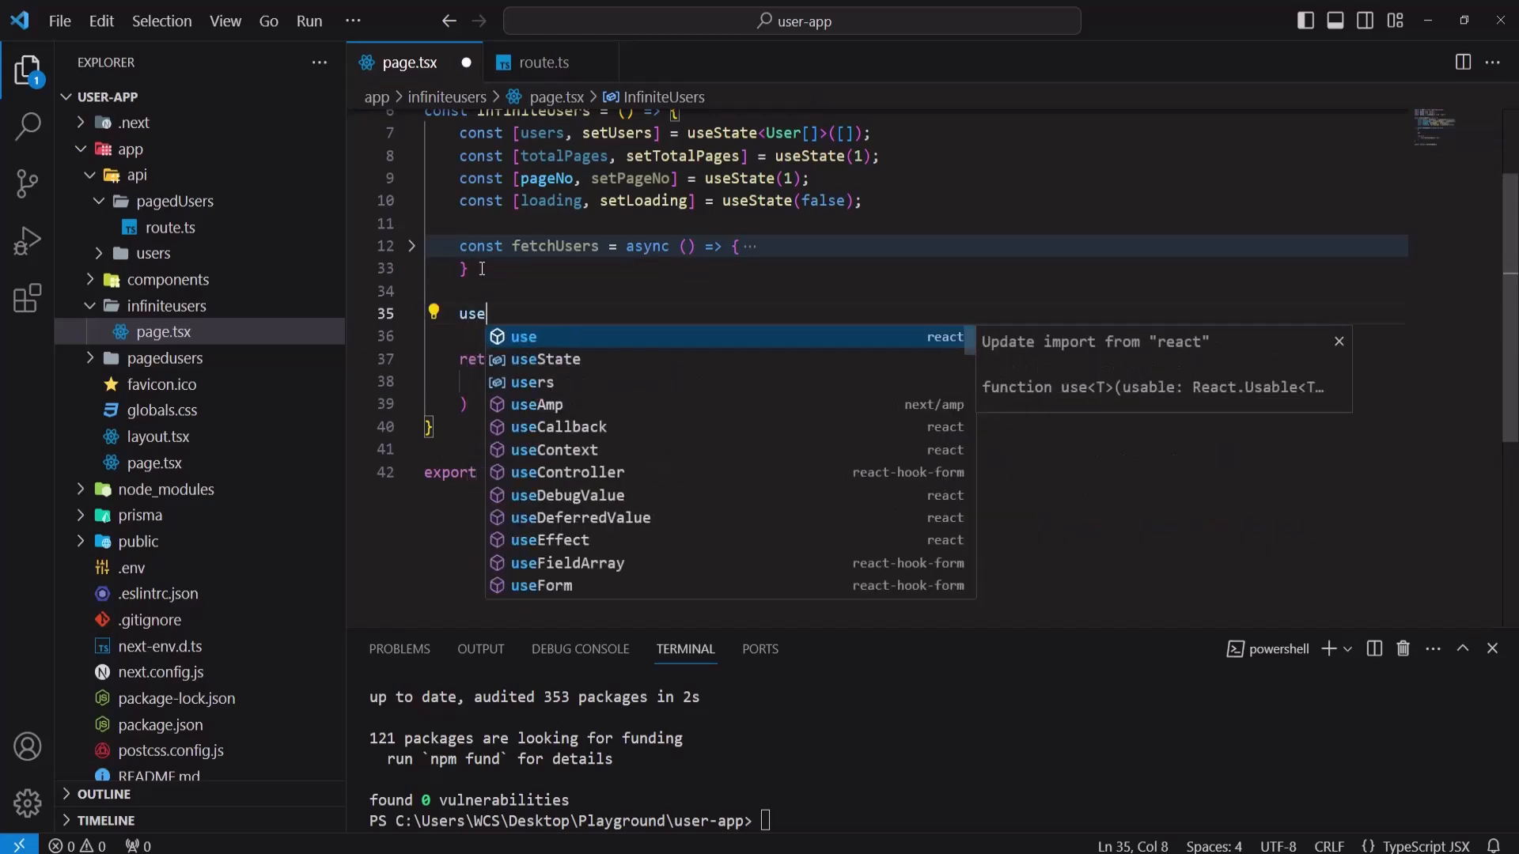
pyautogui.write('Effect')
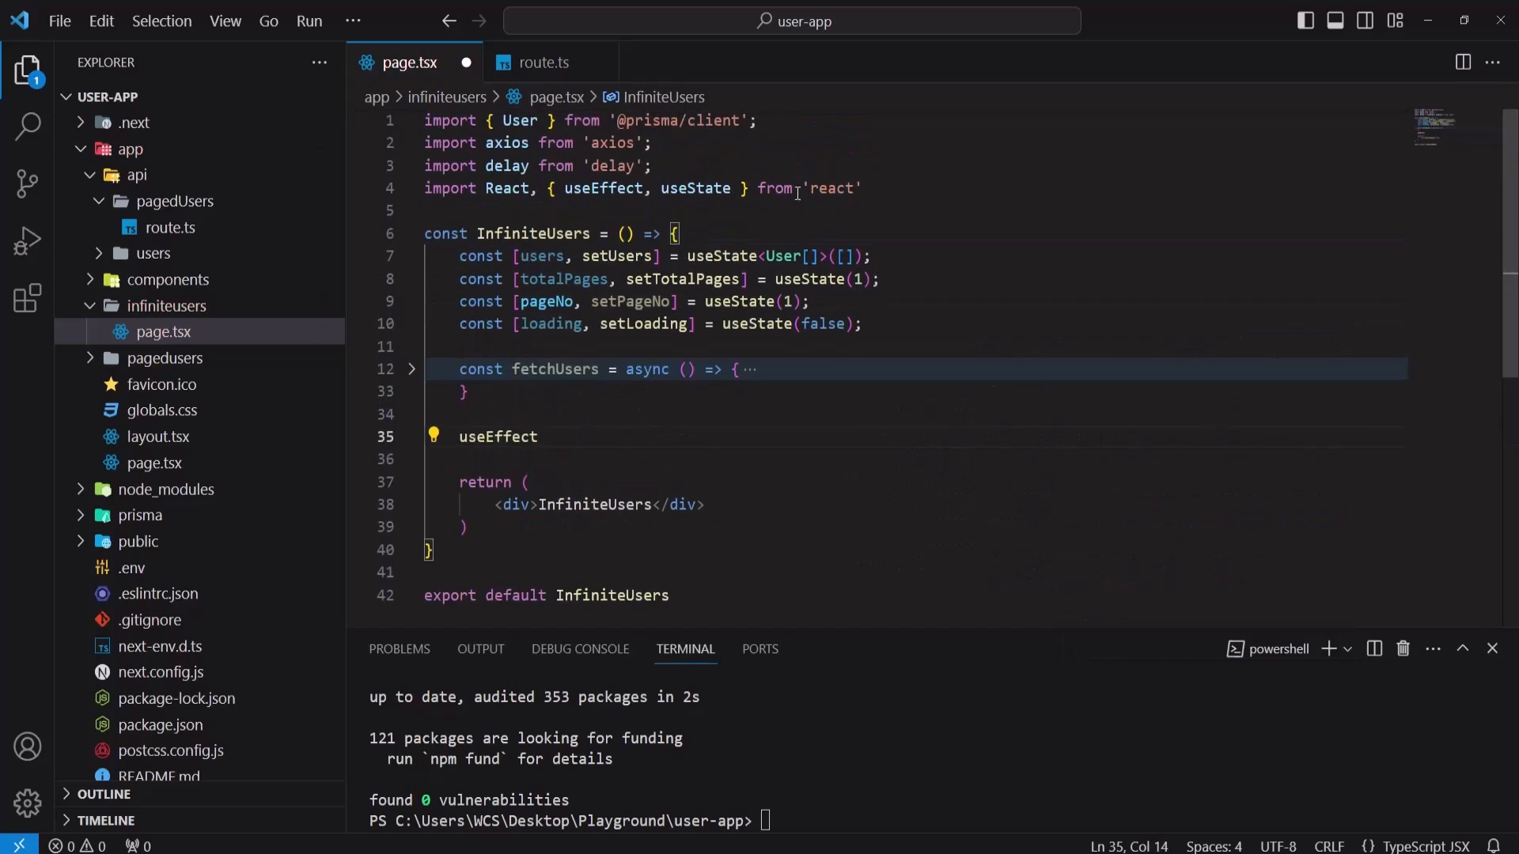
pyautogui.write('(')
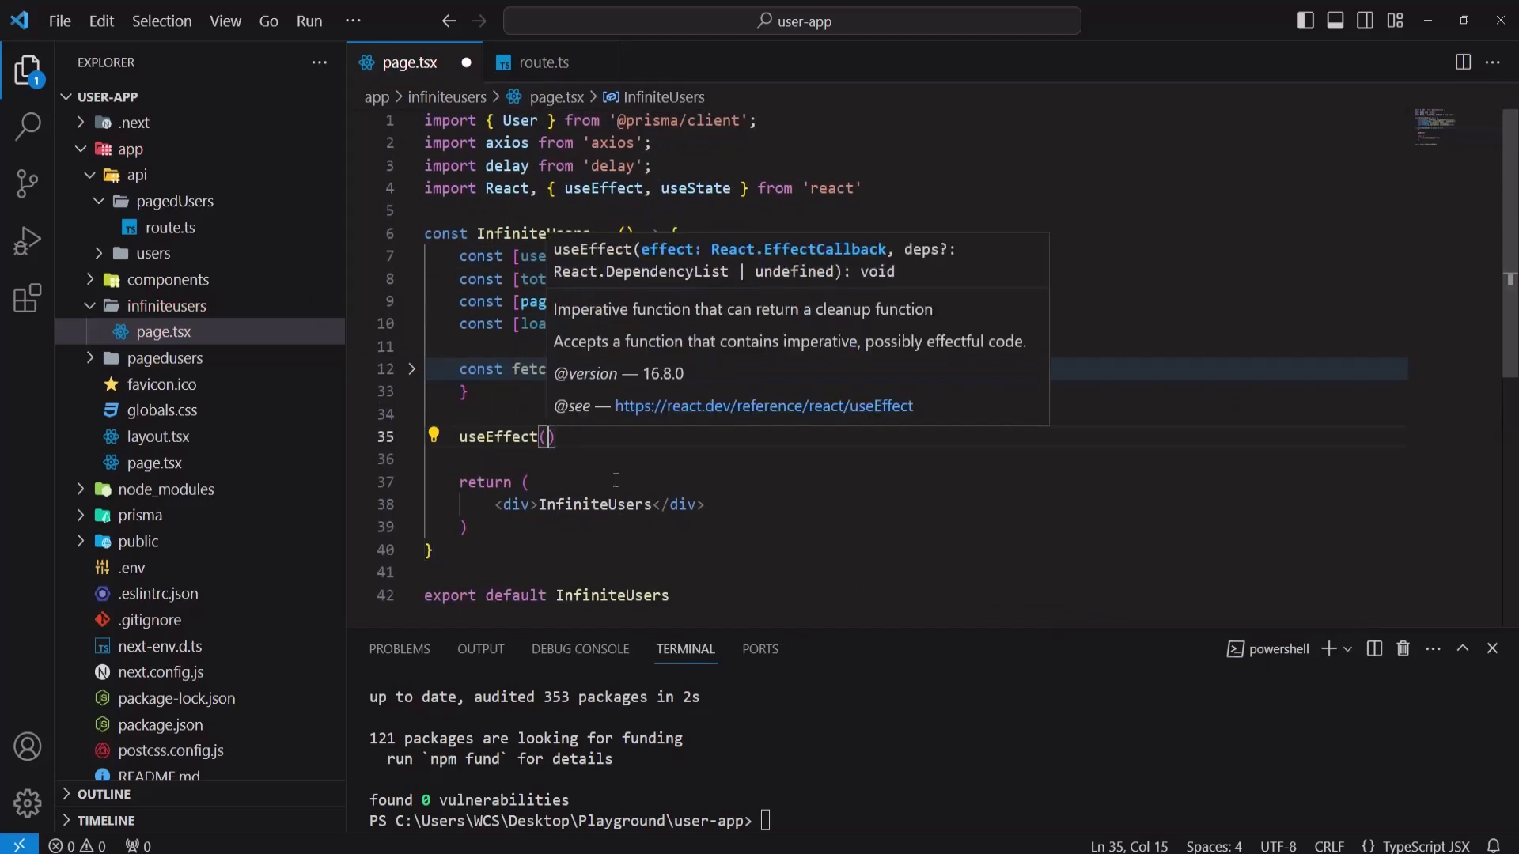
pyautogui.write('()')
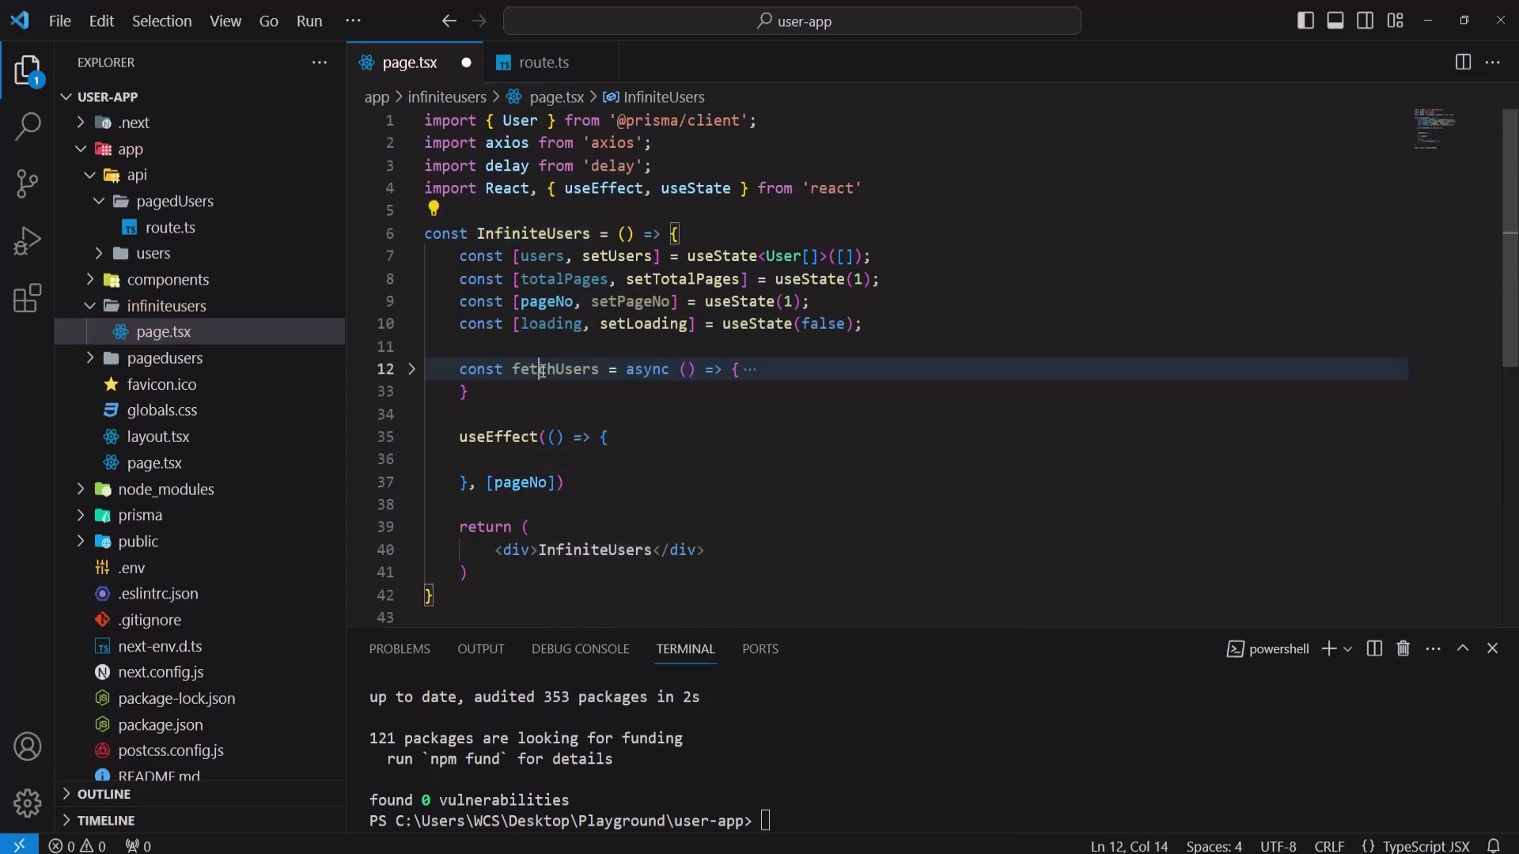
pyautogui.write('fetchUsers')
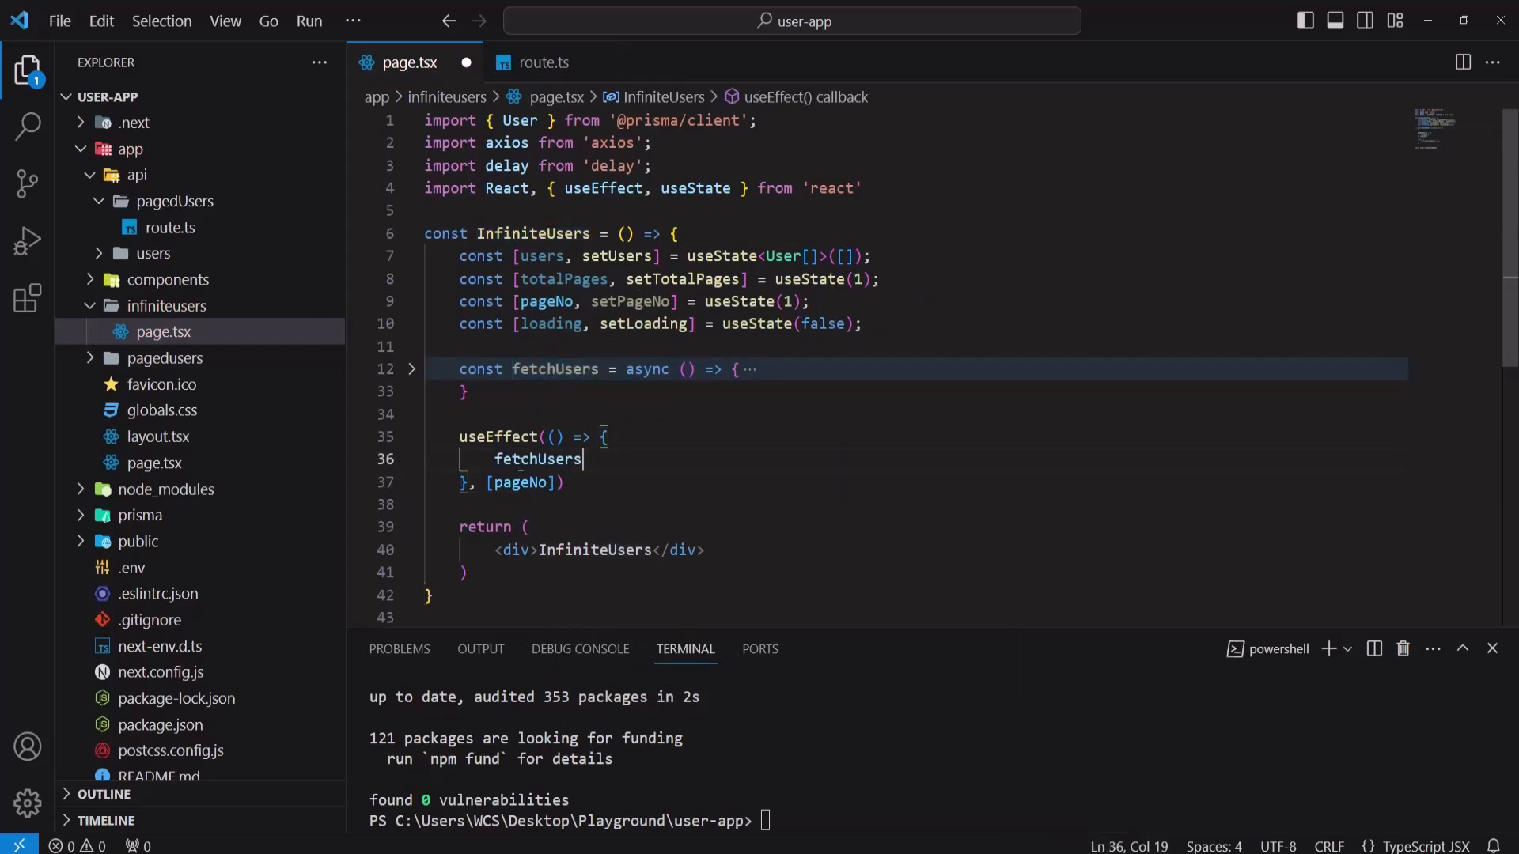
pyautogui.write('()')
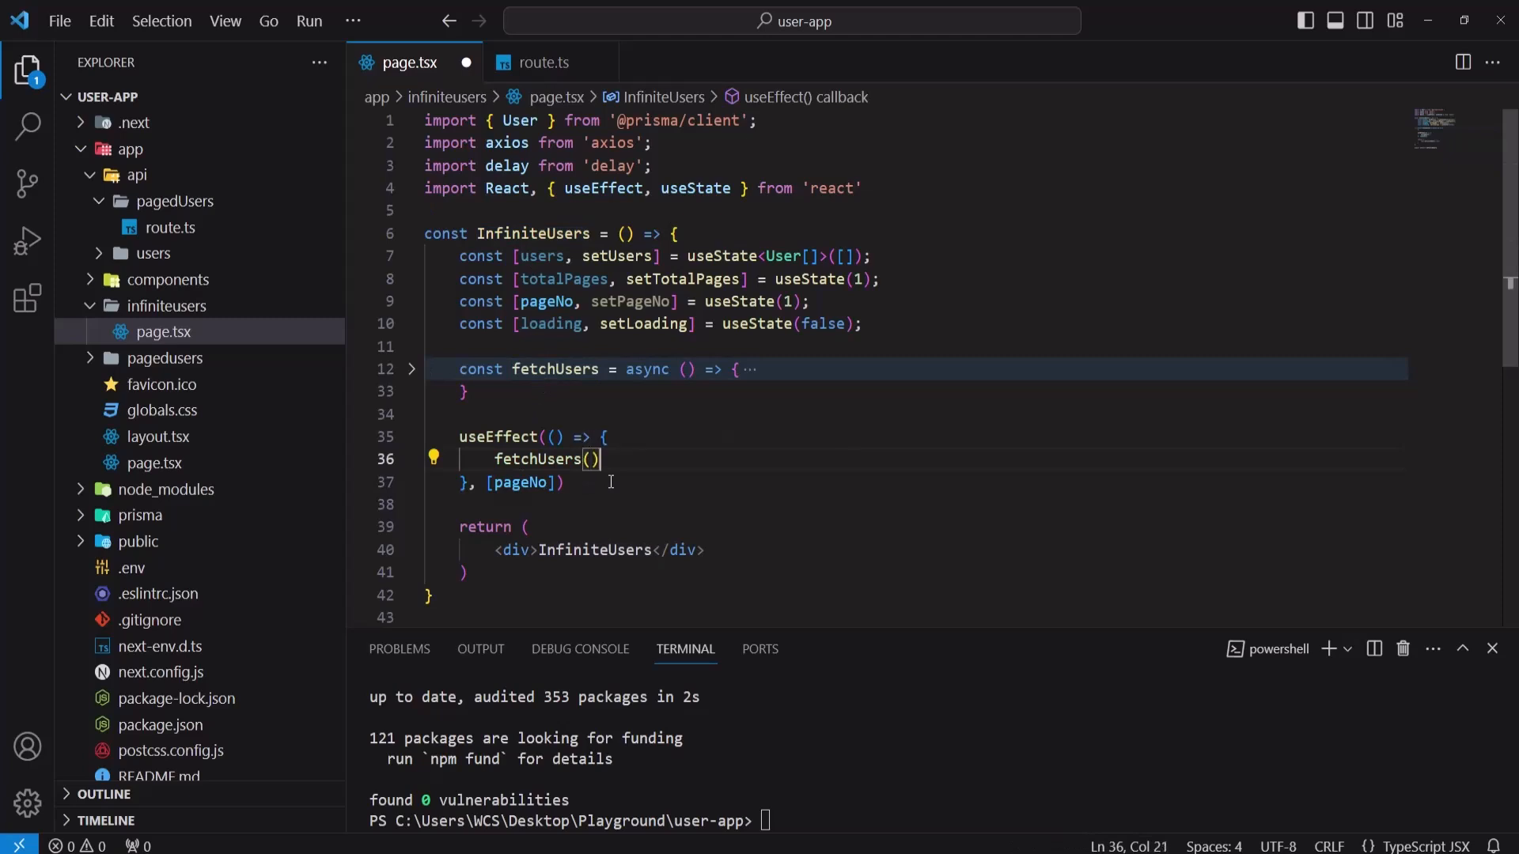
pyautogui.write(';')
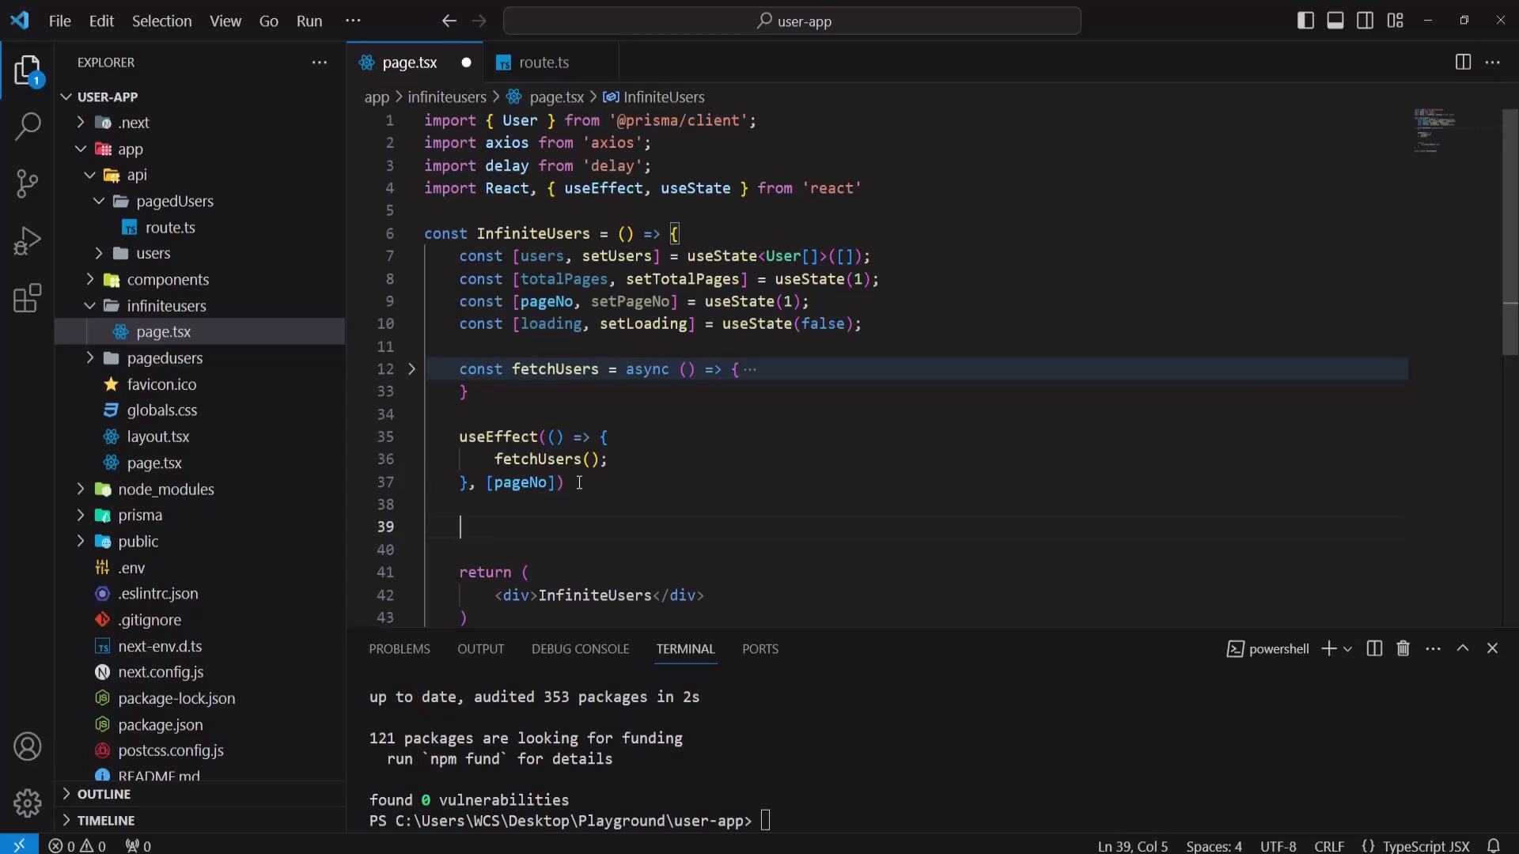
pyautogui.doubleClick(537, 459)
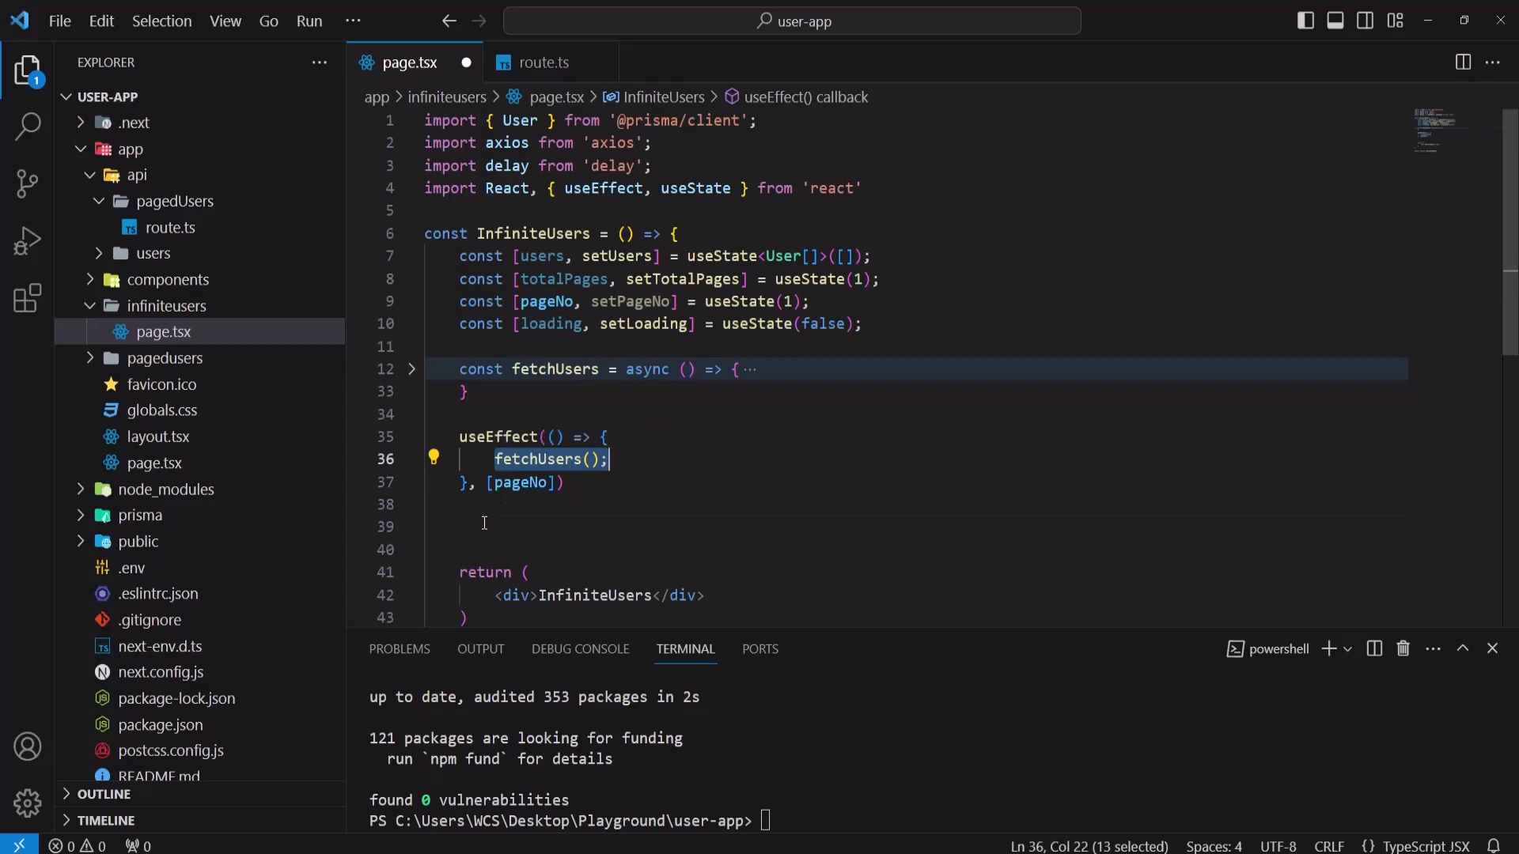
# Step: Declare const handleScroll = () => {} computing viewHeight from scrollTop
pyautogui.write('const')
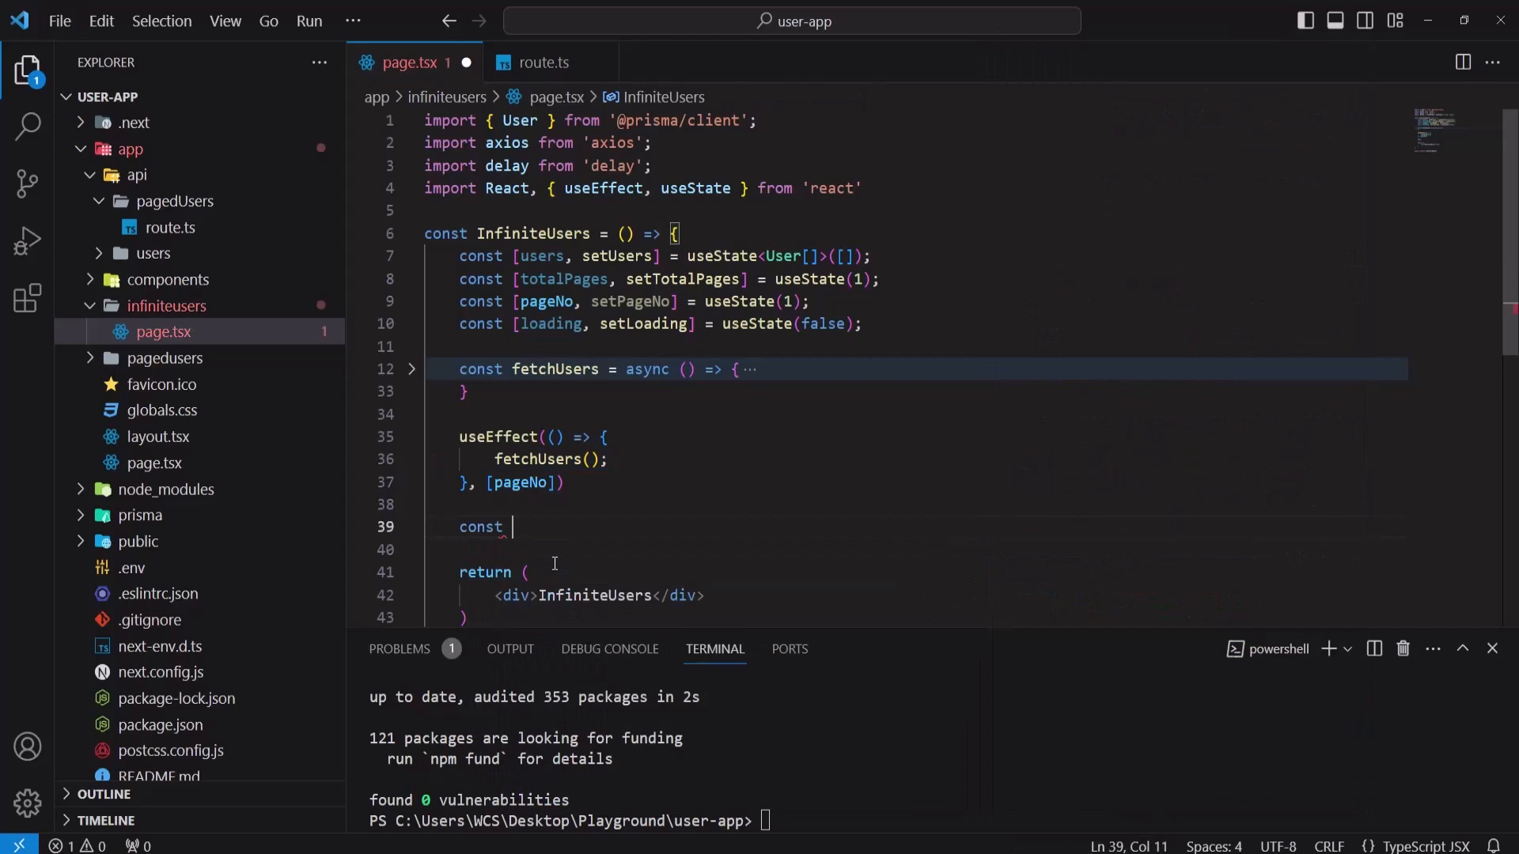
pyautogui.write('handle')
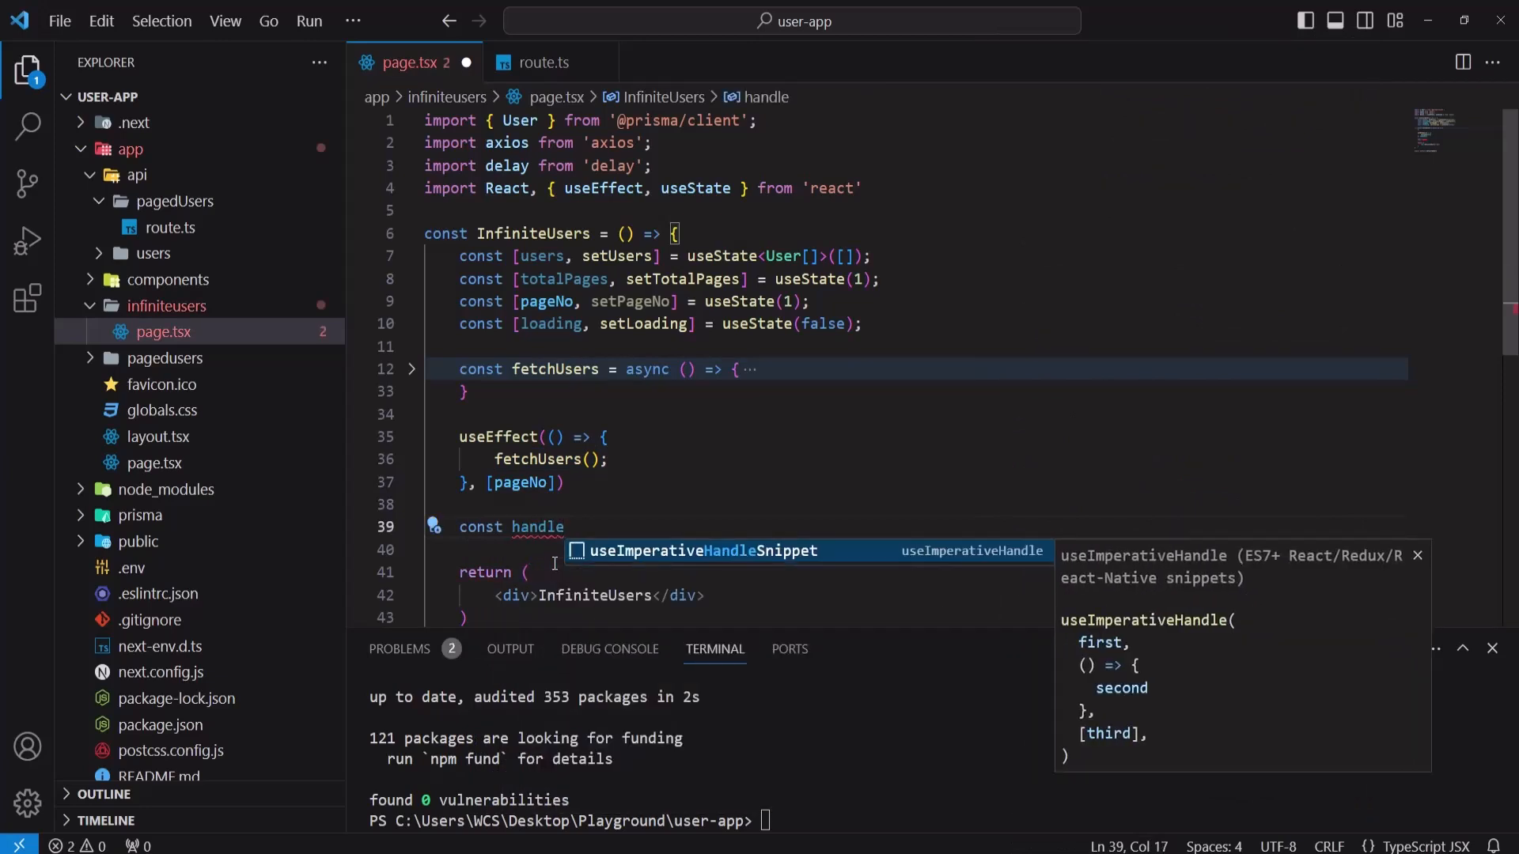
pyautogui.write('Scro')
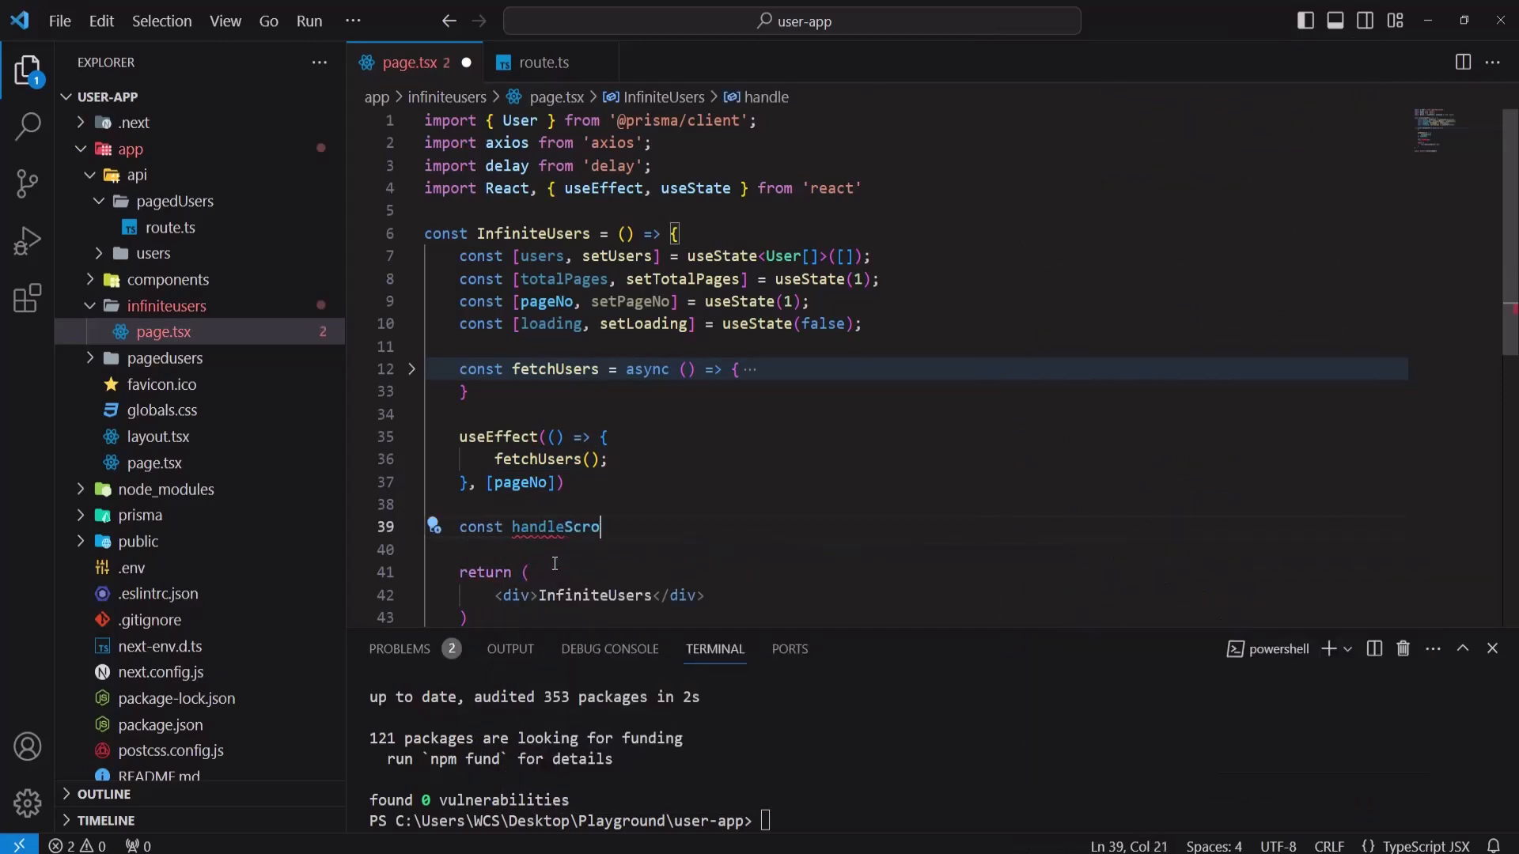
pyautogui.write('ll')
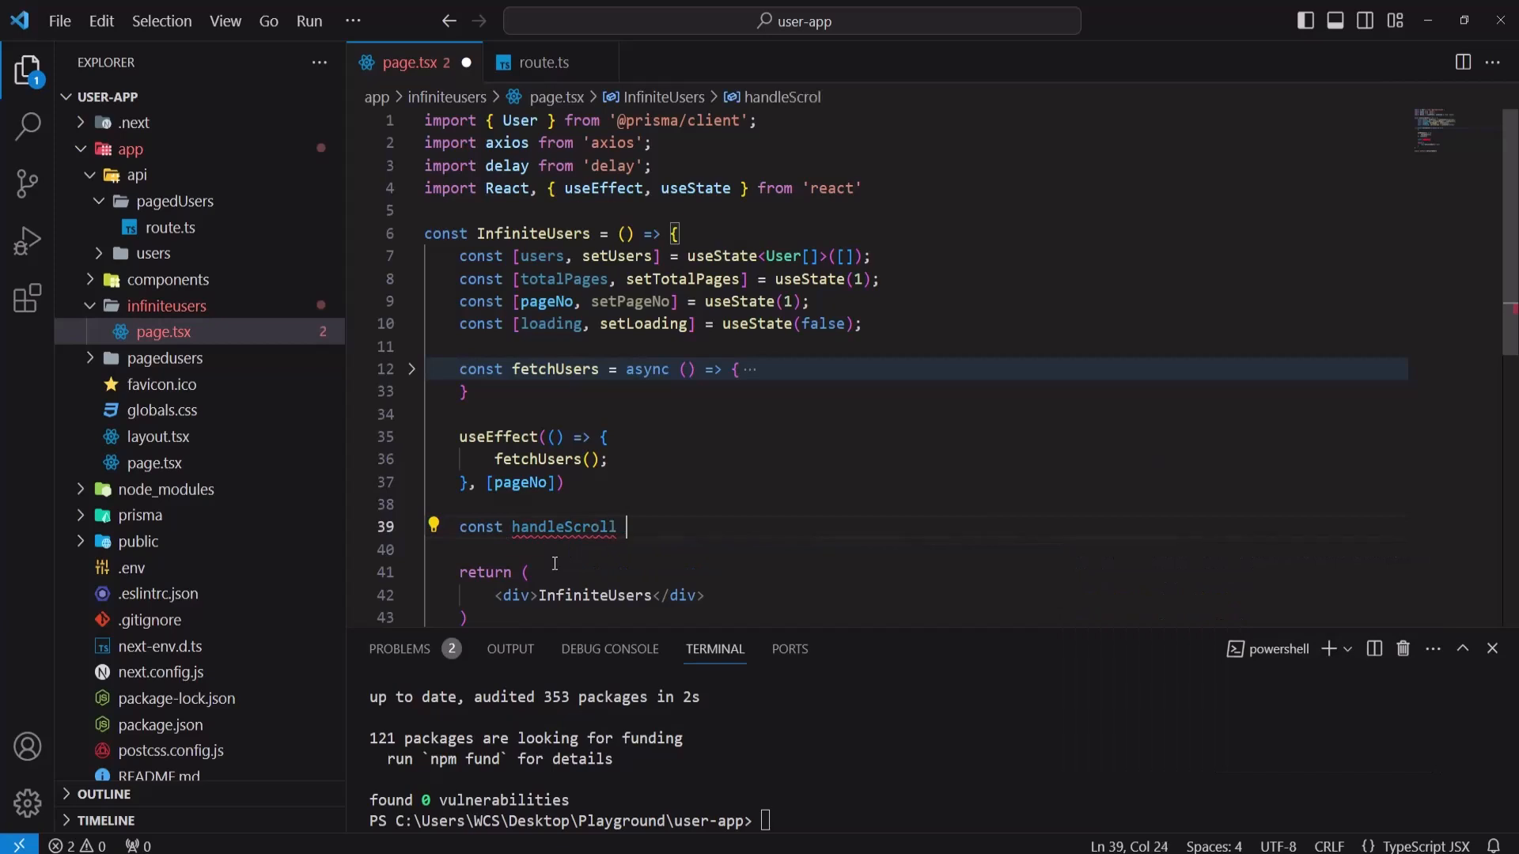
pyautogui.write('= () => {')
pyautogui.click(916, 549)
pyautogui.write('const viewHeight = window.innerHeight + document.documentElement.scrollTop;')
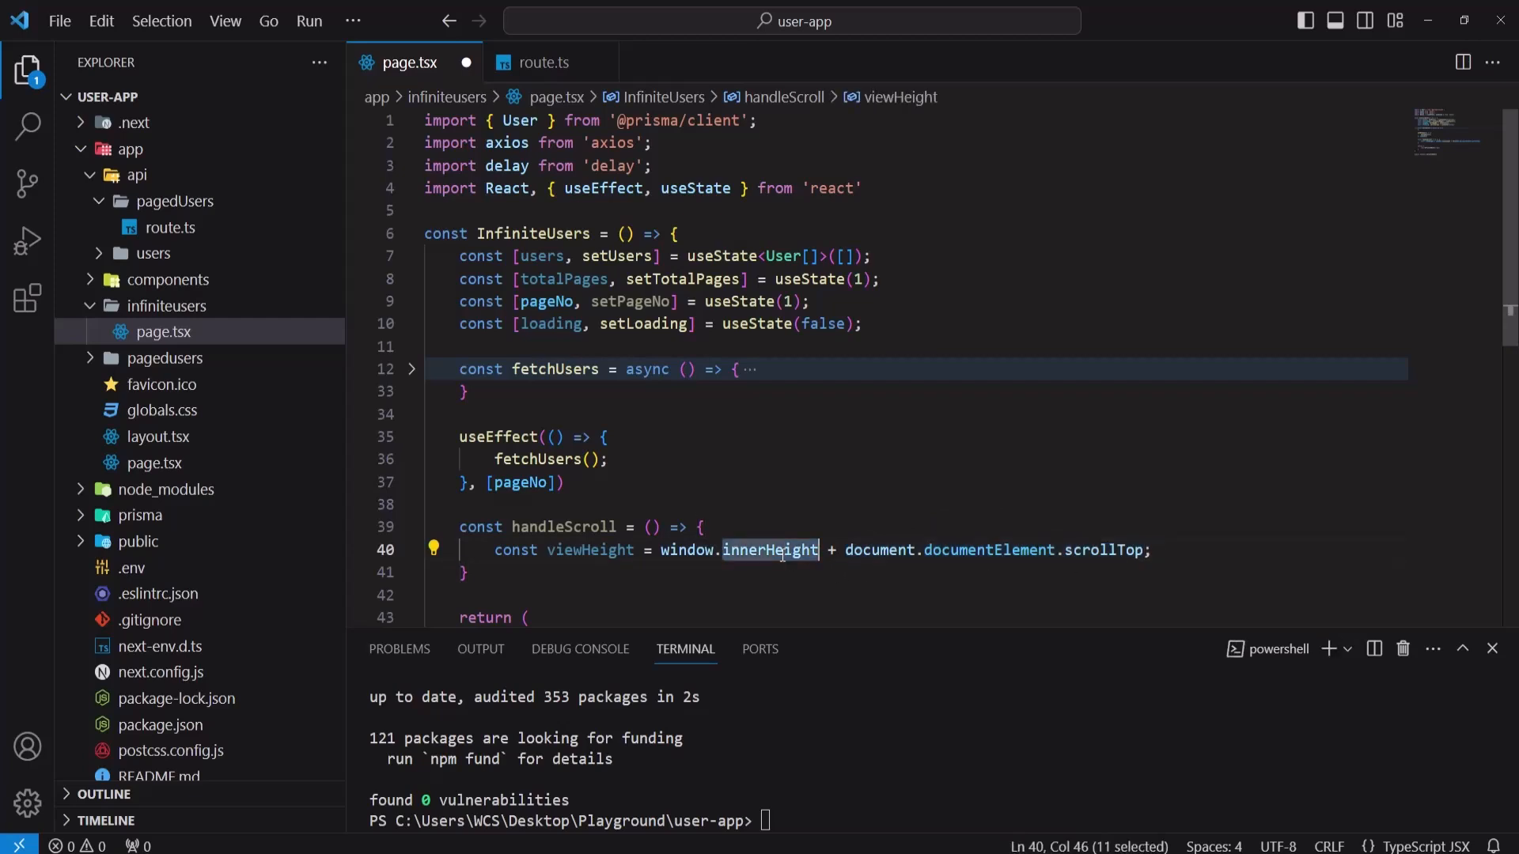
pyautogui.doubleClick(1102, 549)
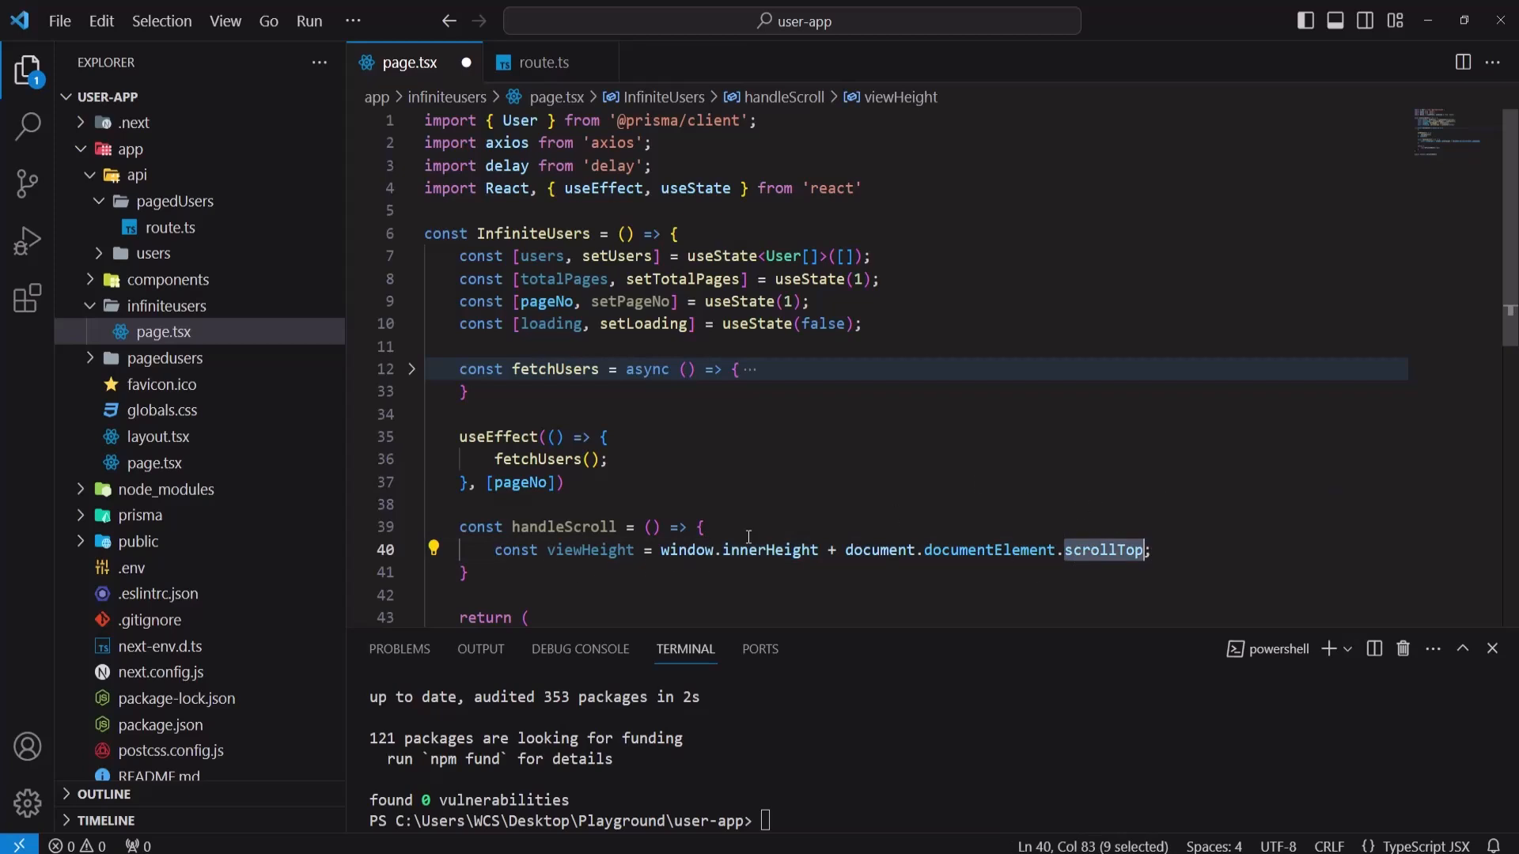
pyautogui.moveTo(928, 512)
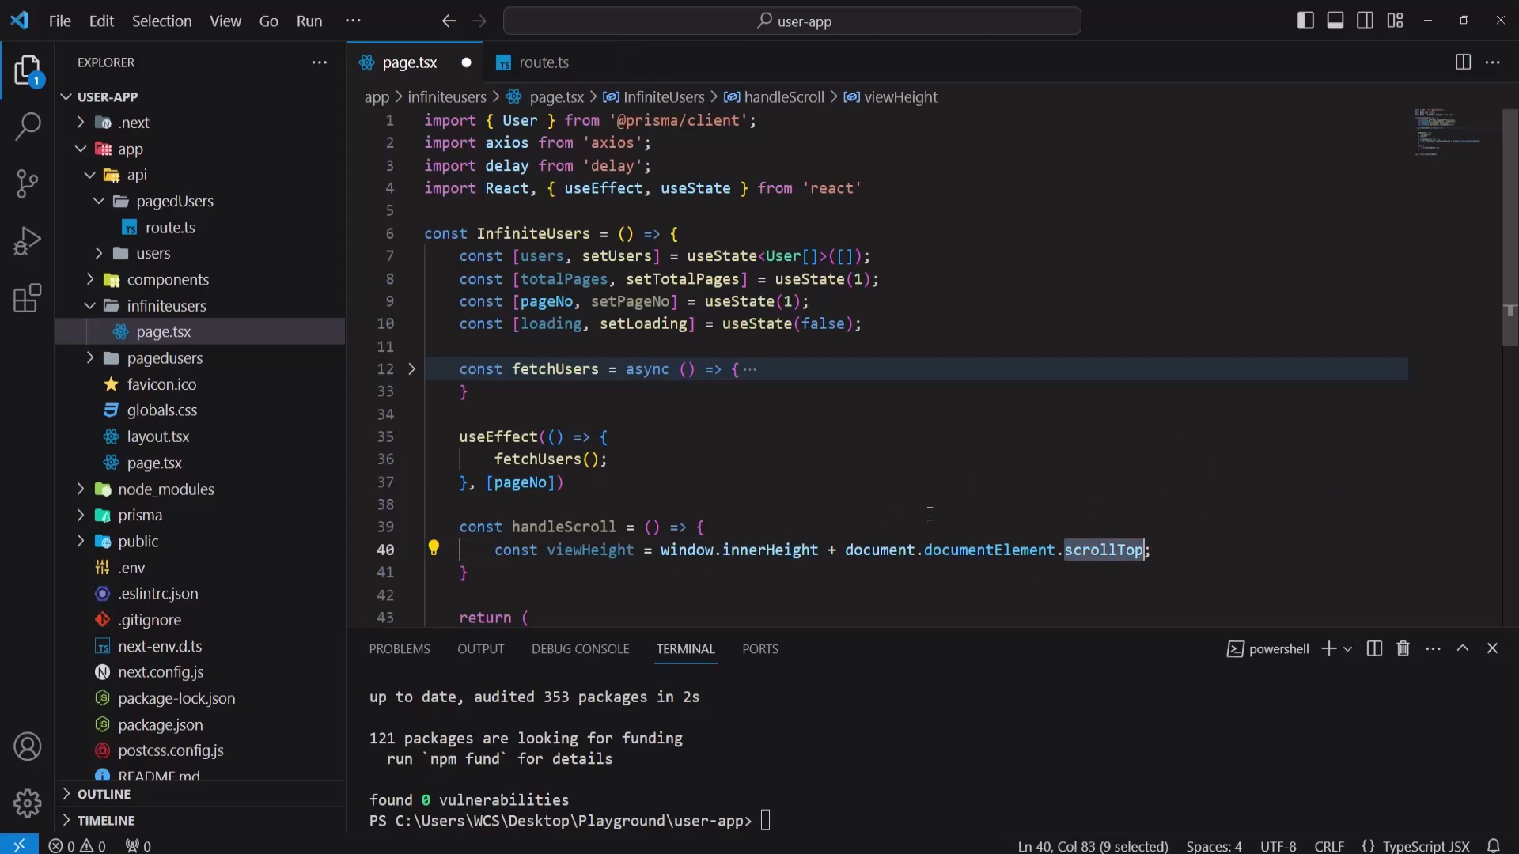
# Step: Add totalHeight from documentElement.offsetHeight and isEqual = viewHeight === totalHeight
pyautogui.scroll(-3)
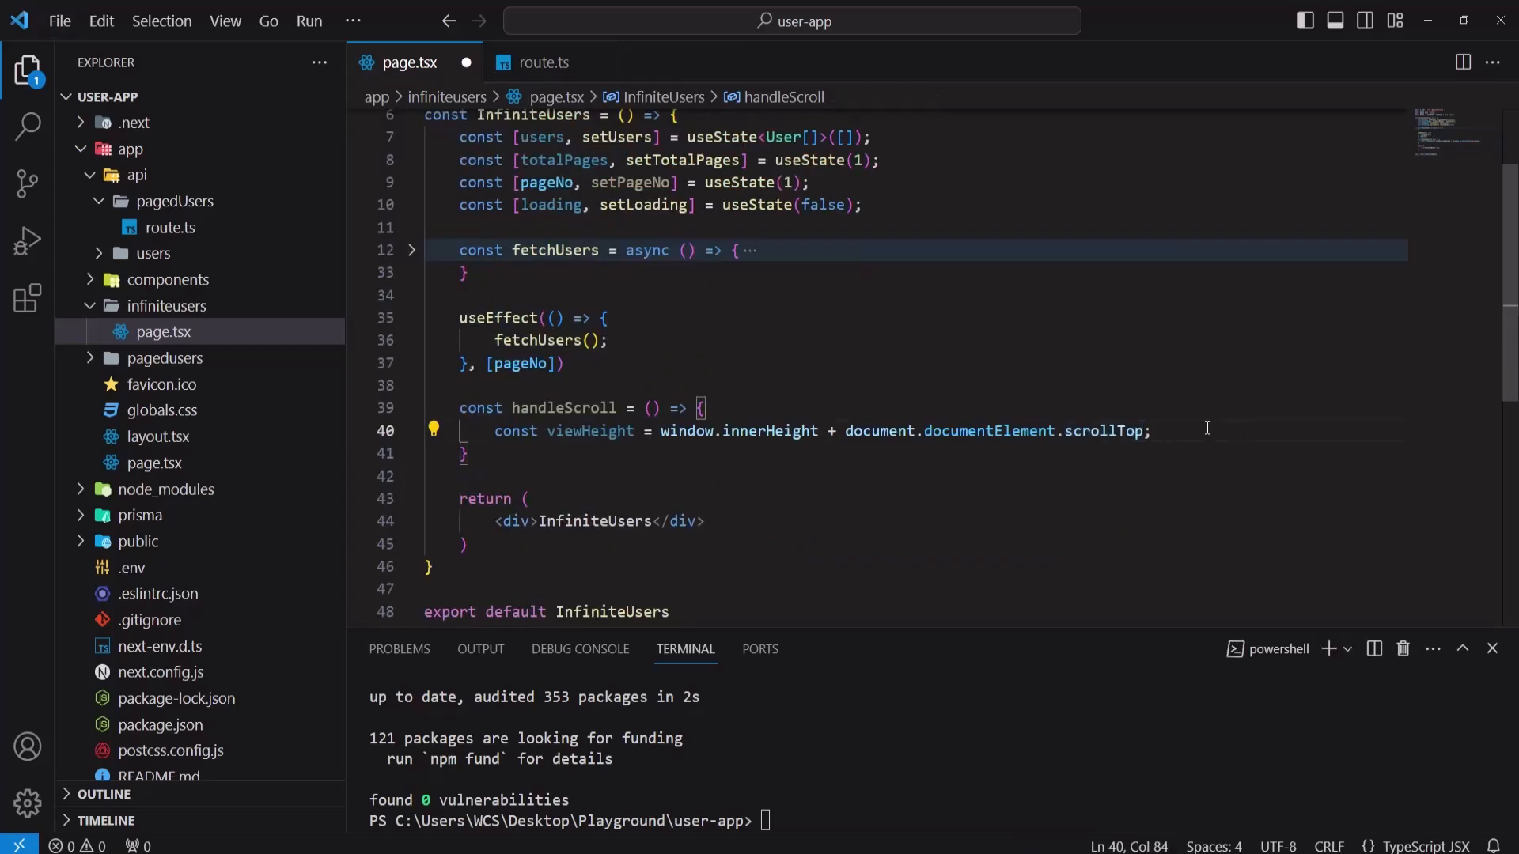
pyautogui.write('const totalHeight = document.documentElement.offsetHeight;')
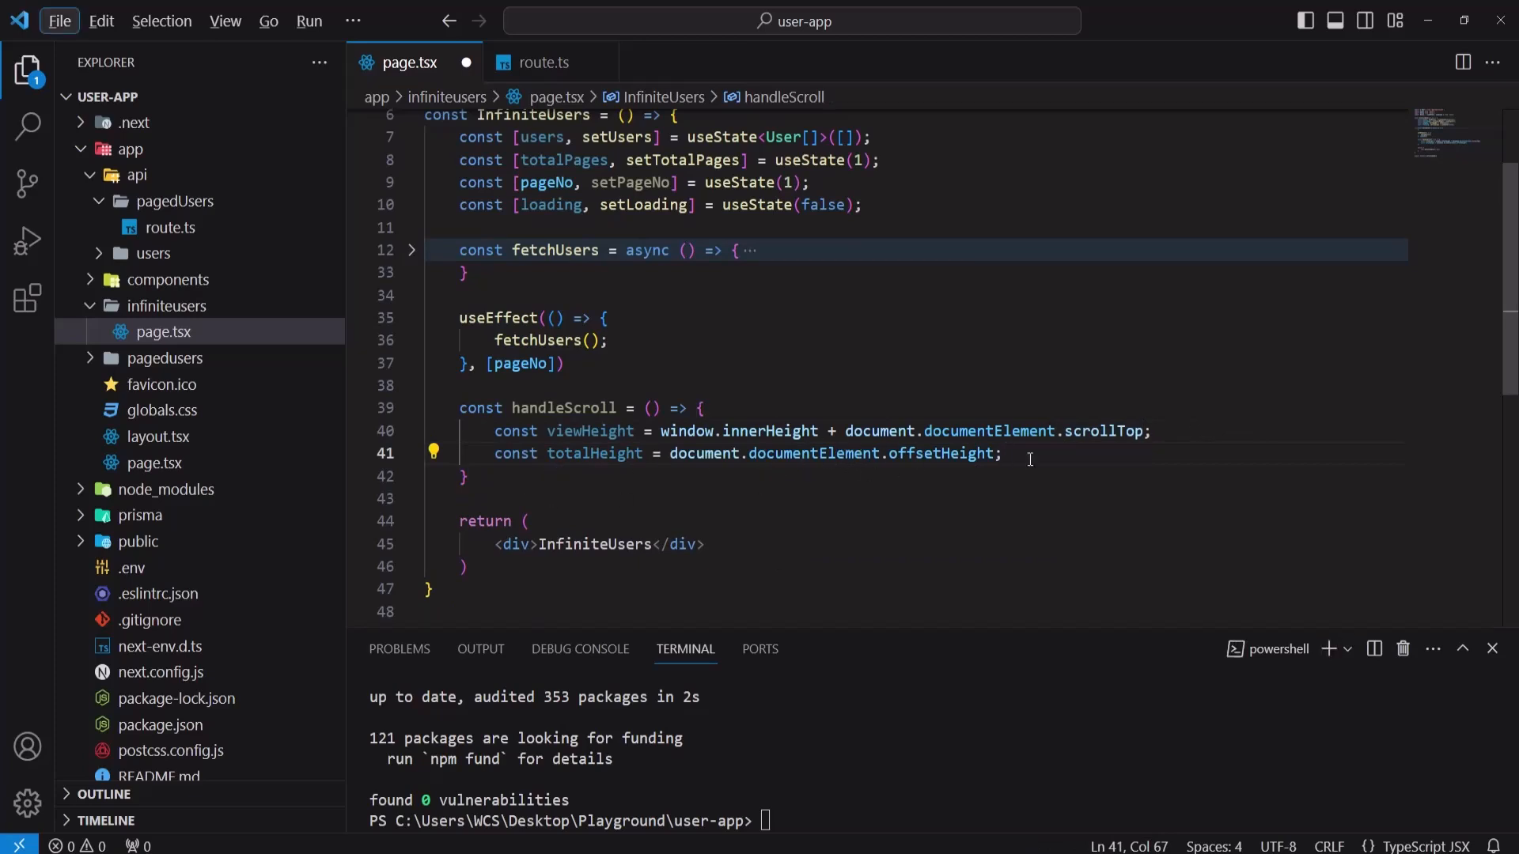
pyautogui.write('const isEqual = viewHeight === totalHeight;')
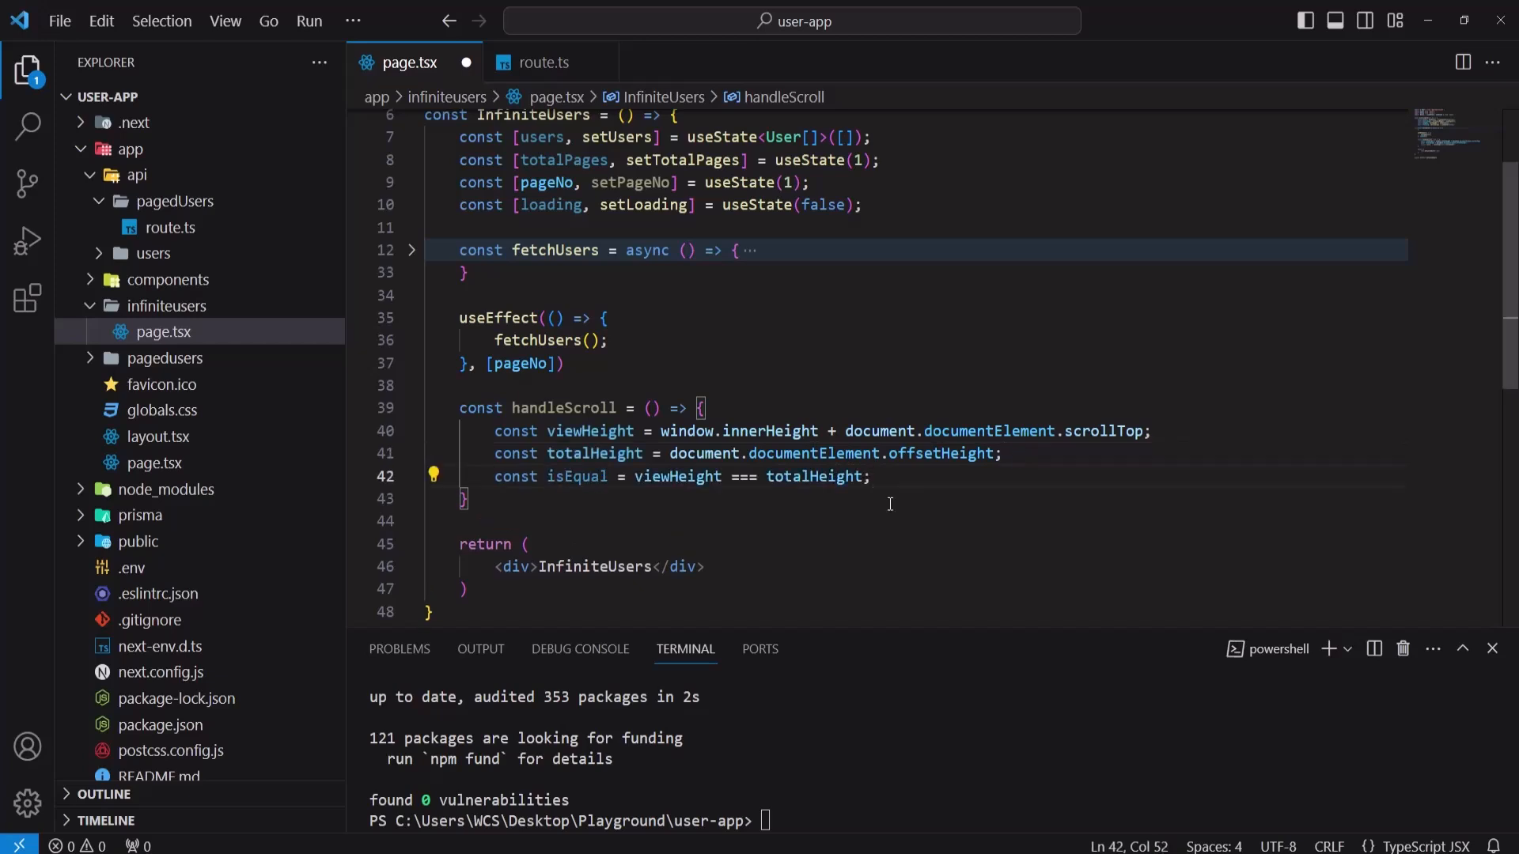
pyautogui.doubleClick(576, 476)
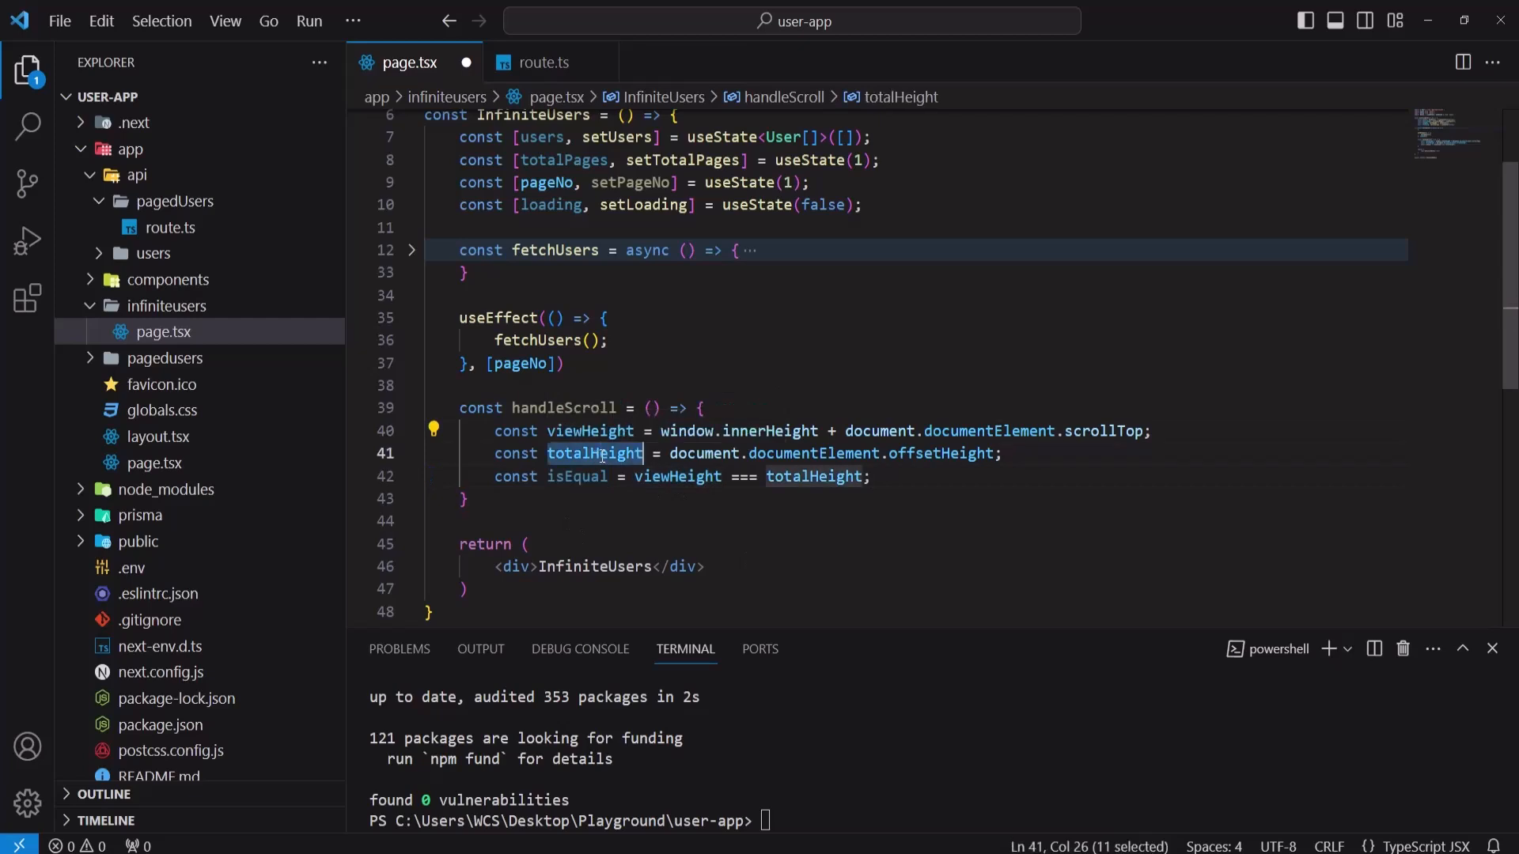
pyautogui.doubleClick(576, 476)
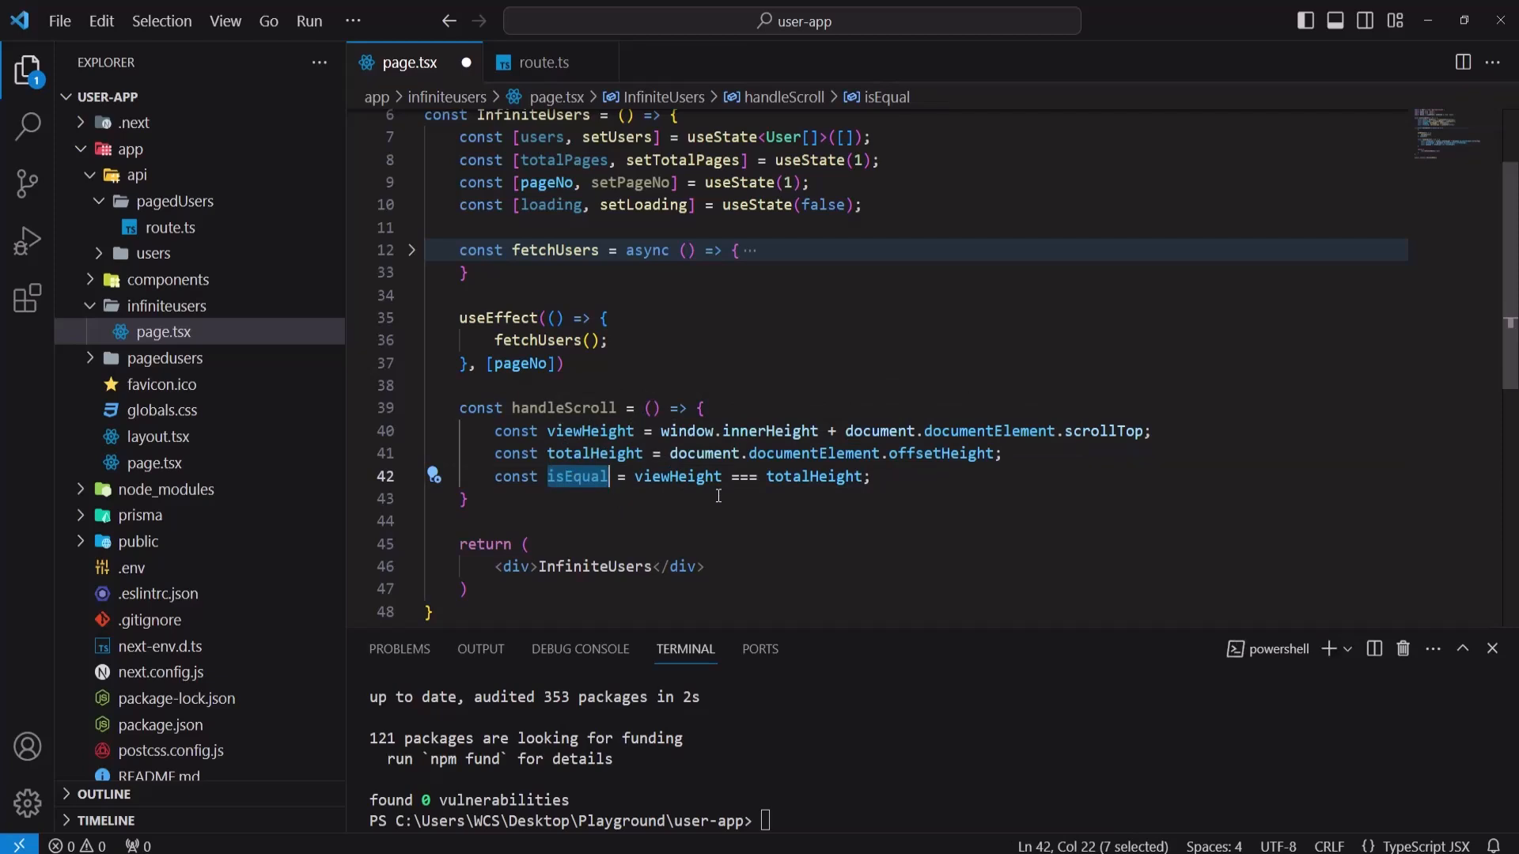
pyautogui.click(875, 476)
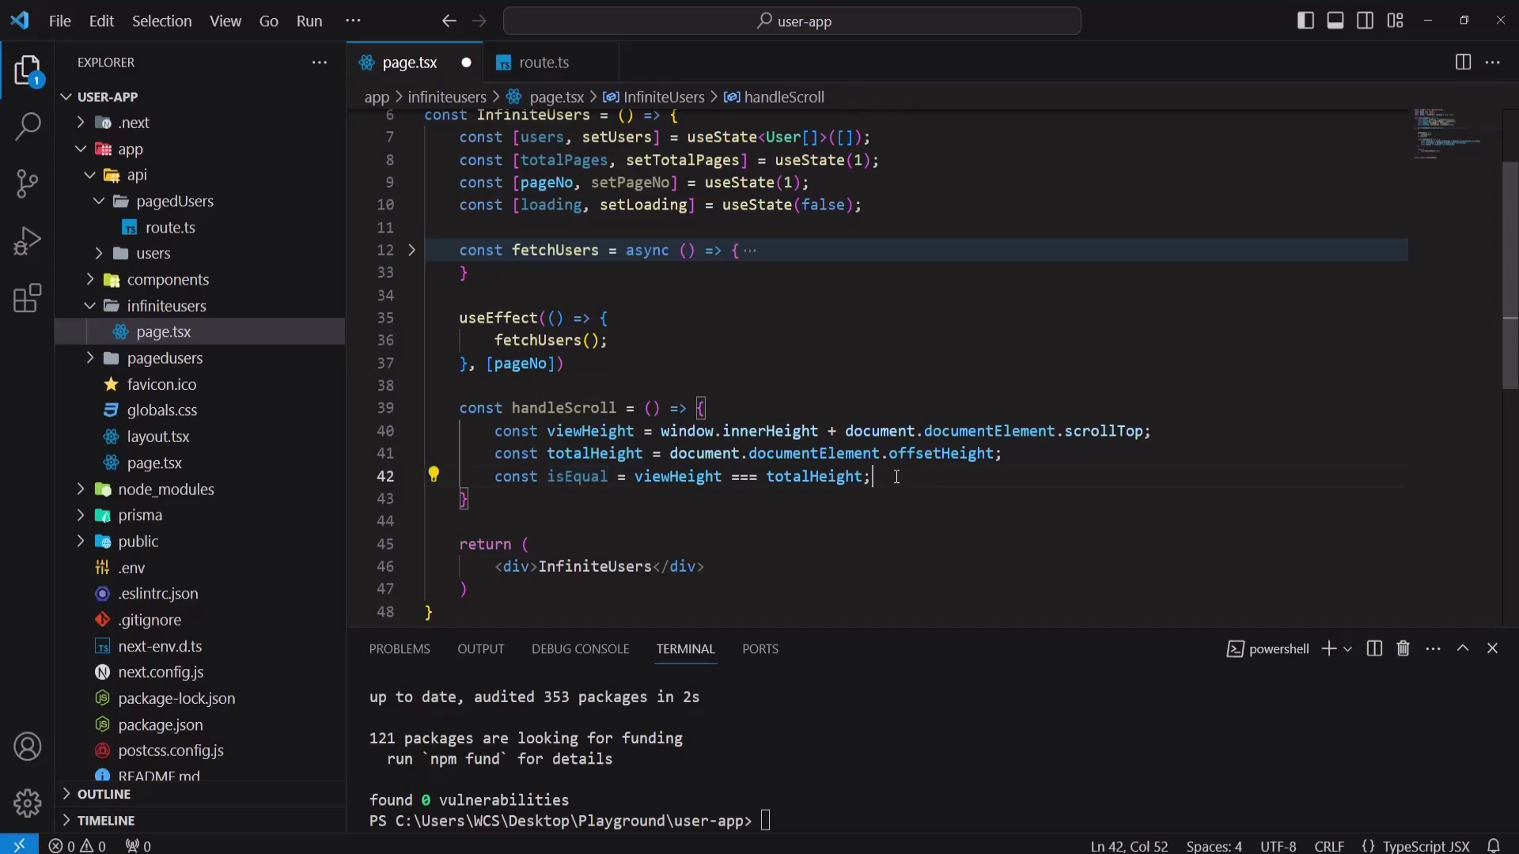
# Step: Guard handleScroll with isEqual and !loading, then check totalPages > 1 and pageNo < totalPages
pyautogui.write('if')
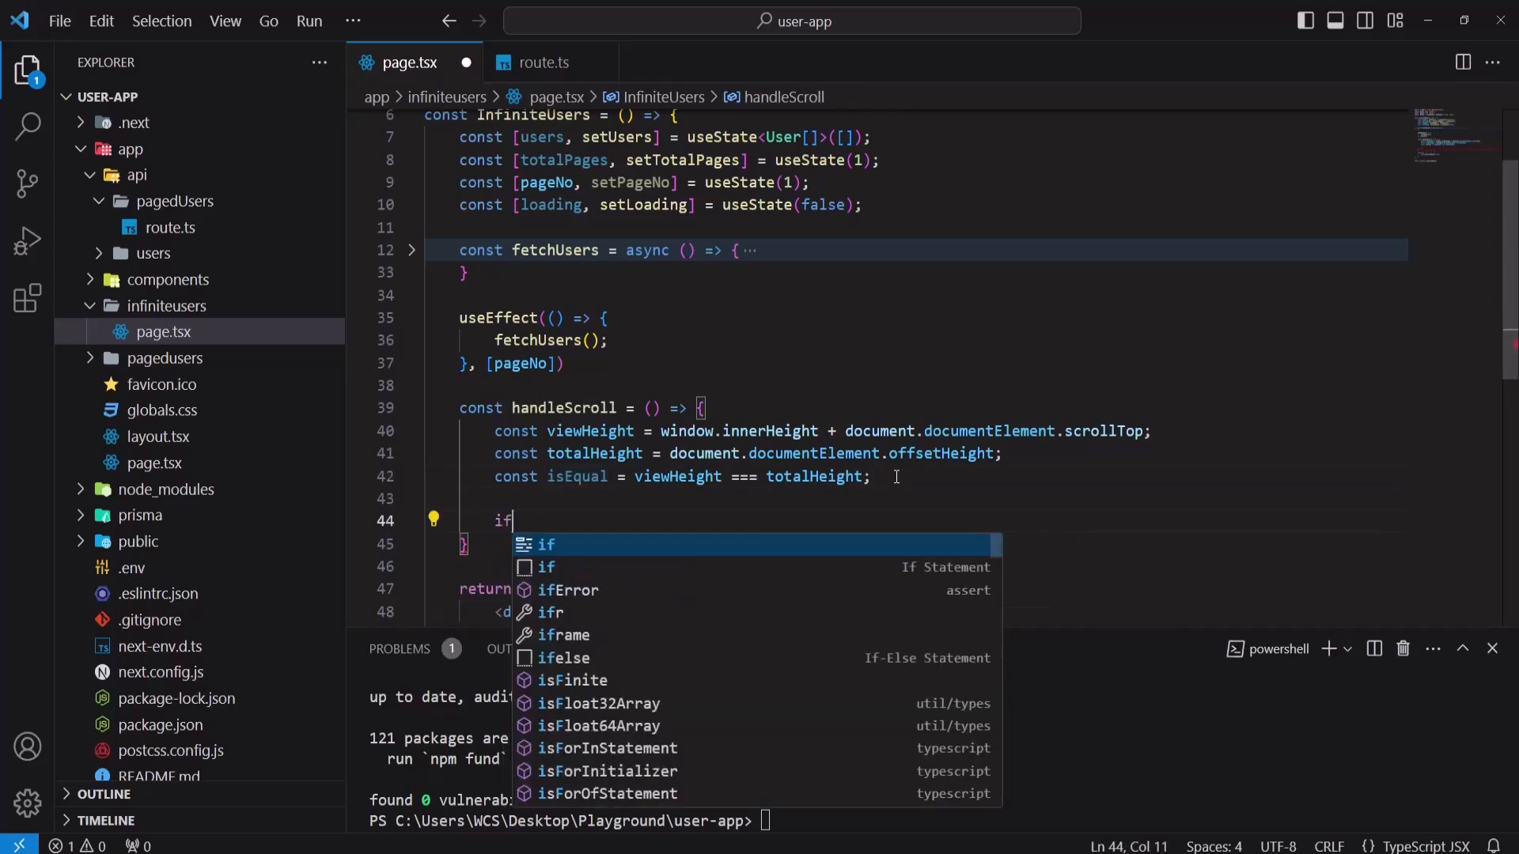
pyautogui.write('(isEqual &&')
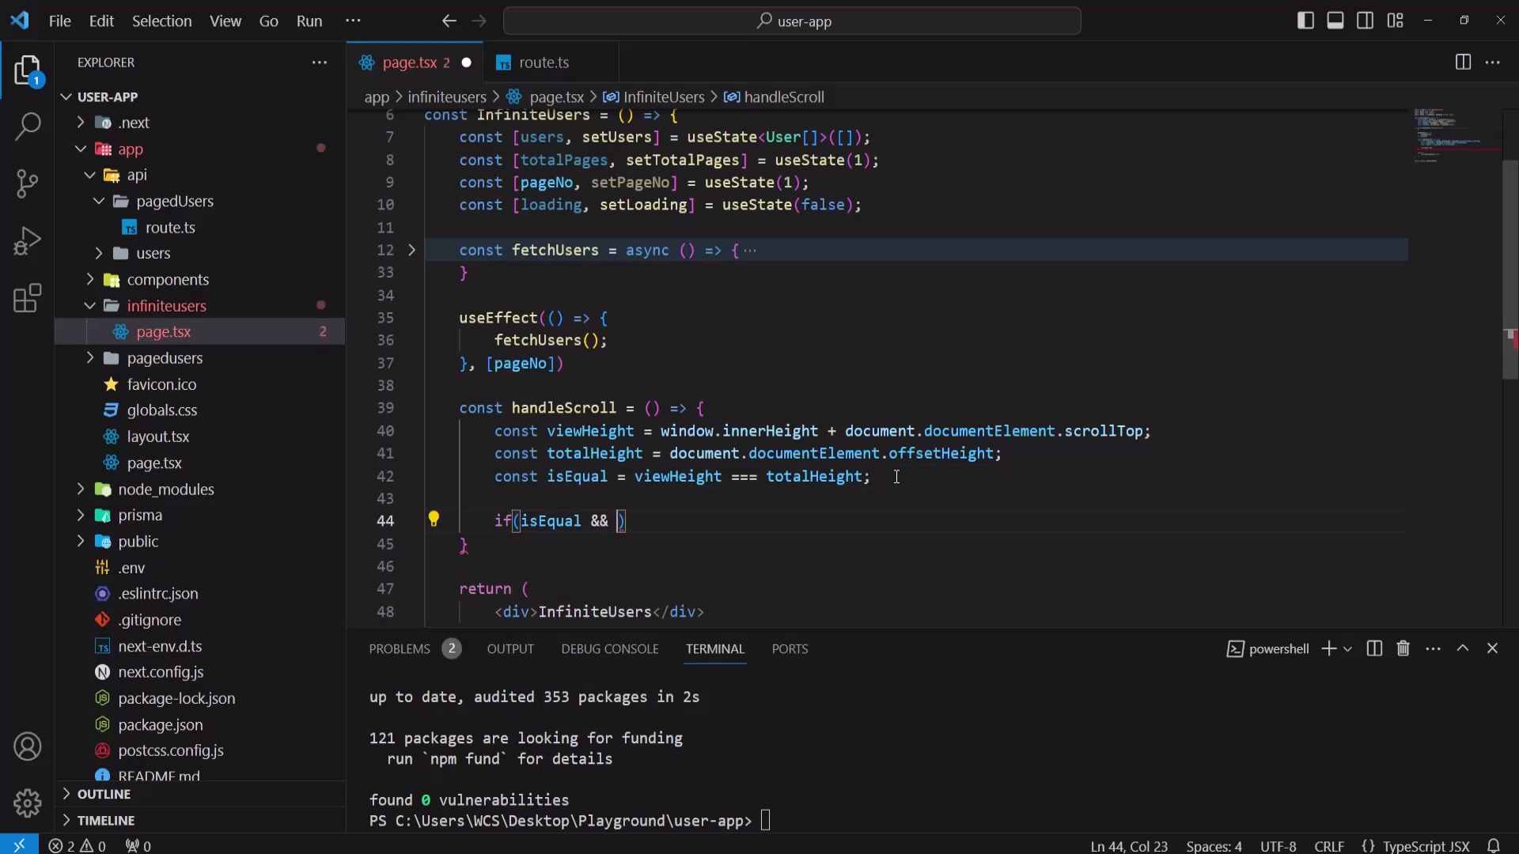
pyautogui.write('!loading')
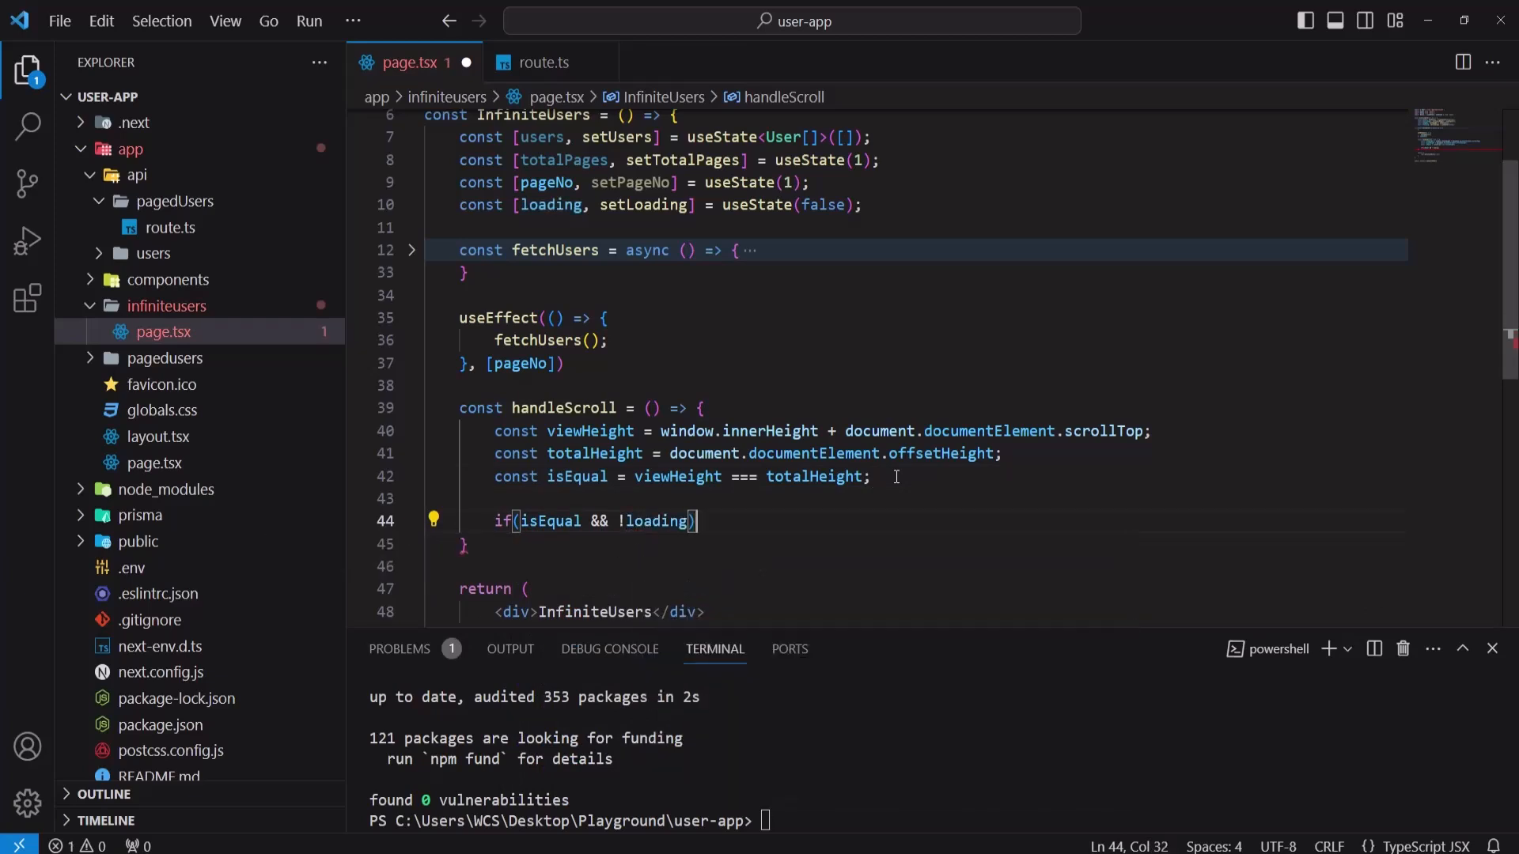
pyautogui.write('{')
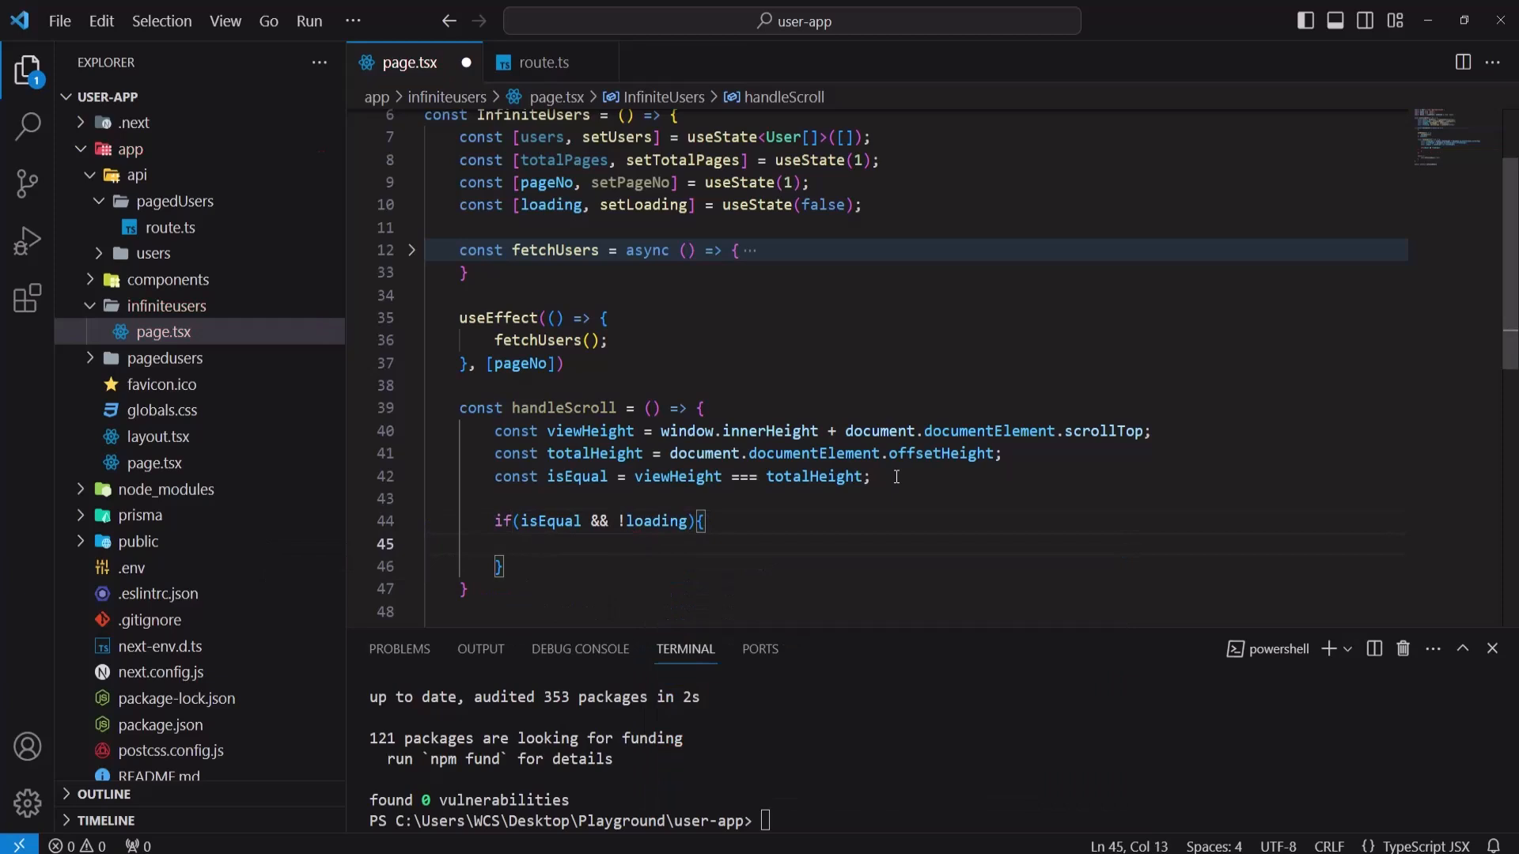
pyautogui.write('if (totalPages > 1 && pageNo < totalPages)')
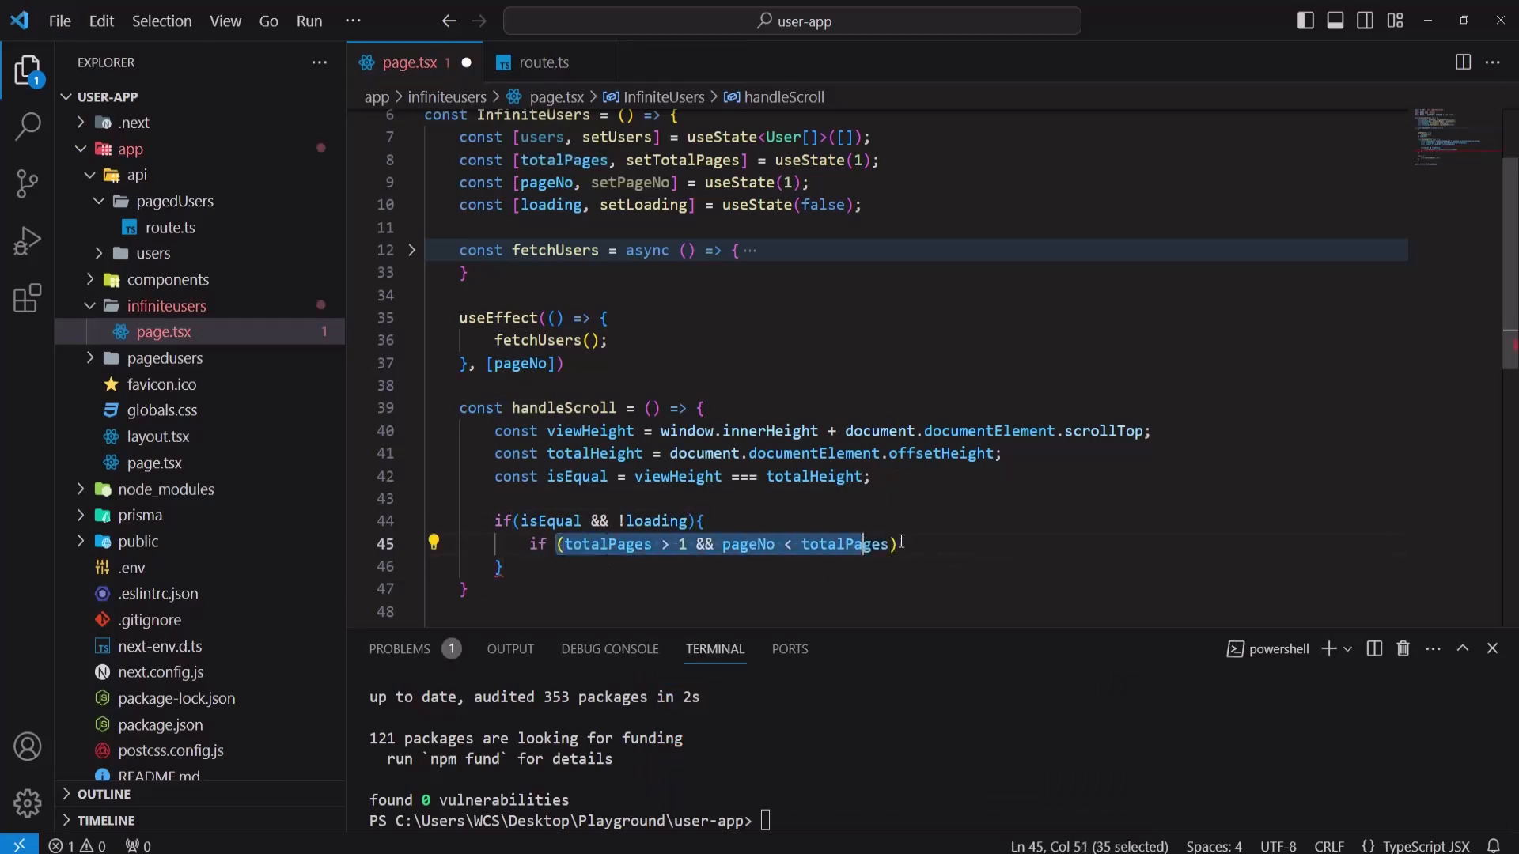
pyautogui.write('{')
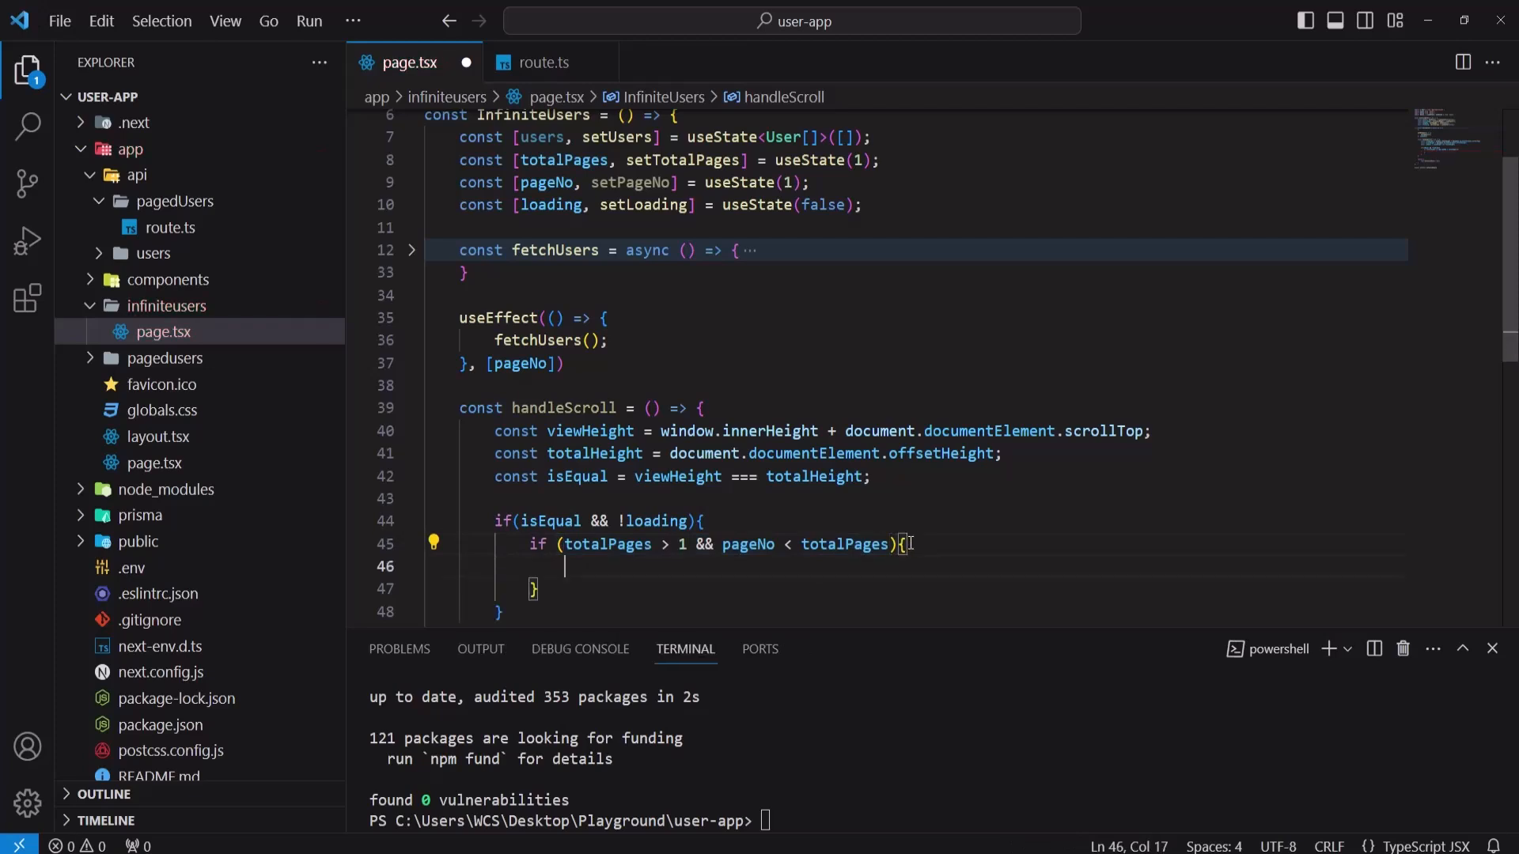
pyautogui.doubleClick(608, 542)
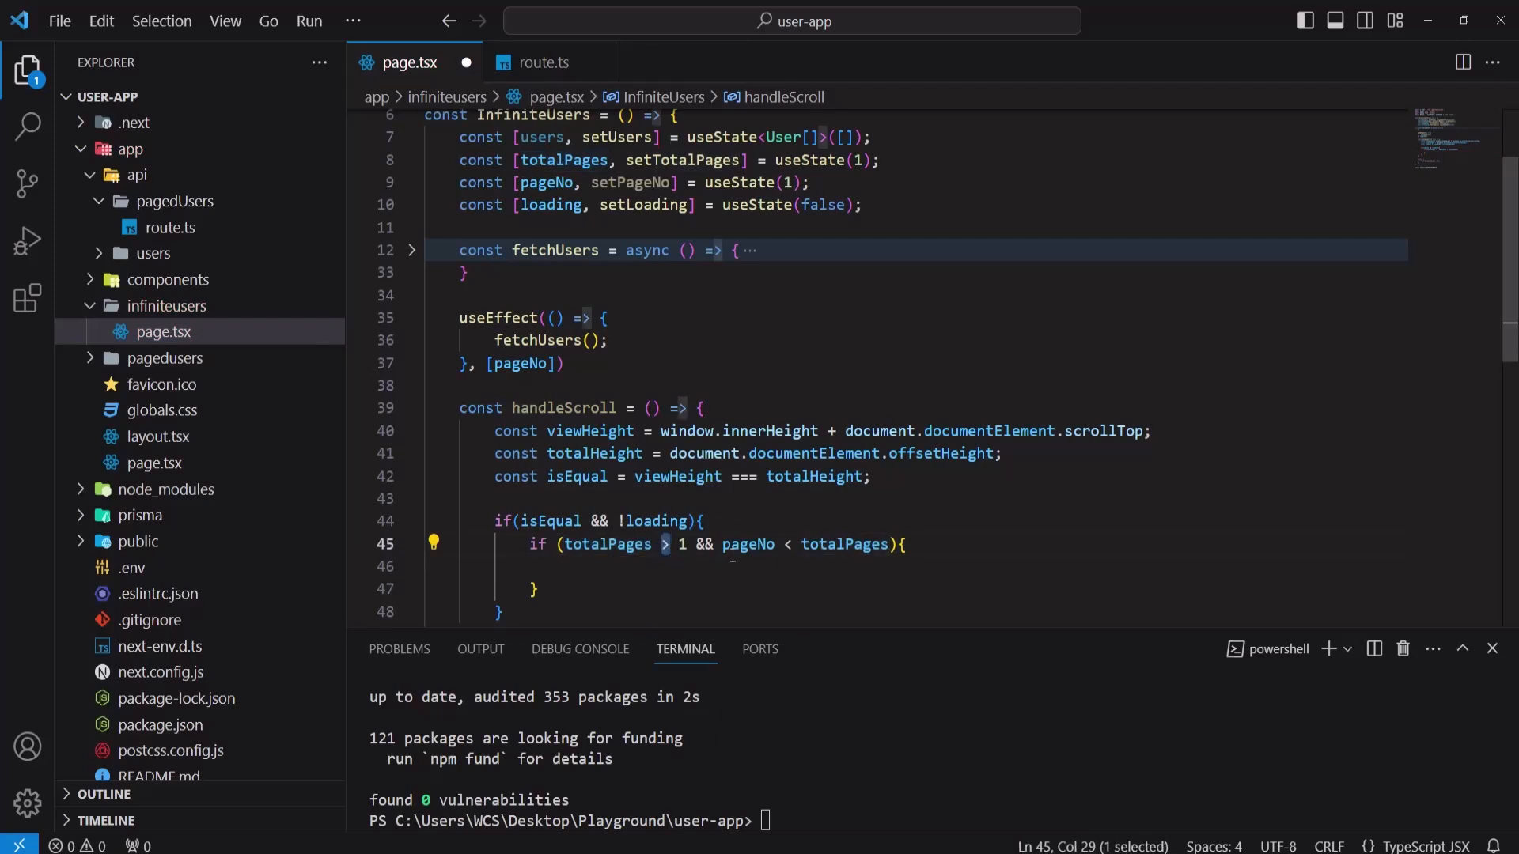
pyautogui.moveTo(649, 579)
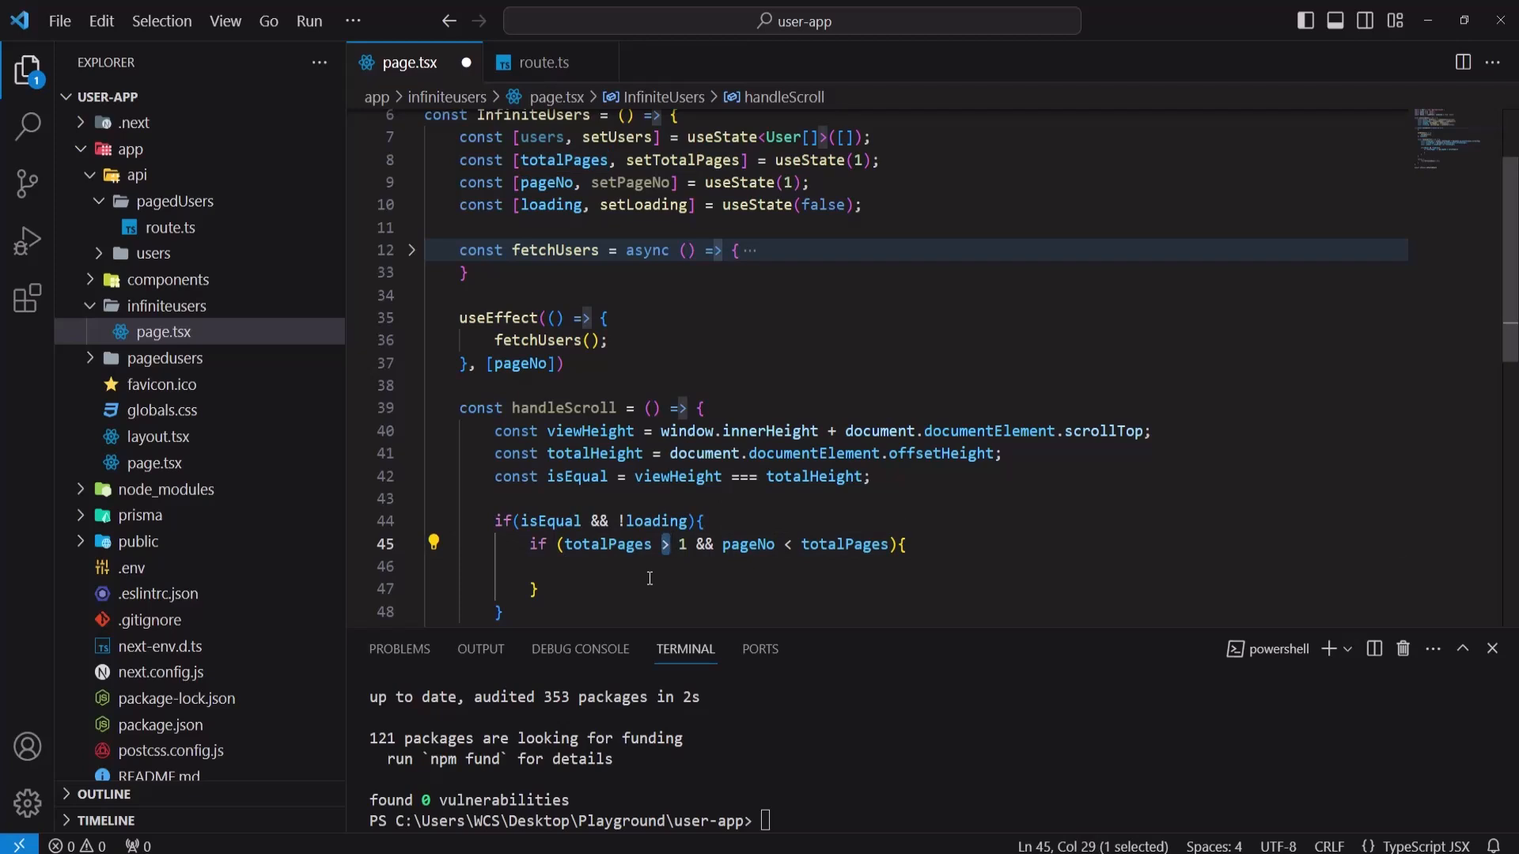
pyautogui.doubleClick(746, 544)
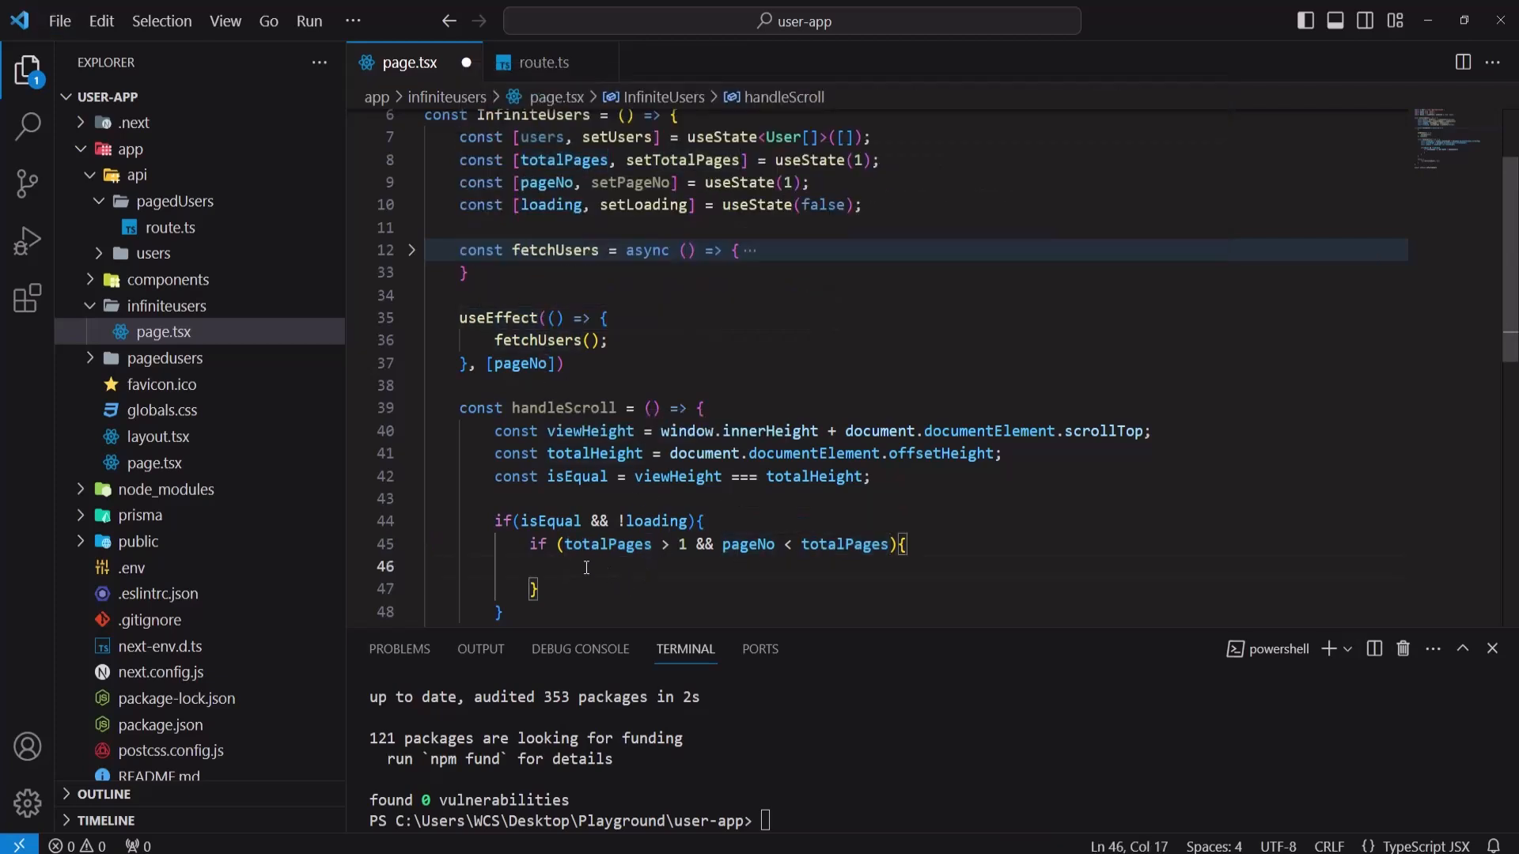
# Step: Advance the page with setPageNo((prevPage) => prevPage + 1) inside the totalPages check
pyautogui.write('setPageNo((prevPage) => prevPage + 1);')
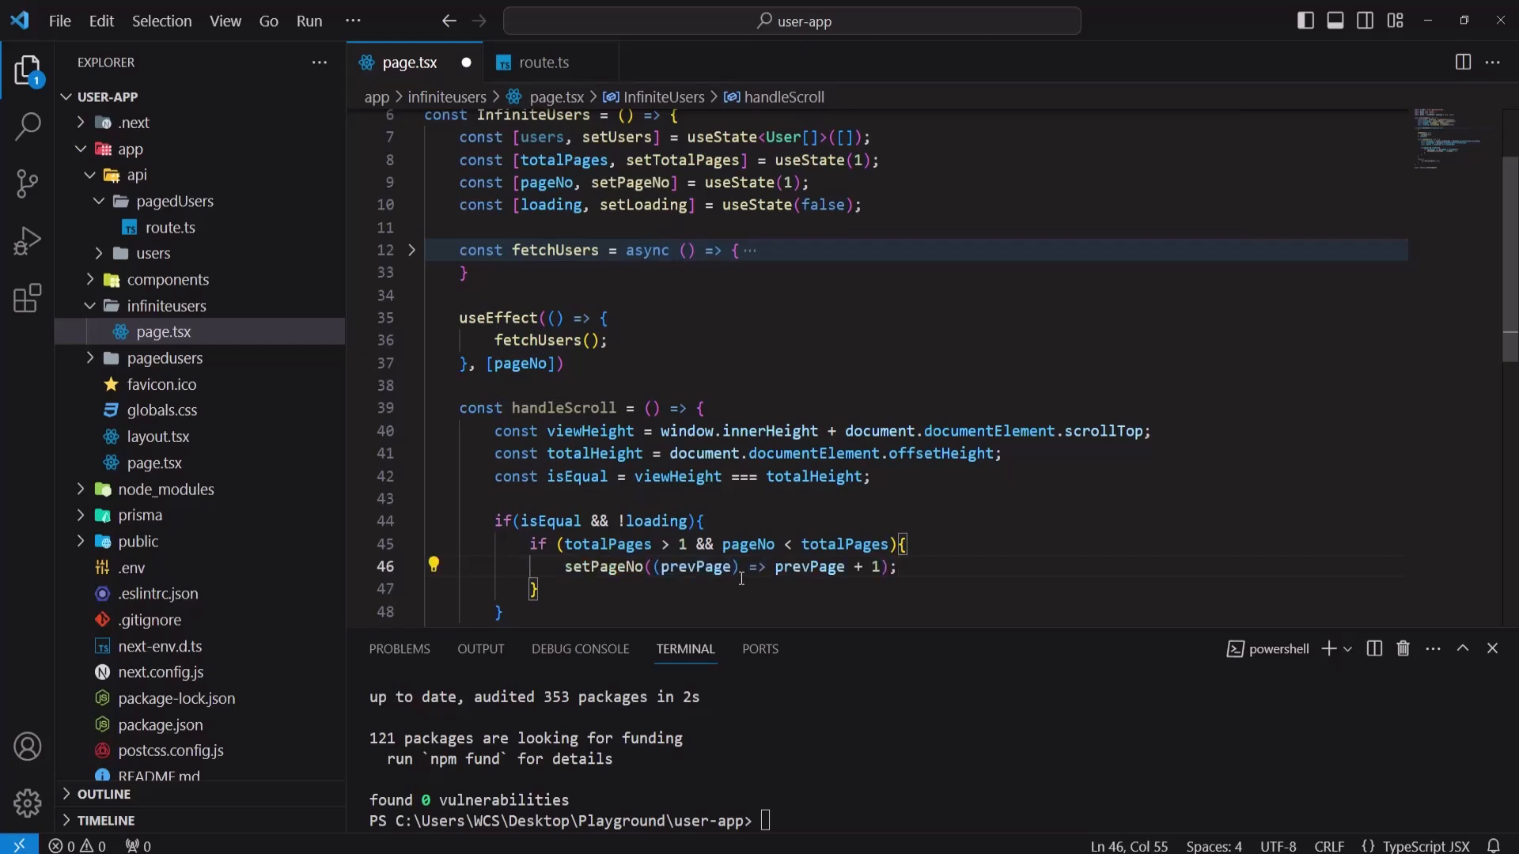
pyautogui.doubleClick(601, 567)
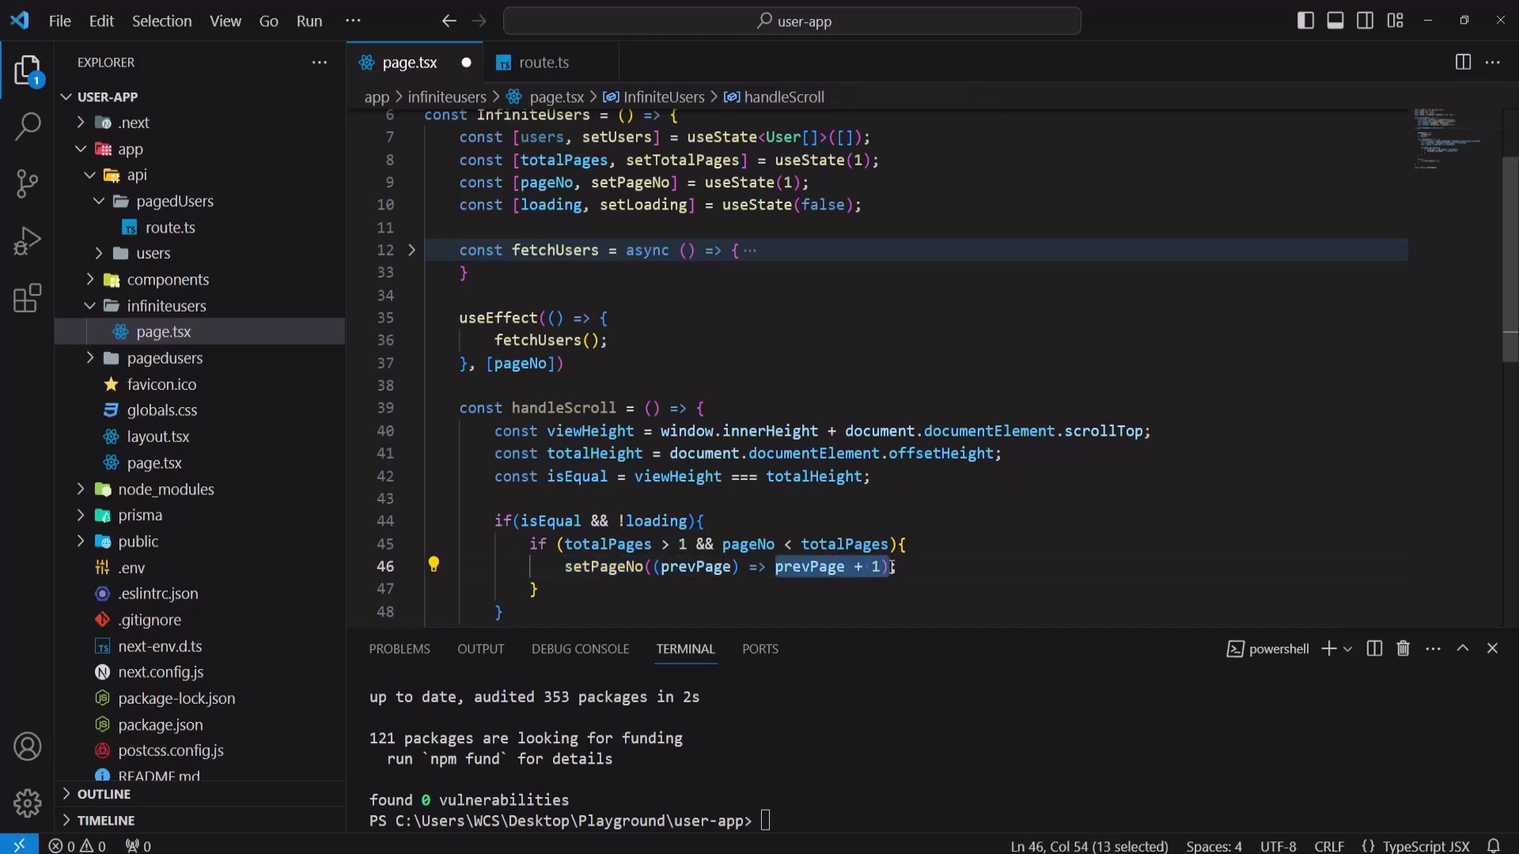
pyautogui.scroll(-3)
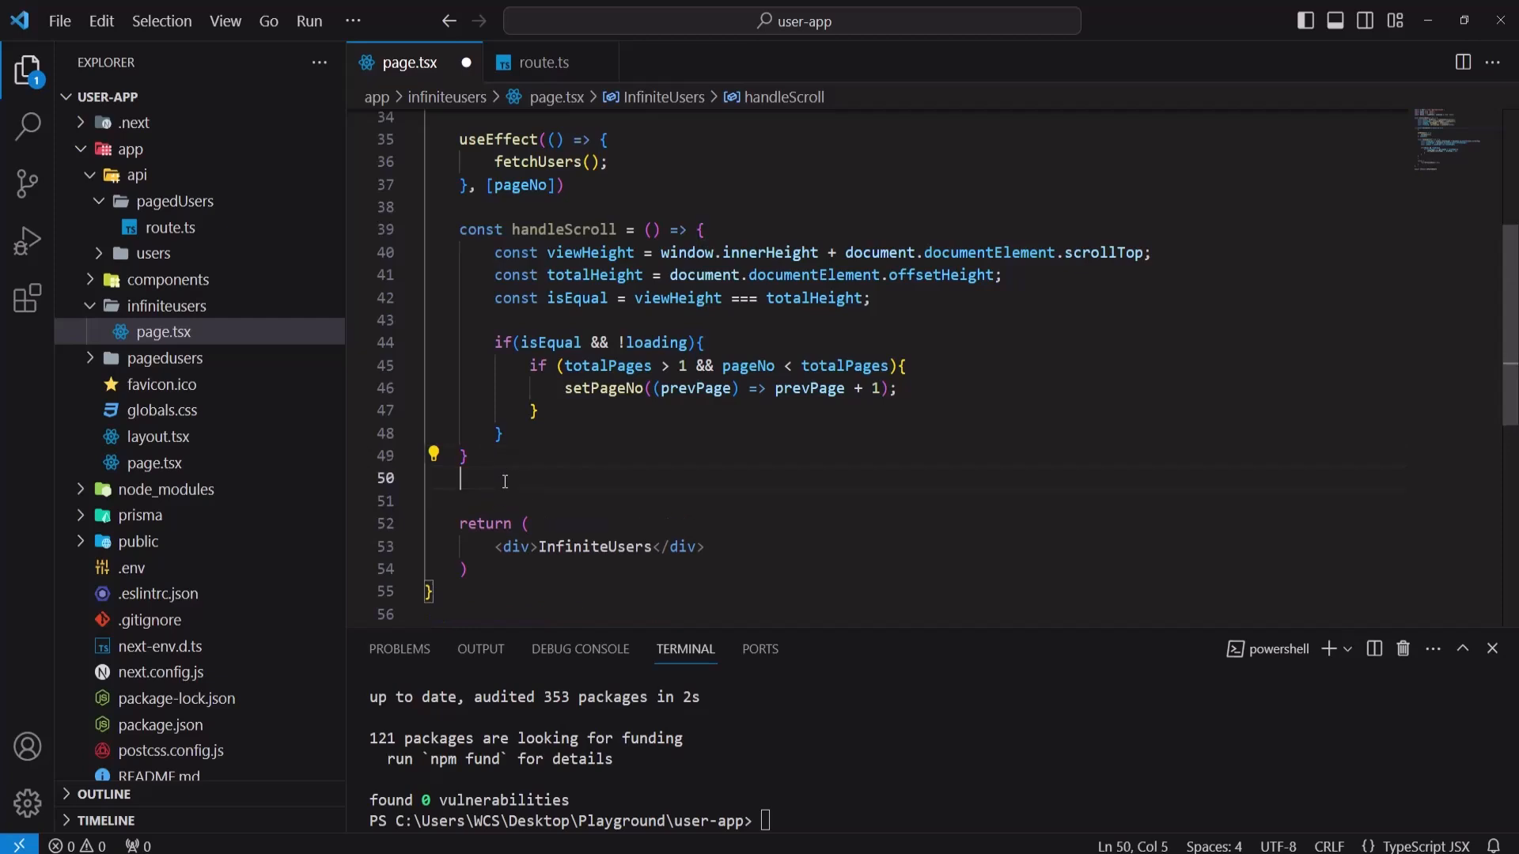
# Step: Add a second useEffect with an empty body and a [loading] dependency array
pyautogui.write('use')
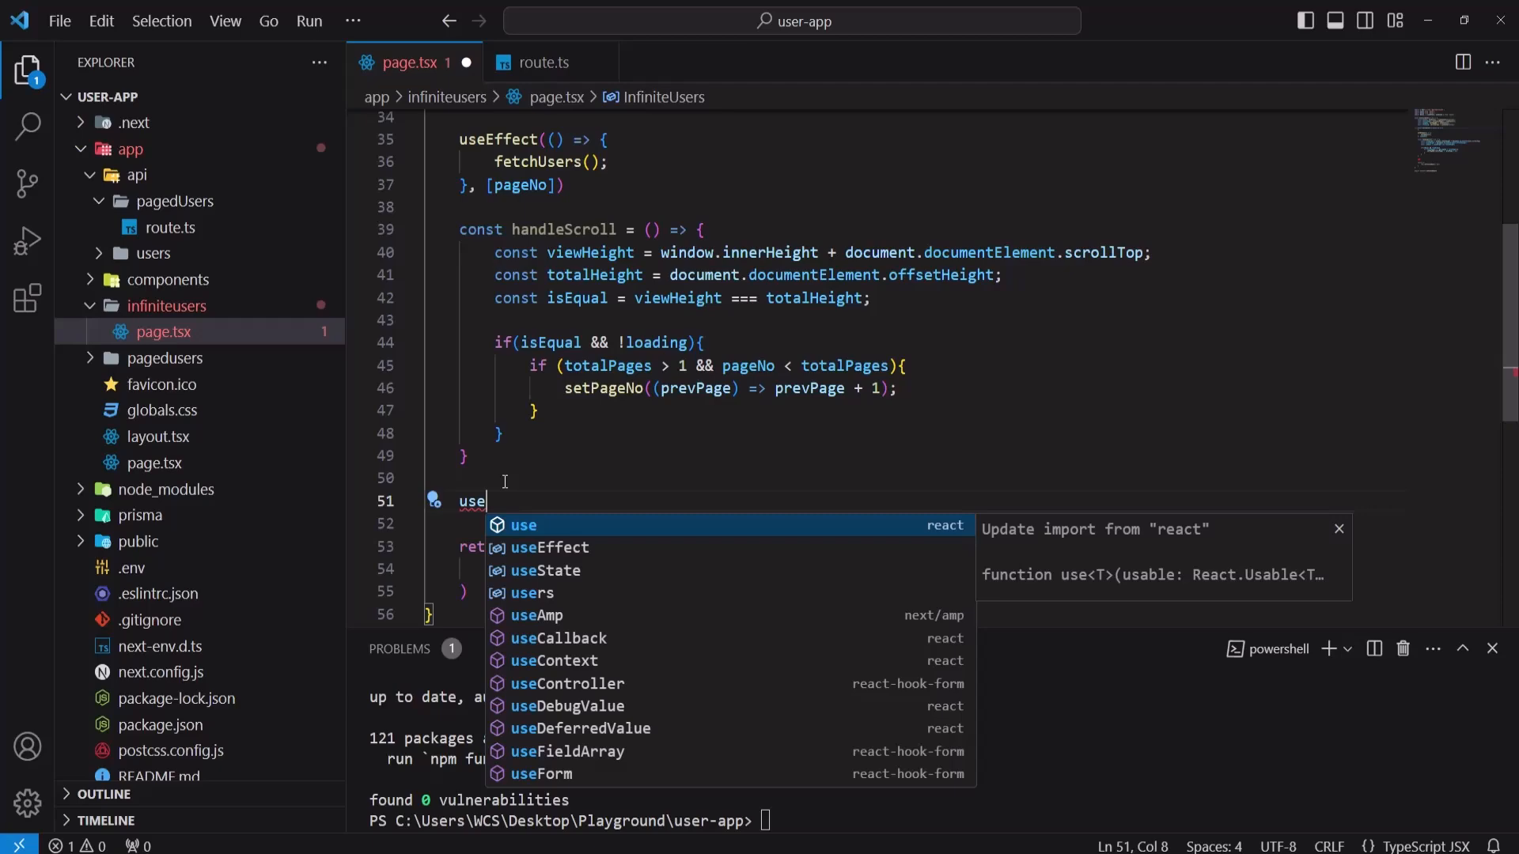
pyautogui.write('Effect')
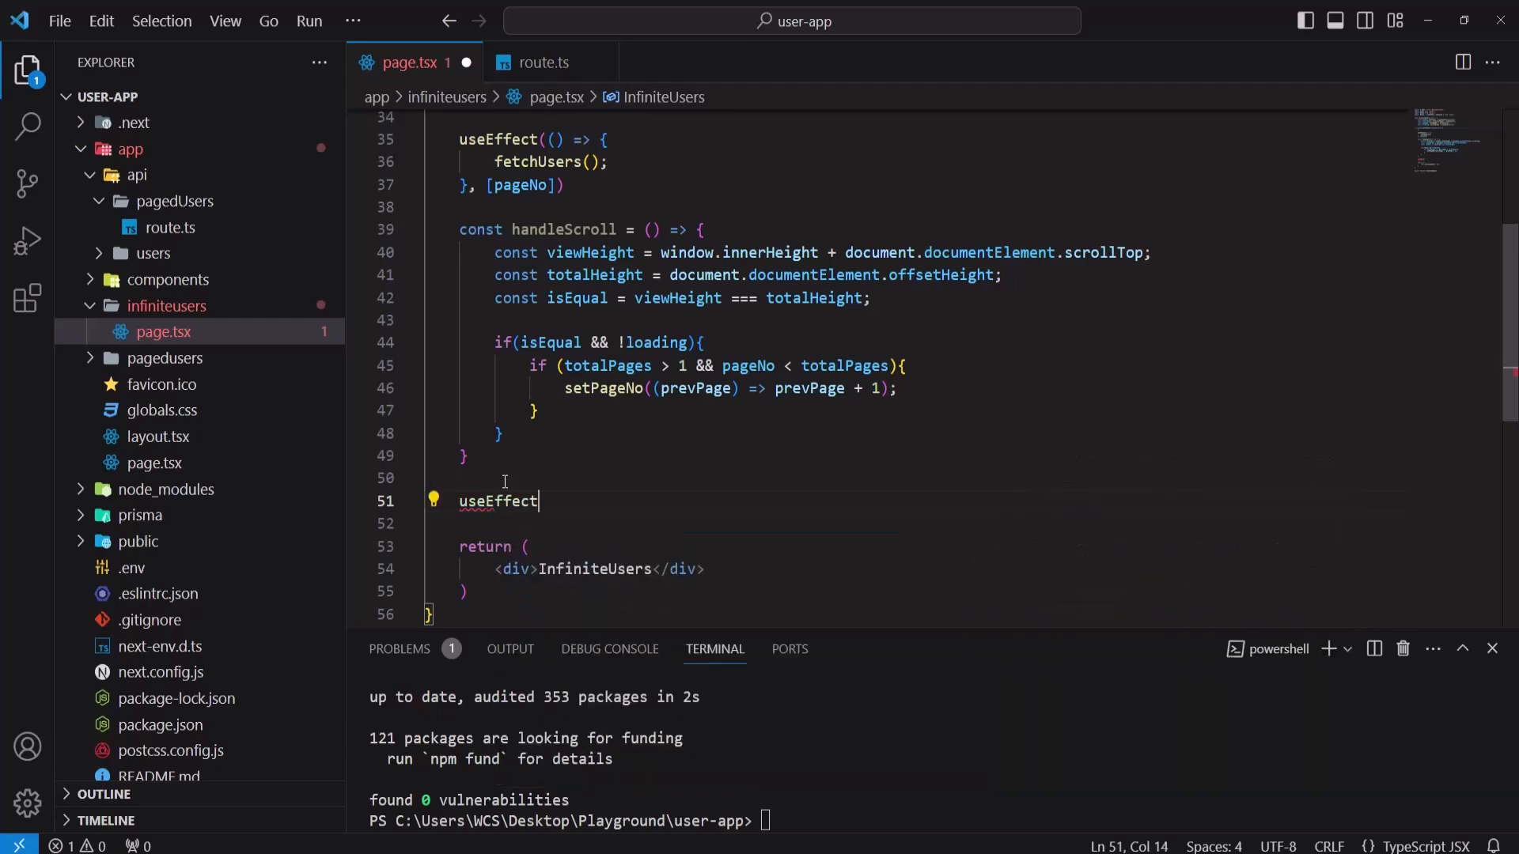
pyautogui.write('((')
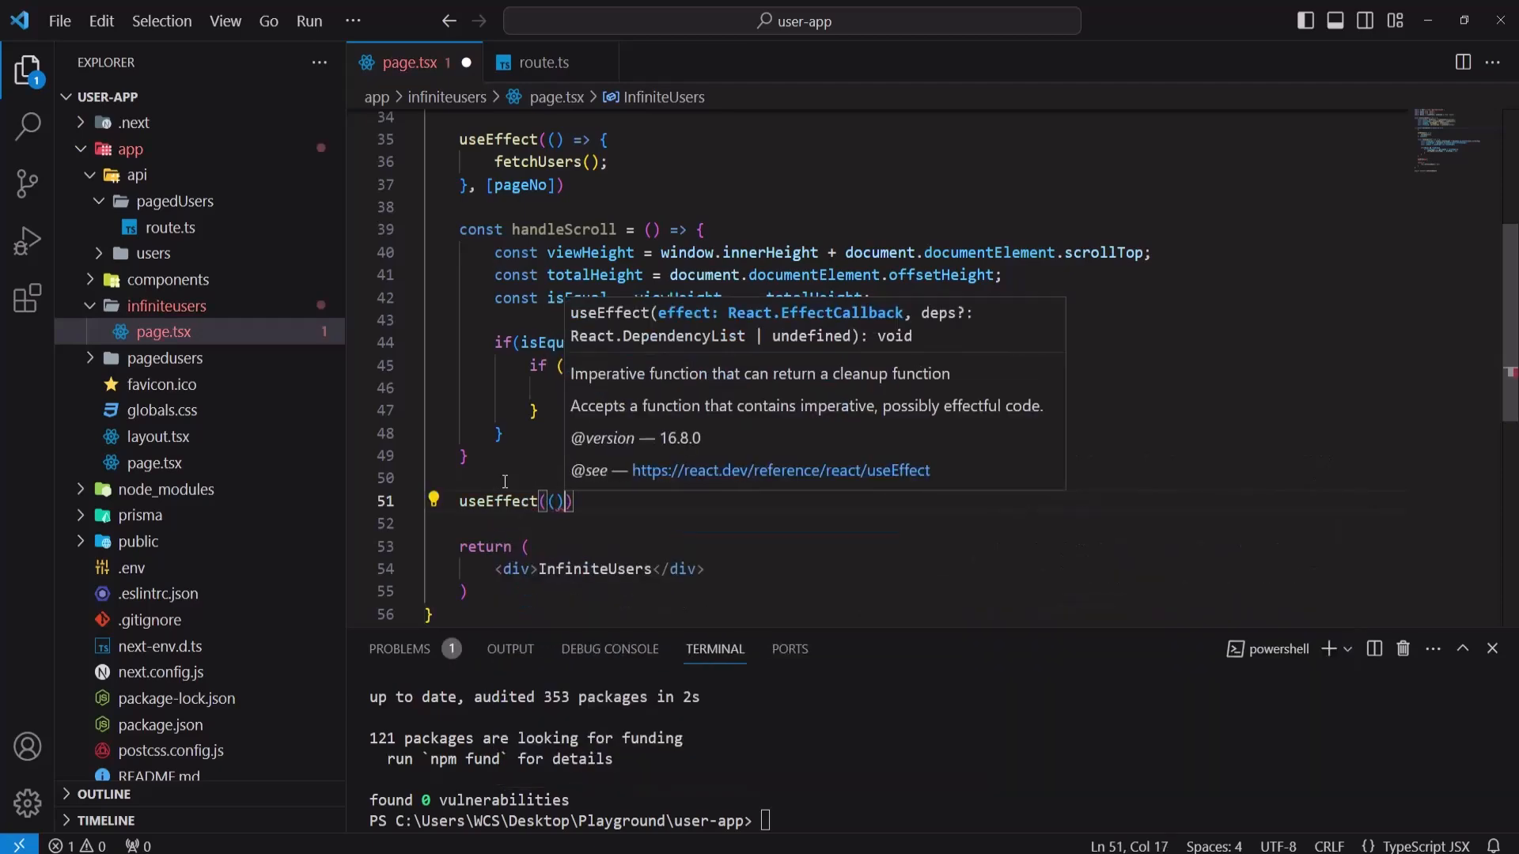
pyautogui.write('=>')
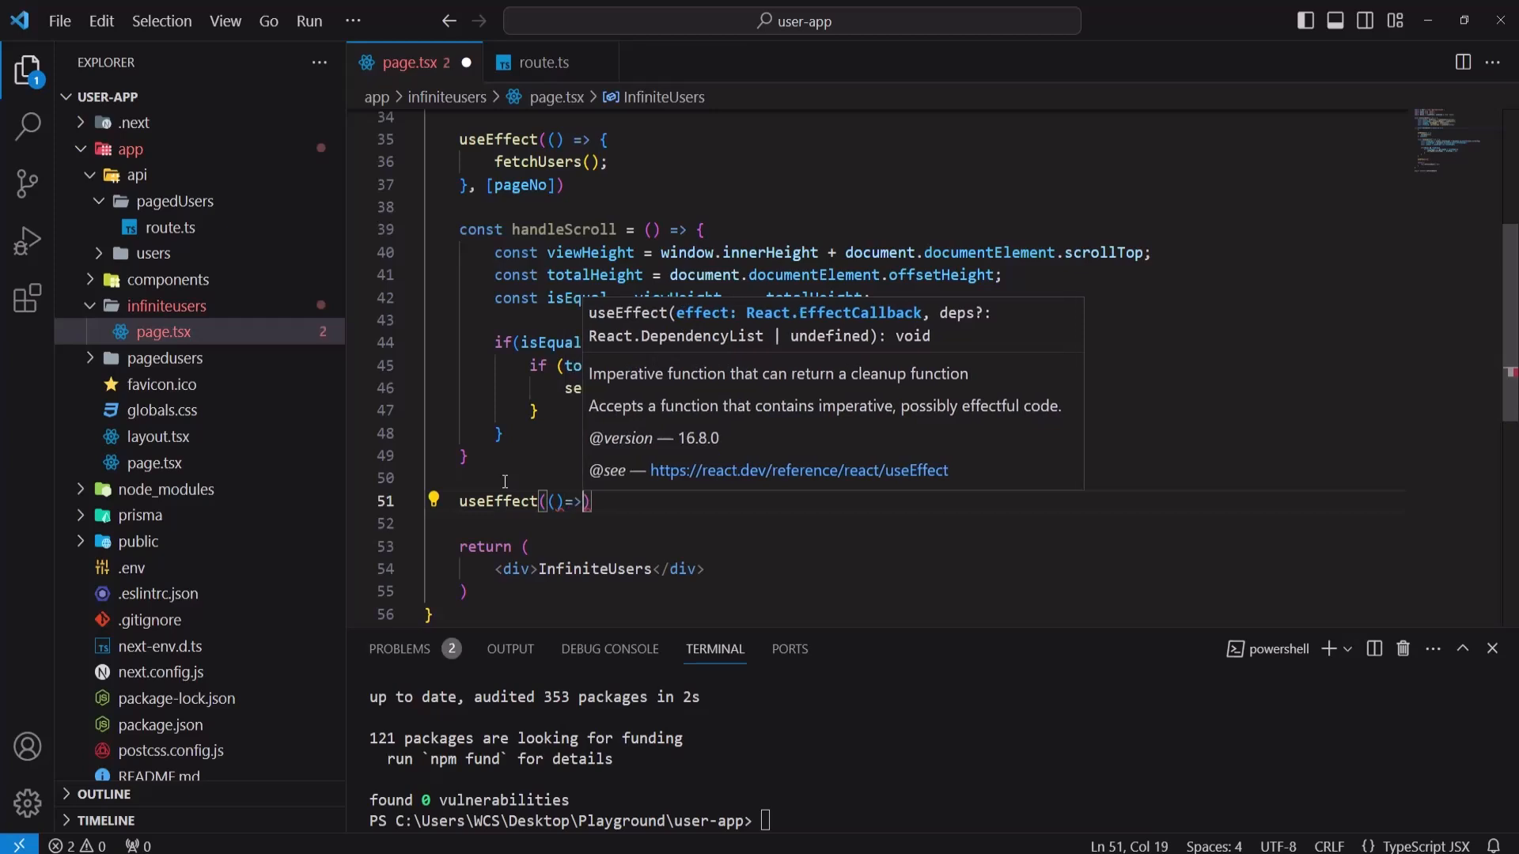
pyautogui.write('{}')
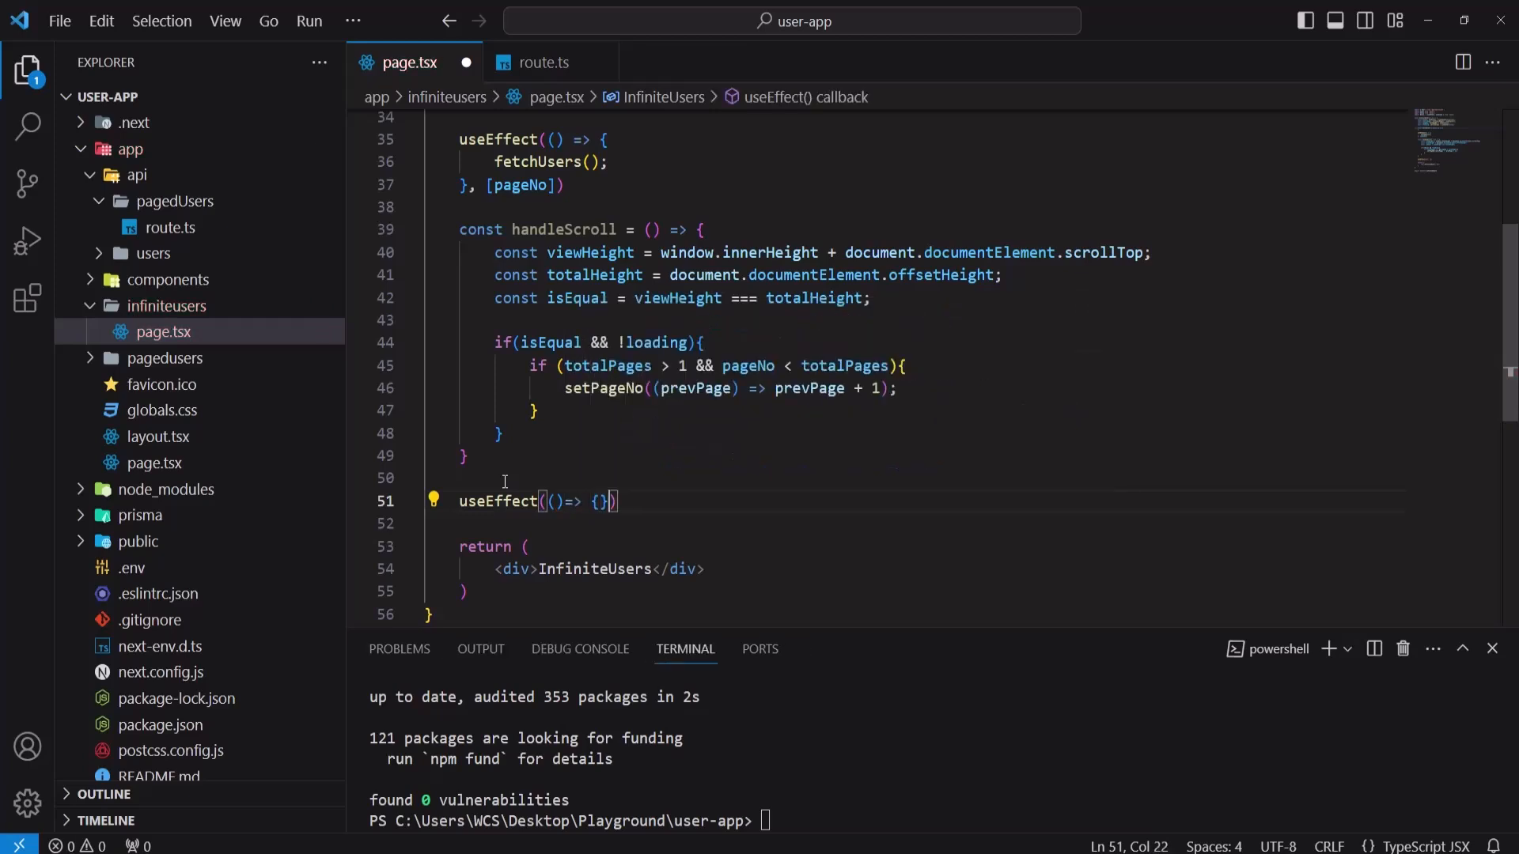
pyautogui.write(',')
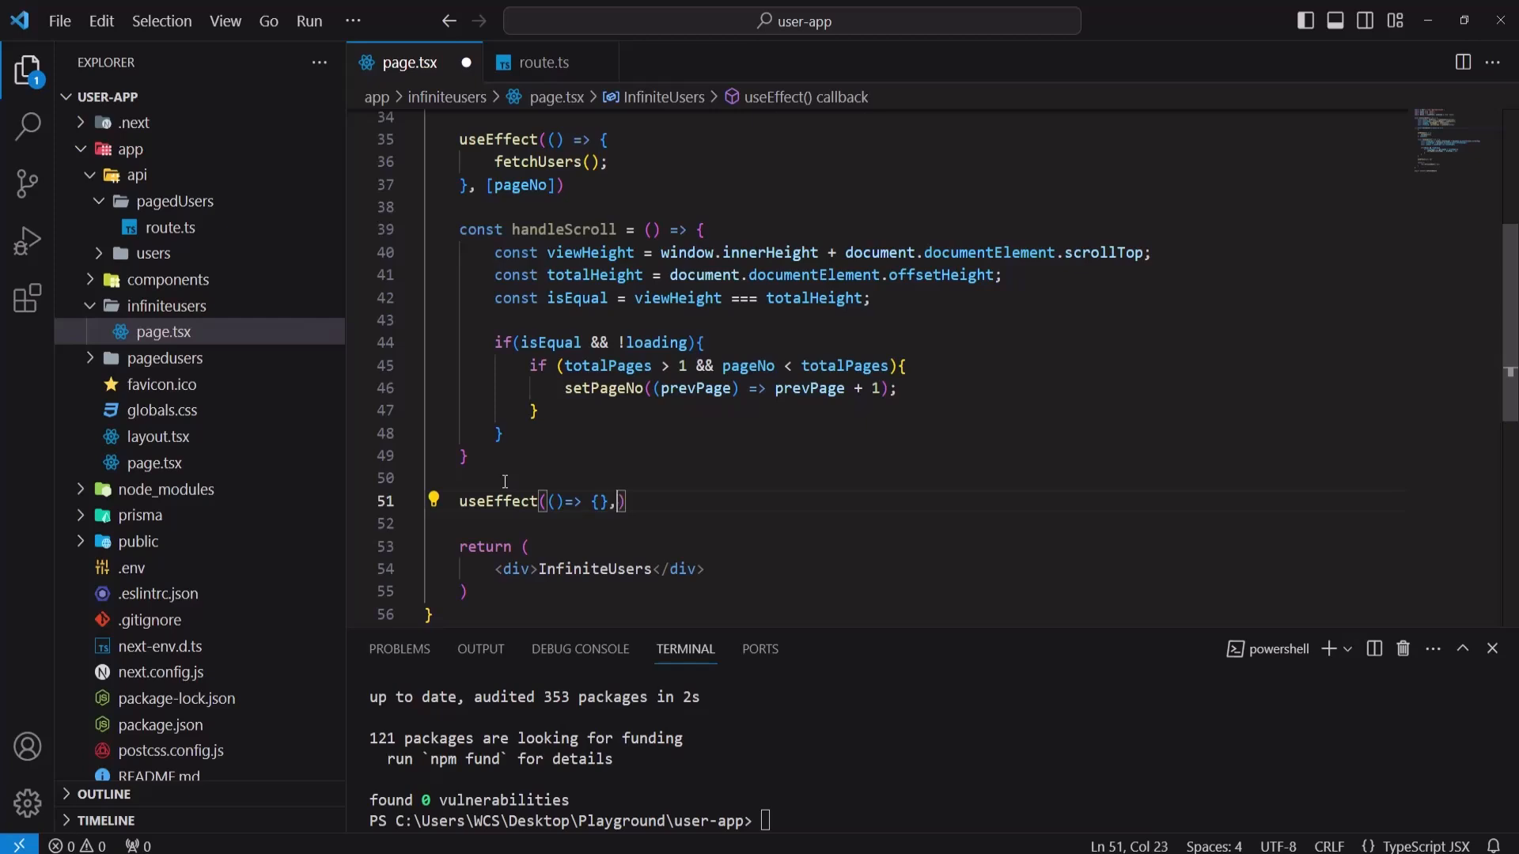
pyautogui.write('[')
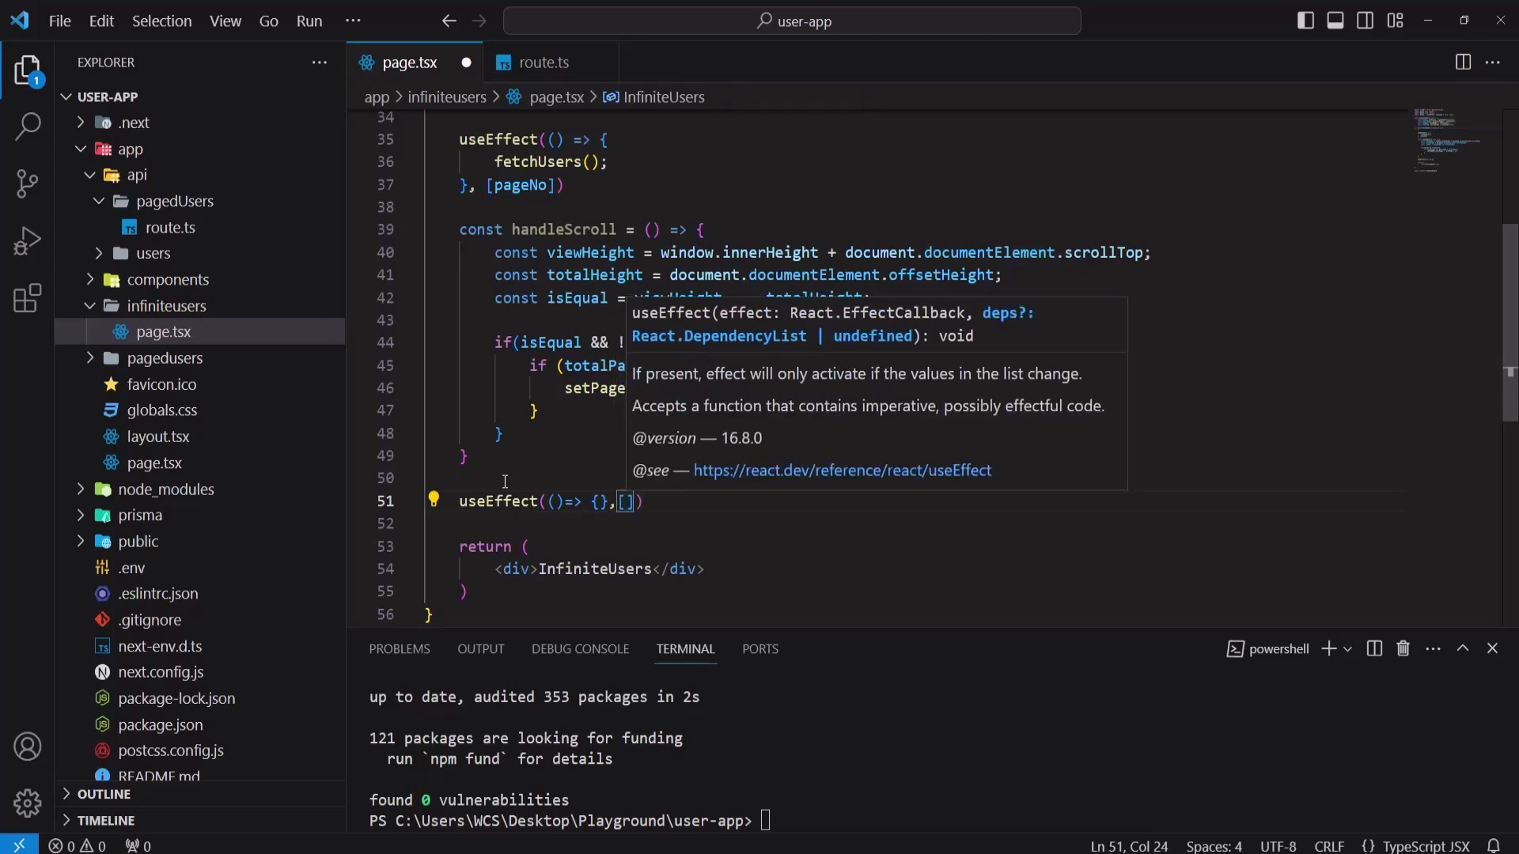
pyautogui.write('loading')
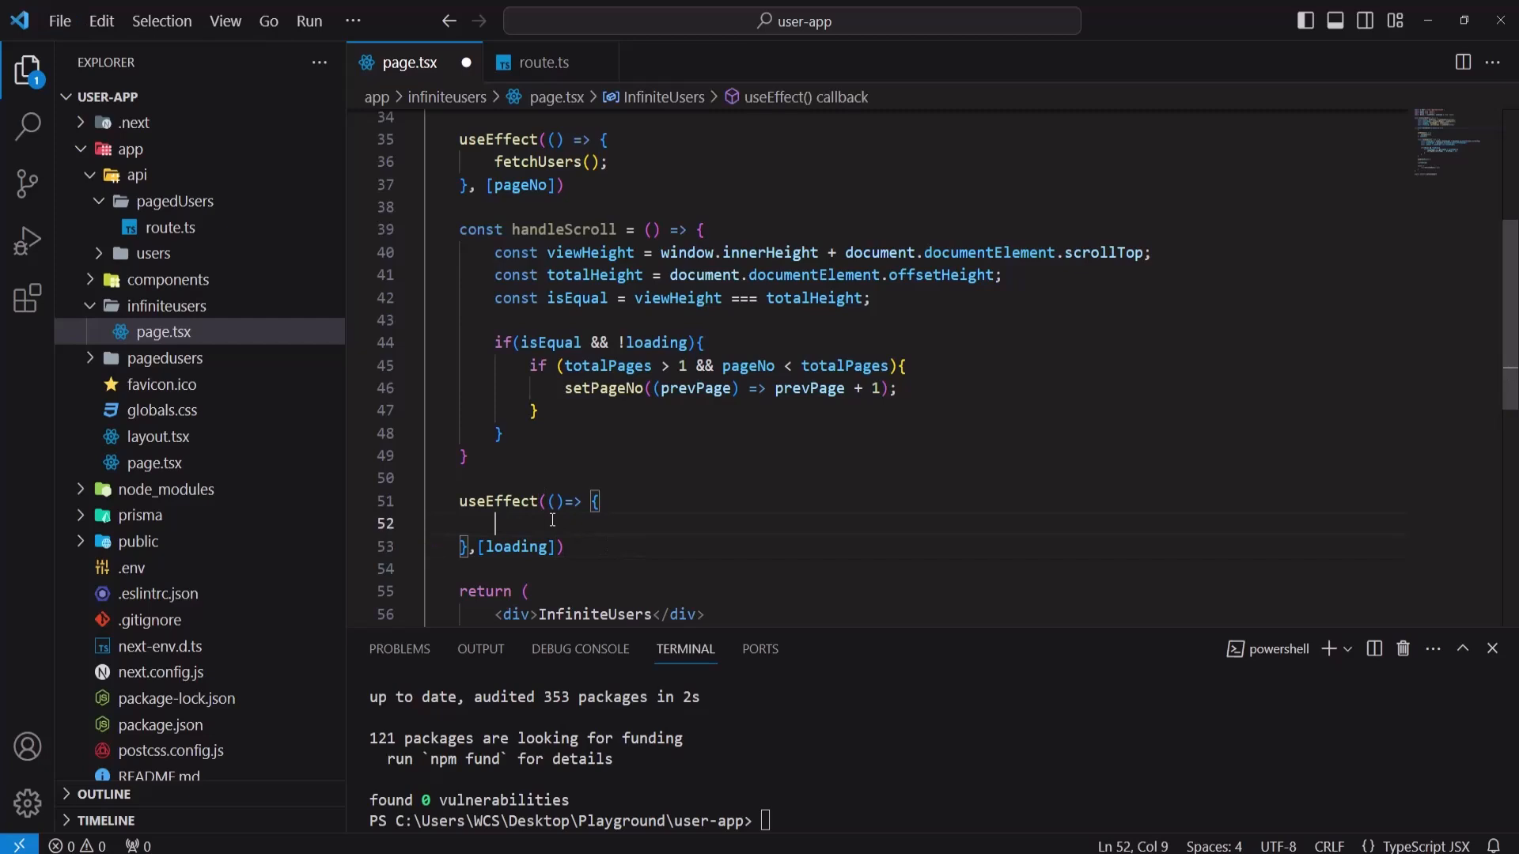
# Step: Attach handleScroll via window.addEventListener('scroll') and remove it with removeEventListener on cleanup
pyautogui.write("window.addEventListener('scroll', handleScroll);")
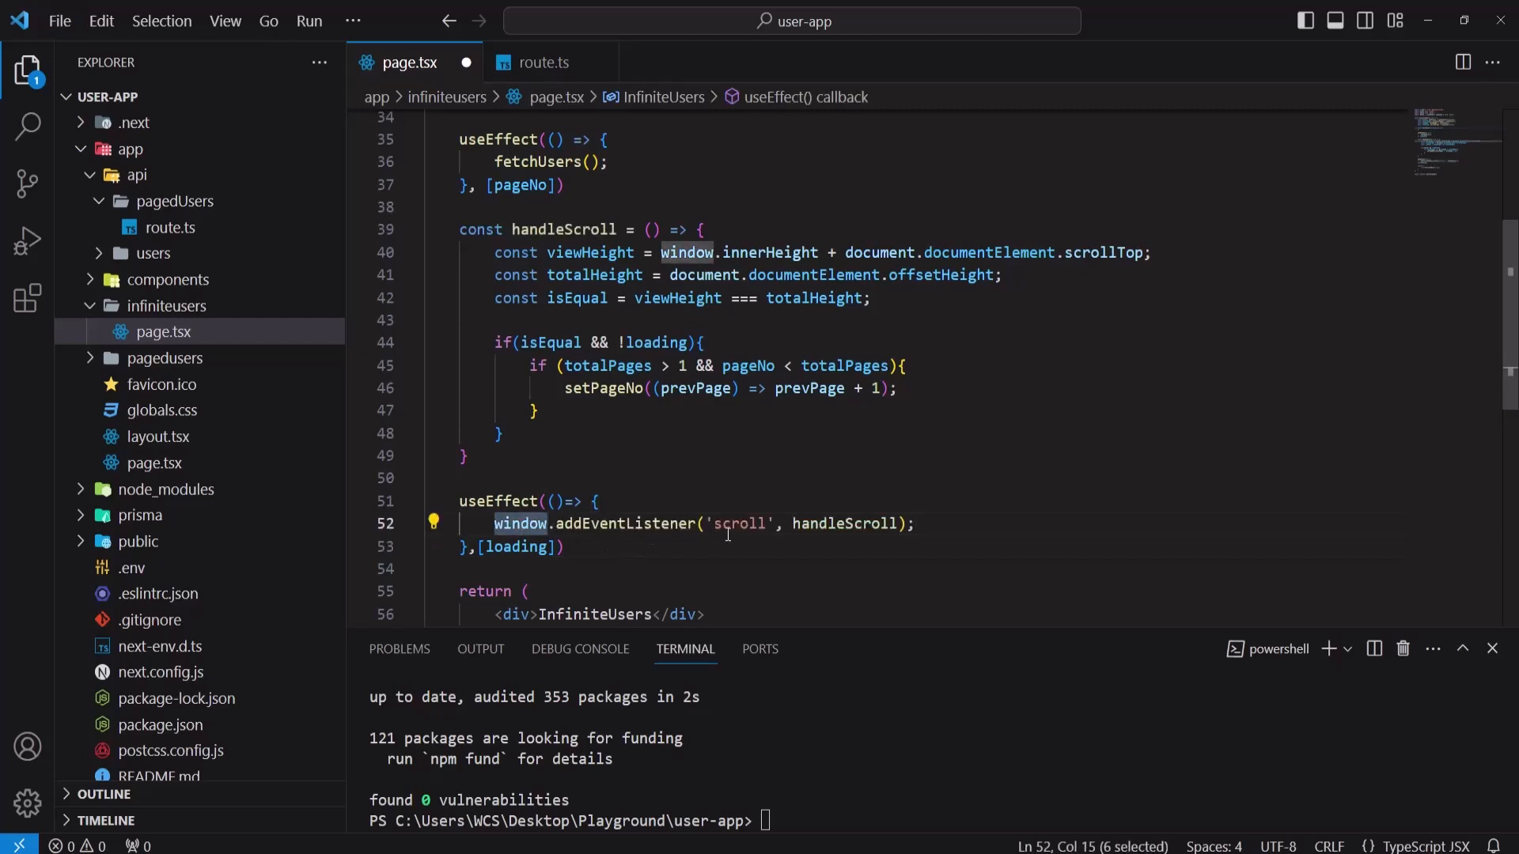
pyautogui.doubleClick(737, 524)
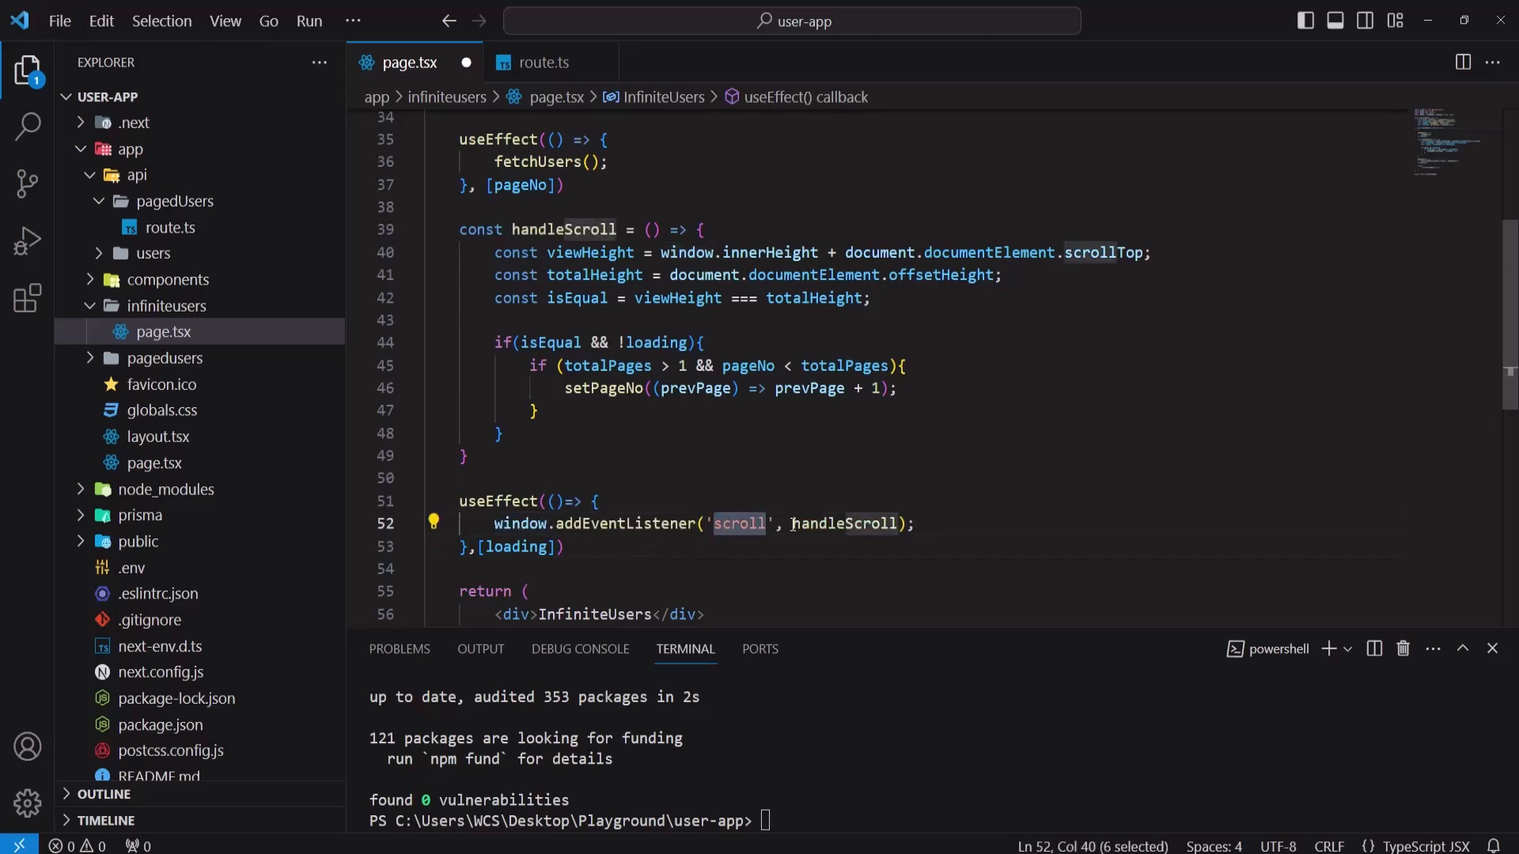
pyautogui.doubleClick(845, 524)
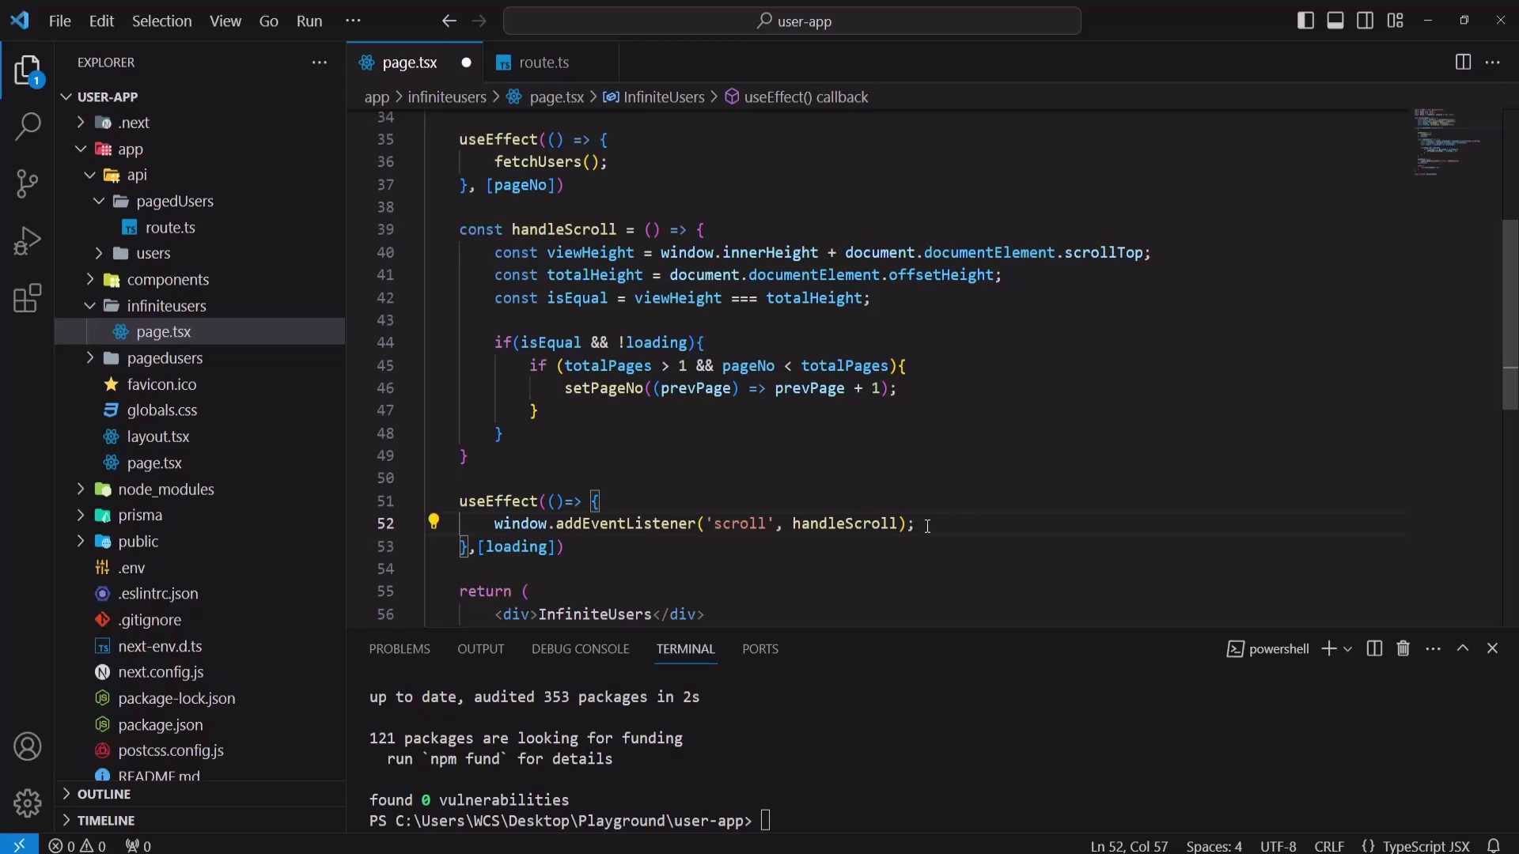
pyautogui.doubleClick(625, 523)
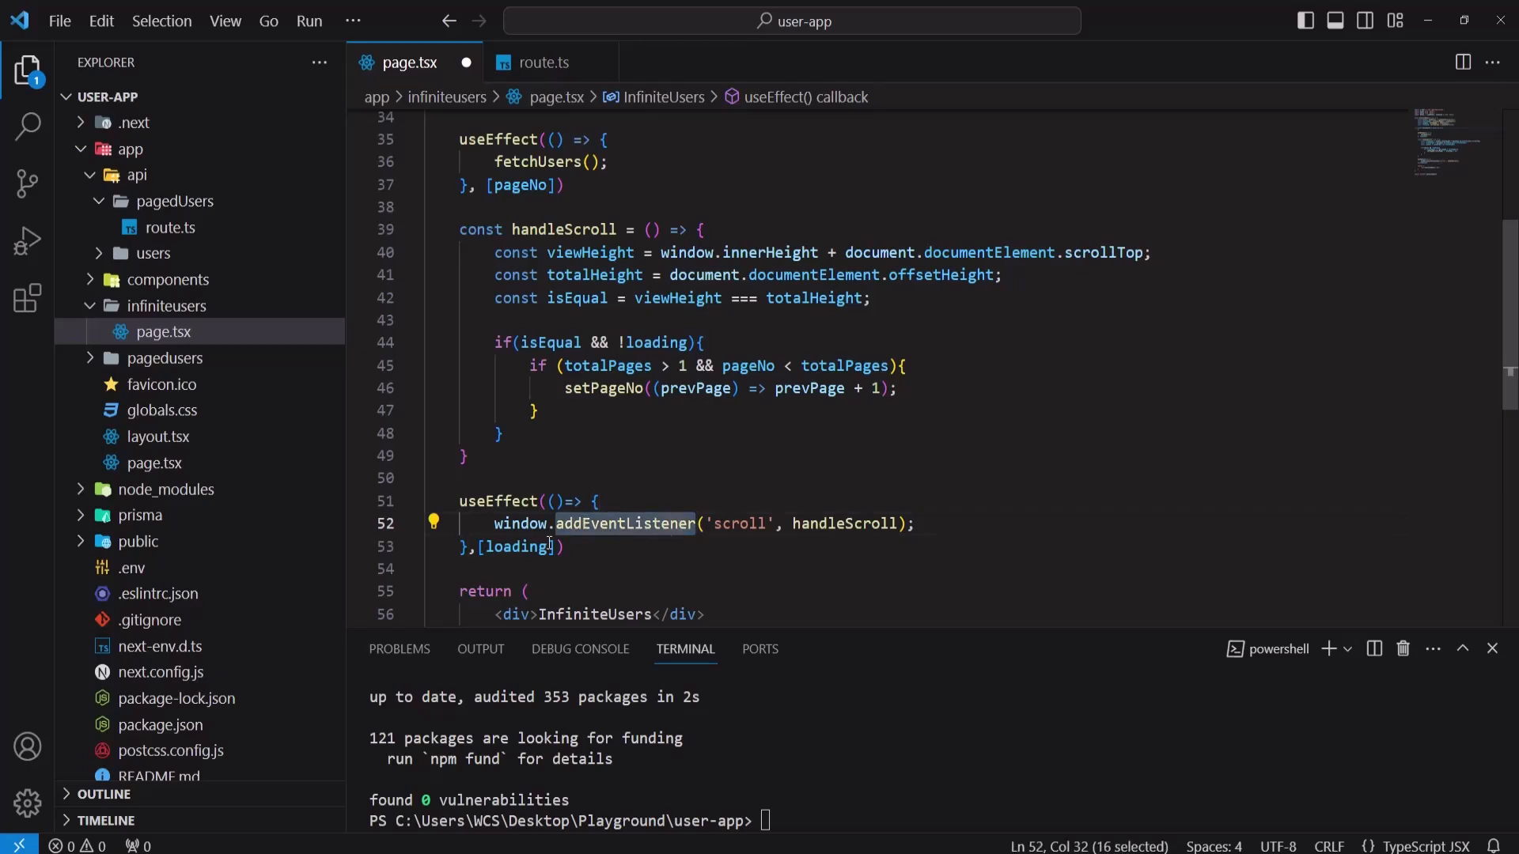
pyautogui.doubleClick(520, 523)
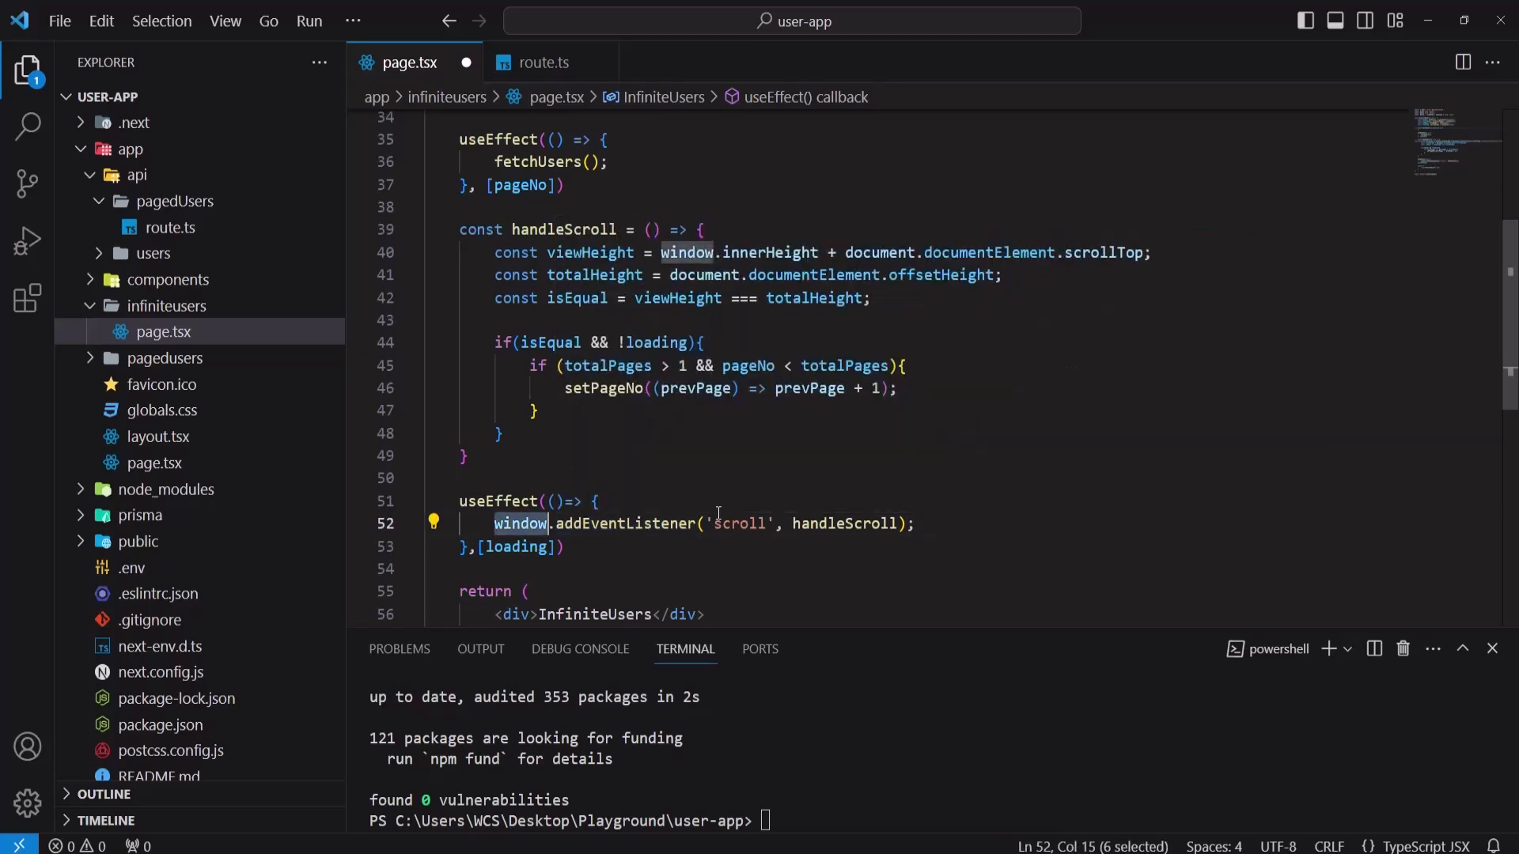
pyautogui.click(914, 523)
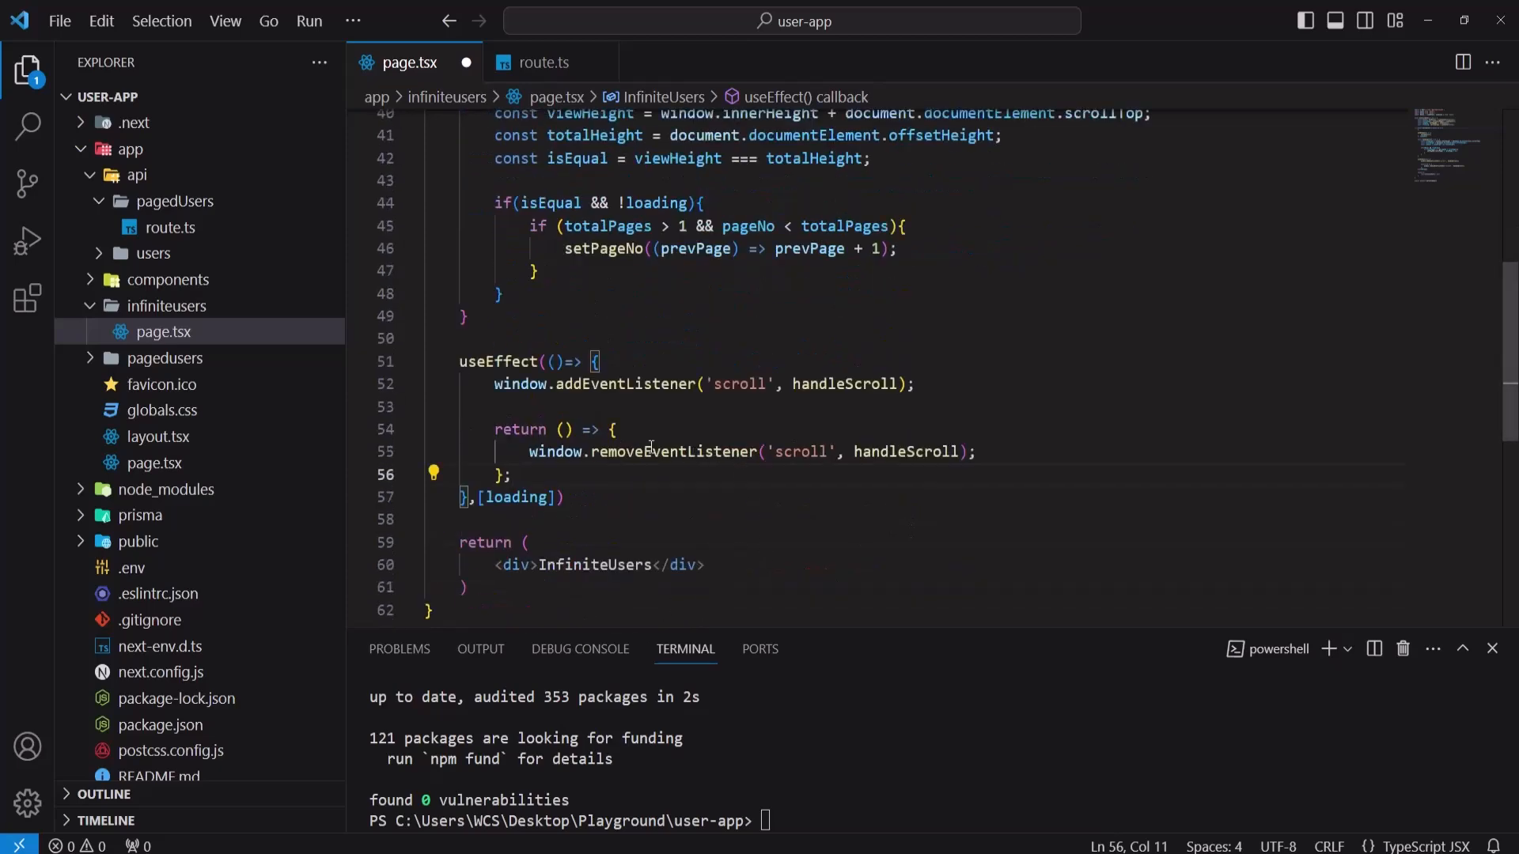
pyautogui.doubleClick(497, 360)
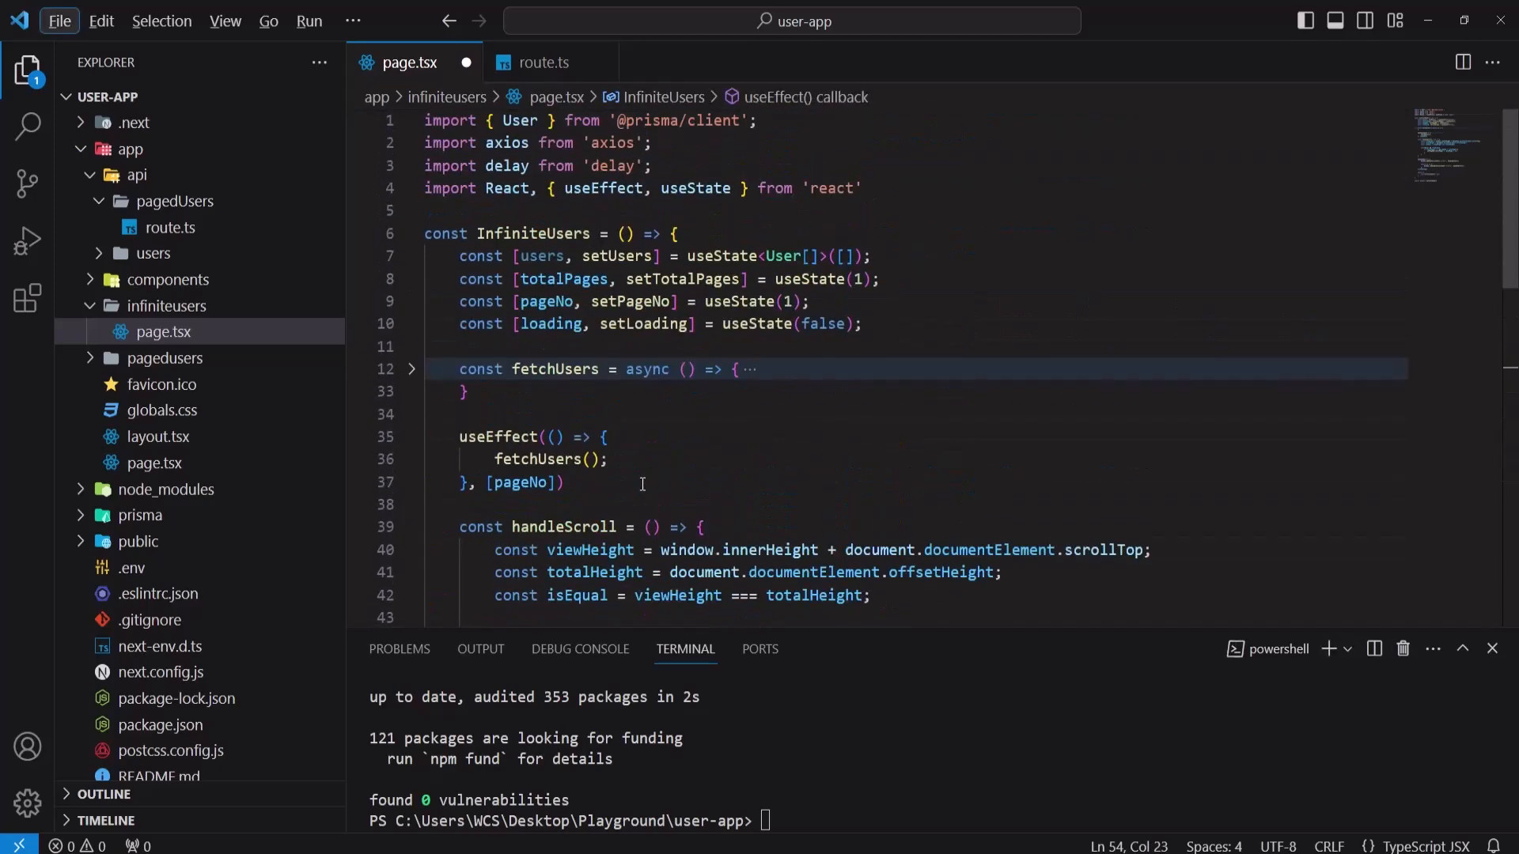
# Step: Collapse the effect body and replace the InfiniteUsers placeholder div with an empty <></> fragment
pyautogui.scroll(-3)
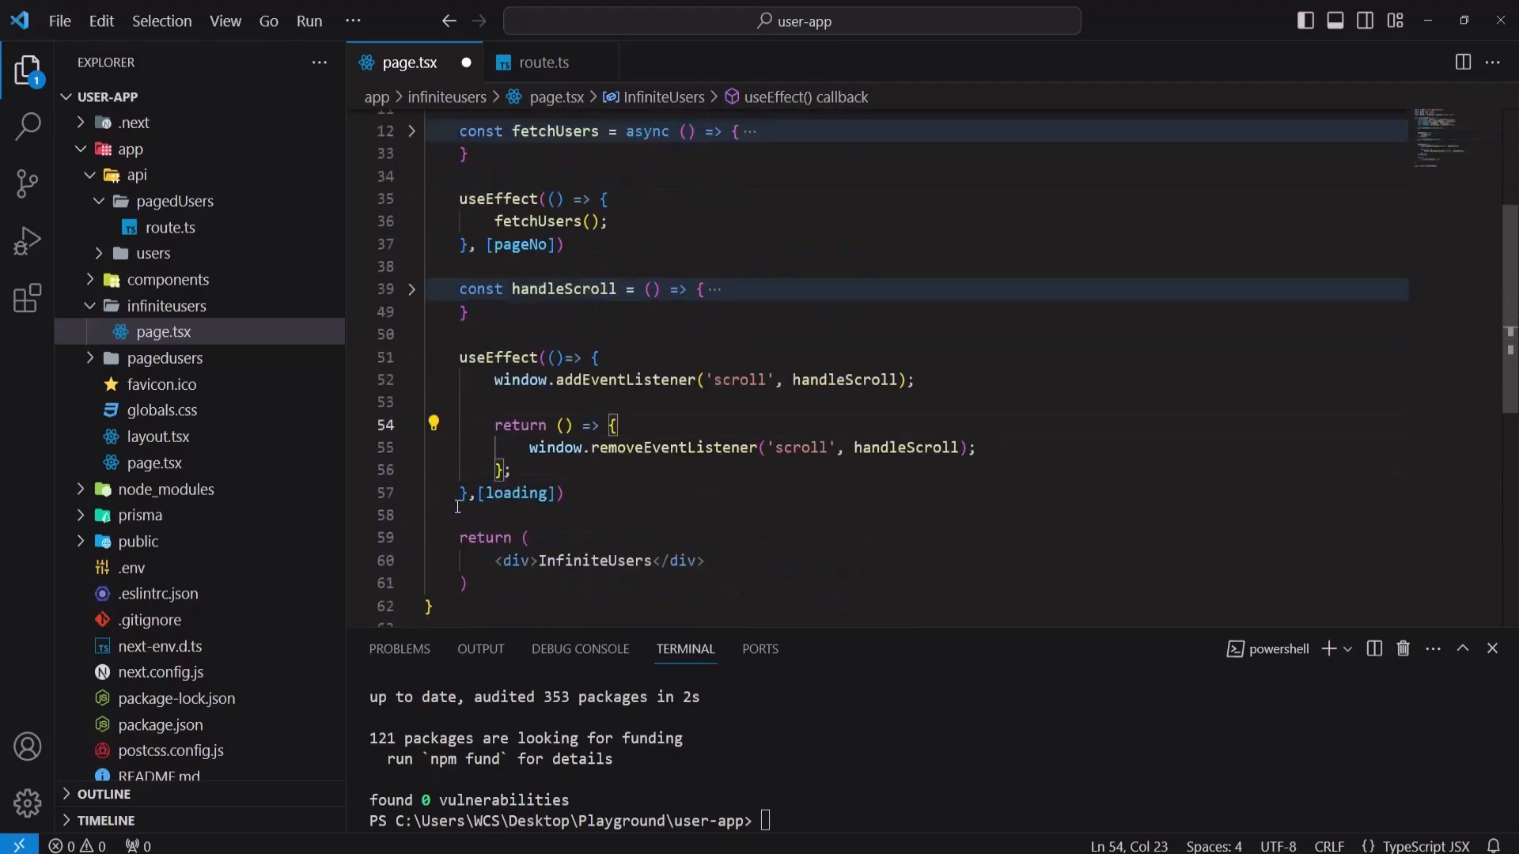
pyautogui.click(411, 358)
pyautogui.write('<></>')
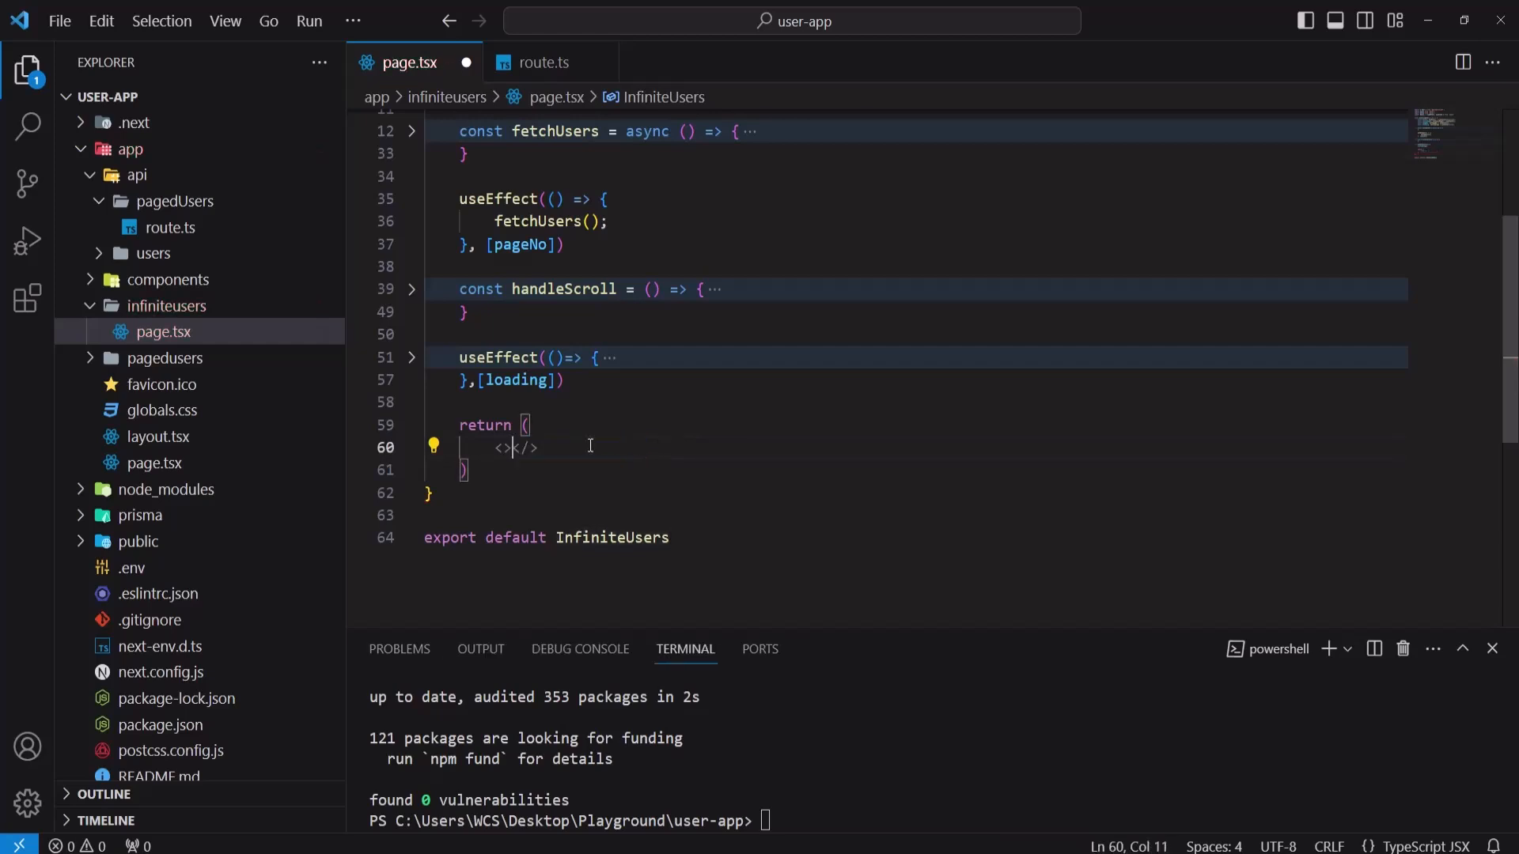
pyautogui.press('Enter')
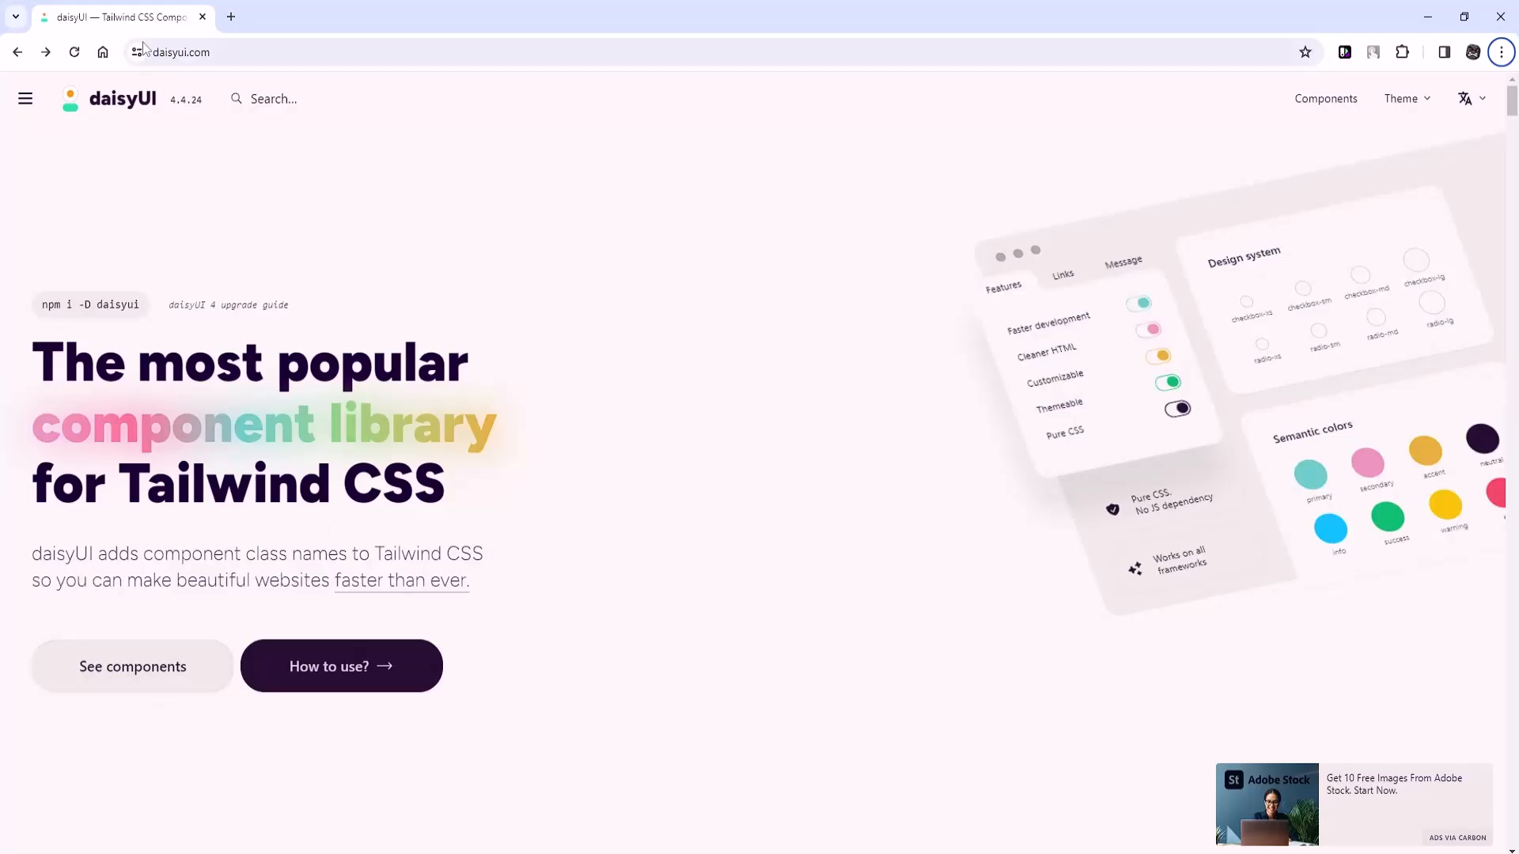
pyautogui.moveTo(47, 643)
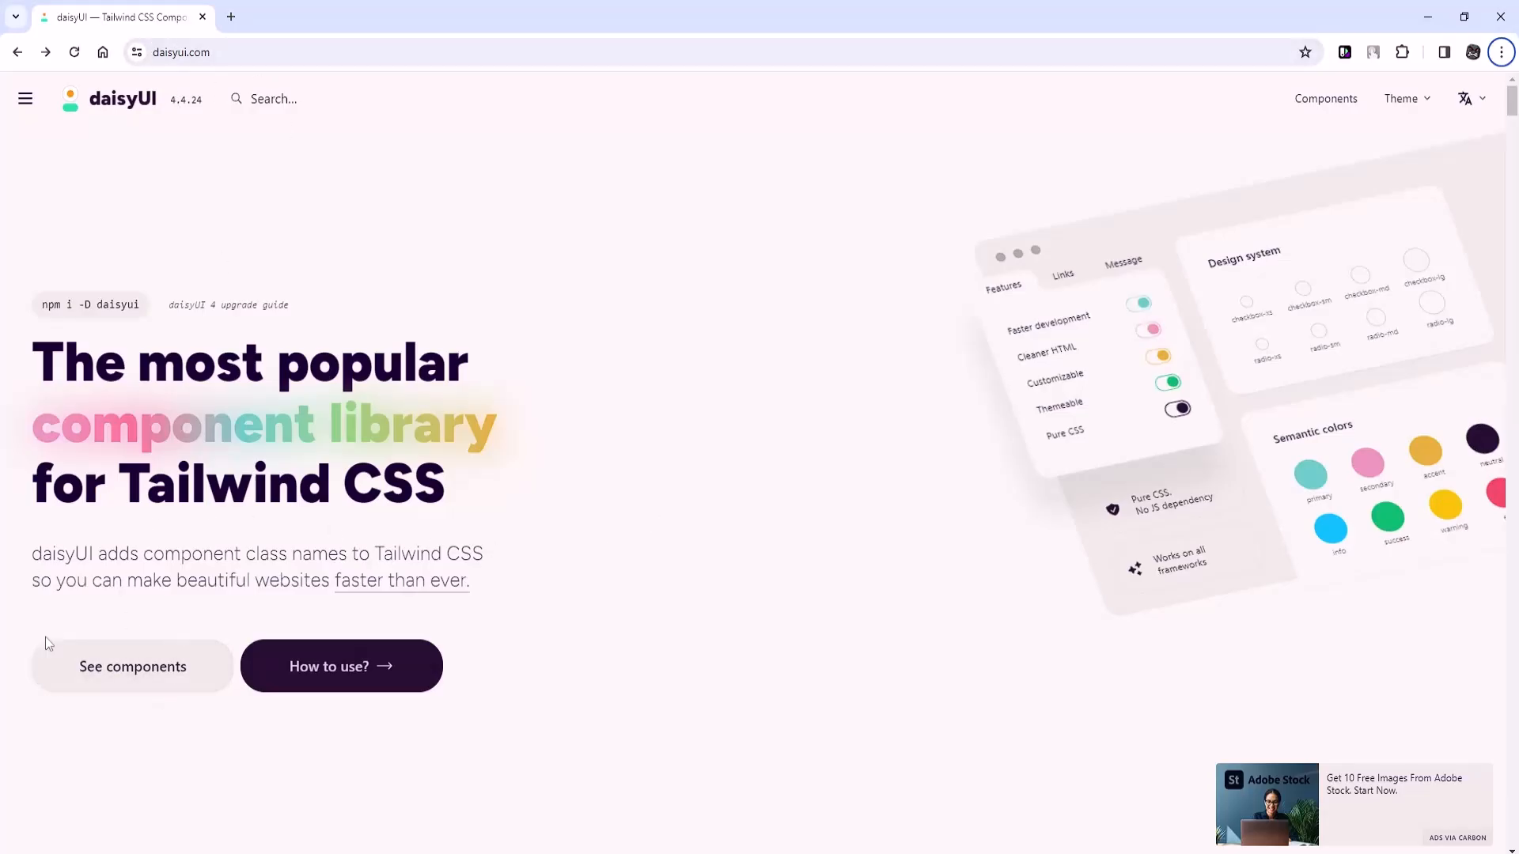
# Step: Show the HTML markup of the basic Card example in the daisyUI components docs
pyautogui.click(131, 666)
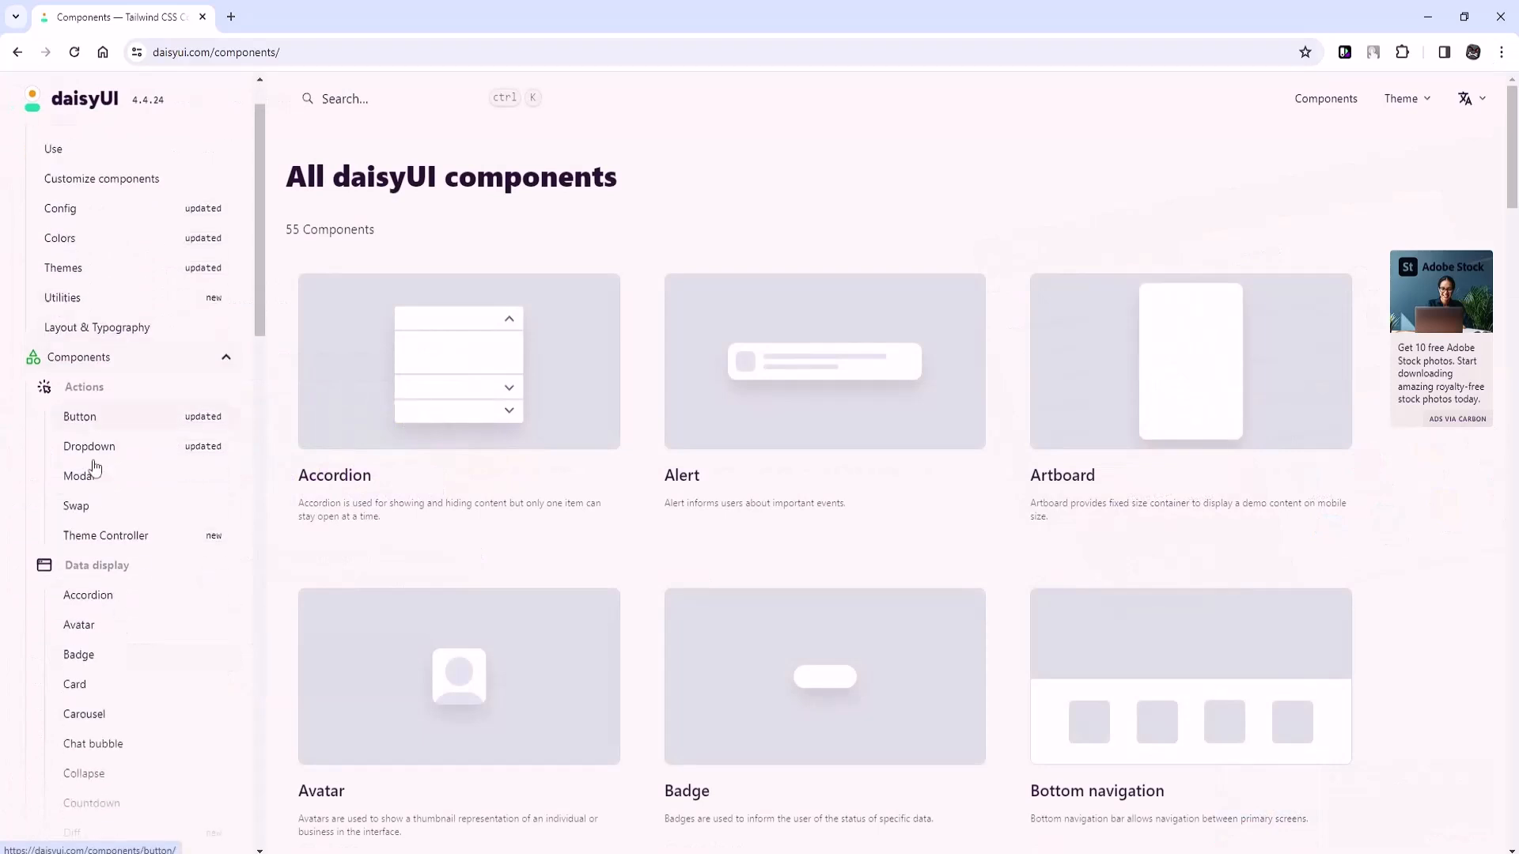
pyautogui.click(75, 683)
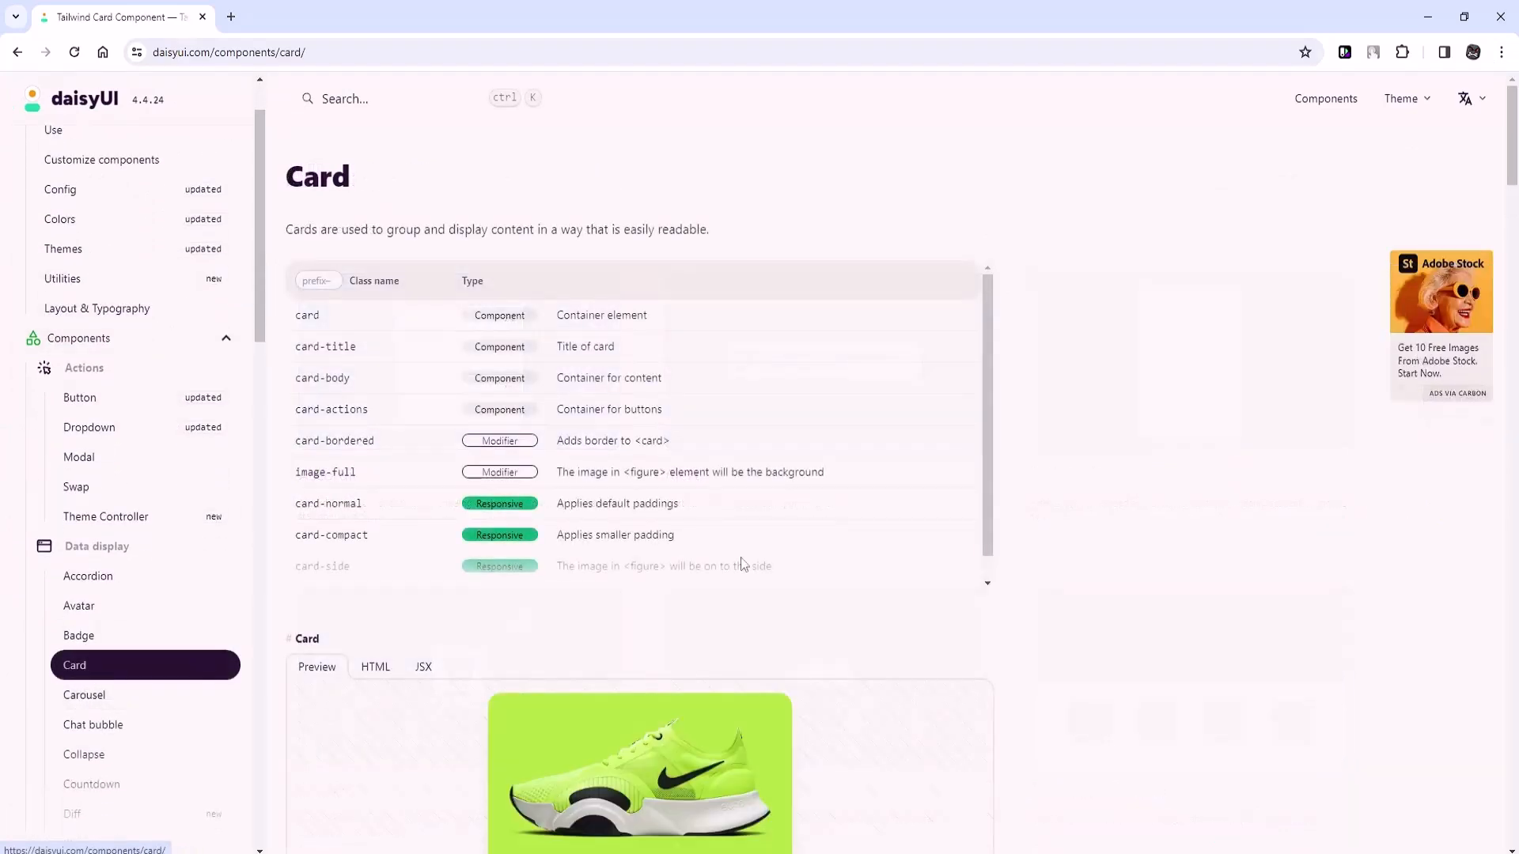
pyautogui.scroll(-3)
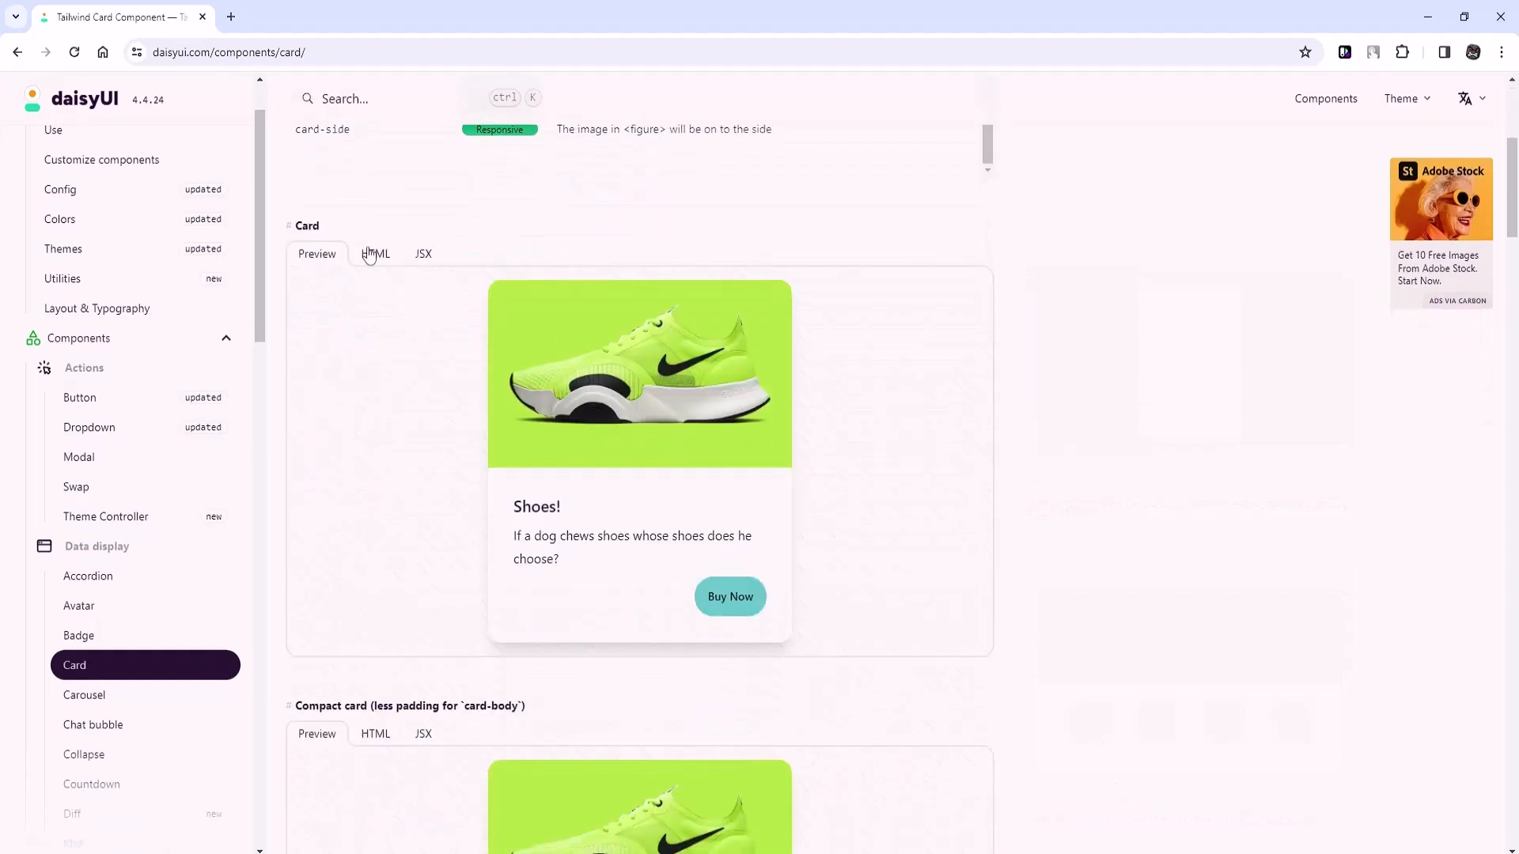
pyautogui.click(423, 253)
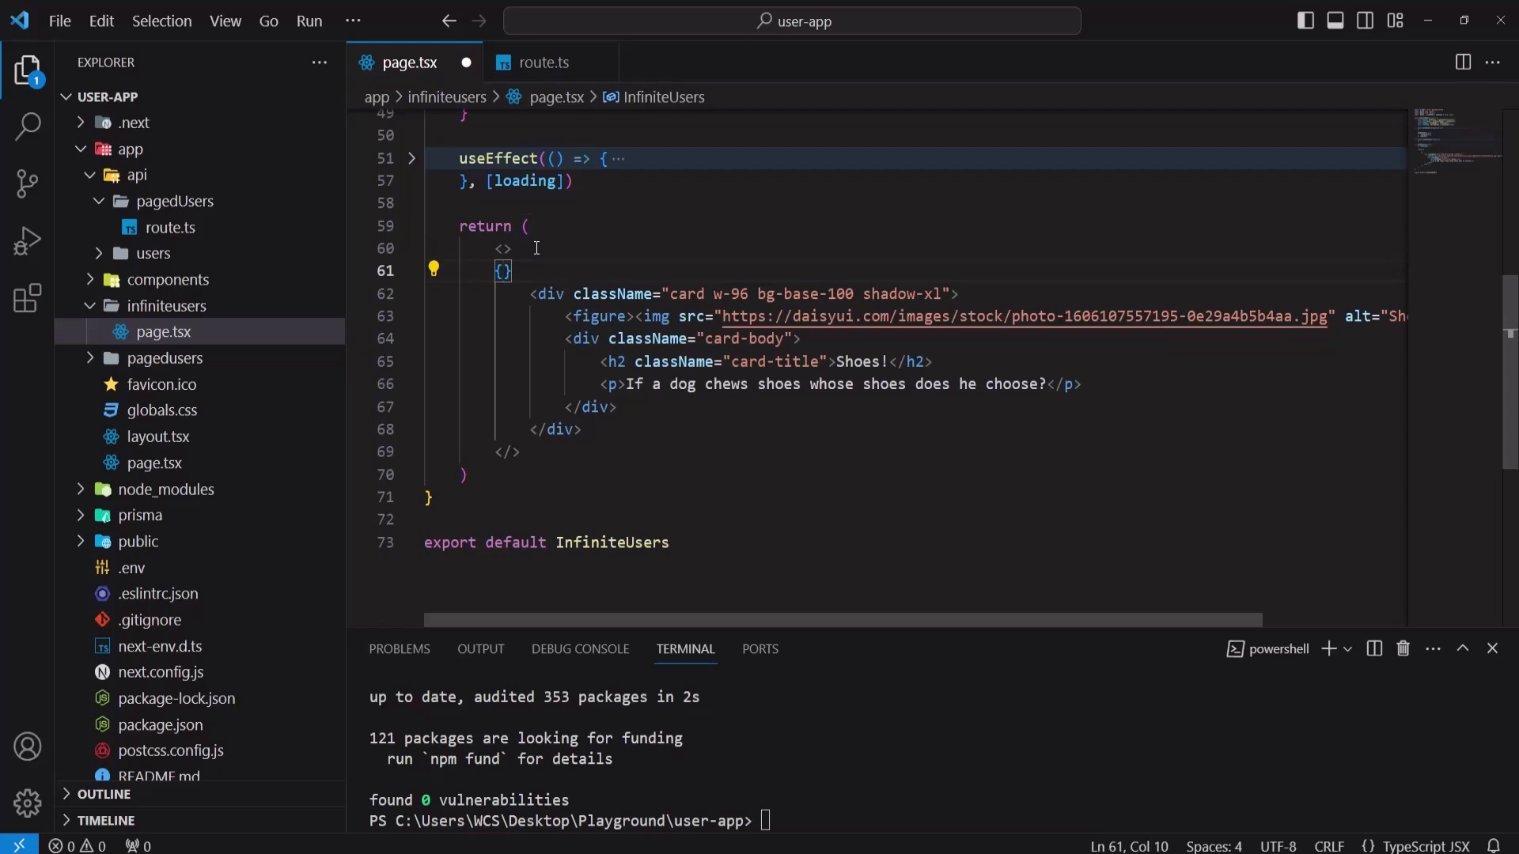
# Step: Wrap the card markup in users.map((user, index) => ...) inside the fragment
pyautogui.write('users')
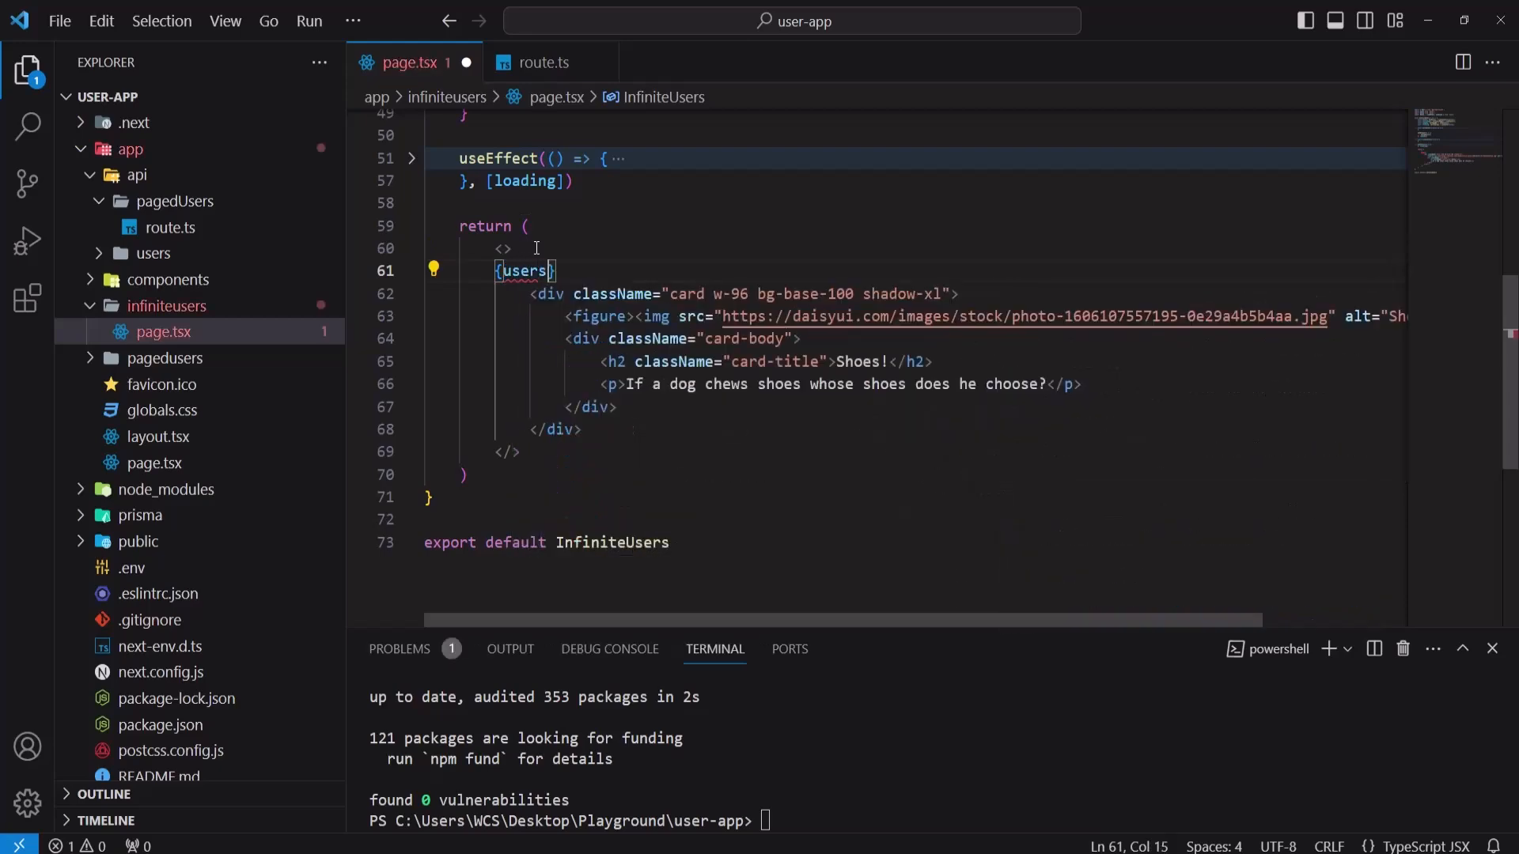
pyautogui.write('.map((')
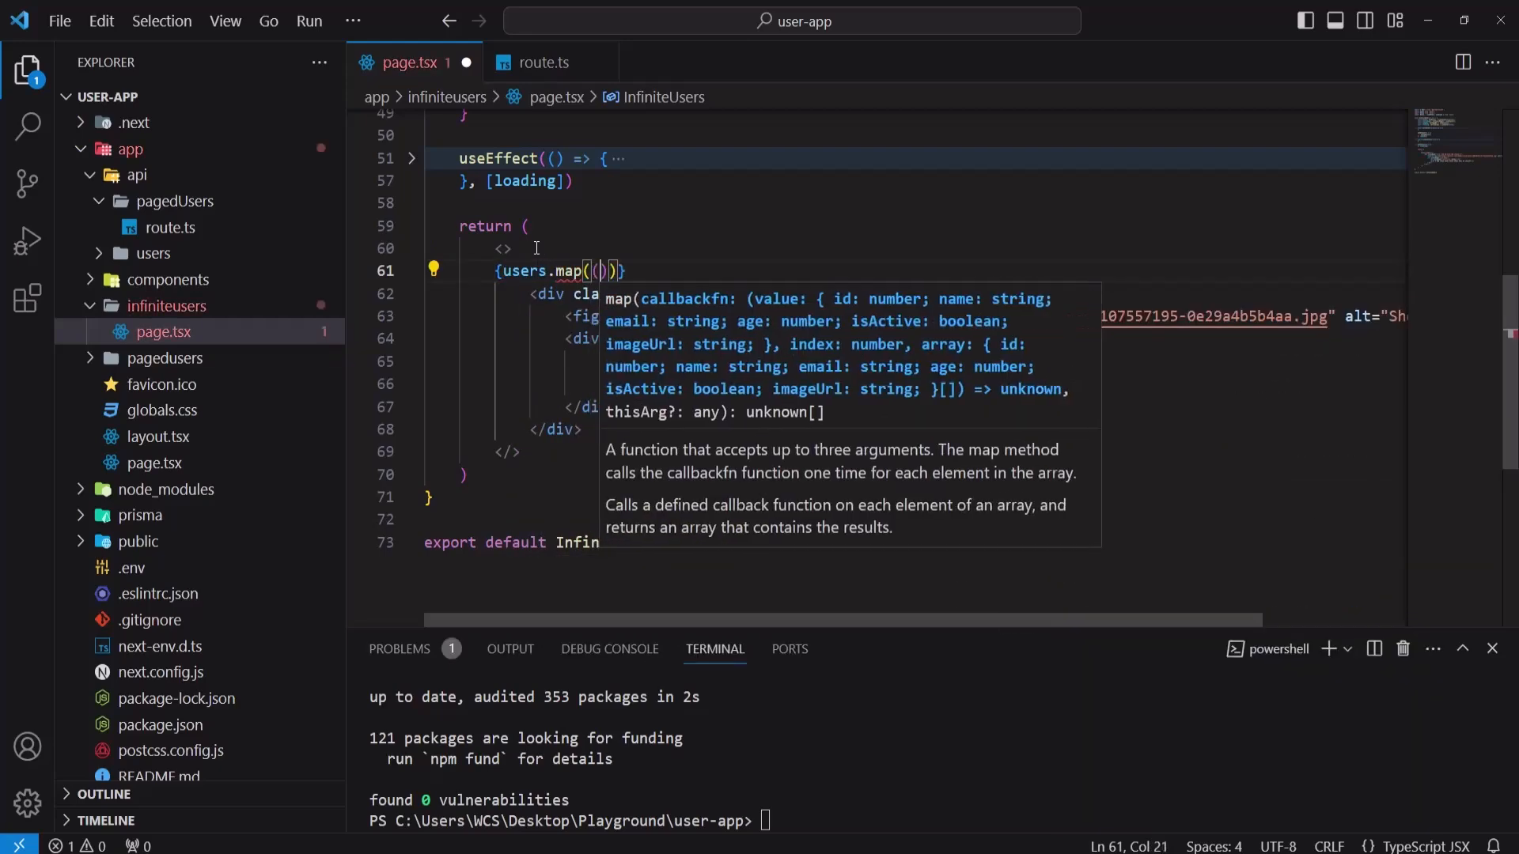
pyautogui.write('user')
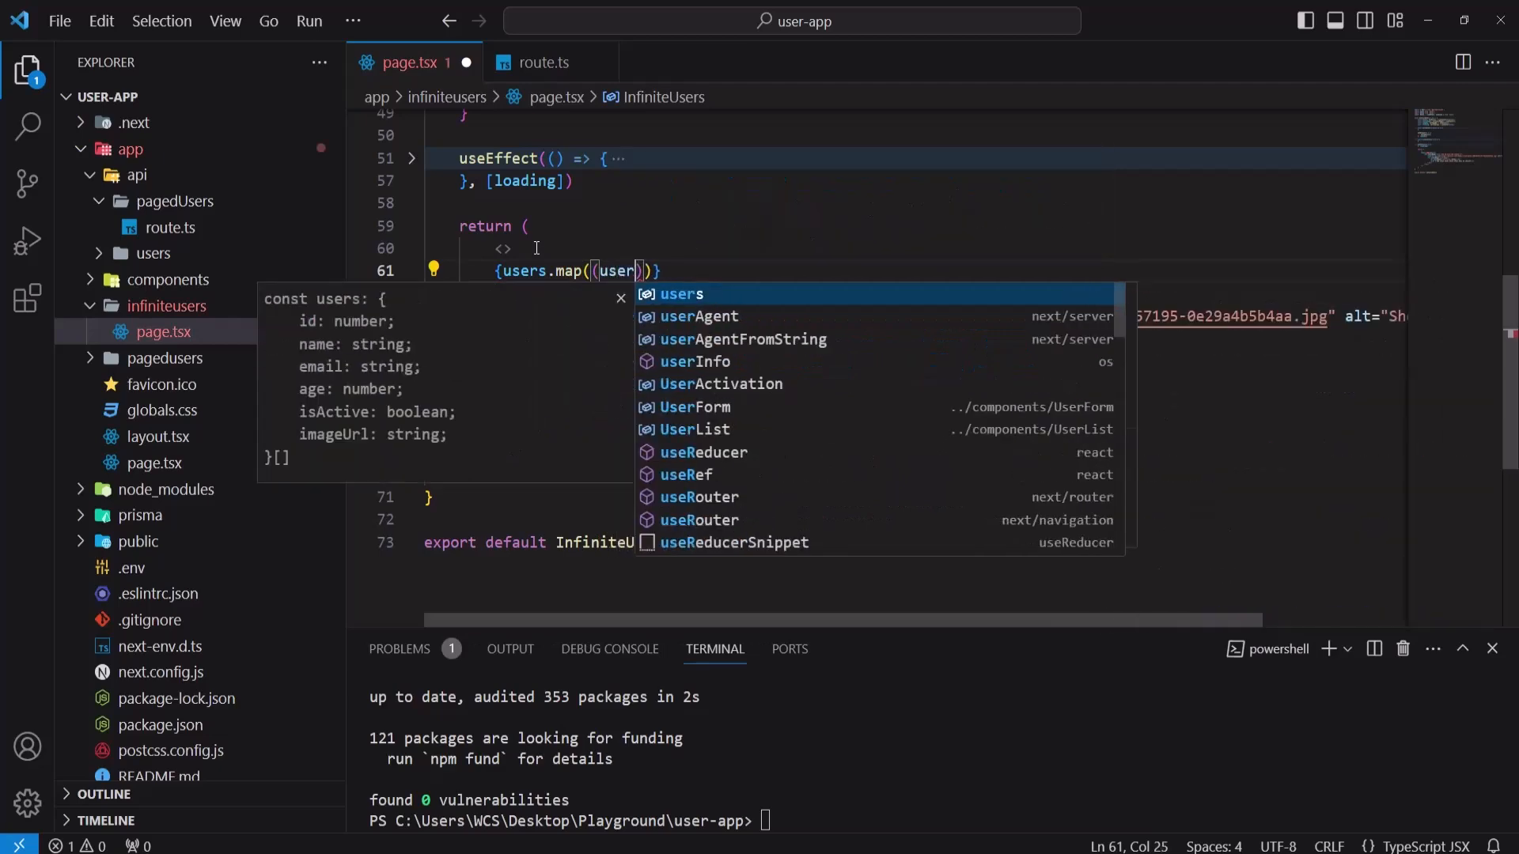
pyautogui.write(', index')
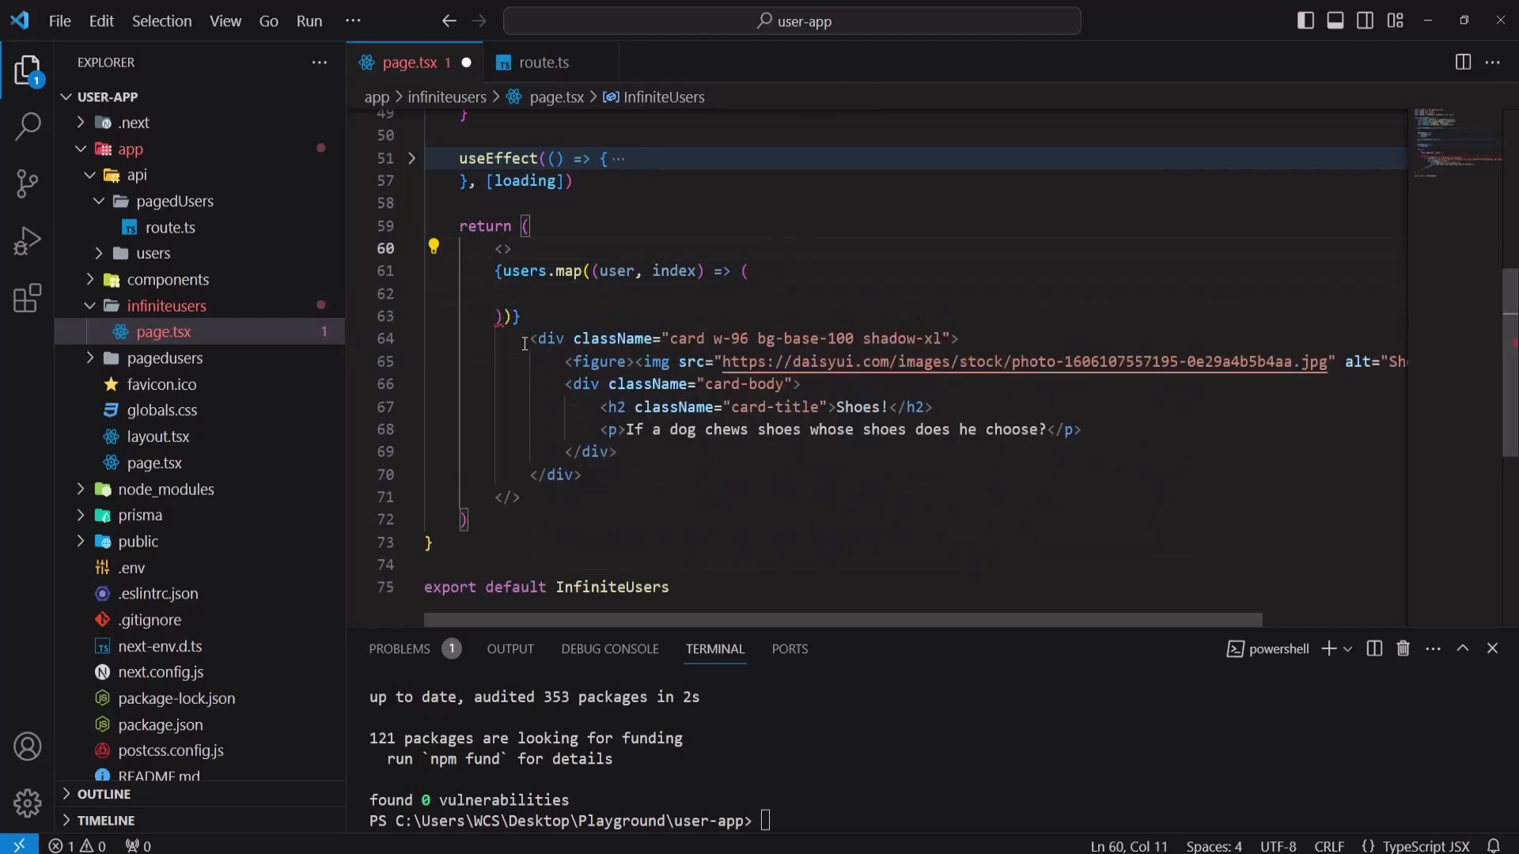
pyautogui.moveTo(528, 338); pyautogui.dragTo(582, 473)
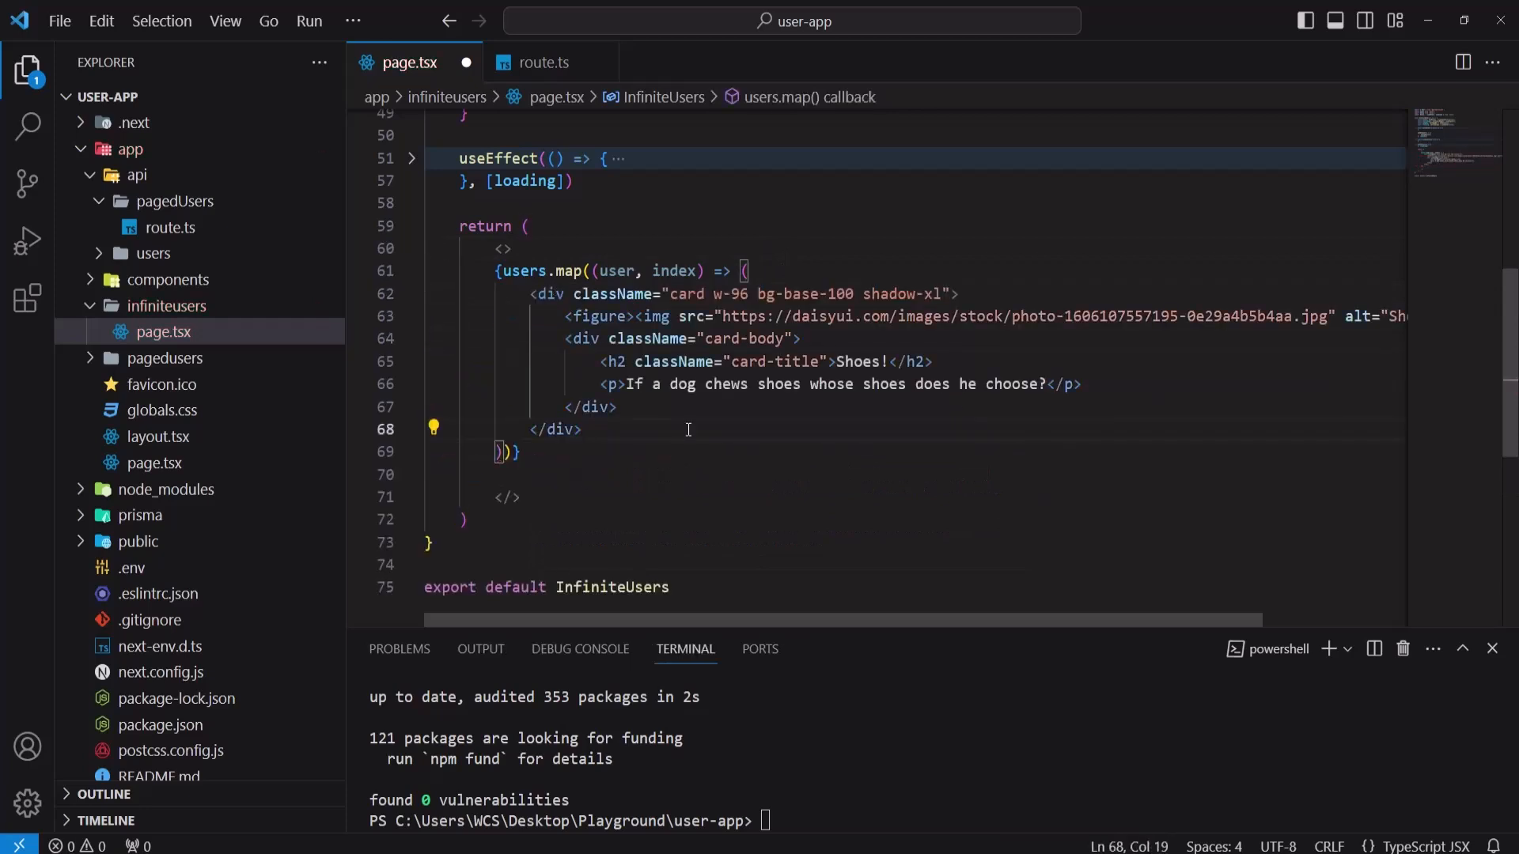
# Step: Set the card title to {user.name} and the paragraph to {user.email}
pyautogui.doubleClick(856, 360)
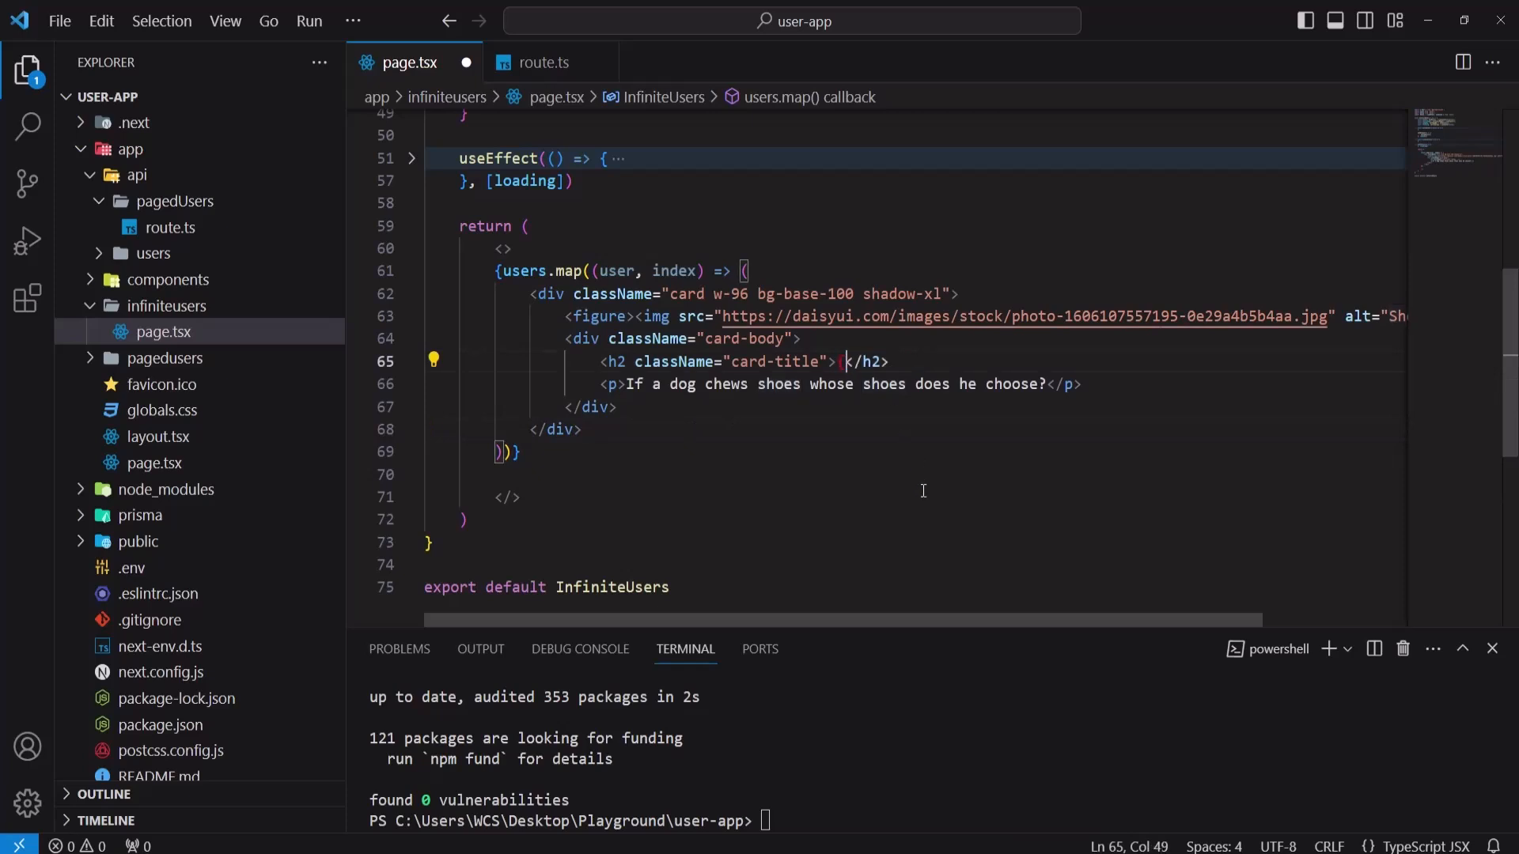
pyautogui.write('{user.name')
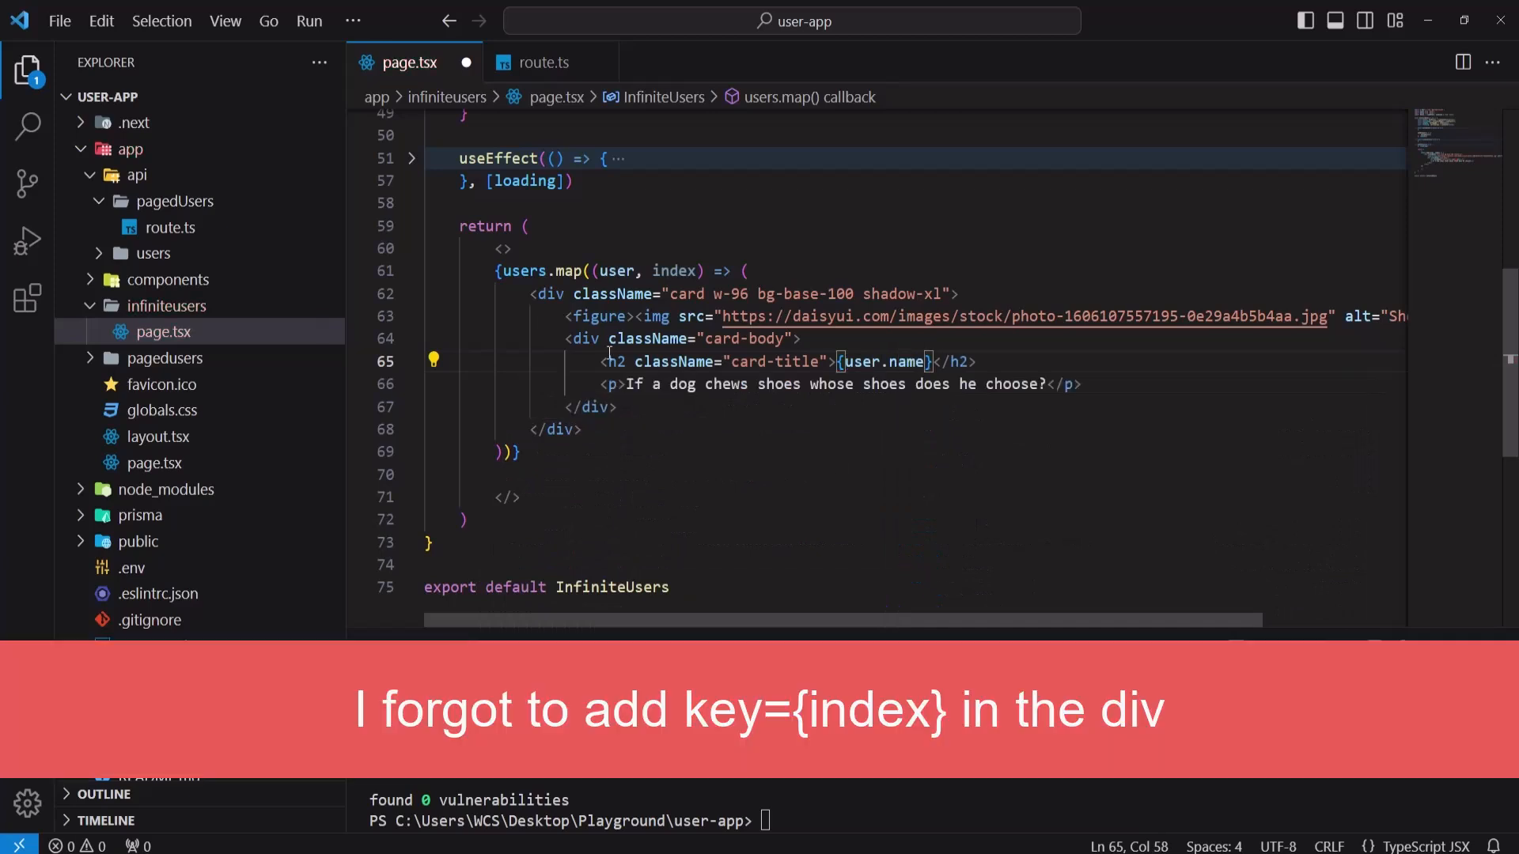
pyautogui.moveTo(631, 383); pyautogui.dragTo(1031, 383)
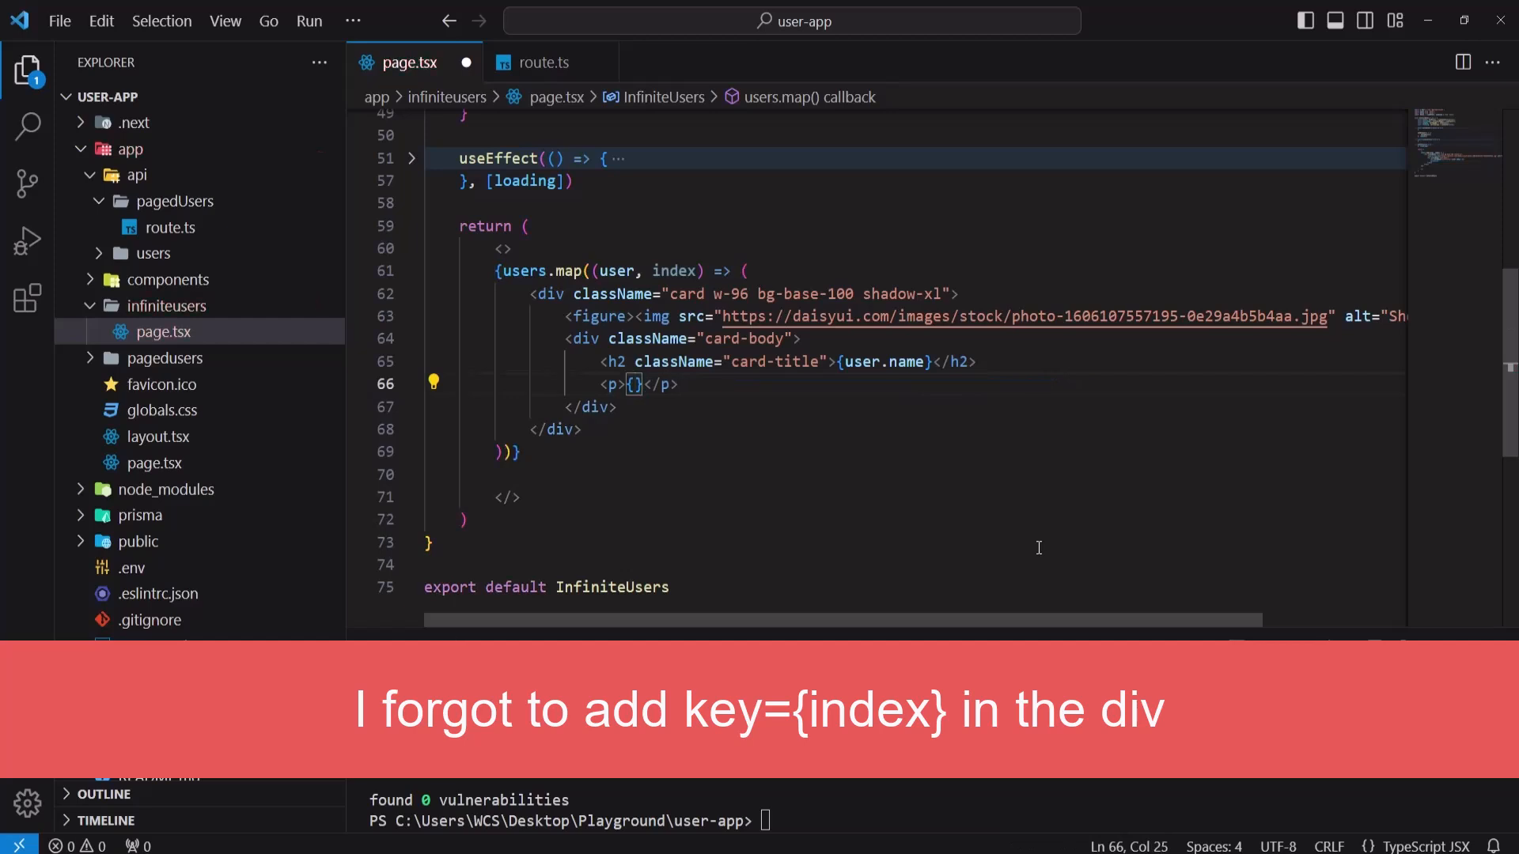
pyautogui.write('user.email')
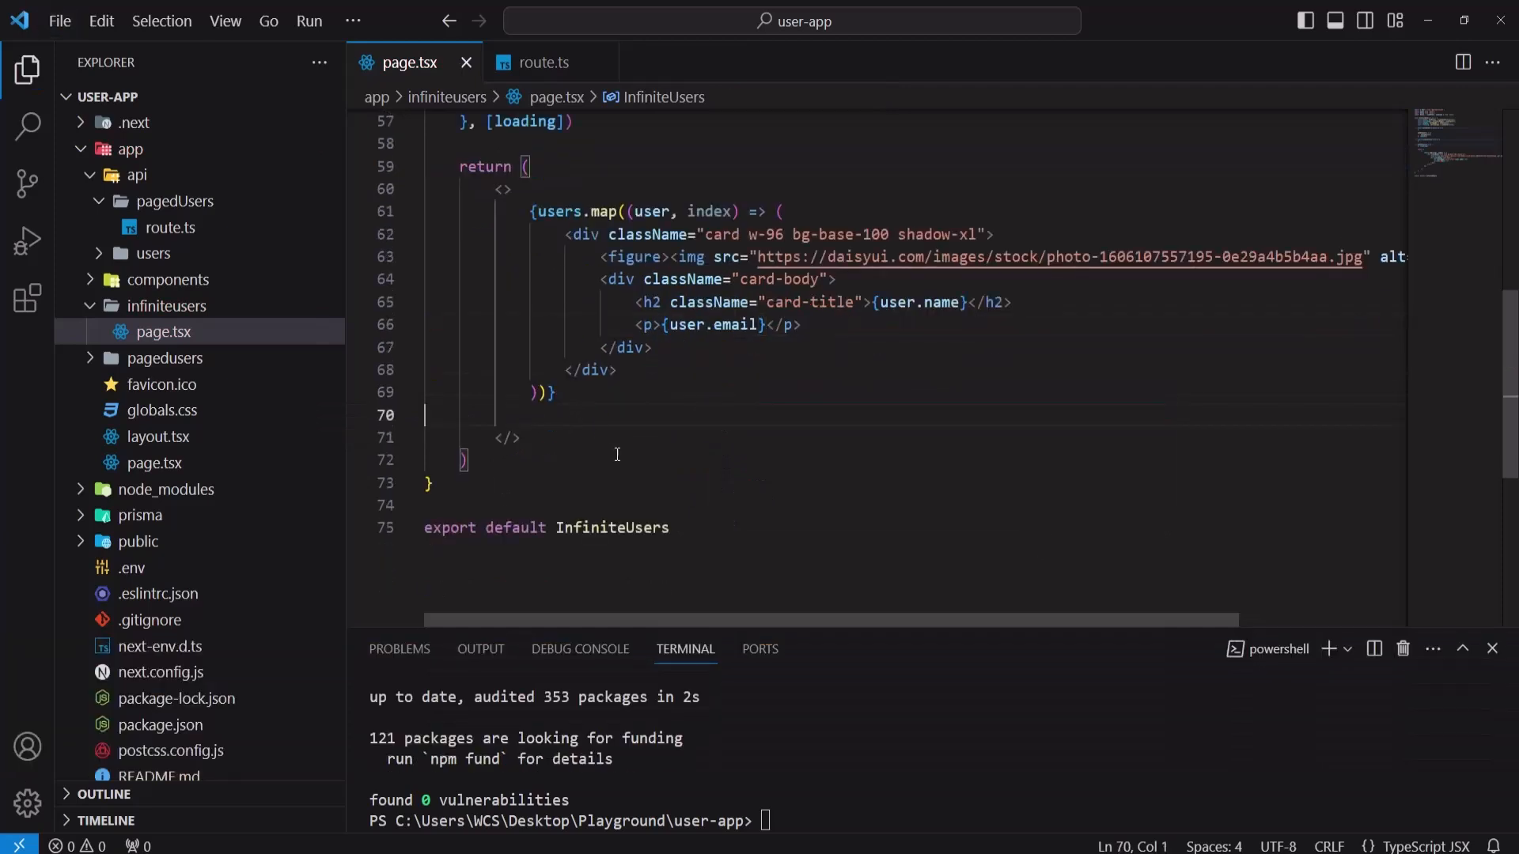
pyautogui.press('Enter')
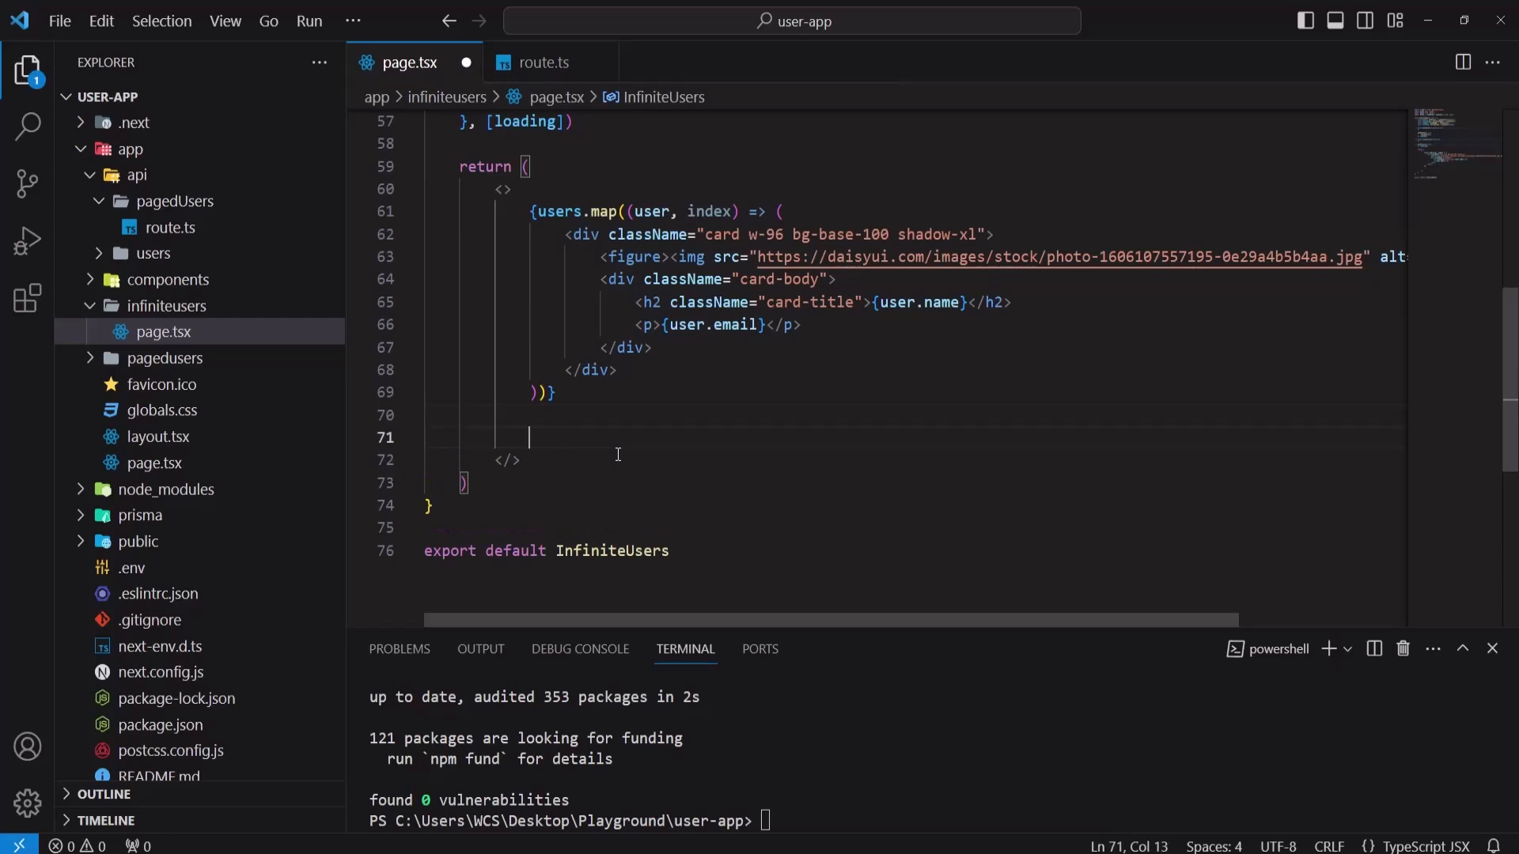
# Step: Render {loading && (...)} with a loading loading-spinner loading-lg span, then show route.ts
pyautogui.write('{loading }')
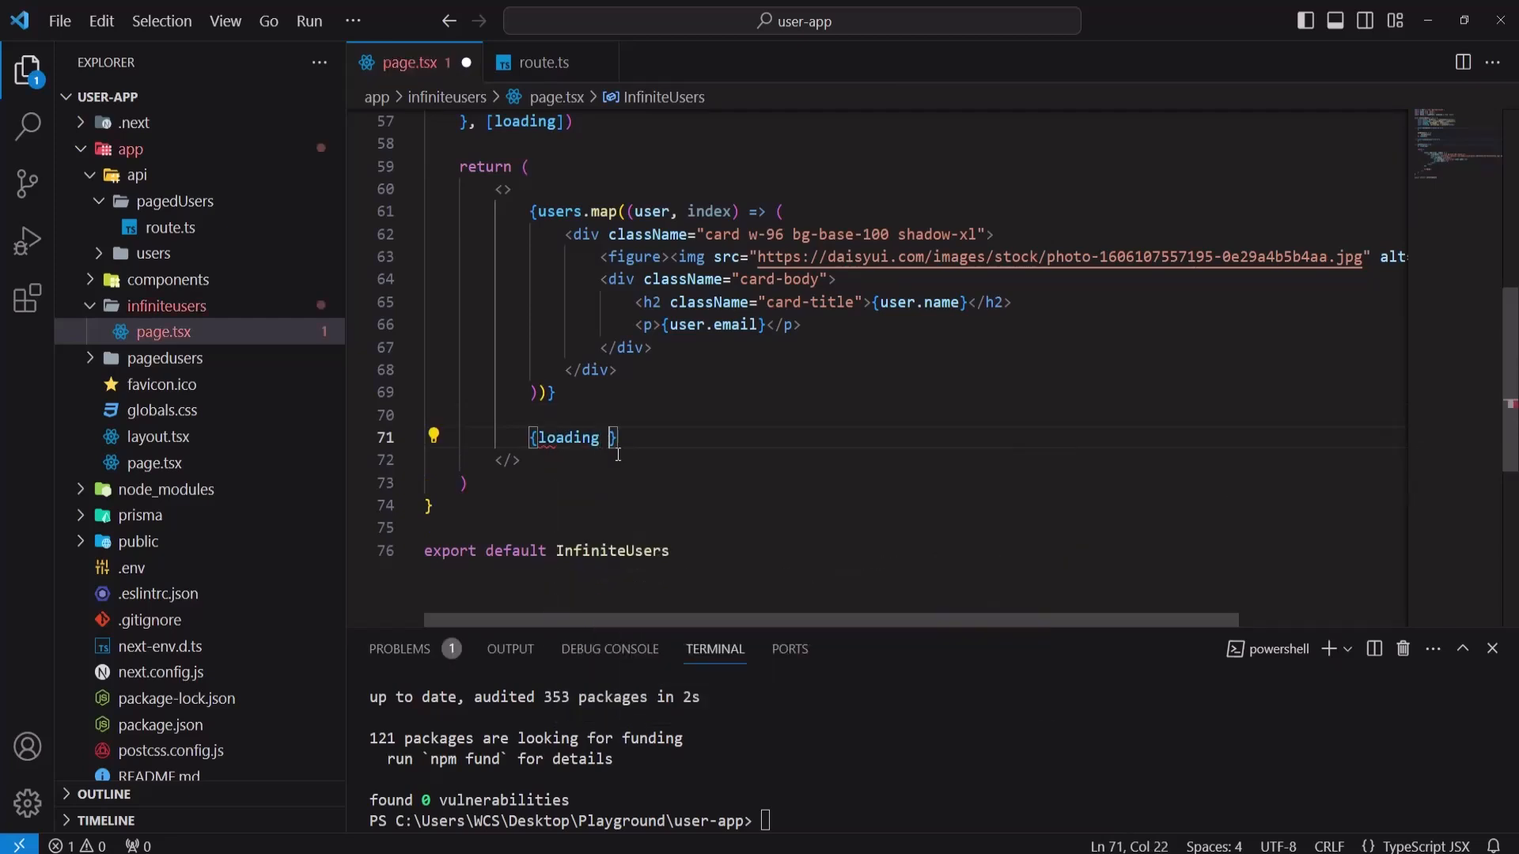
pyautogui.write('&& ()')
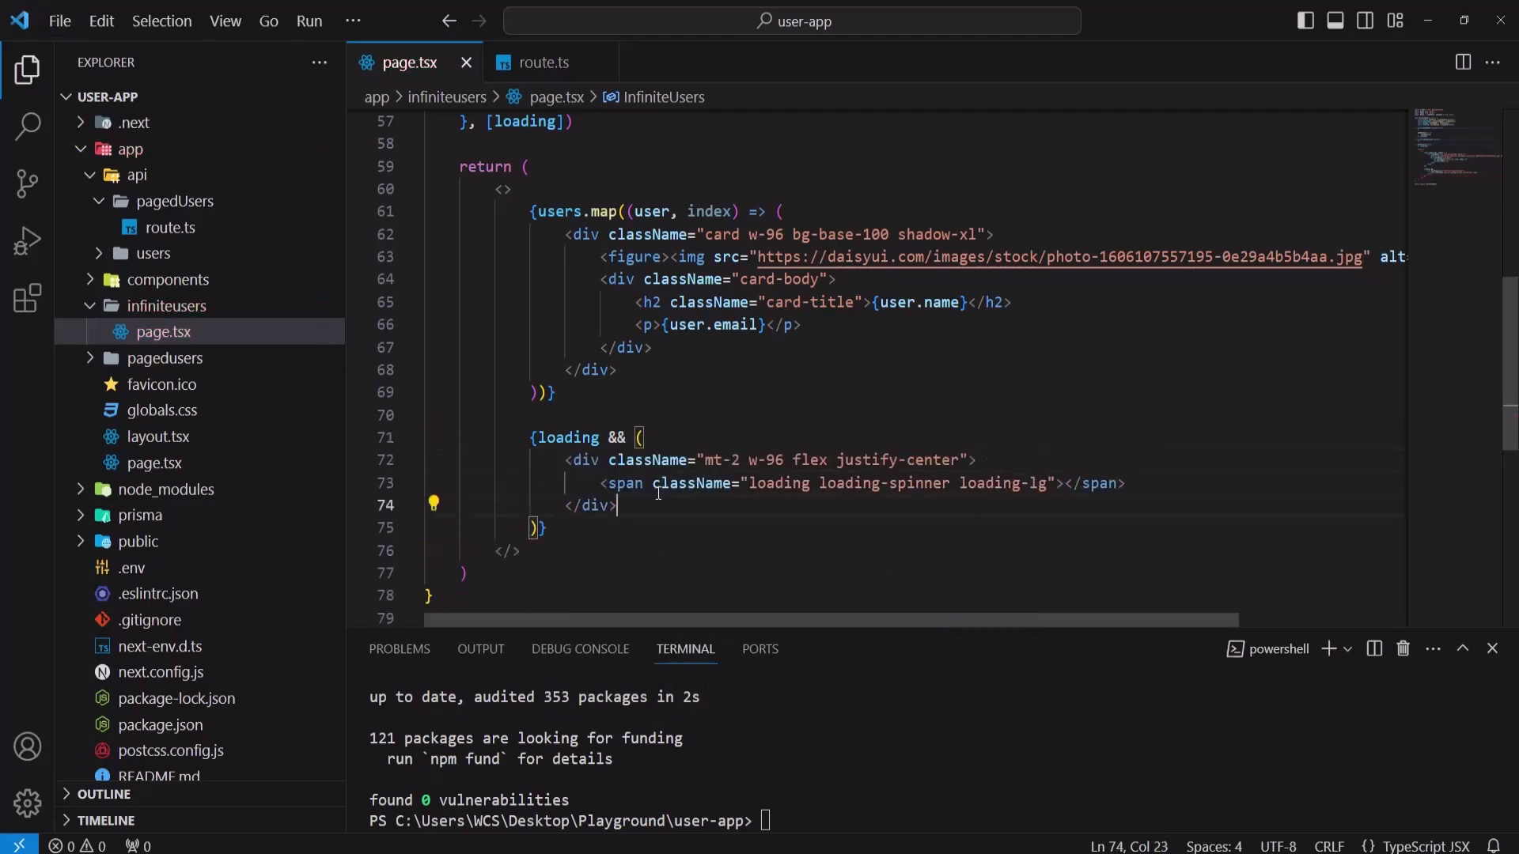
pyautogui.doubleClick(584, 459)
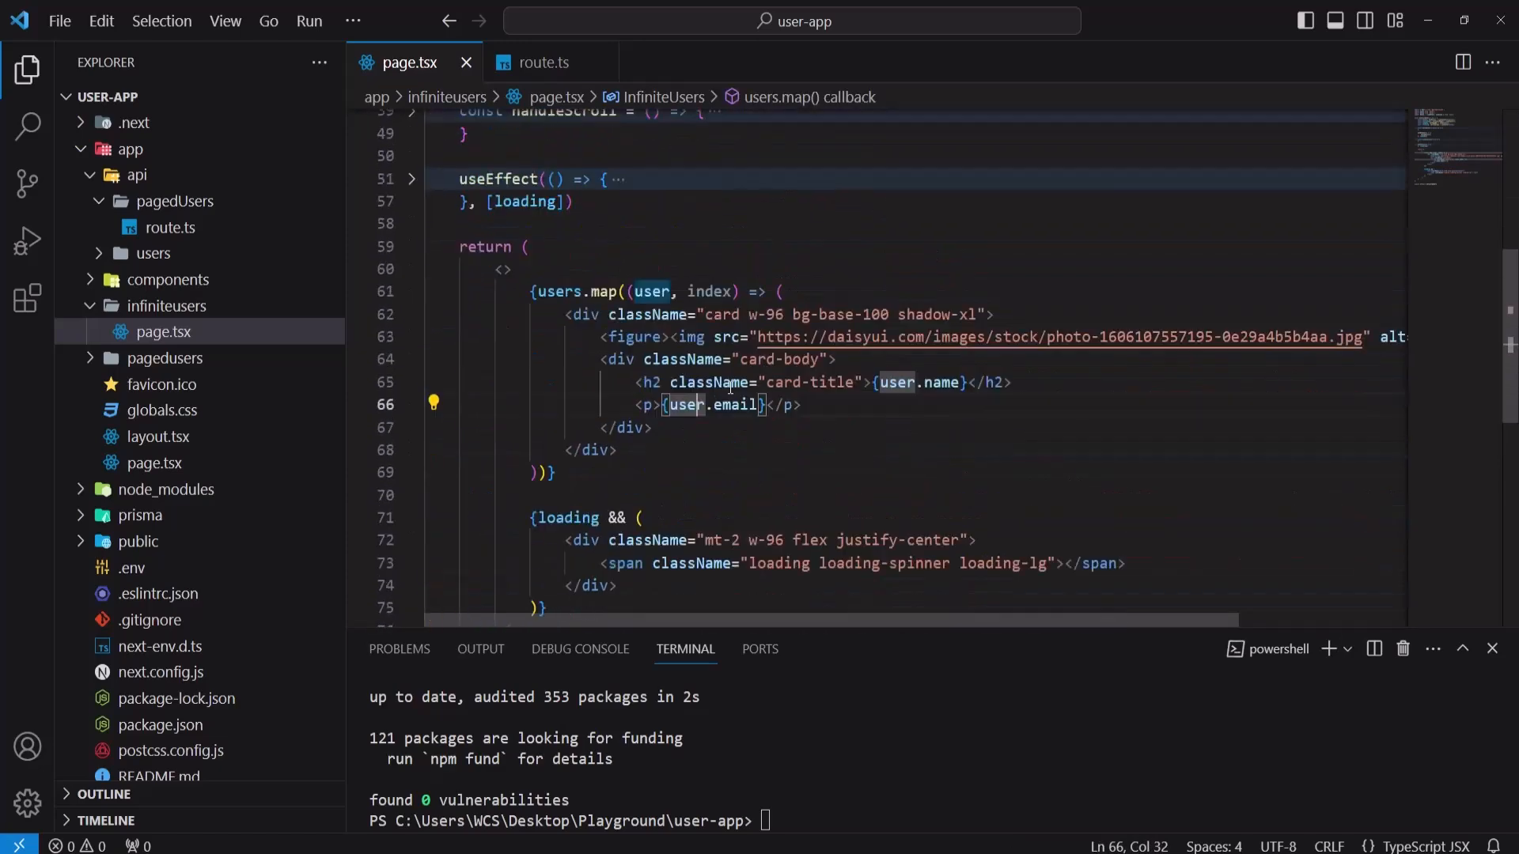
pyautogui.click(542, 61)
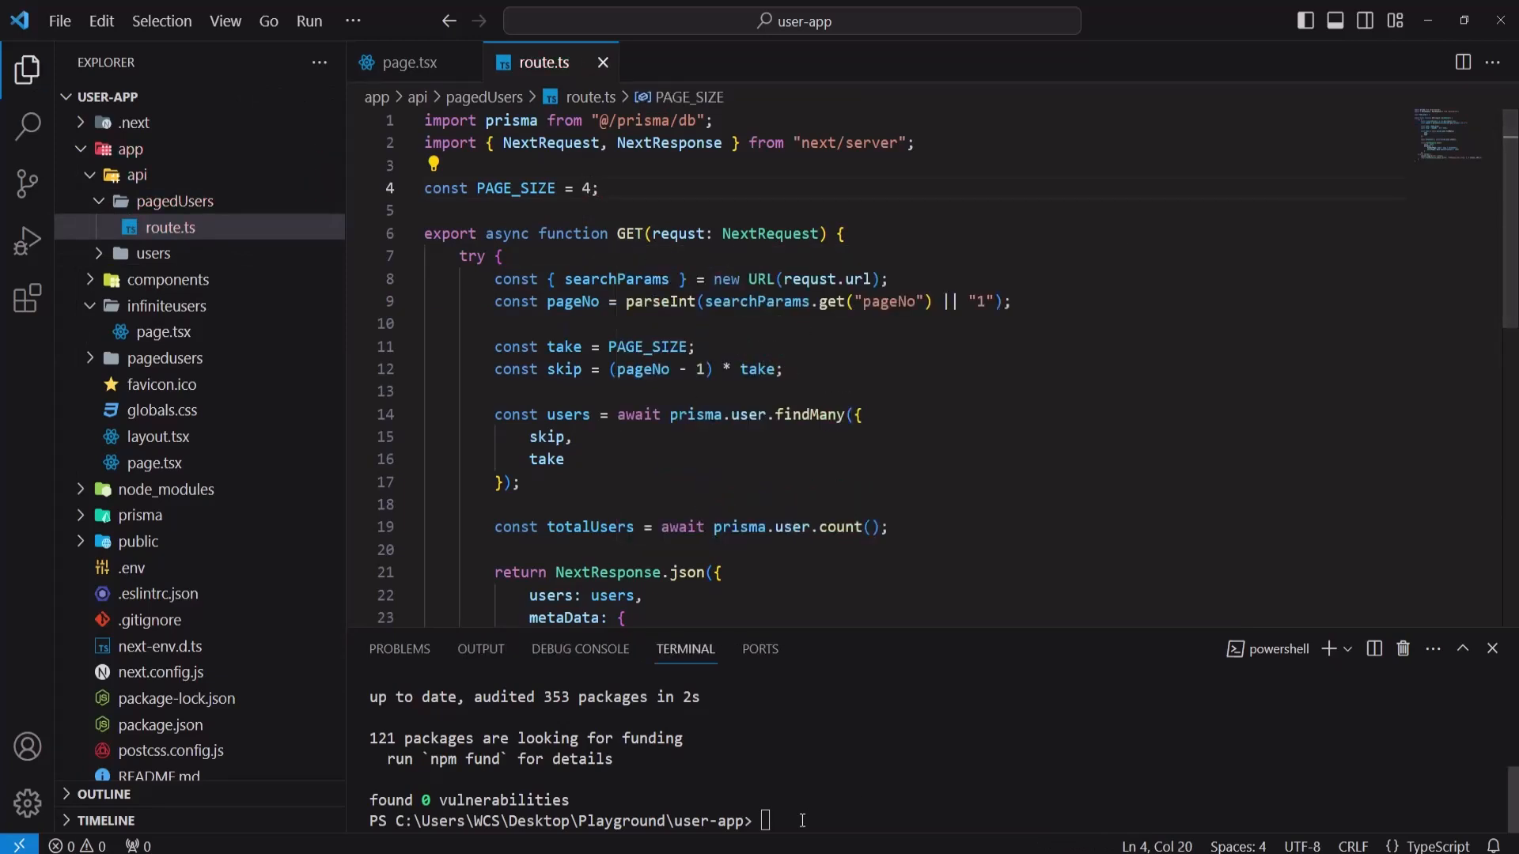
# Step: Run npm run dev in the terminal to serve the app at localhost:3000
pyautogui.write('n')
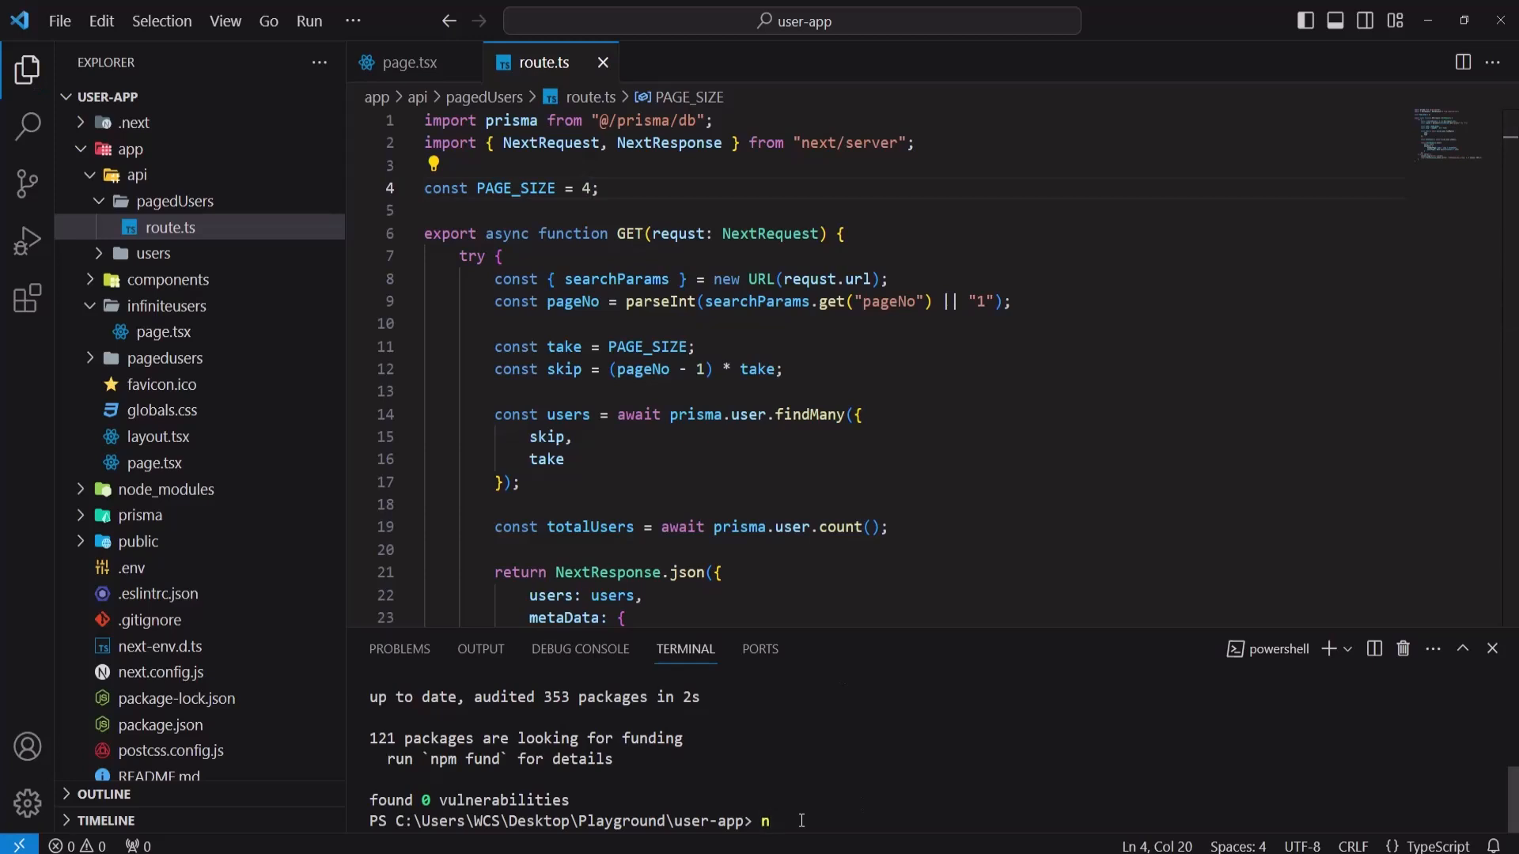
pyautogui.write('pm run dev')
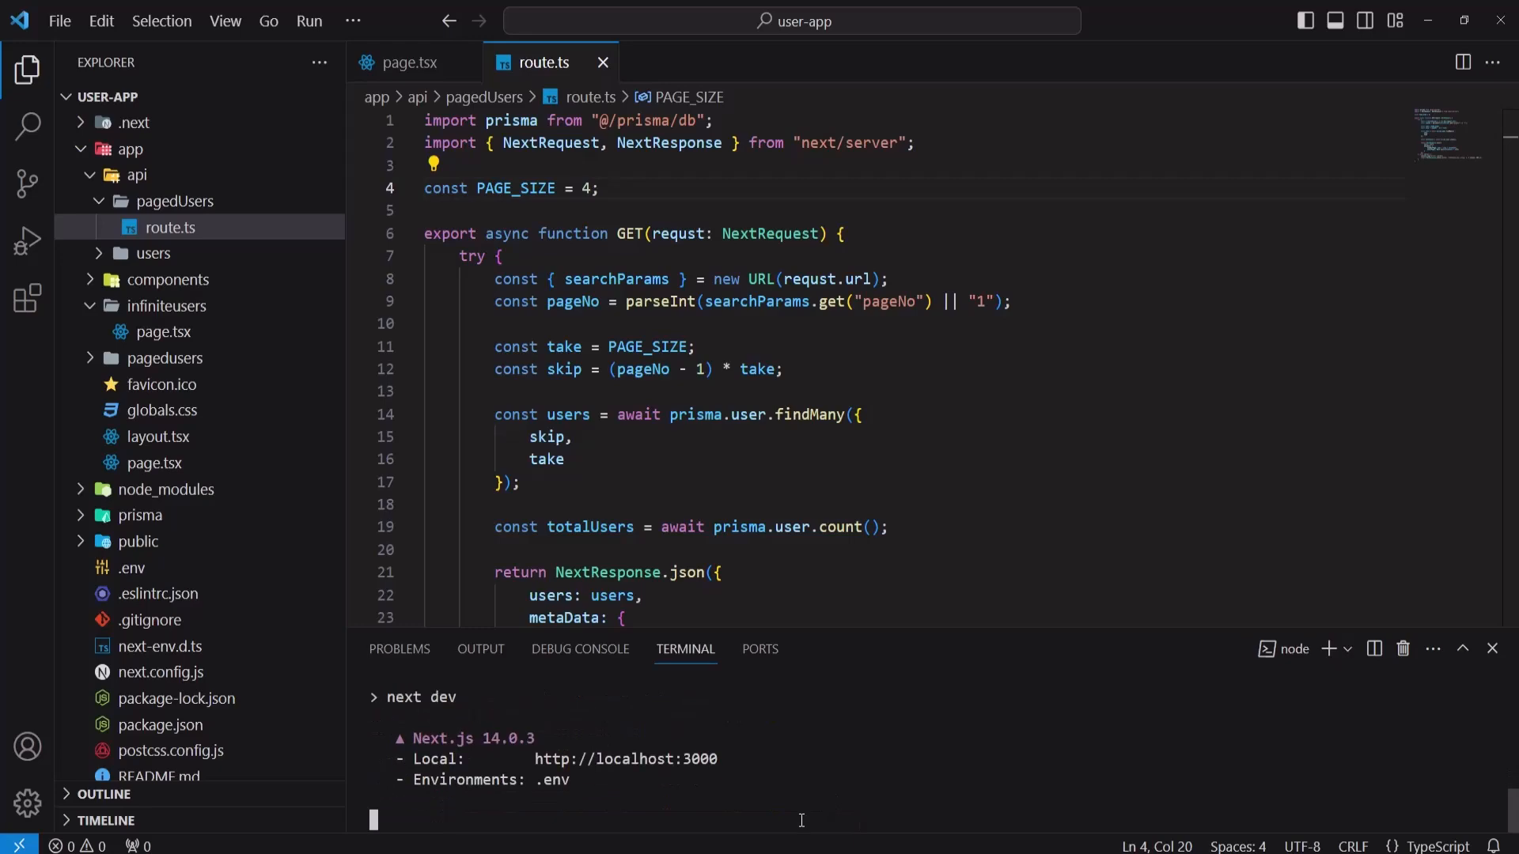
pyautogui.moveTo(625, 759)
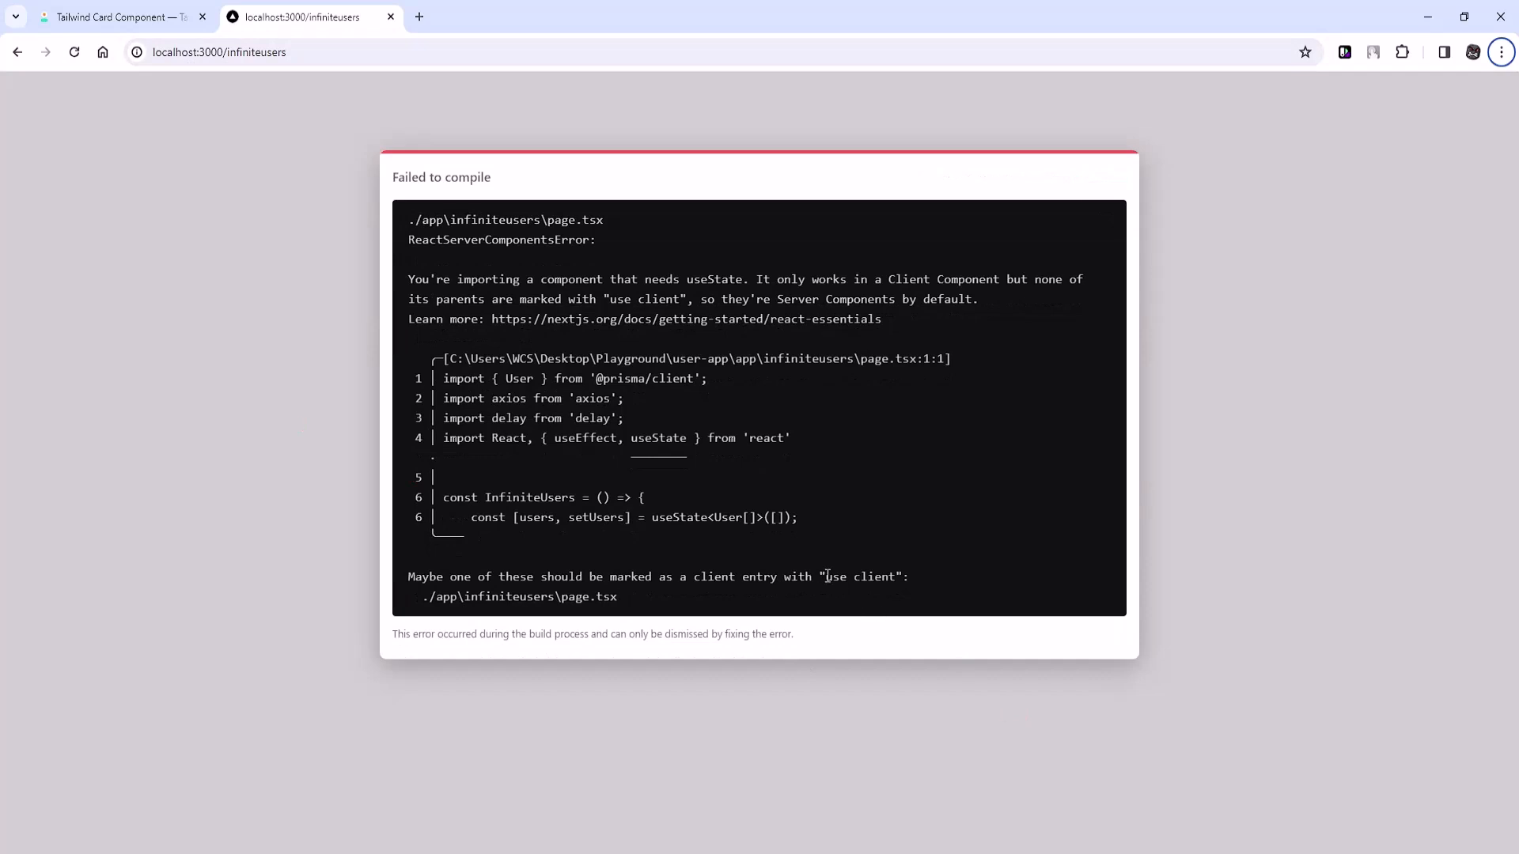
# Step: Add "use client"; as the first line of page.tsx and save to fix the compile error
pyautogui.doubleClick(861, 576)
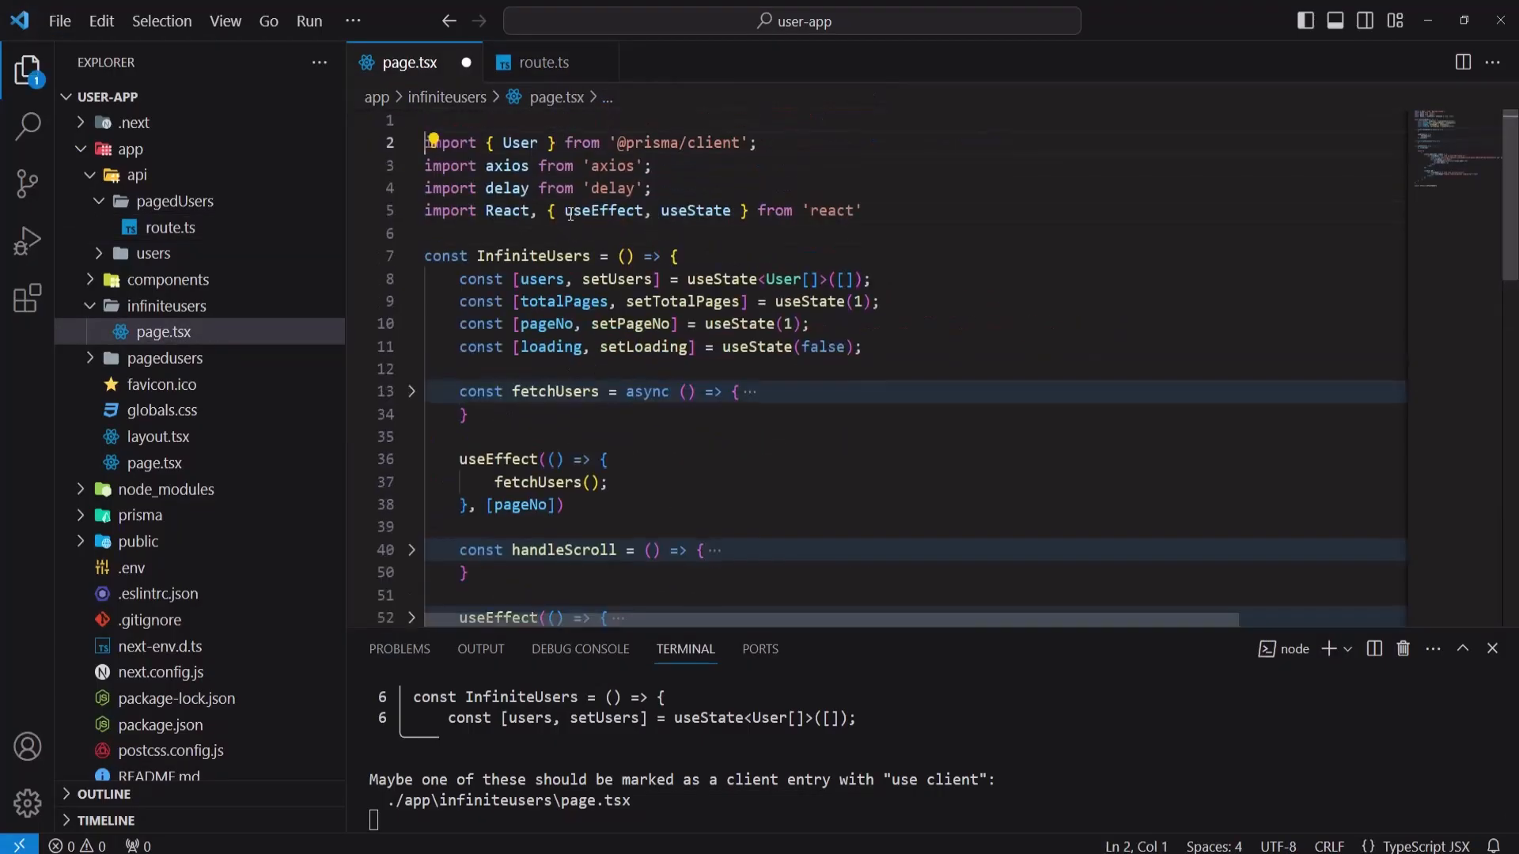
pyautogui.write('"use client";')
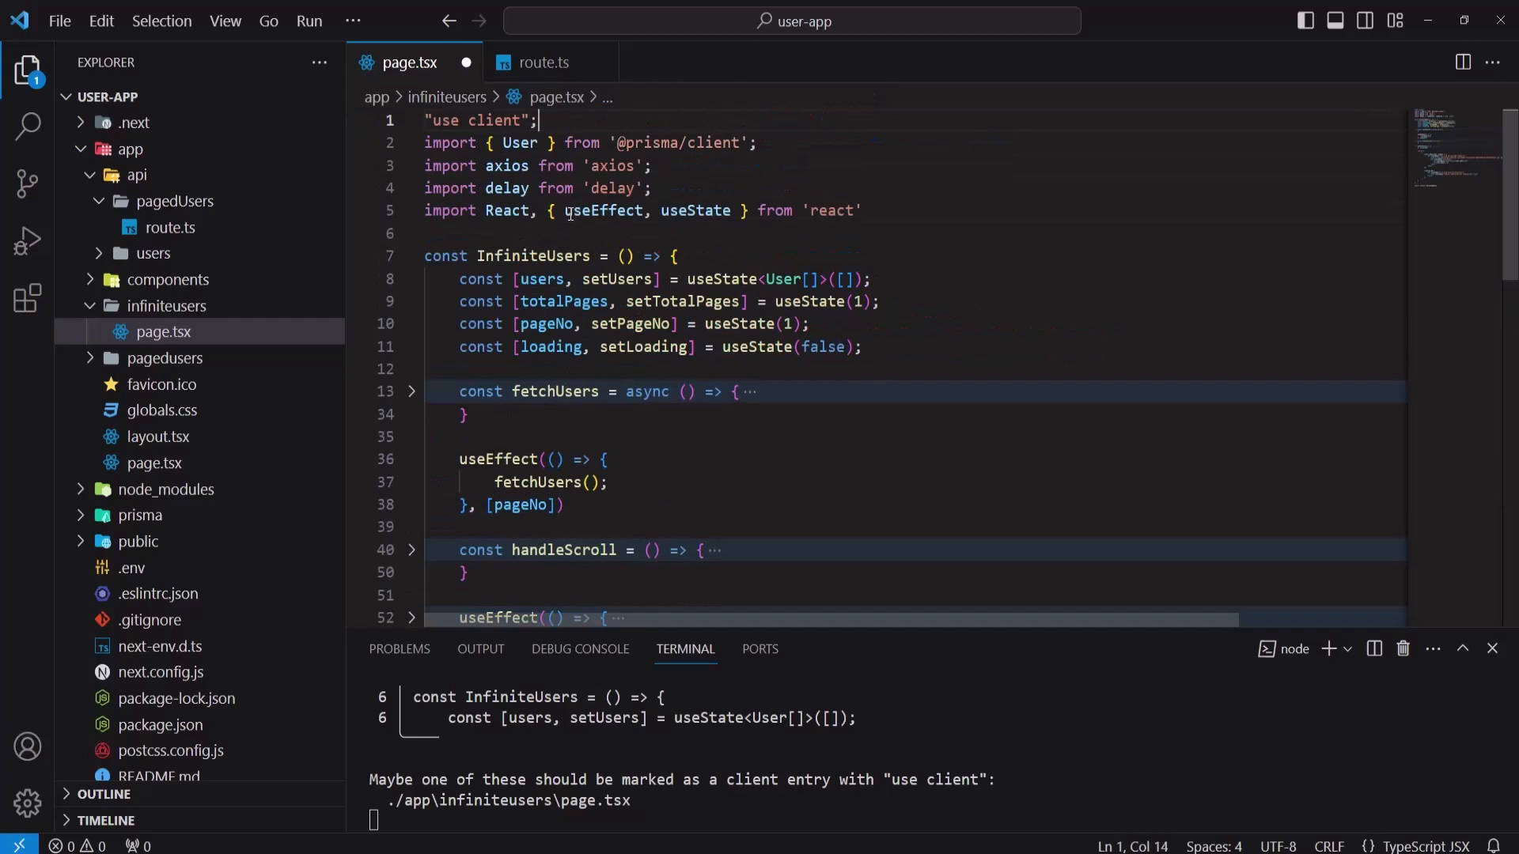
pyautogui.press('ctrl+s')
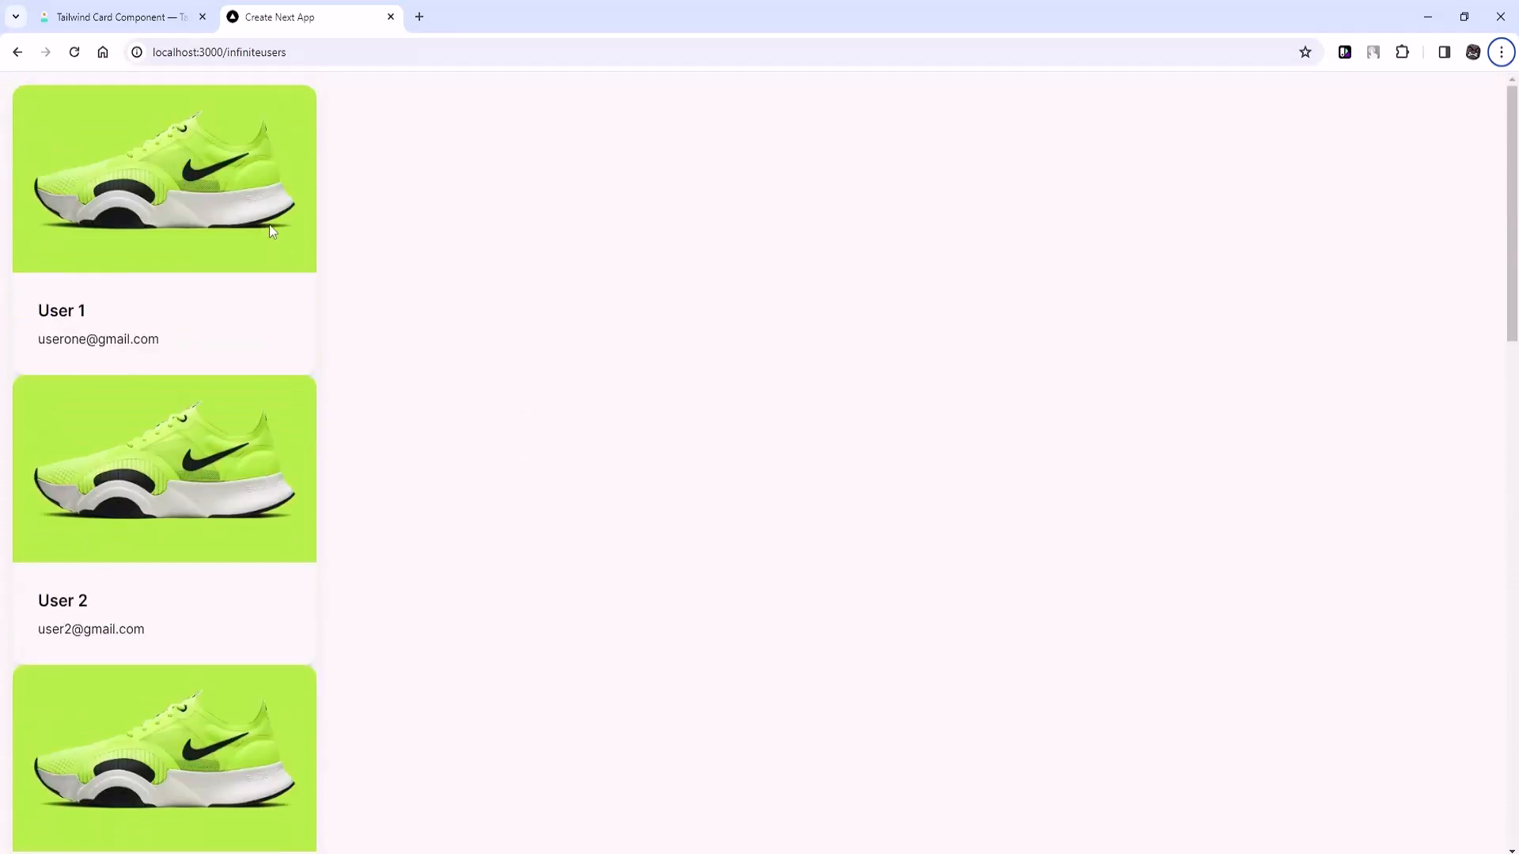
# Step: Append mt-2 to the card's className so cards get a top margin
pyautogui.doubleClick(98, 338)
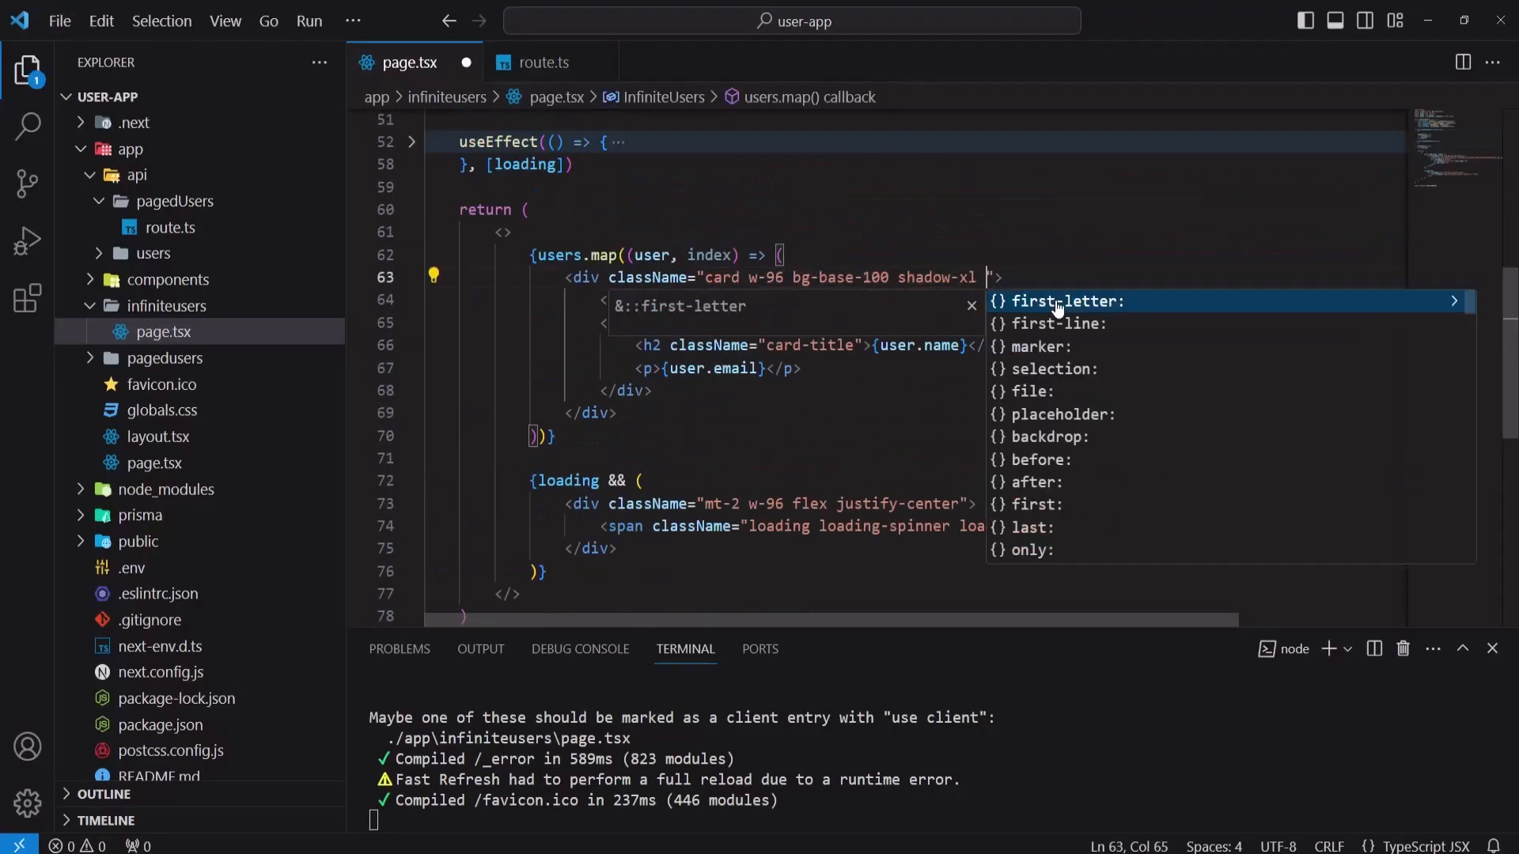
pyautogui.write('mt-2')
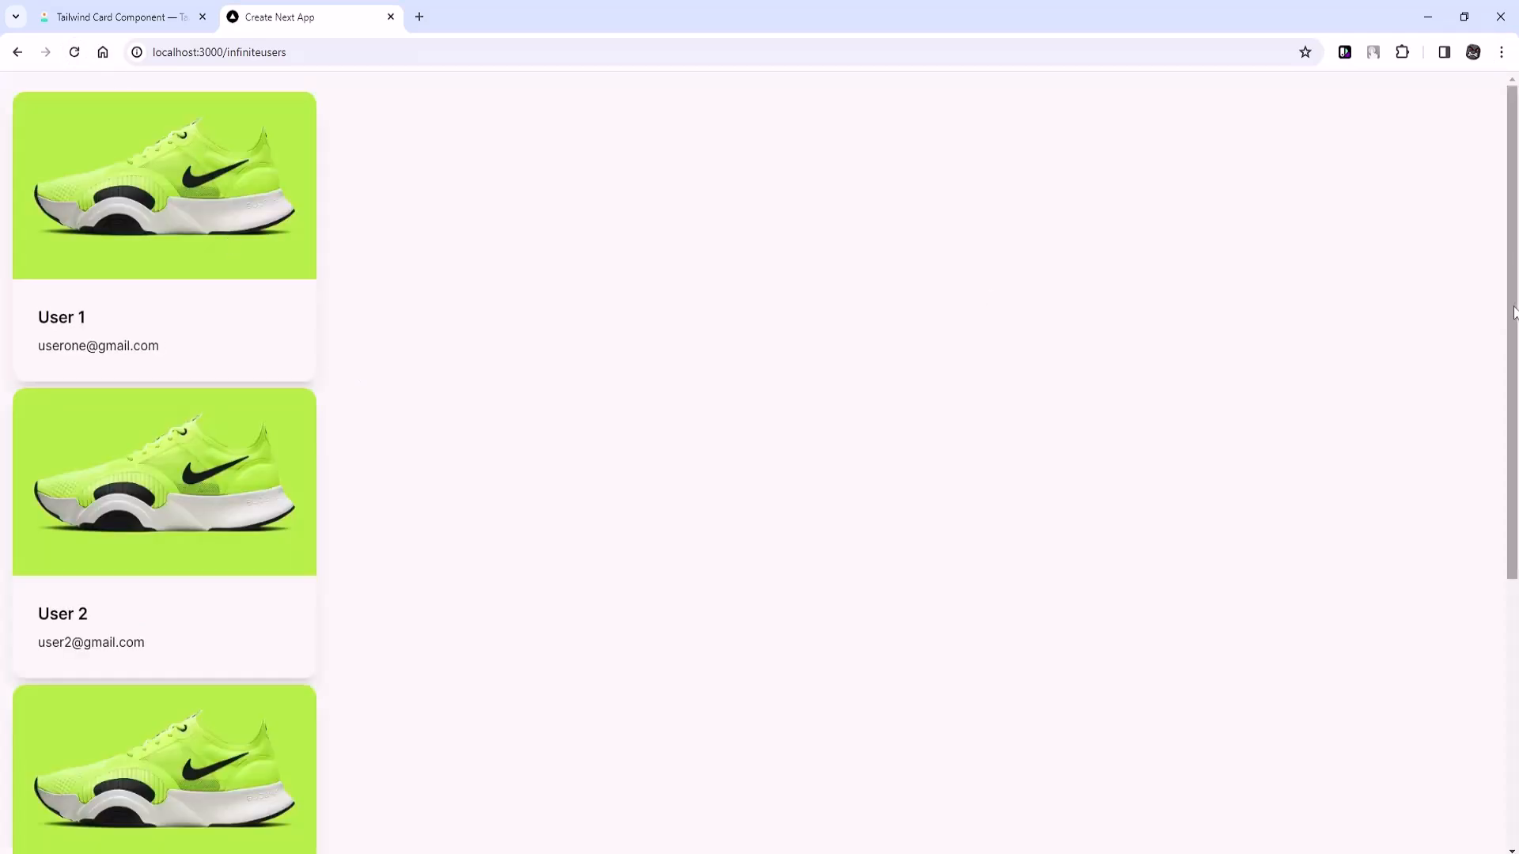
# Step: Scroll down the infiniteusers page to load cards through User Ten, then back up to User 1
pyautogui.scroll(-3)
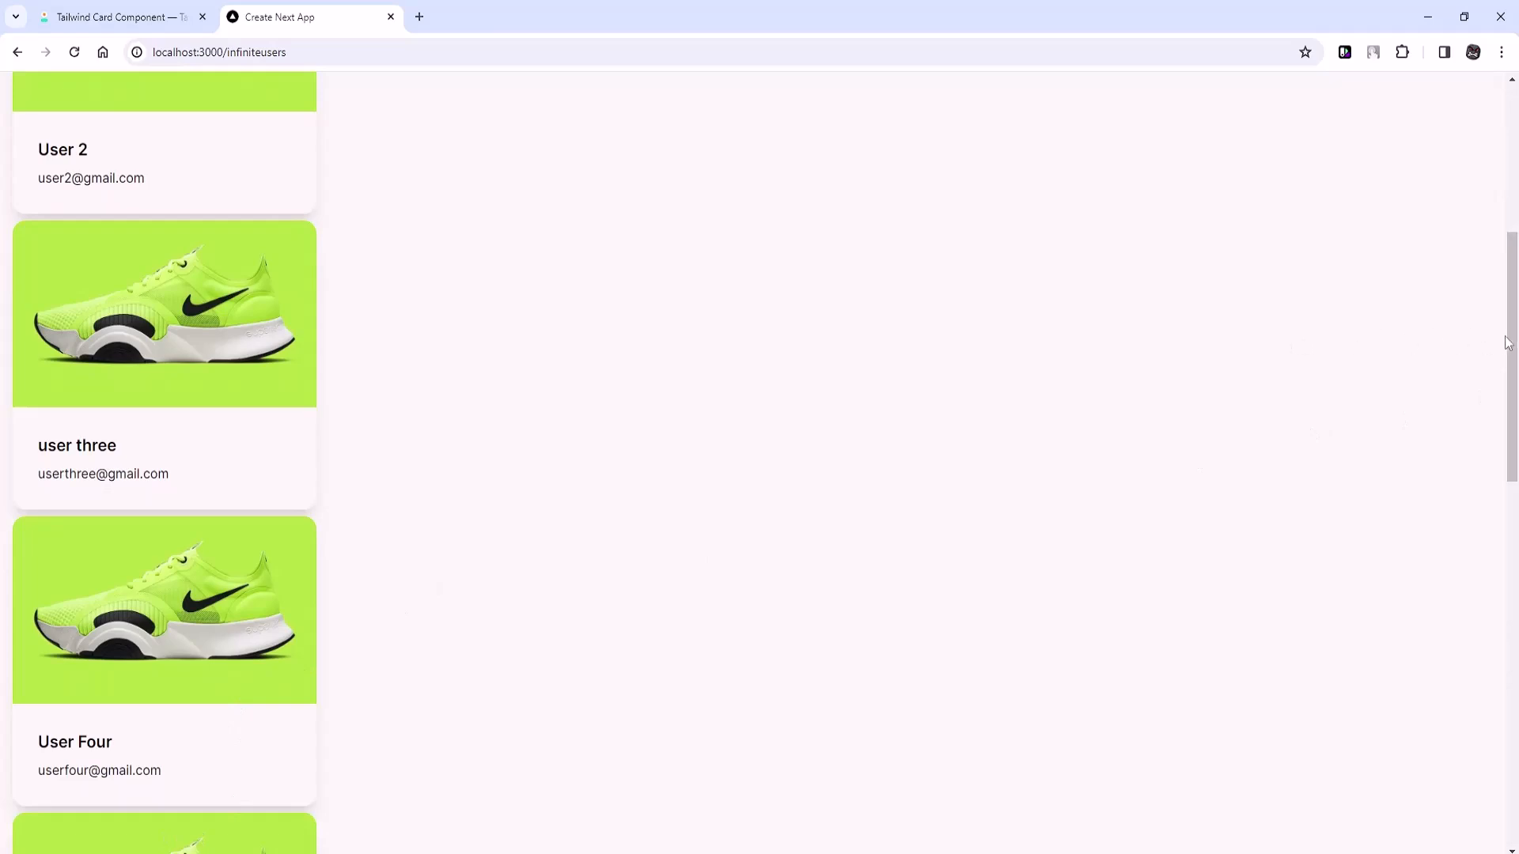
pyautogui.scroll(-3)
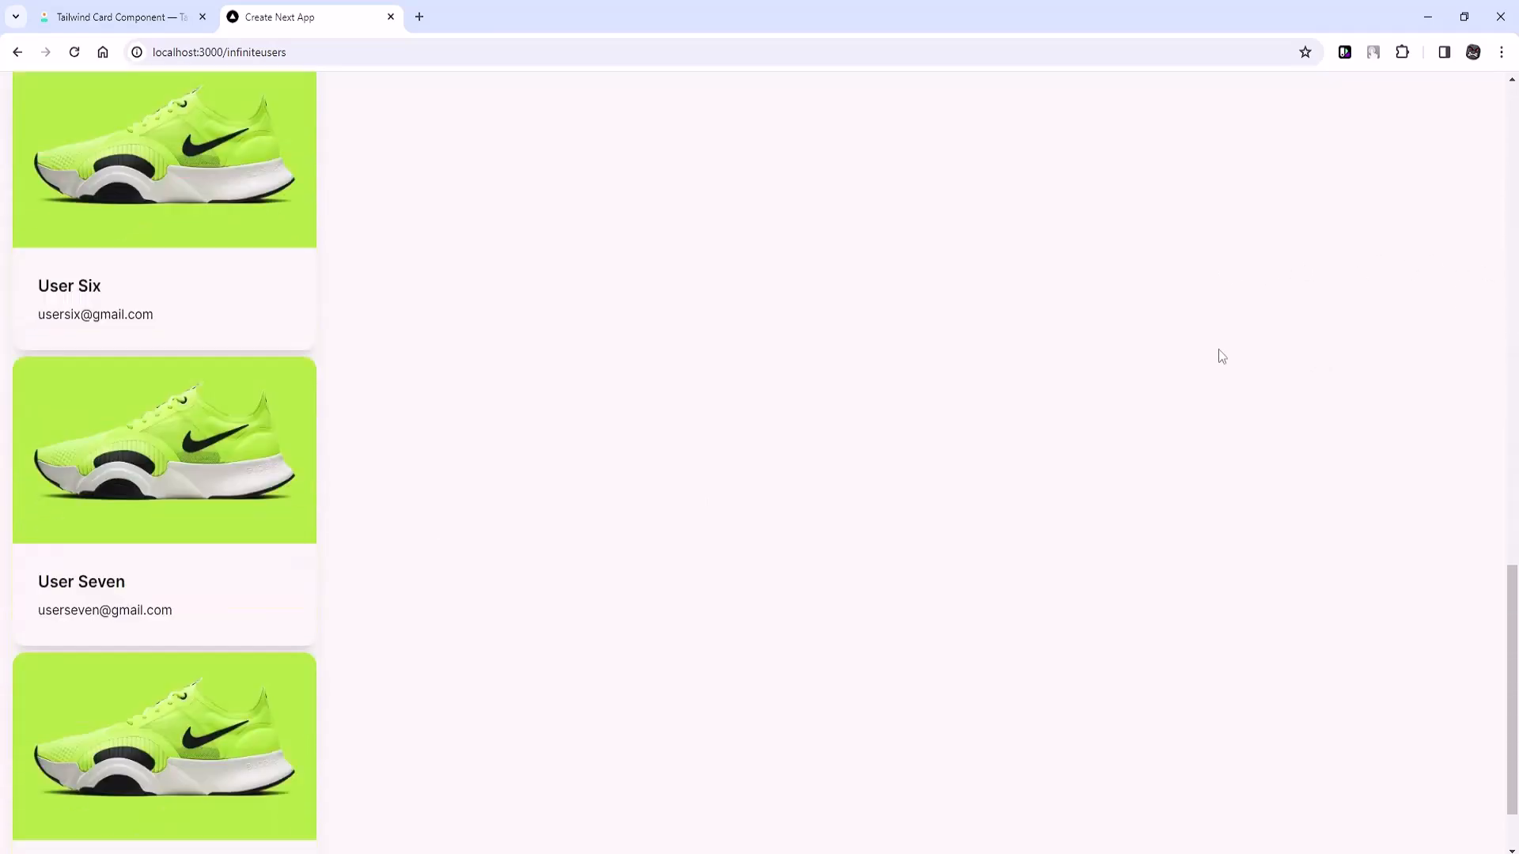
pyautogui.scroll(-3)
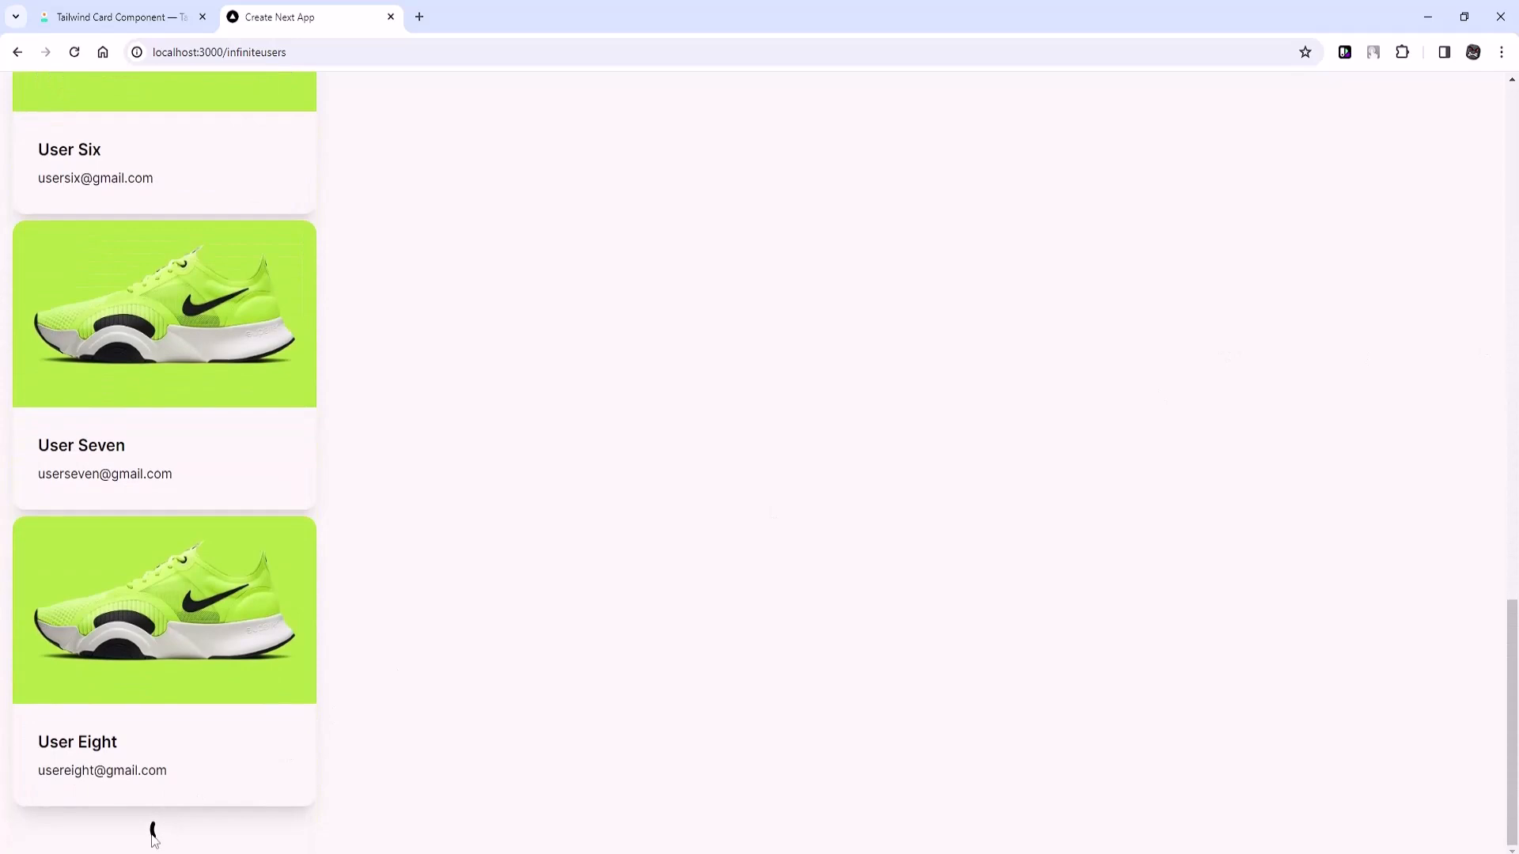
pyautogui.scroll(-3)
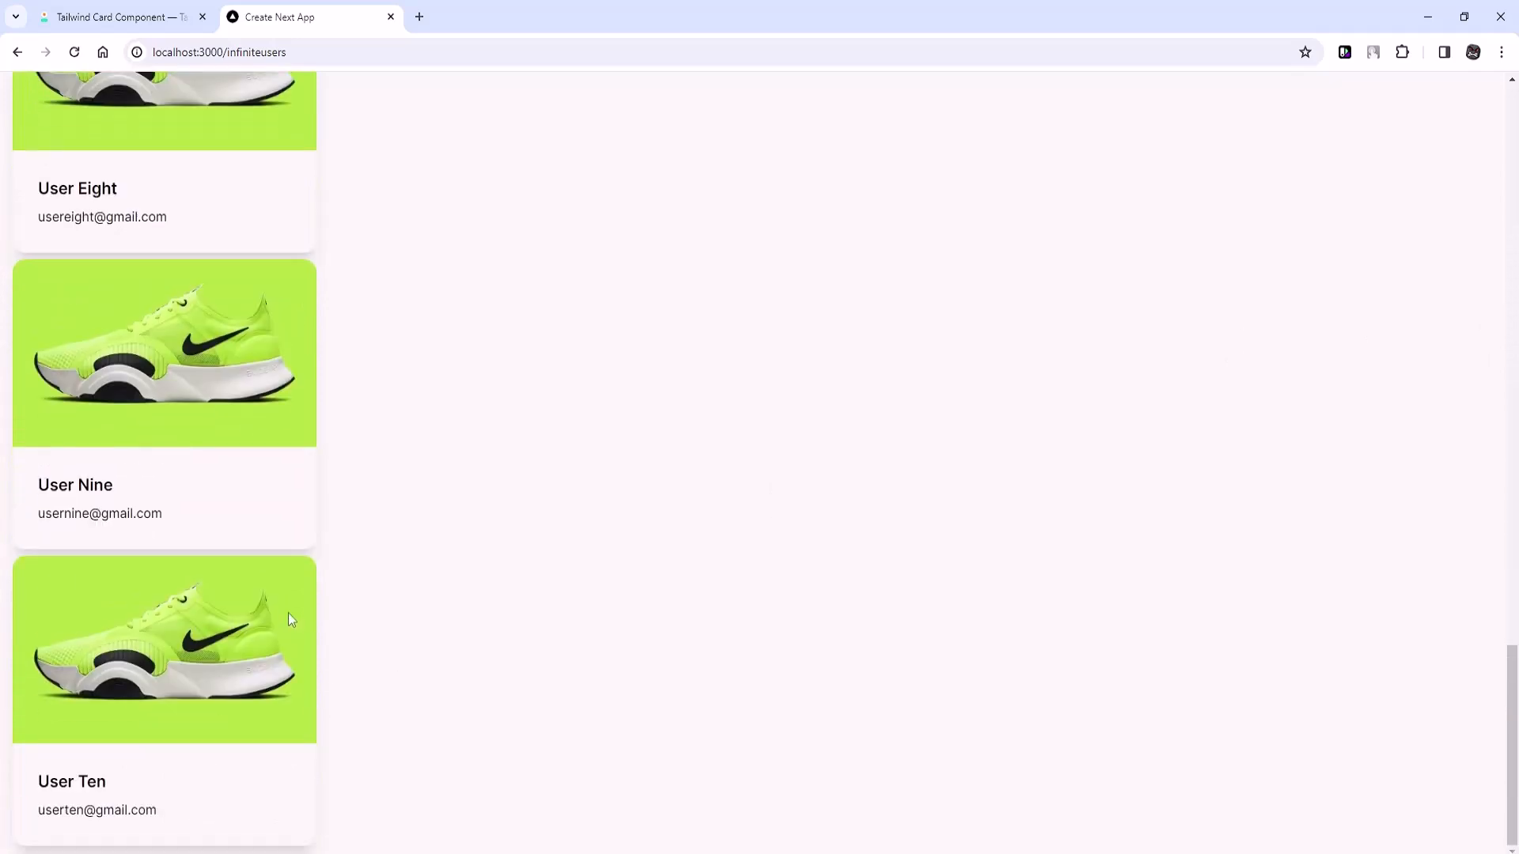
pyautogui.moveTo(158, 732)
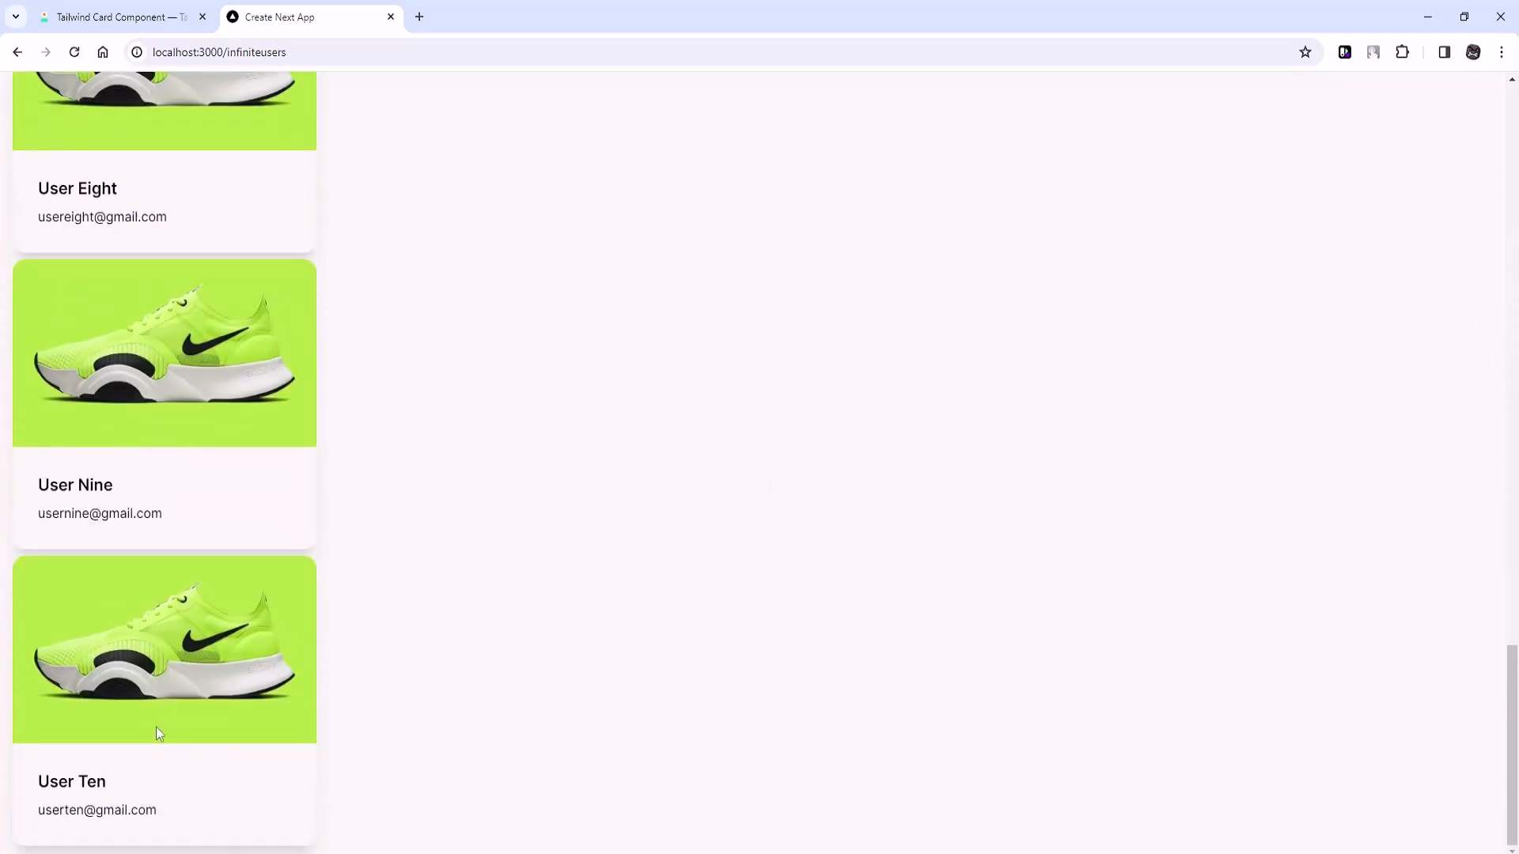
pyautogui.scroll(3)
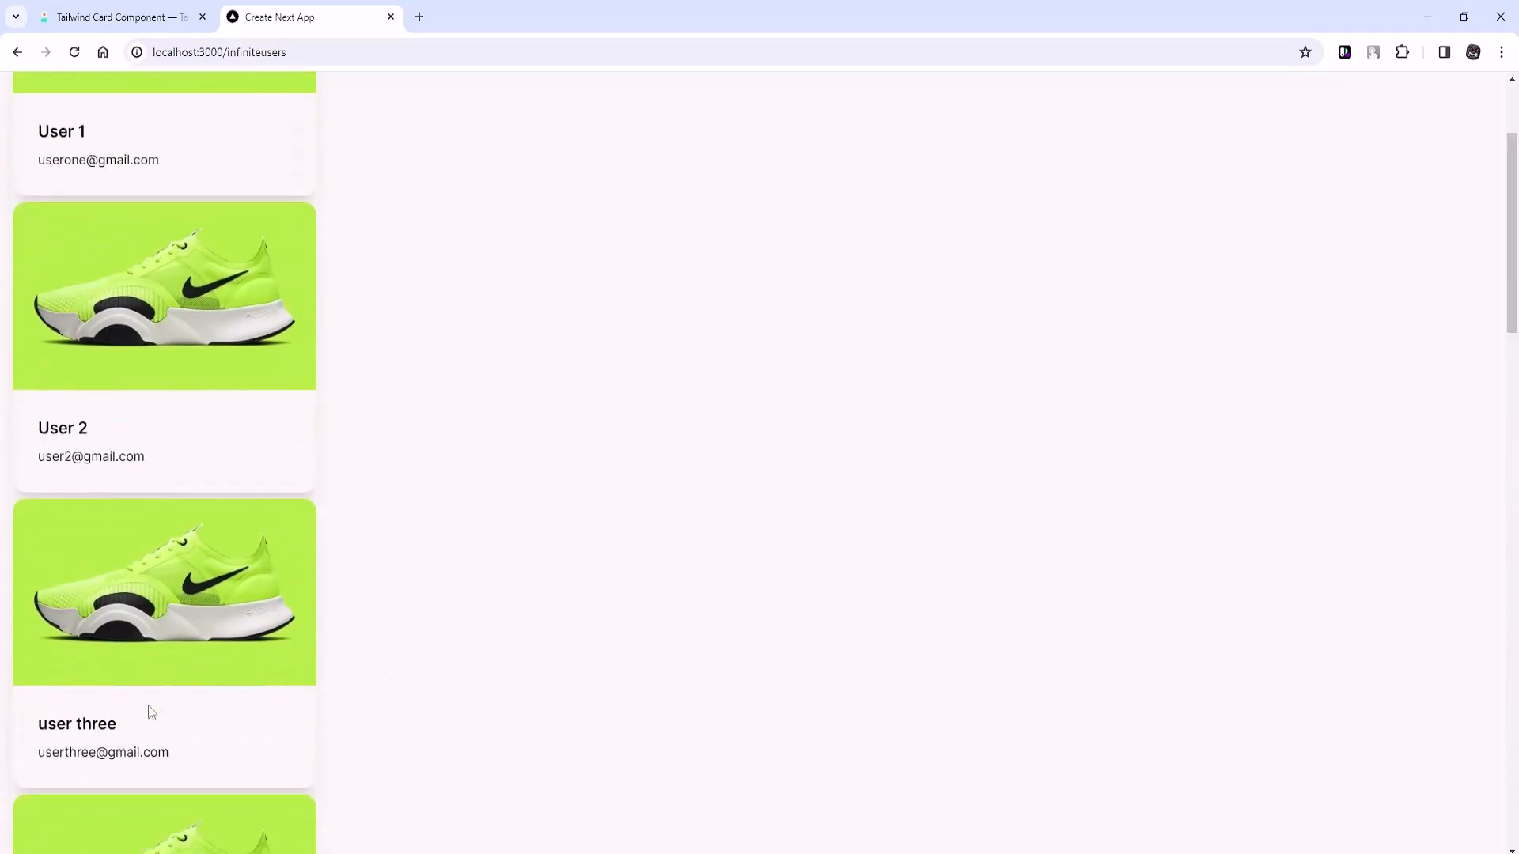
pyautogui.scroll(3)
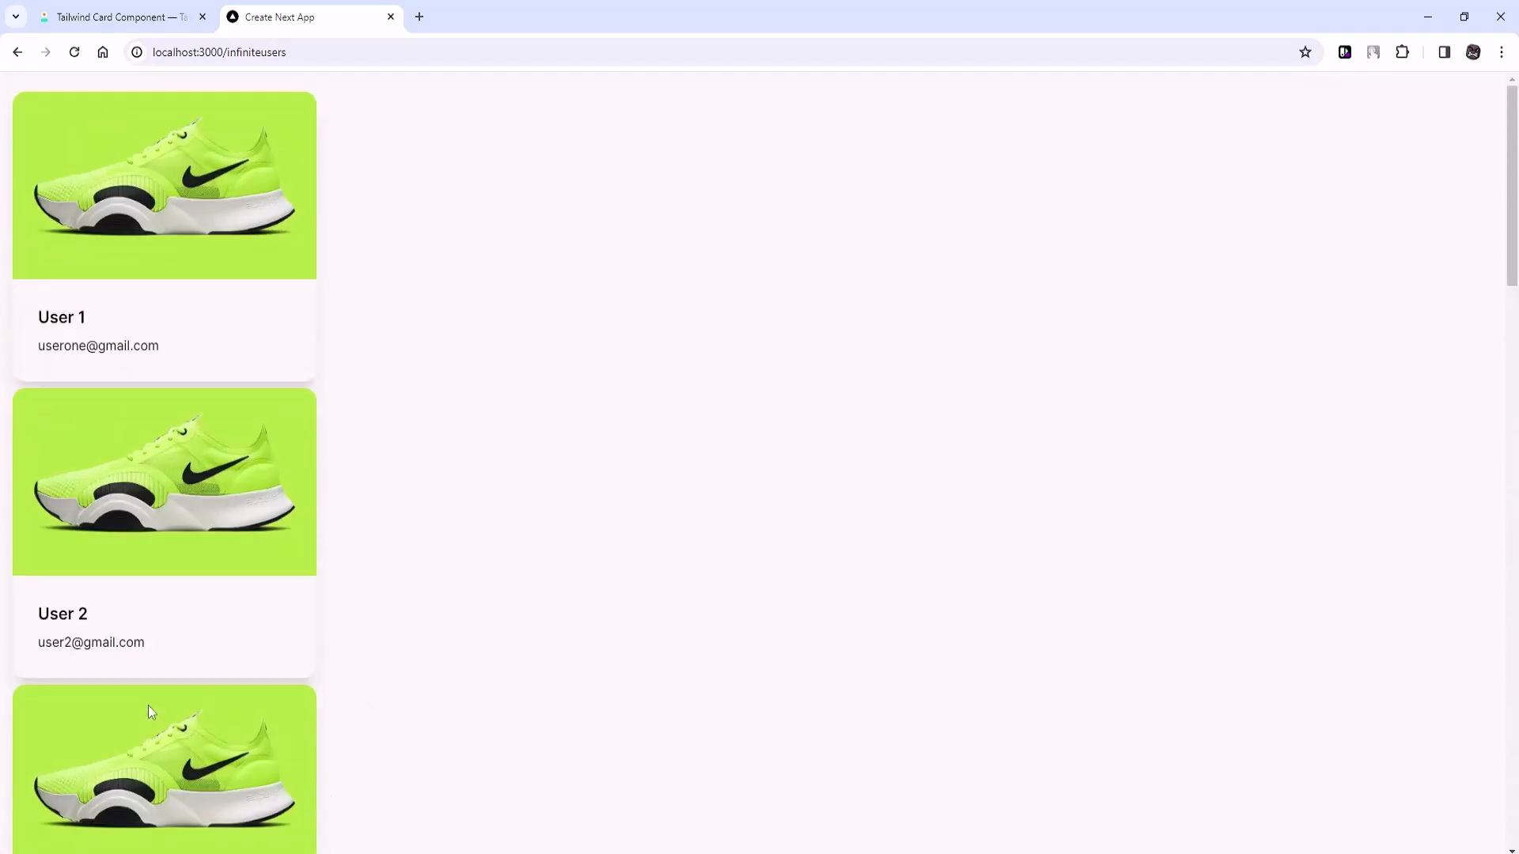